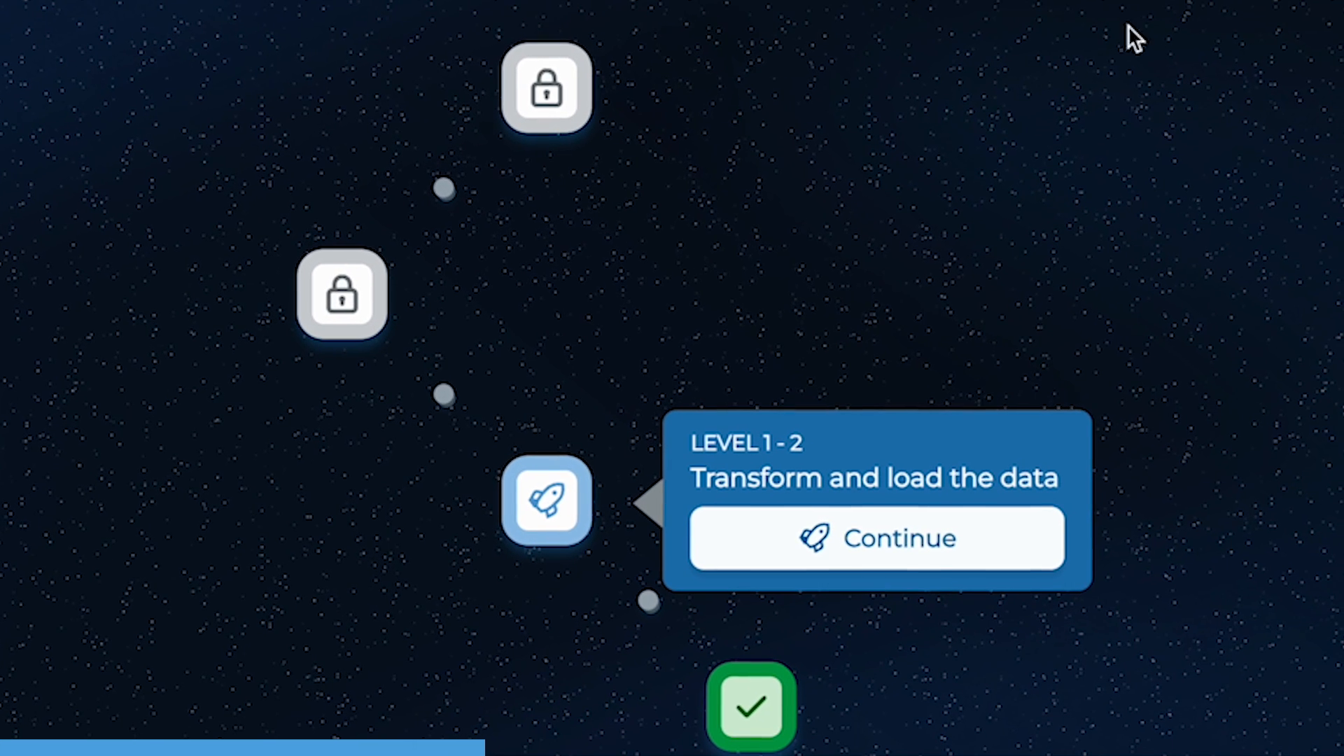
# Start the level, submit the filtering answer to the parameters question and continue past the explanation.
pyautogui.click(876, 538)
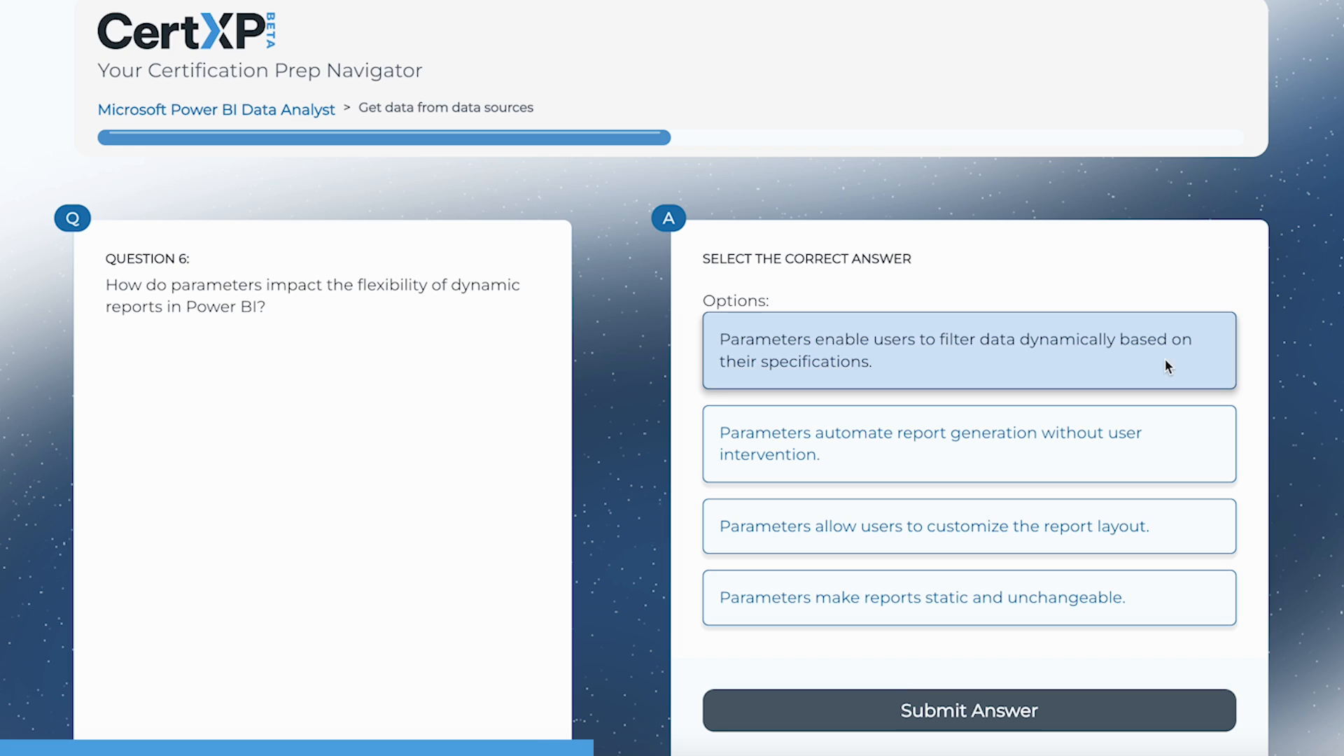
pyautogui.click(967, 709)
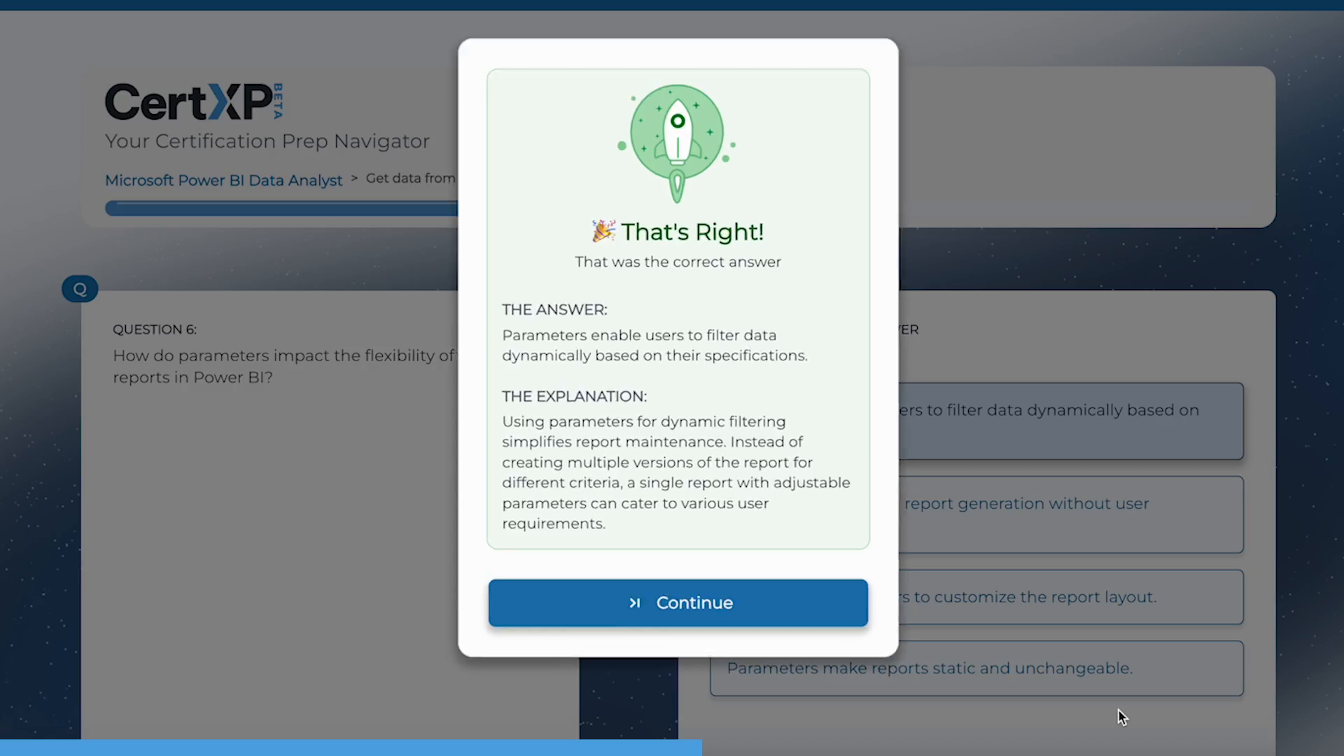
pyautogui.click(678, 602)
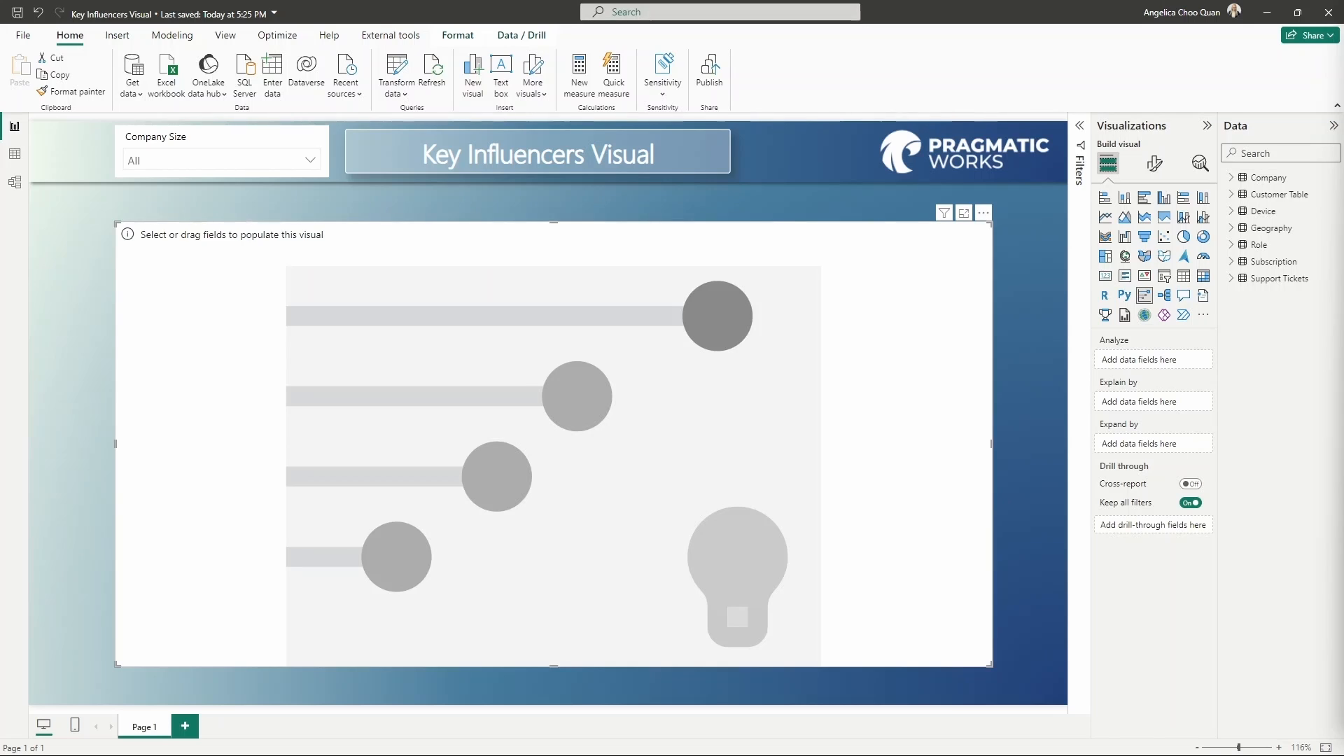
pyautogui.moveTo(732, 364)
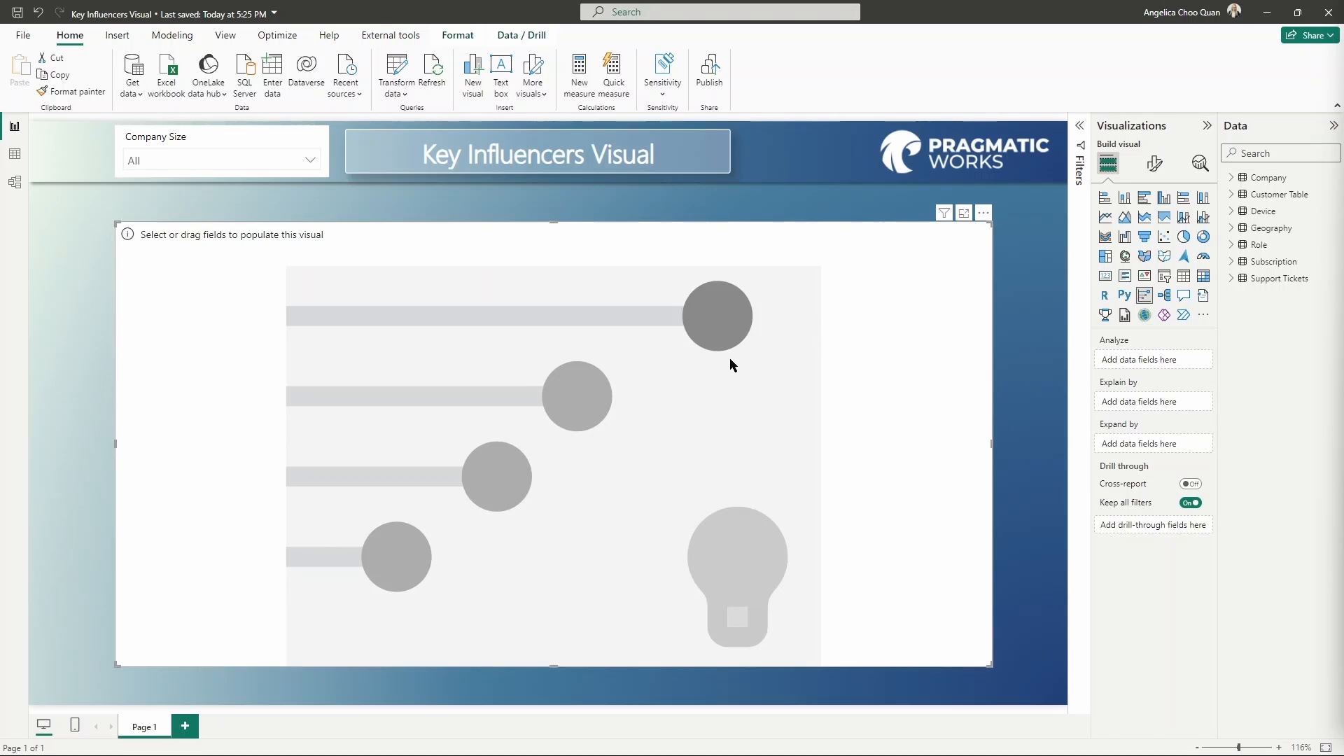
pyautogui.moveTo(742, 320)
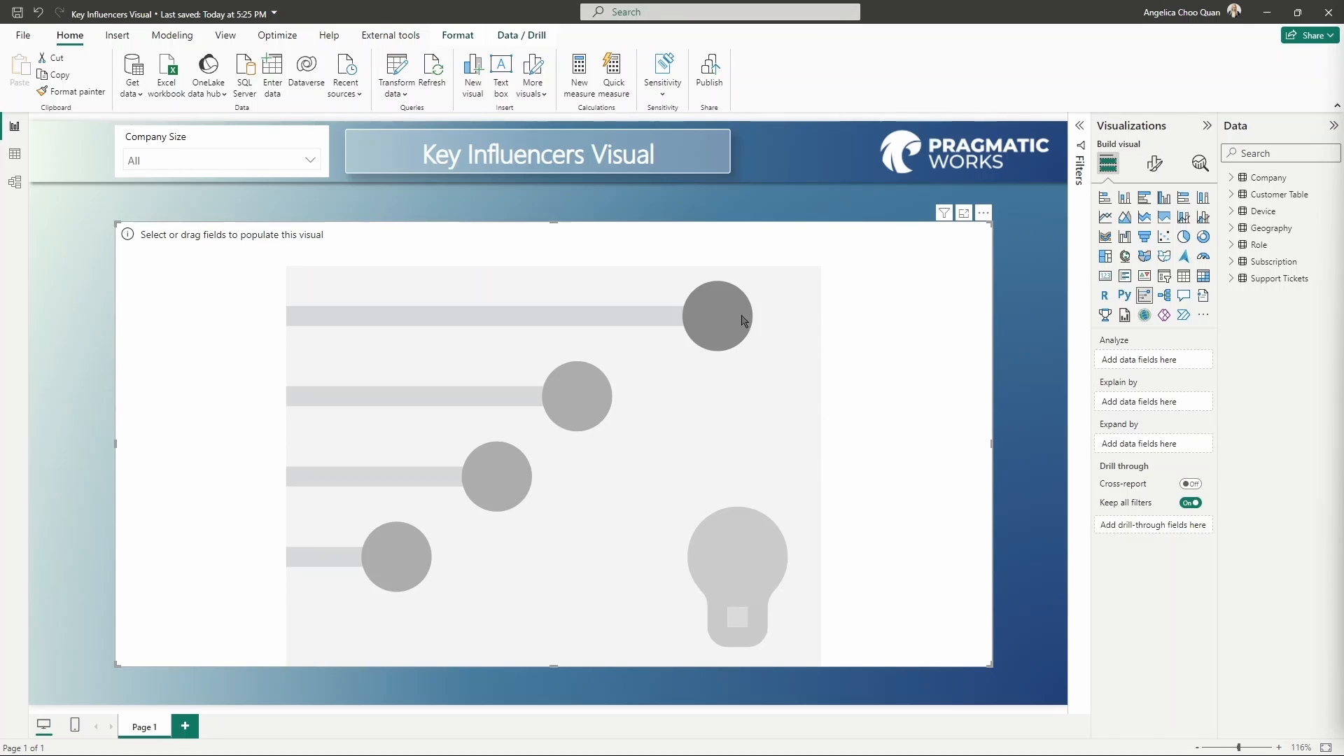
pyautogui.moveTo(727, 318)
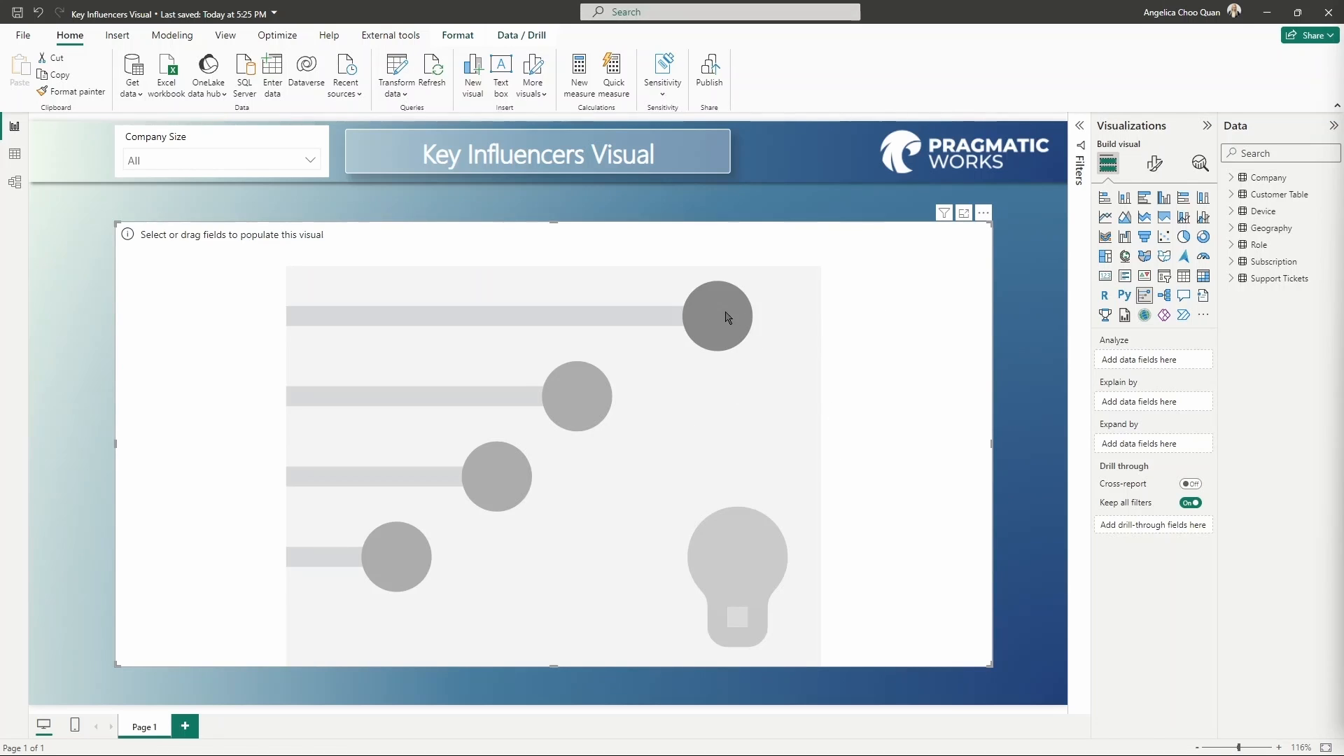
pyautogui.moveTo(726, 318)
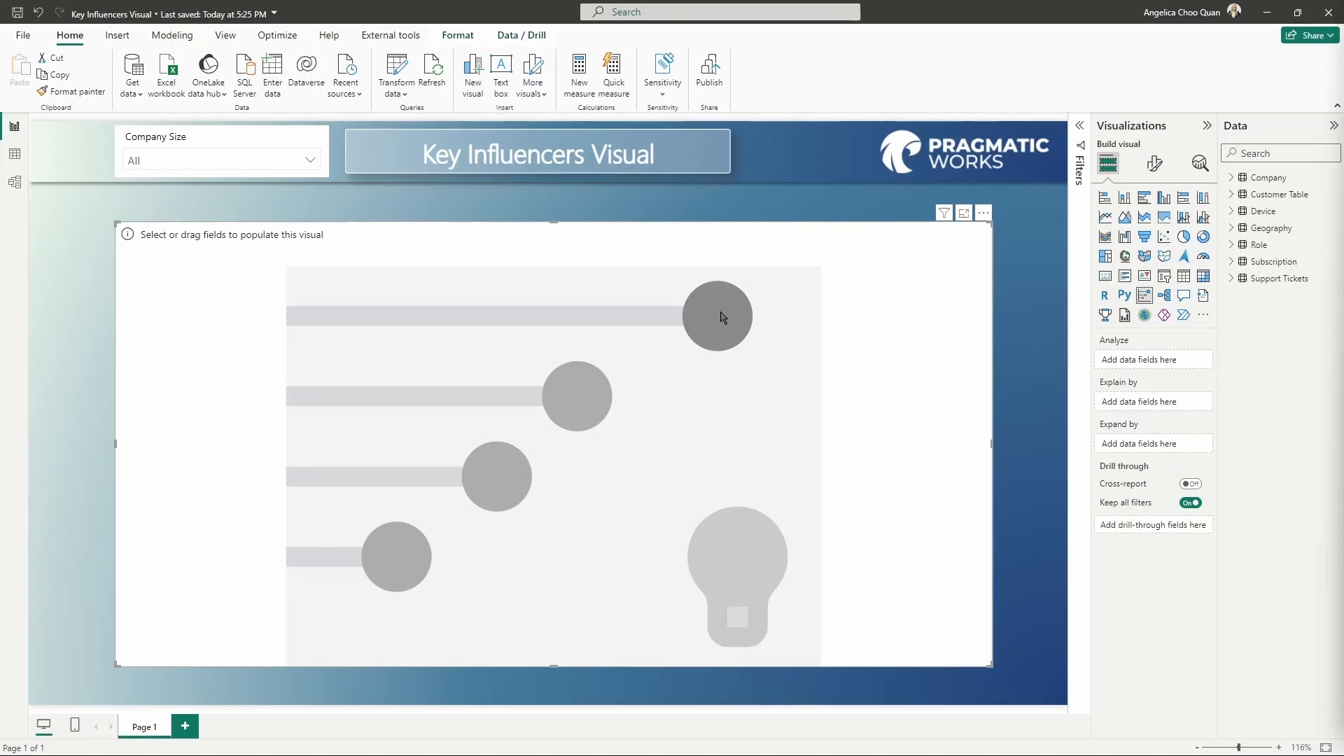
pyautogui.moveTo(238, 253)
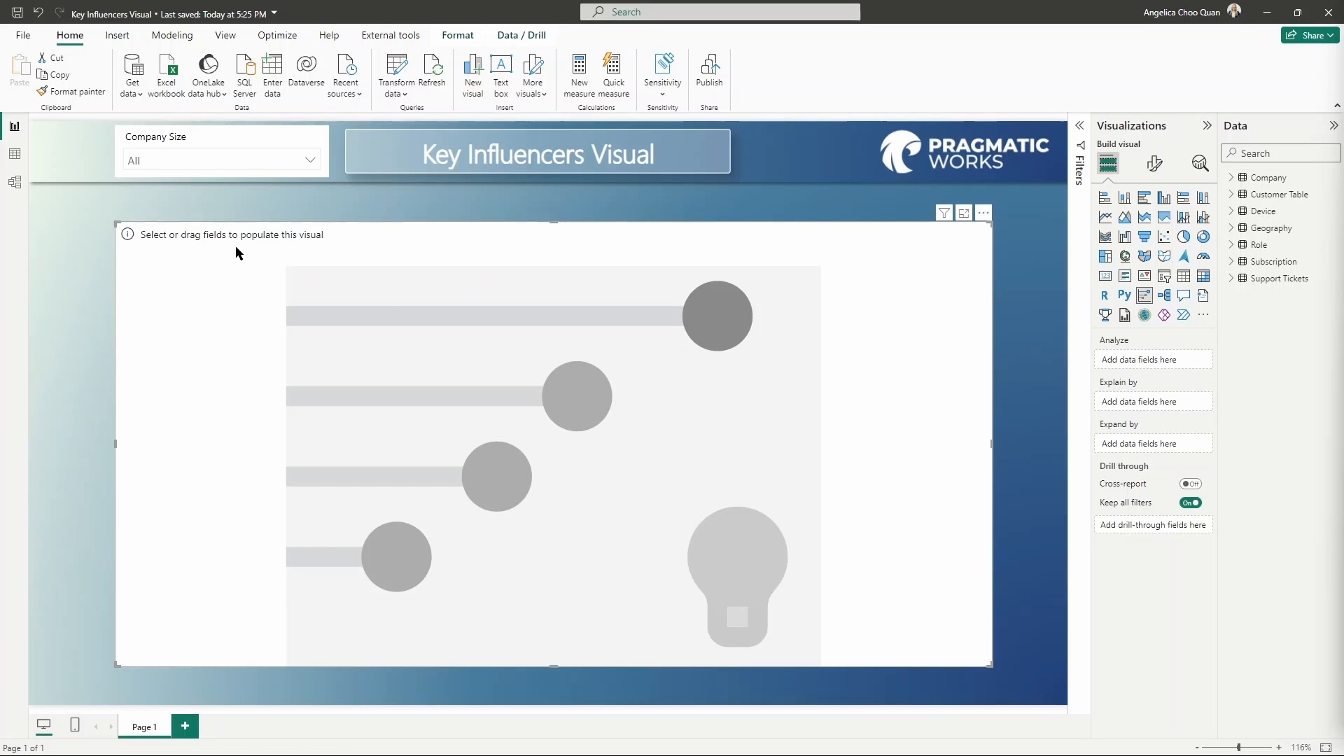
pyautogui.moveTo(383, 260)
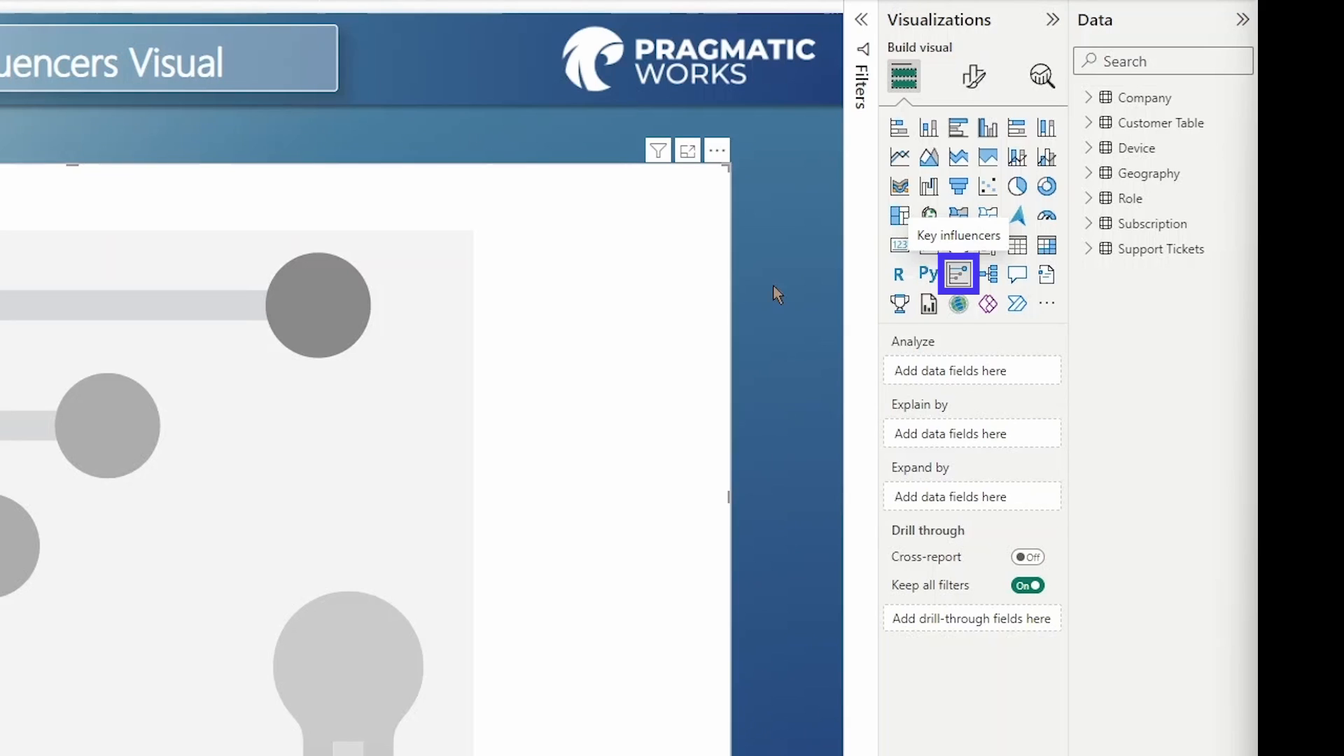
pyautogui.moveTo(956, 378)
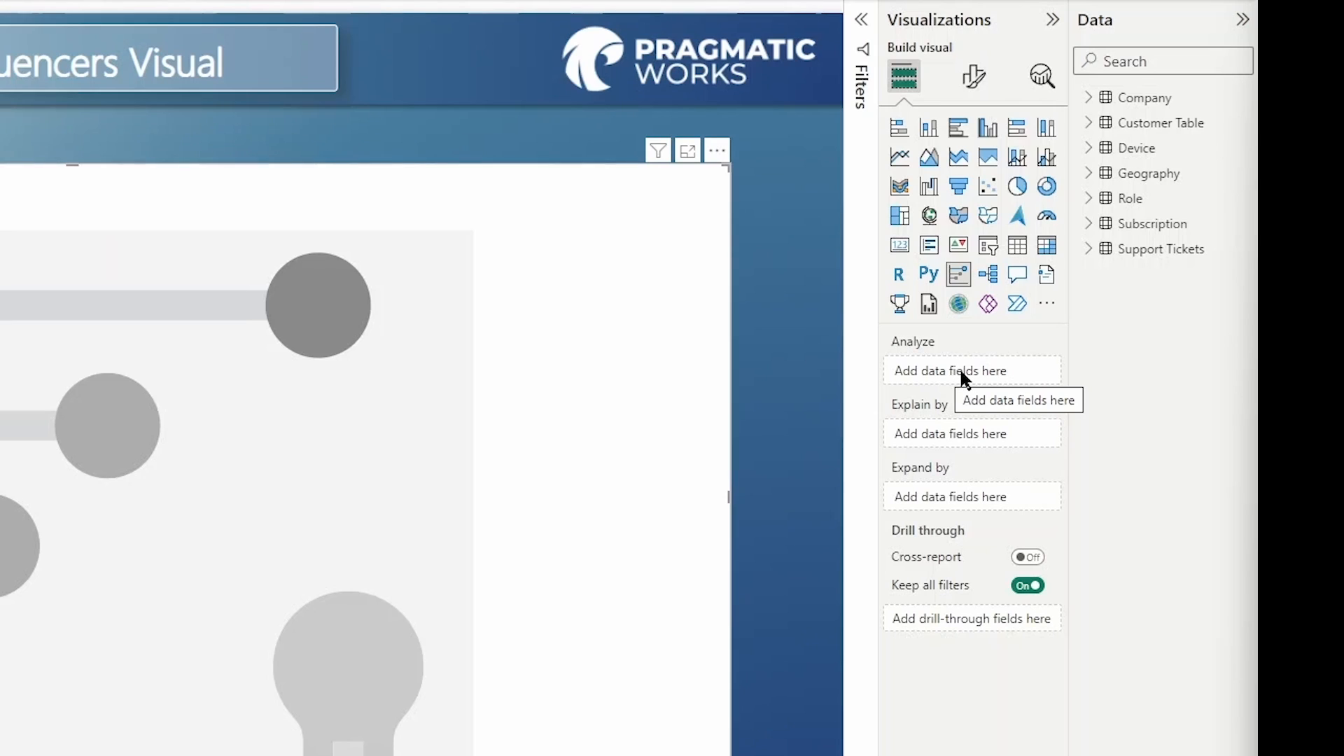
pyautogui.moveTo(1042, 379)
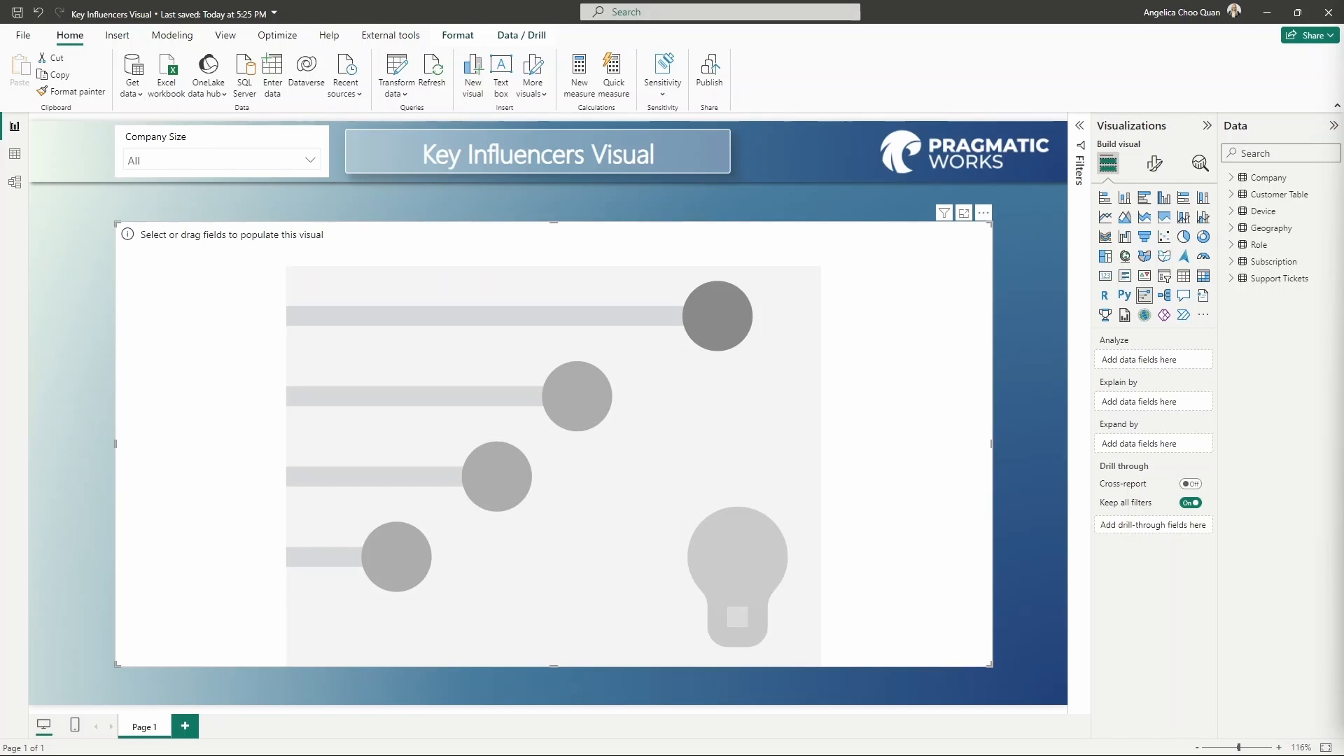
pyautogui.moveTo(14, 154)
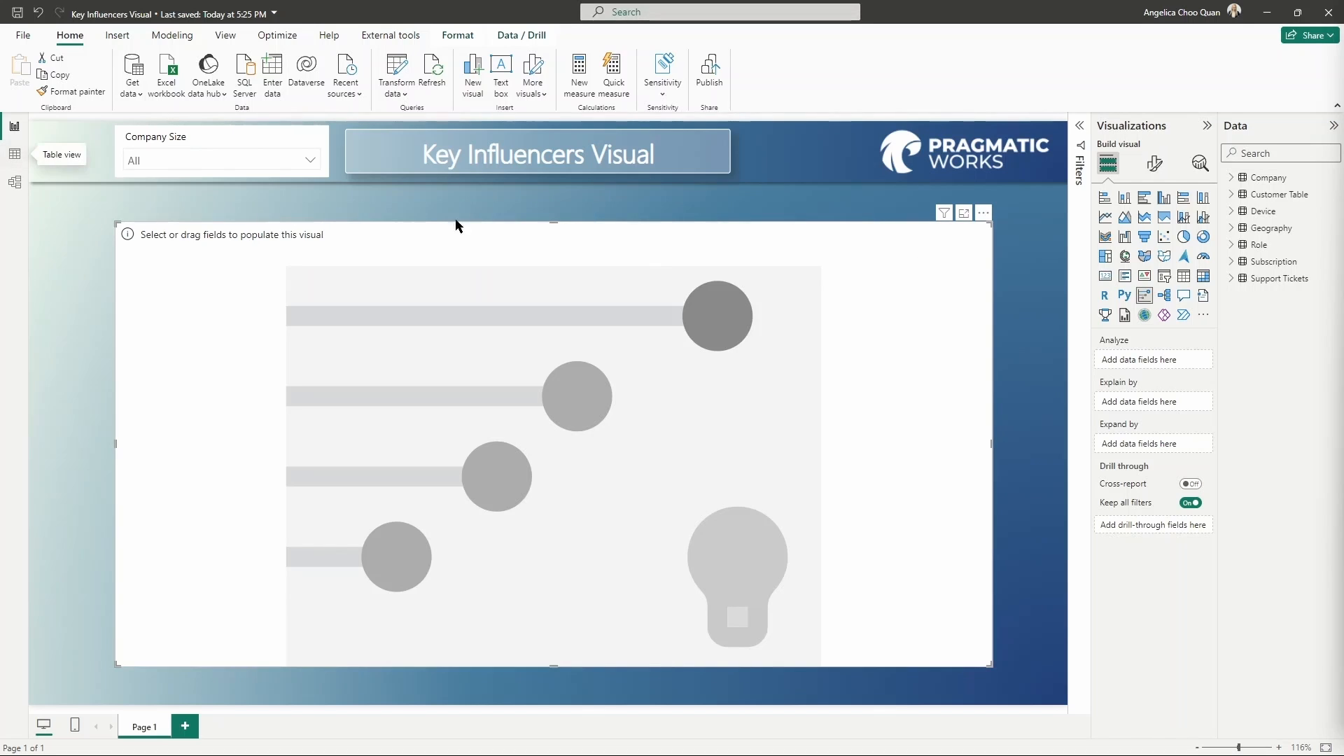
pyautogui.moveTo(1299, 180)
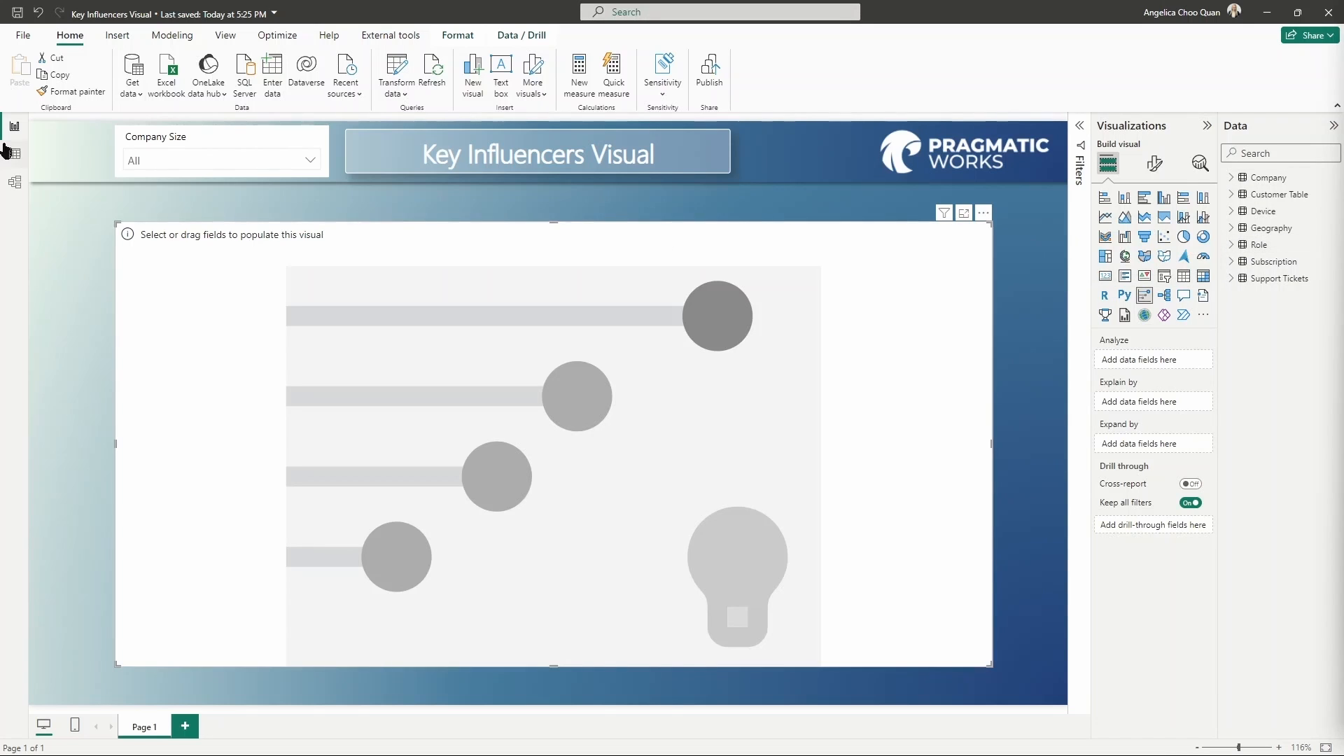
# Review the seven-table relationship diagram in Model view, then show Support Tickets rows in Table view.
pyautogui.click(14, 182)
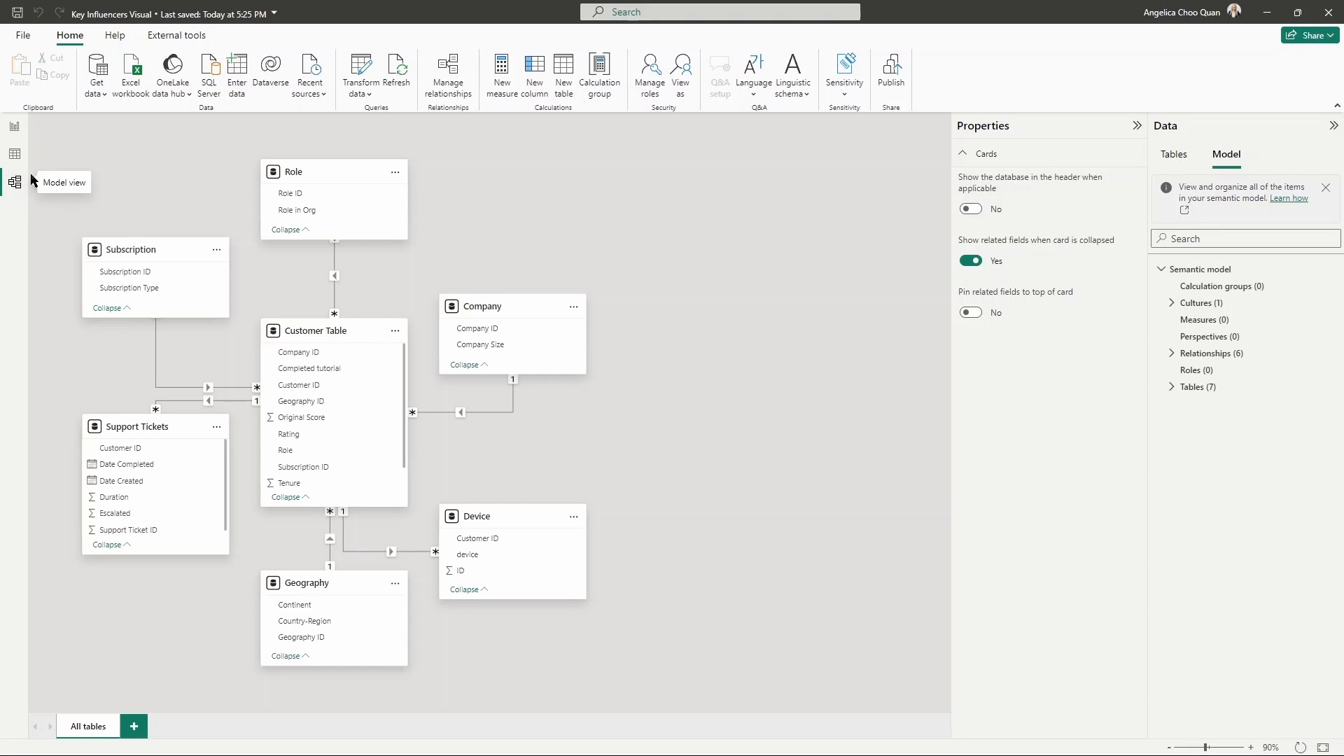
pyautogui.click(14, 154)
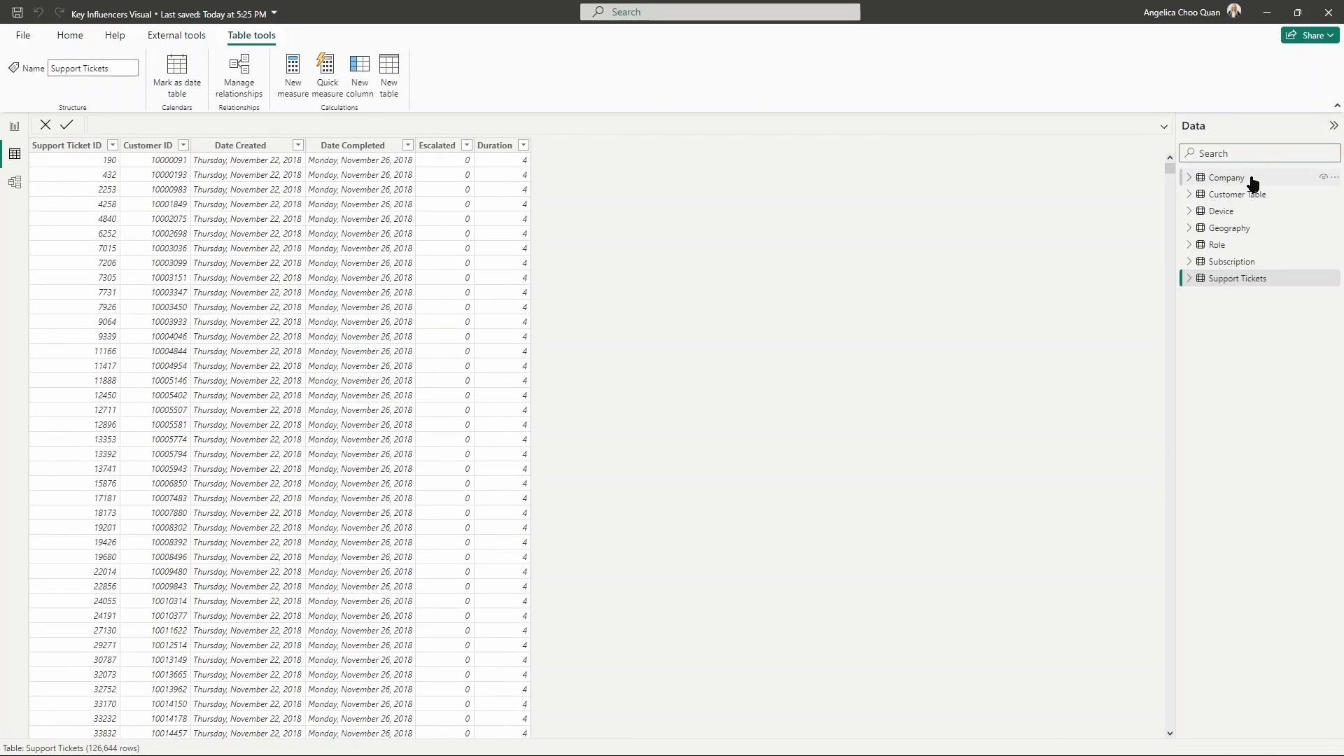
pyautogui.click(1235, 193)
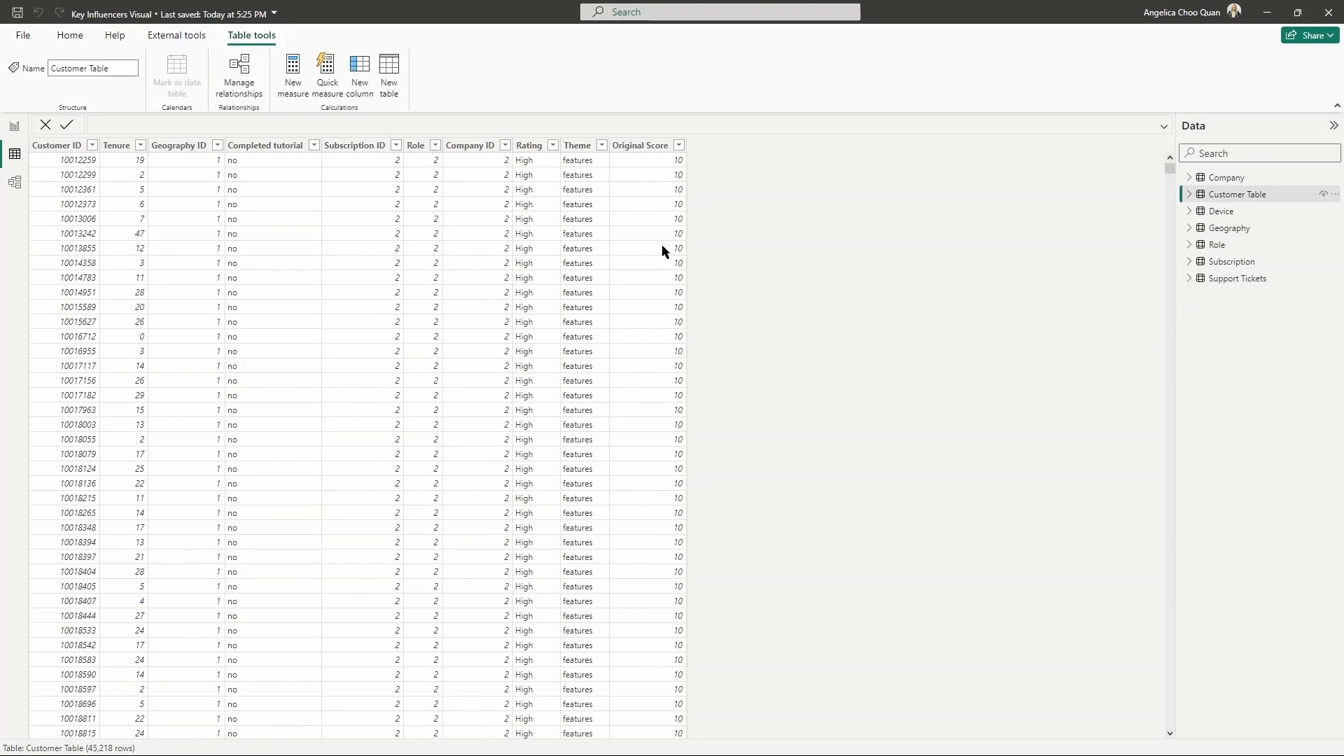
pyautogui.moveTo(120, 261)
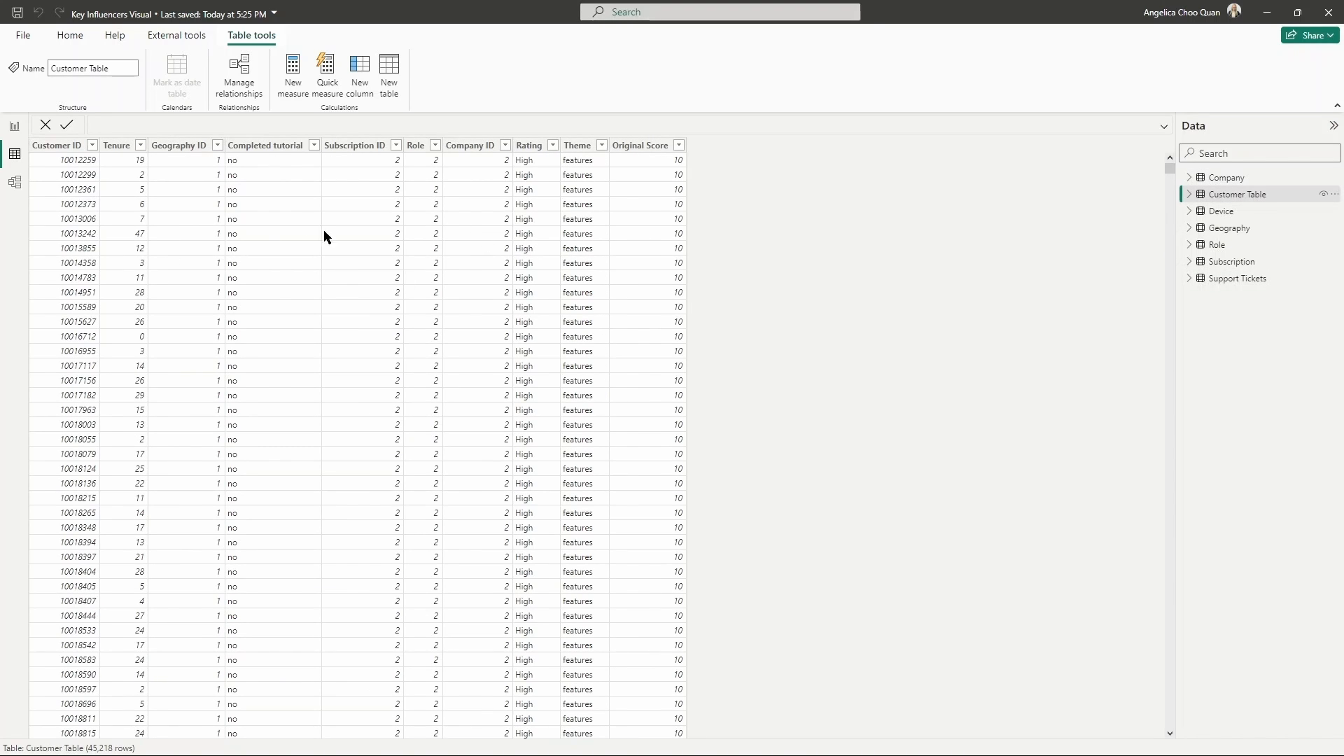
pyautogui.moveTo(529, 321)
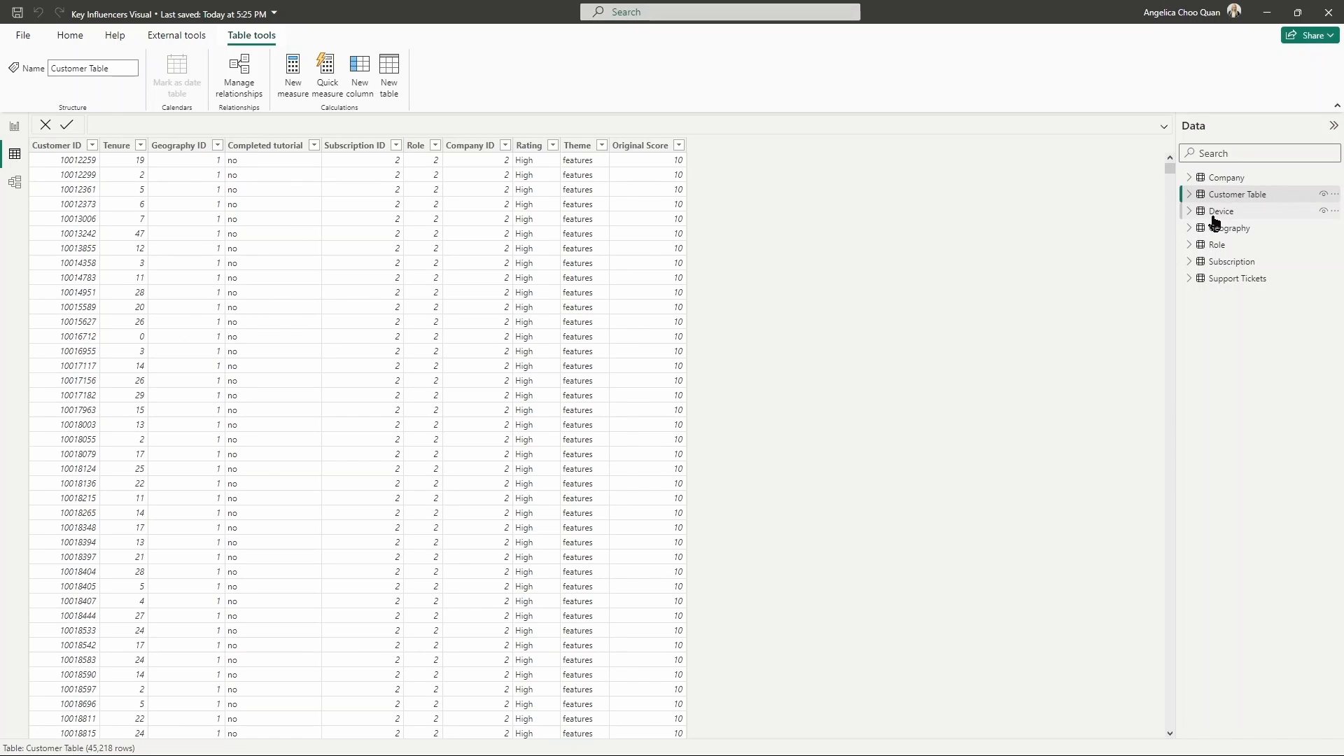
pyautogui.click(1221, 212)
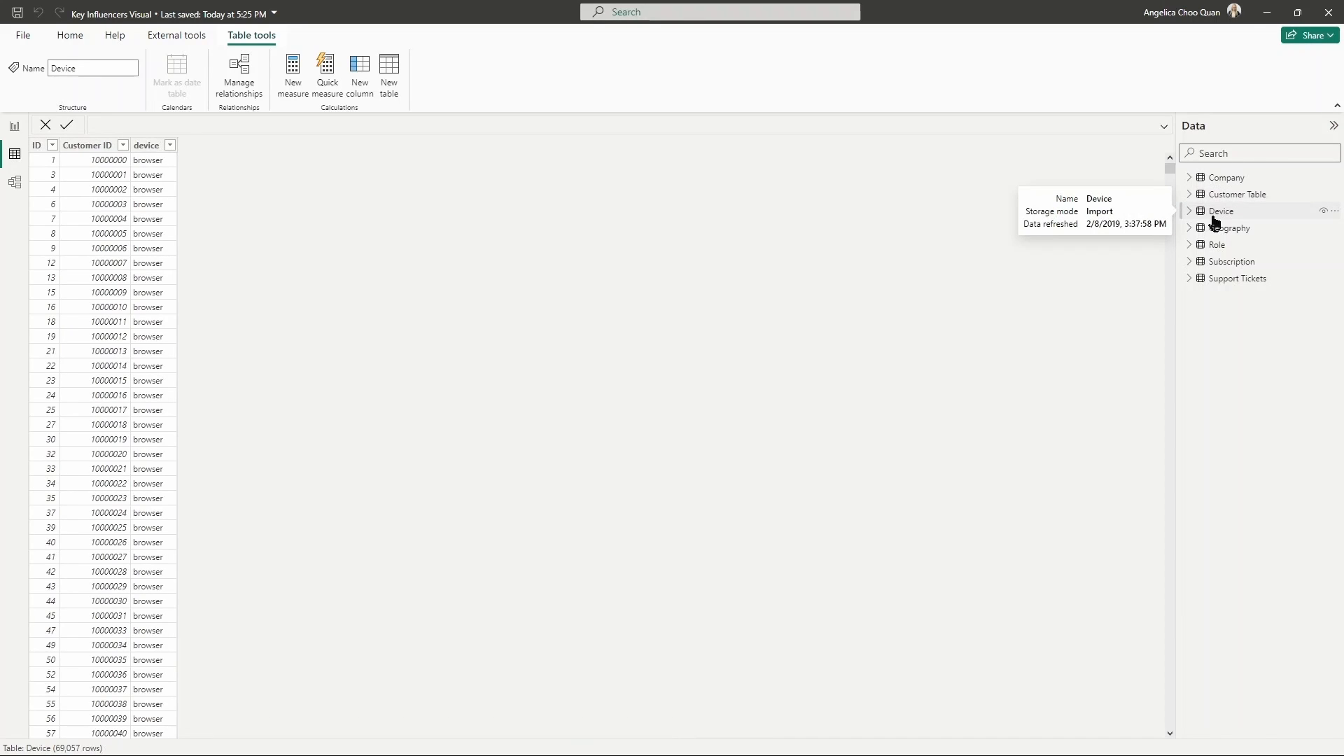
pyautogui.click(1227, 227)
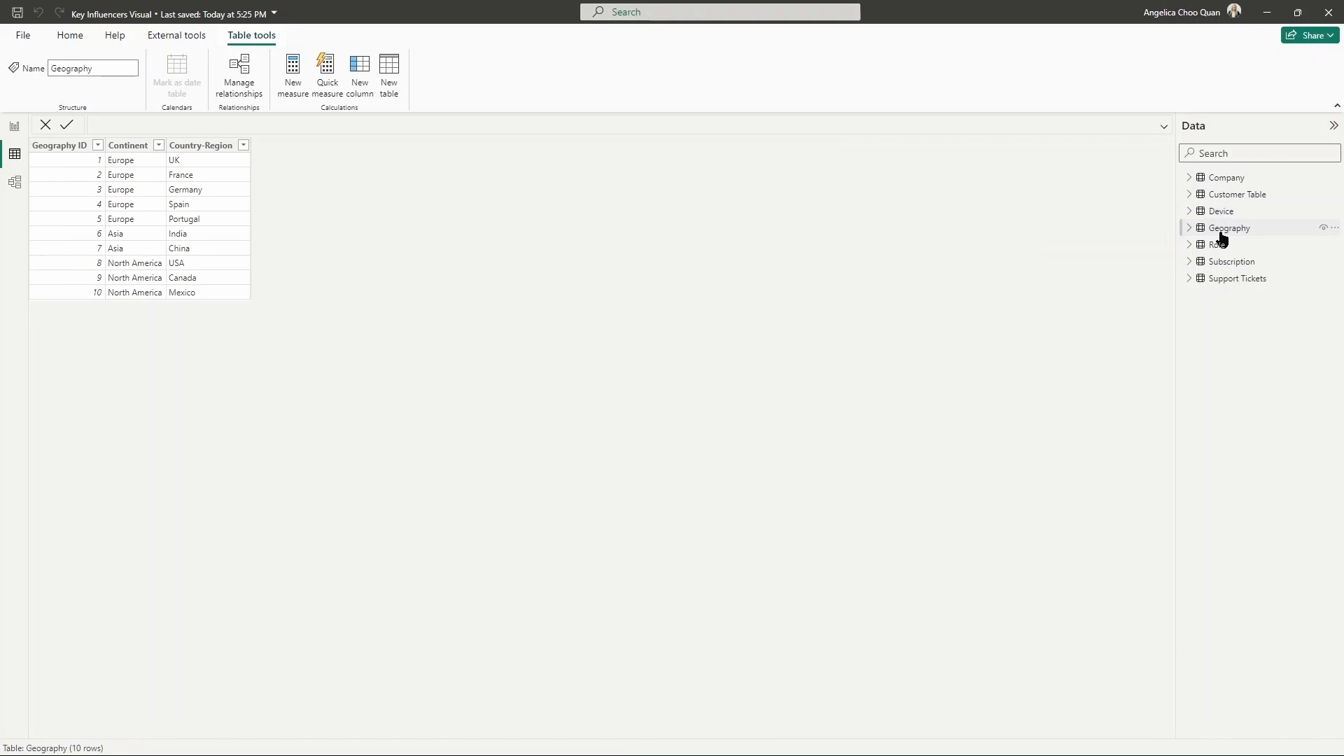
pyautogui.moveTo(1216, 243)
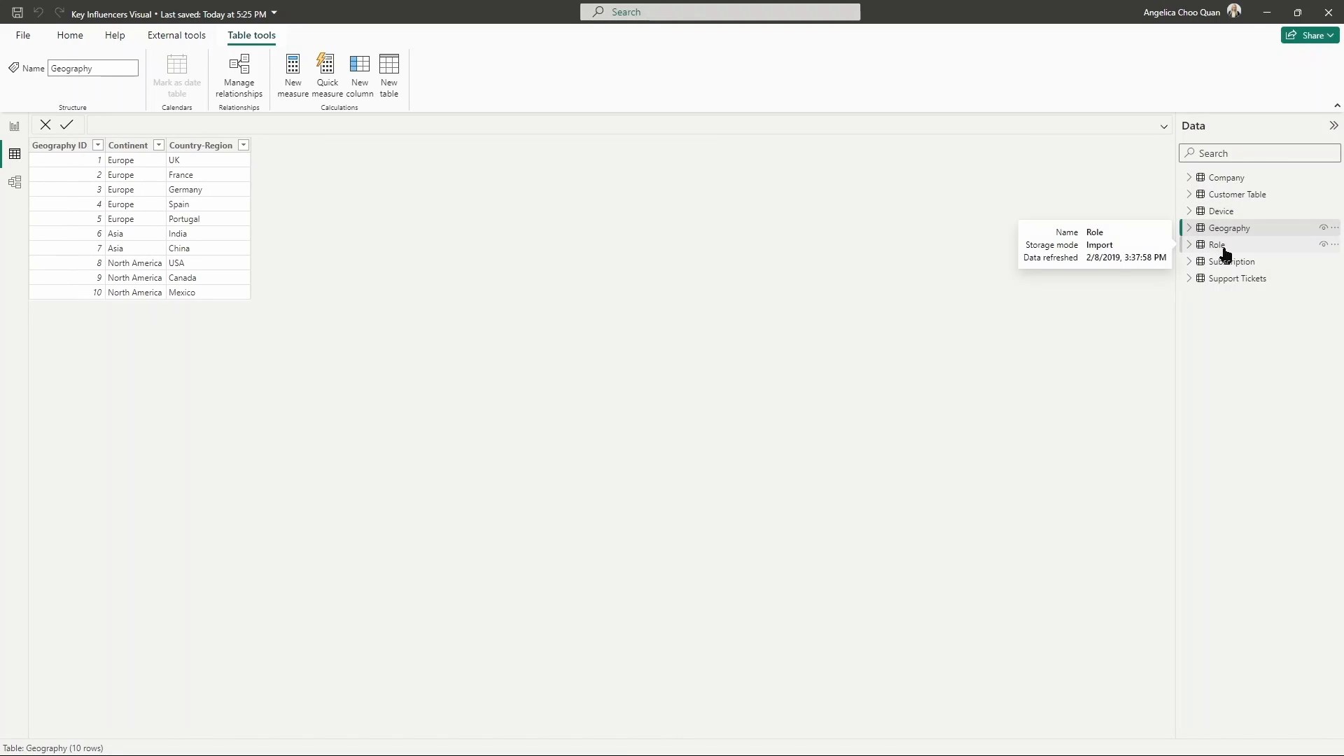
pyautogui.click(1216, 244)
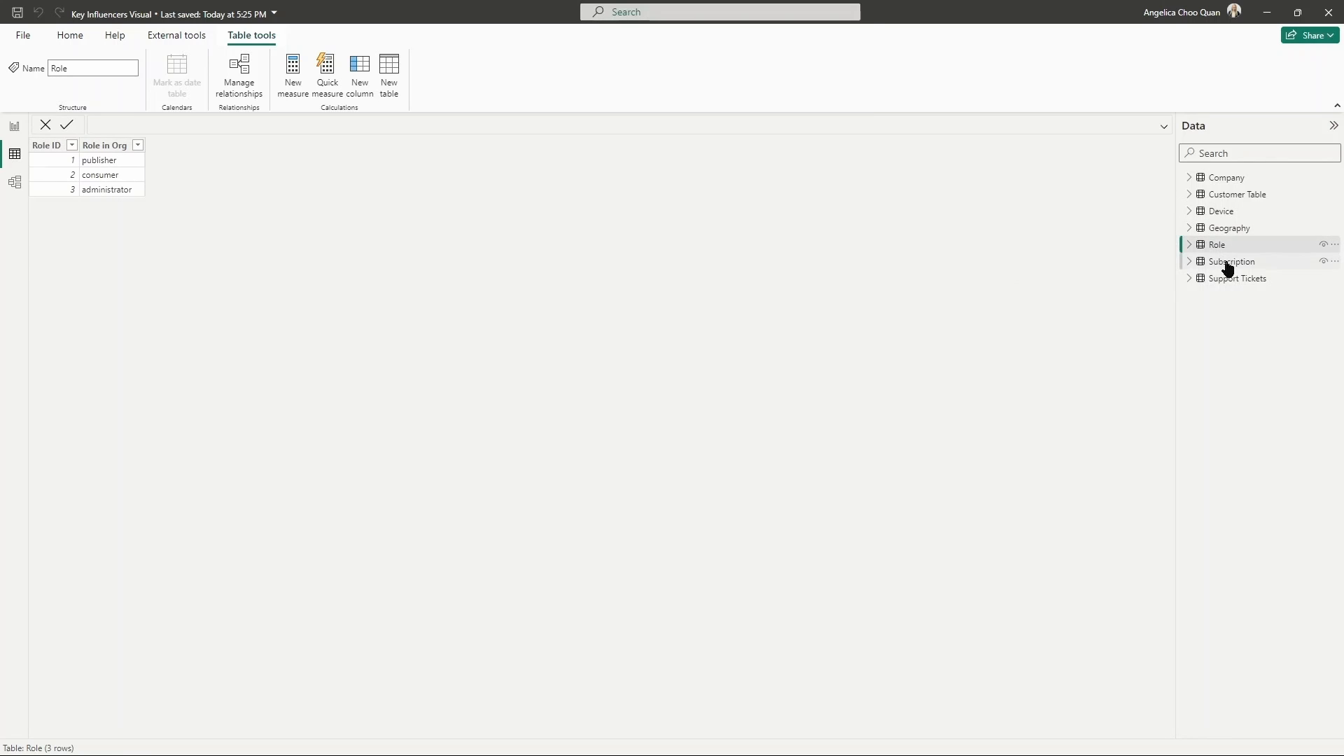
pyautogui.click(1228, 262)
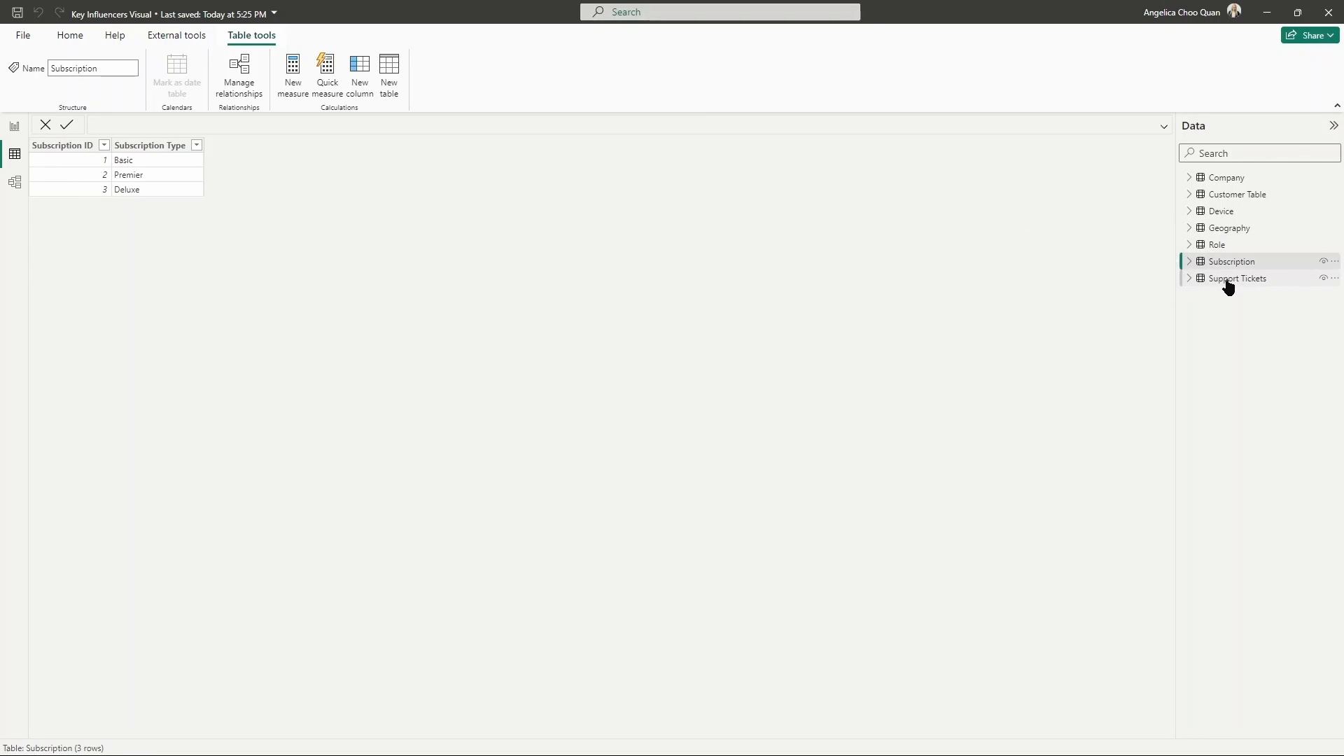
pyautogui.click(1236, 277)
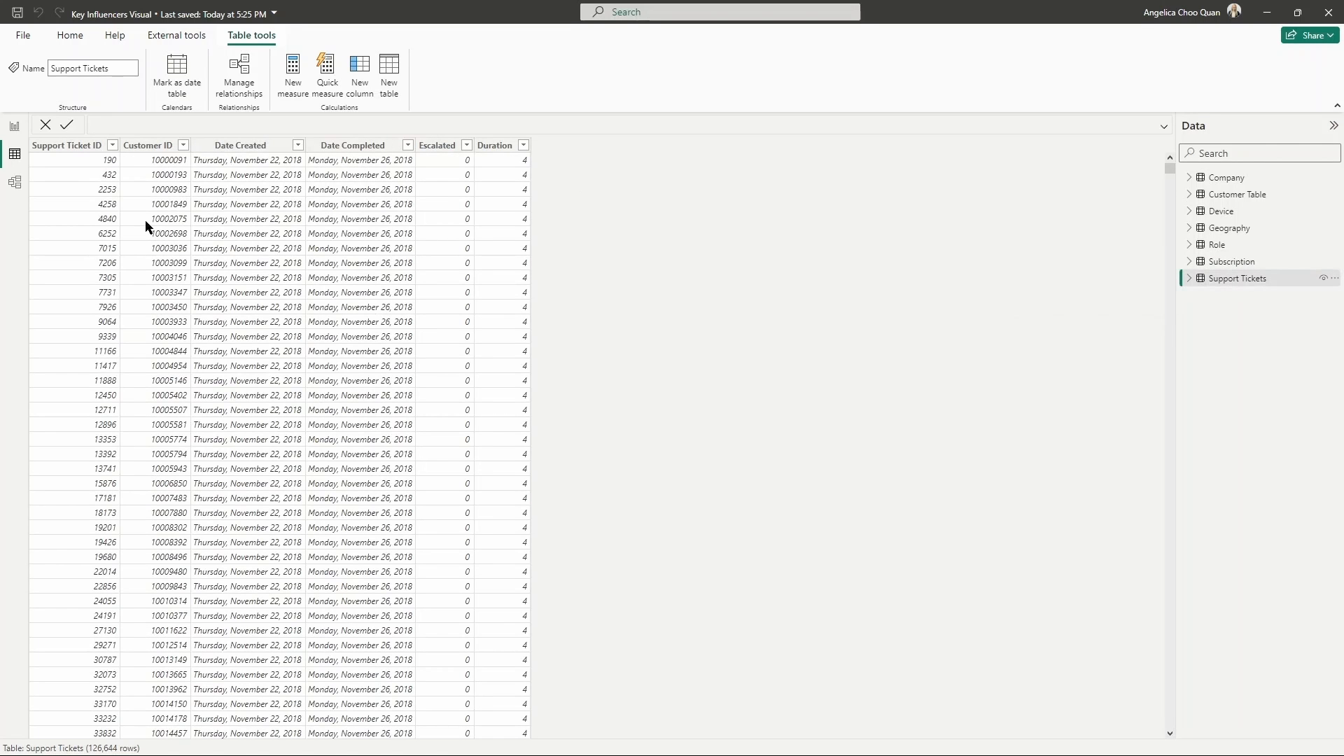
pyautogui.moveTo(60, 226)
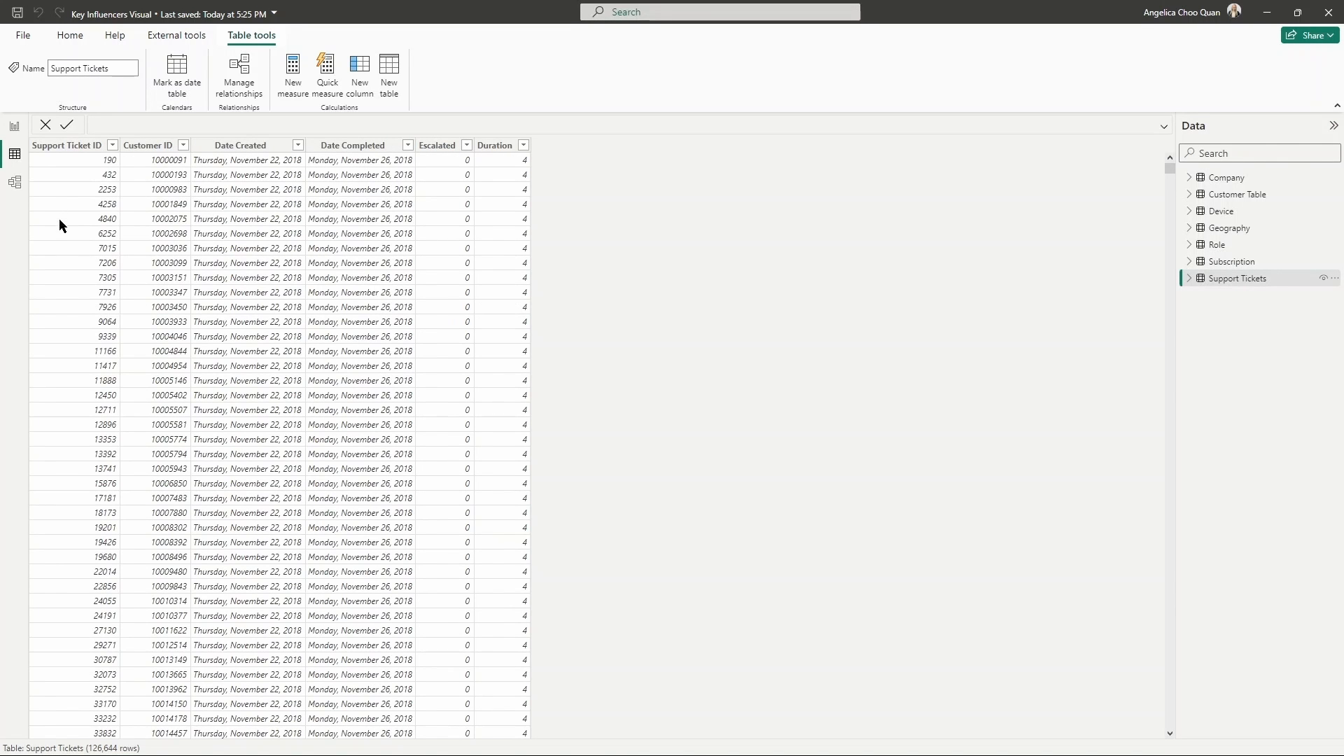
pyautogui.moveTo(263, 213)
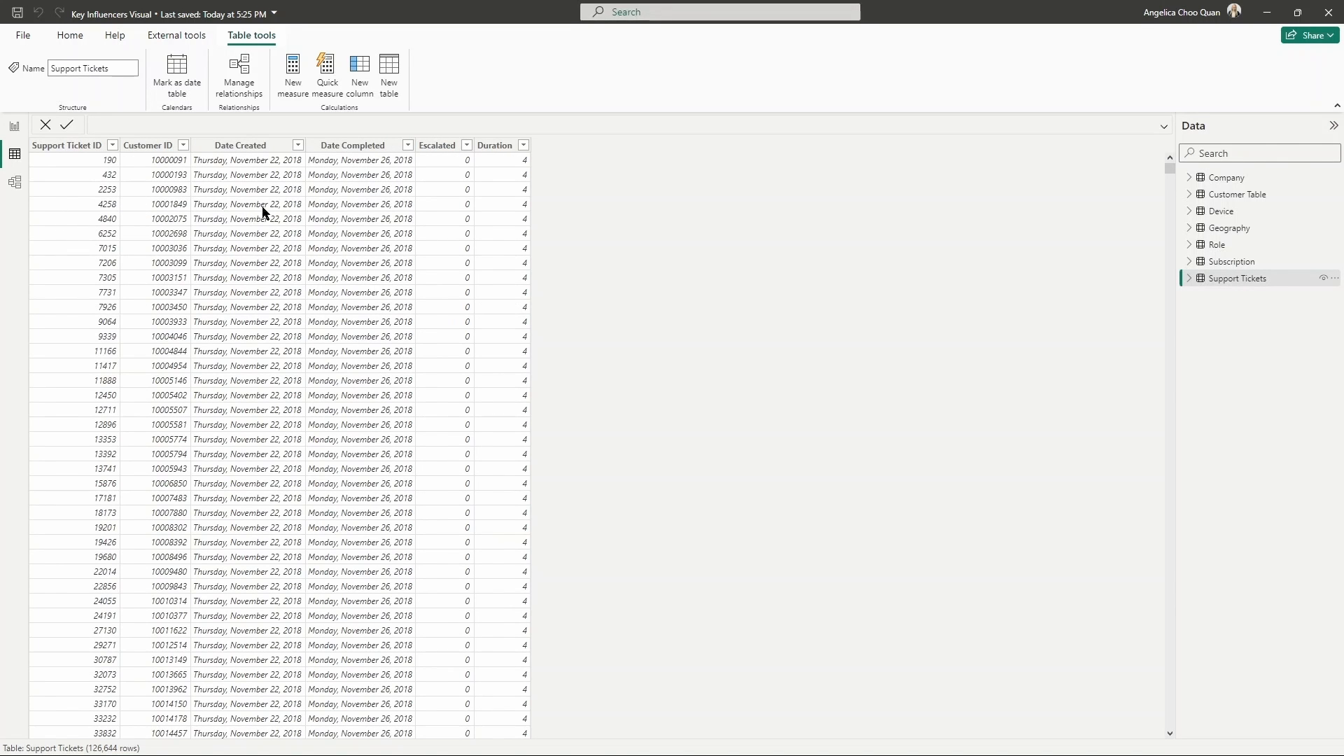
pyautogui.moveTo(542, 186)
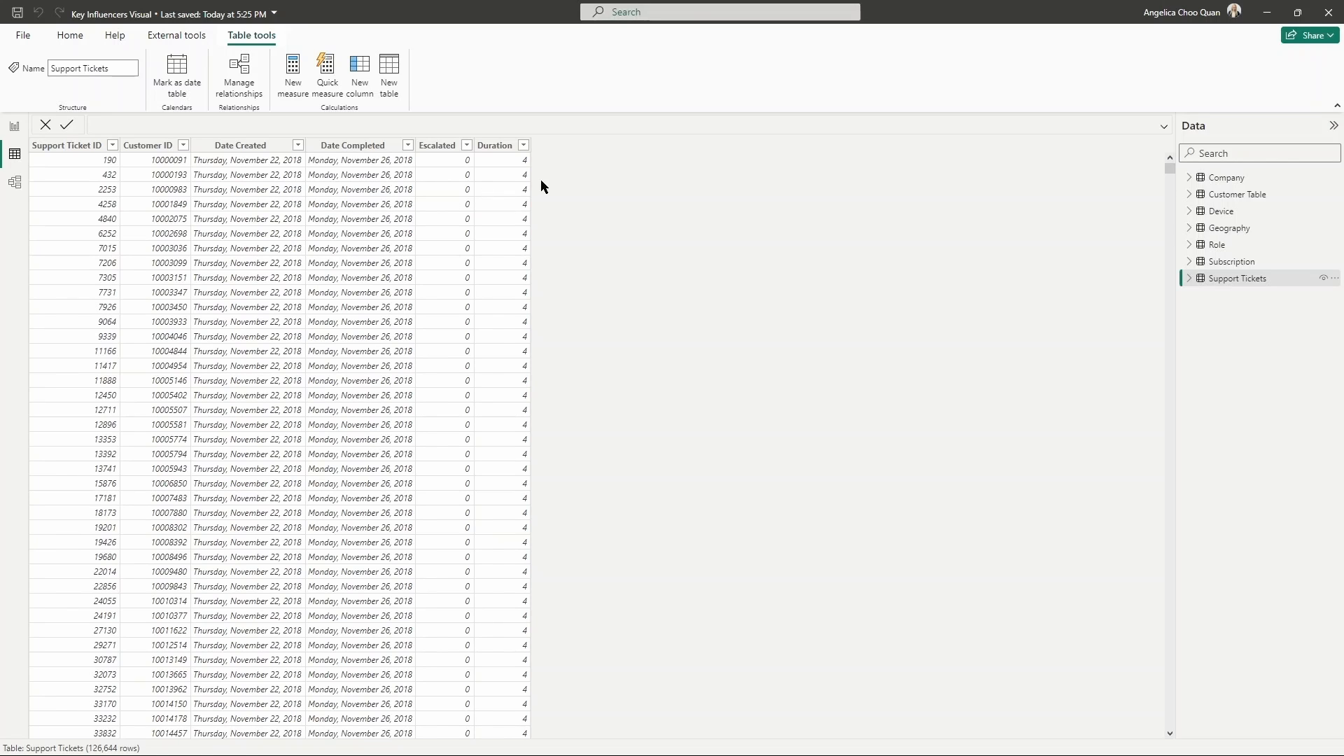
pyautogui.moveTo(430, 97)
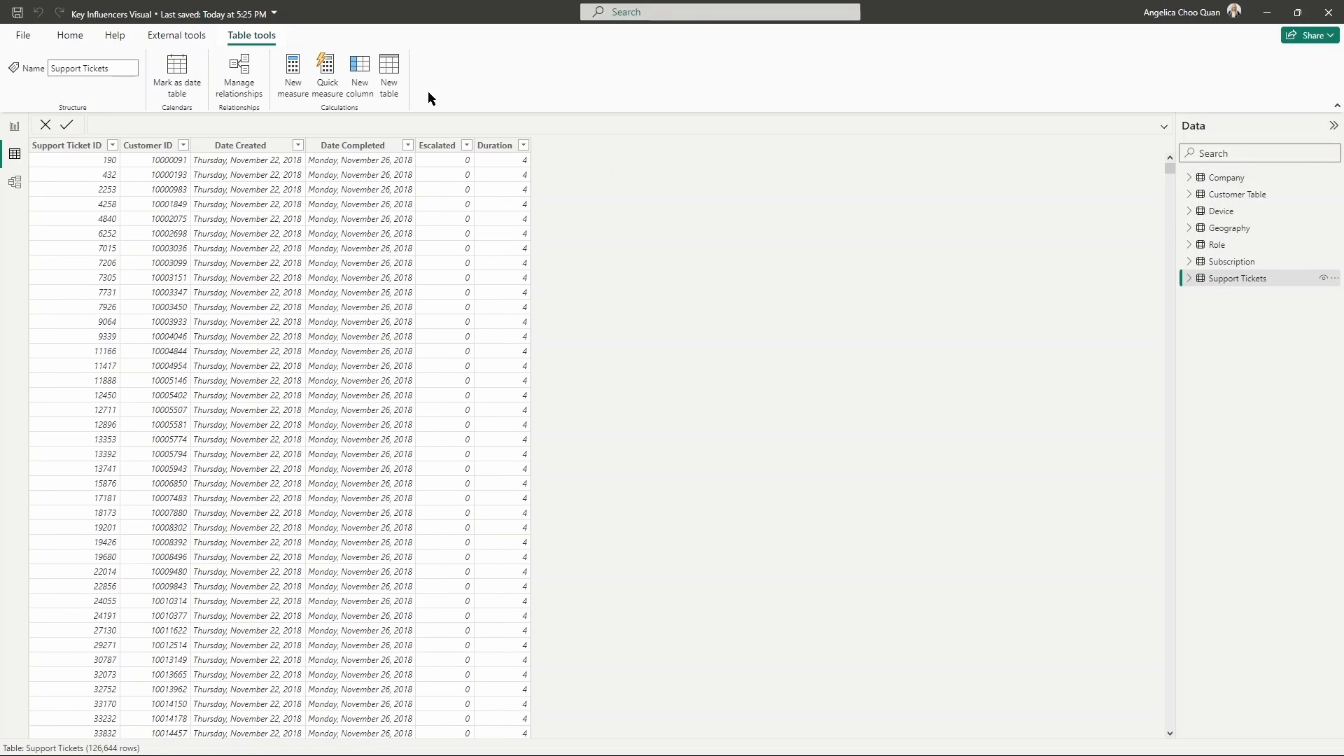
# Return to Report view showing the empty Key influencers visual ready for fields.
pyautogui.click(14, 126)
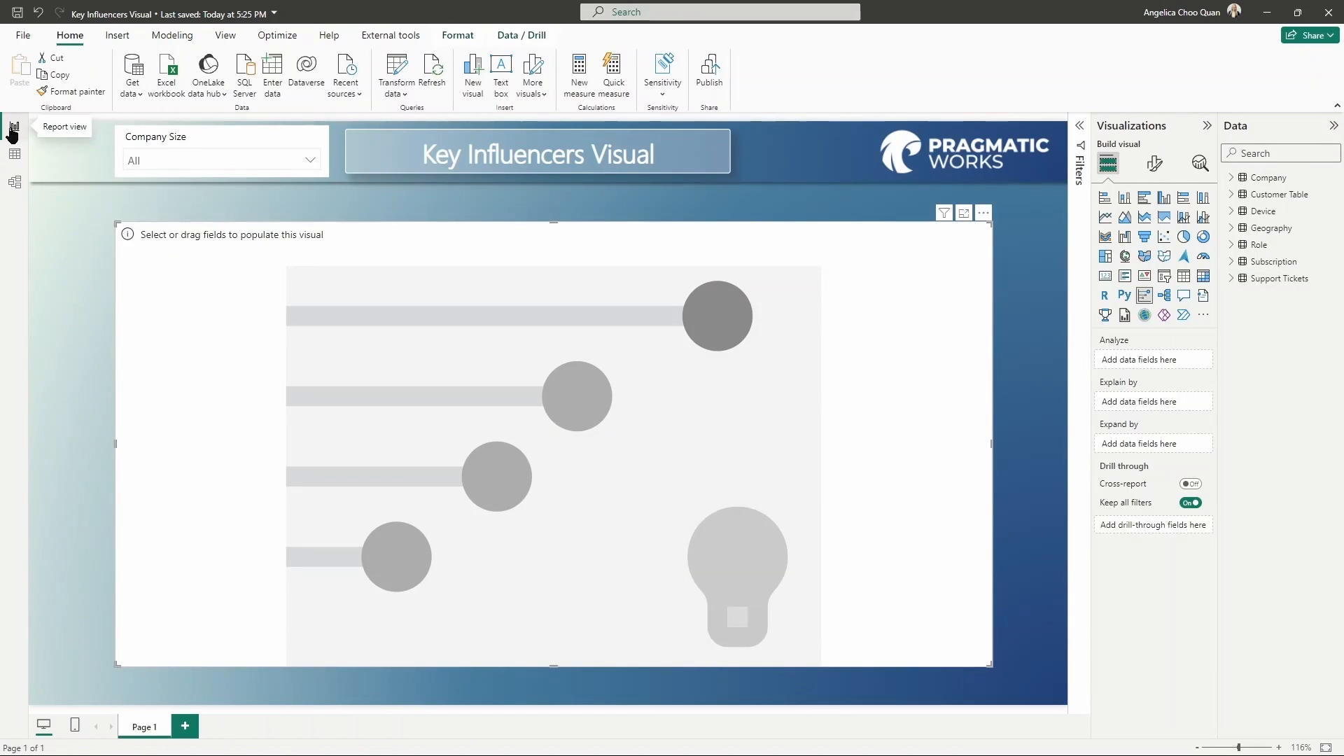
pyautogui.moveTo(641, 350)
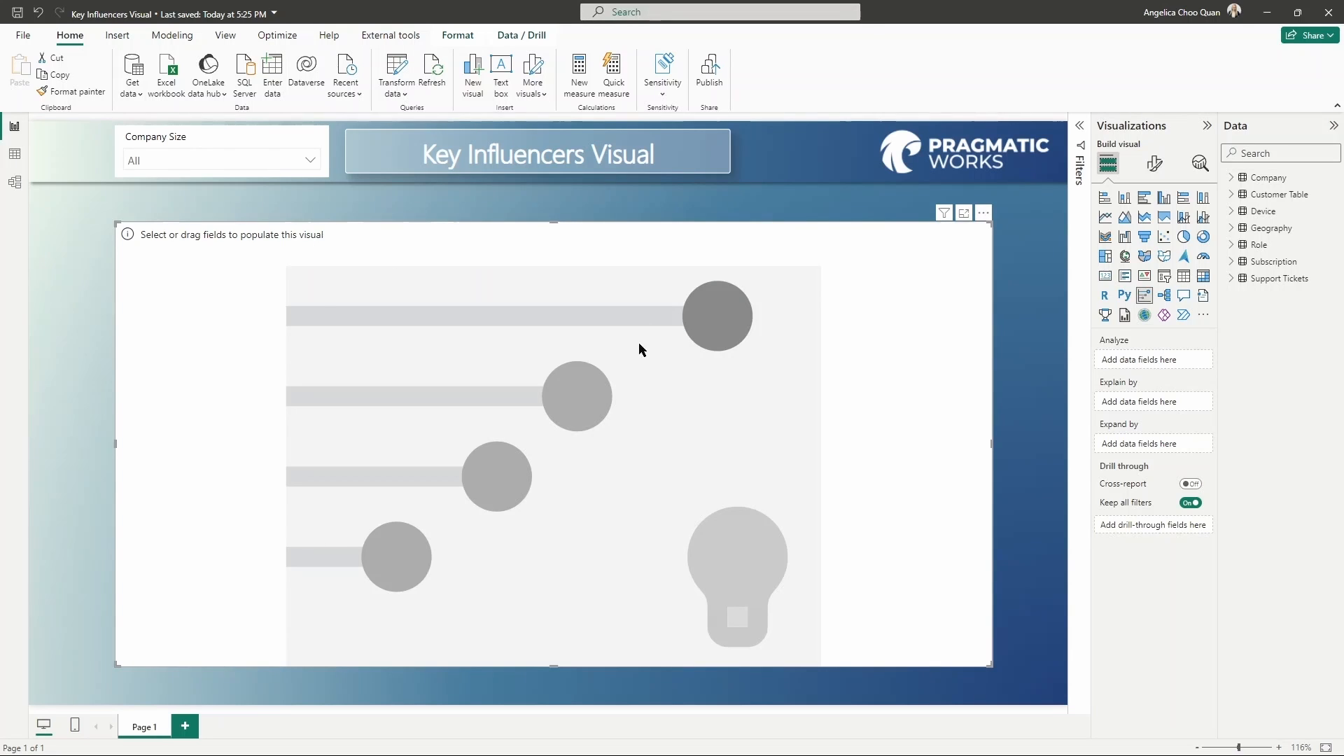
pyautogui.moveTo(722, 308)
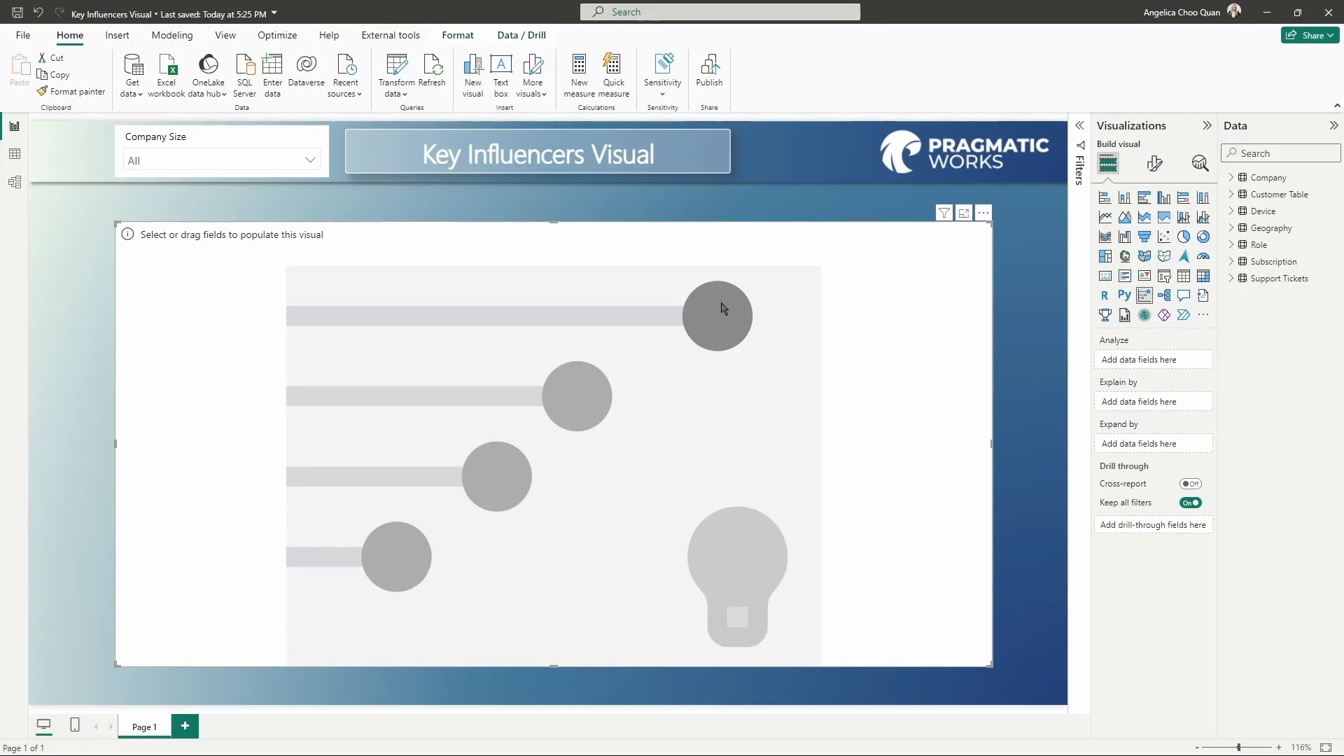
pyautogui.moveTo(799, 300)
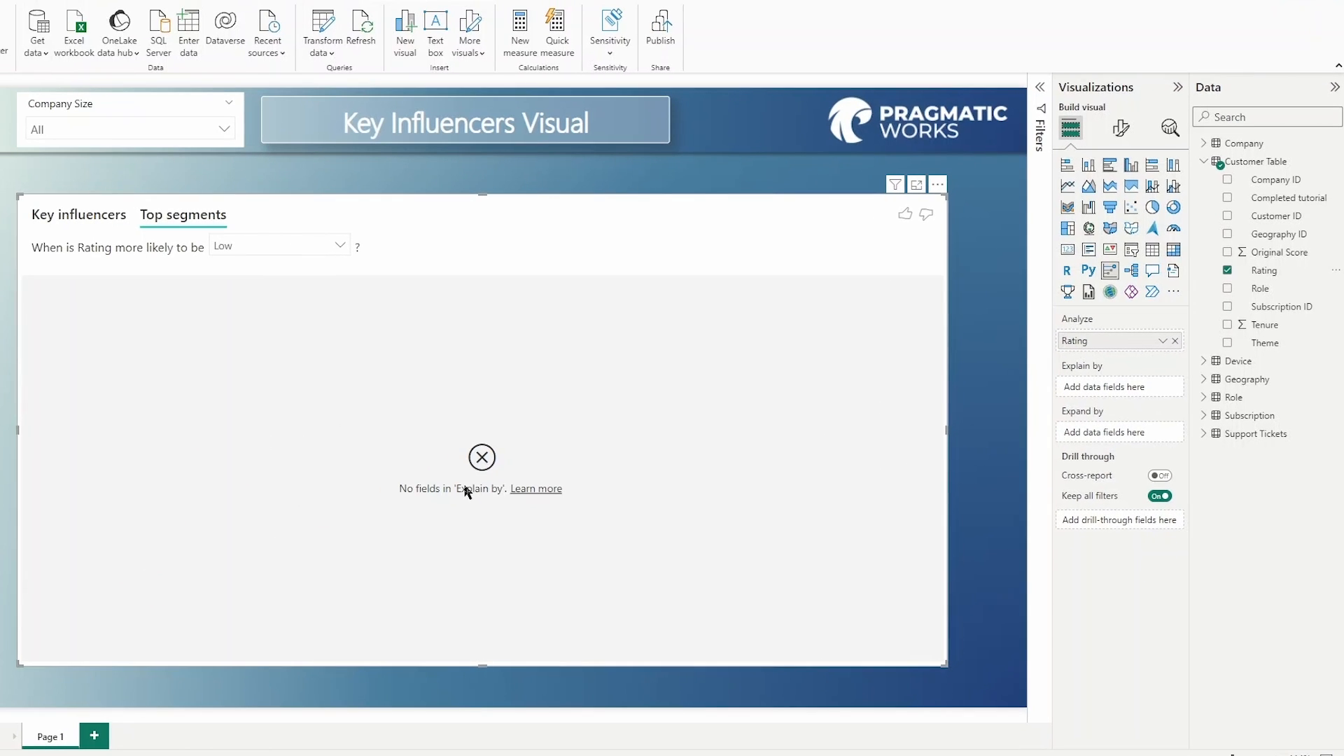
pyautogui.moveTo(480, 497)
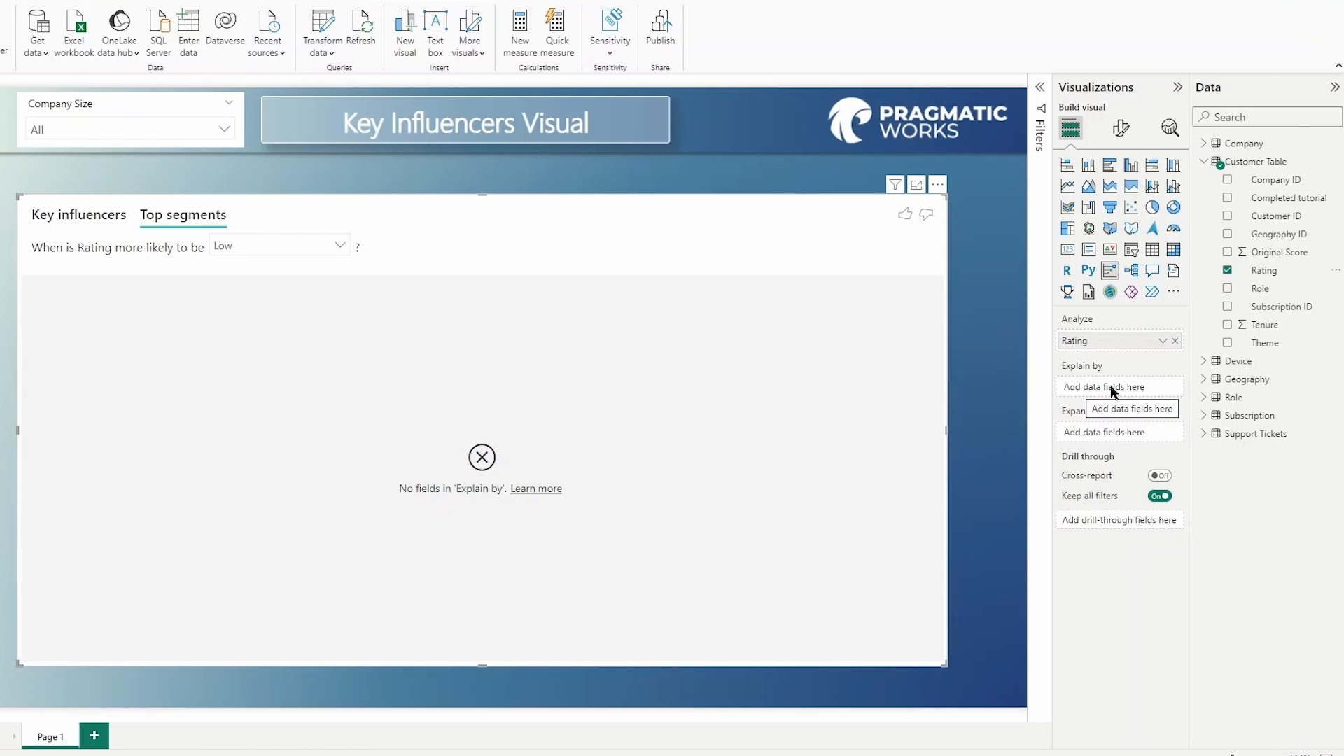
pyautogui.moveTo(1215, 549)
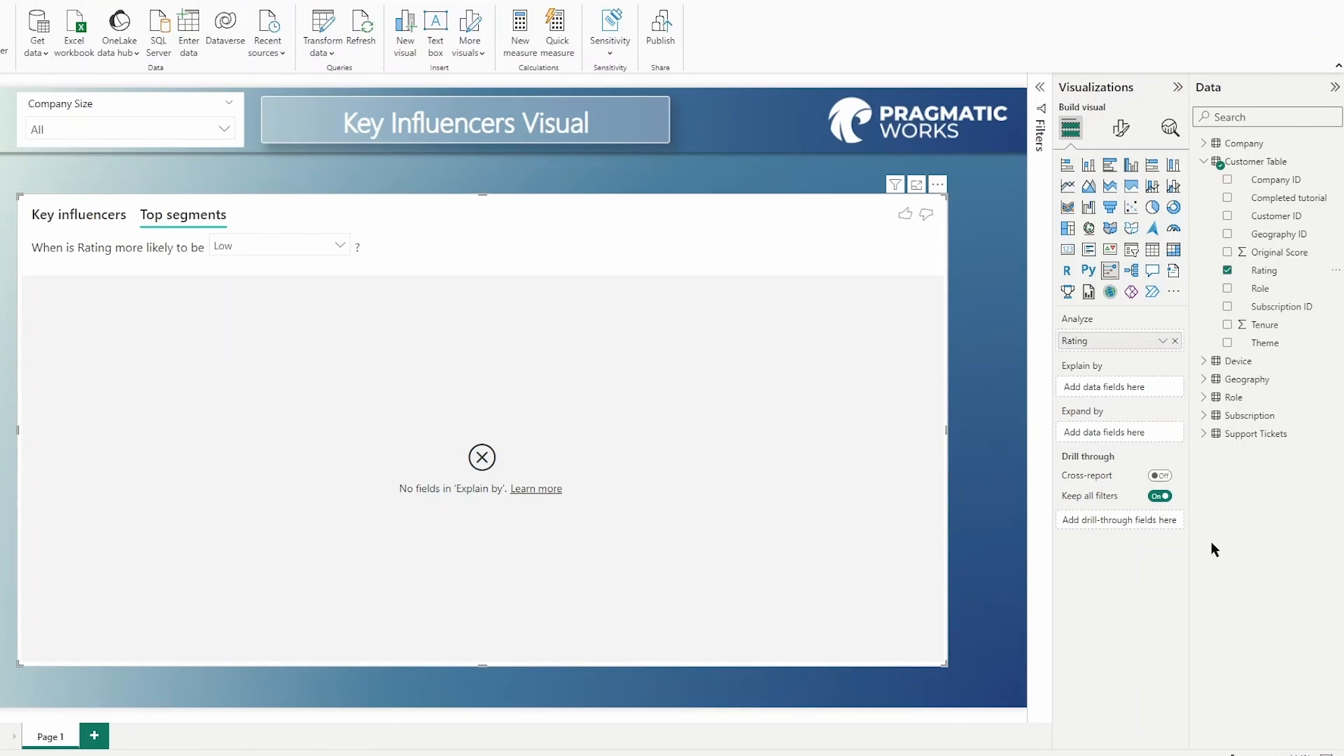
pyautogui.moveTo(1228, 539)
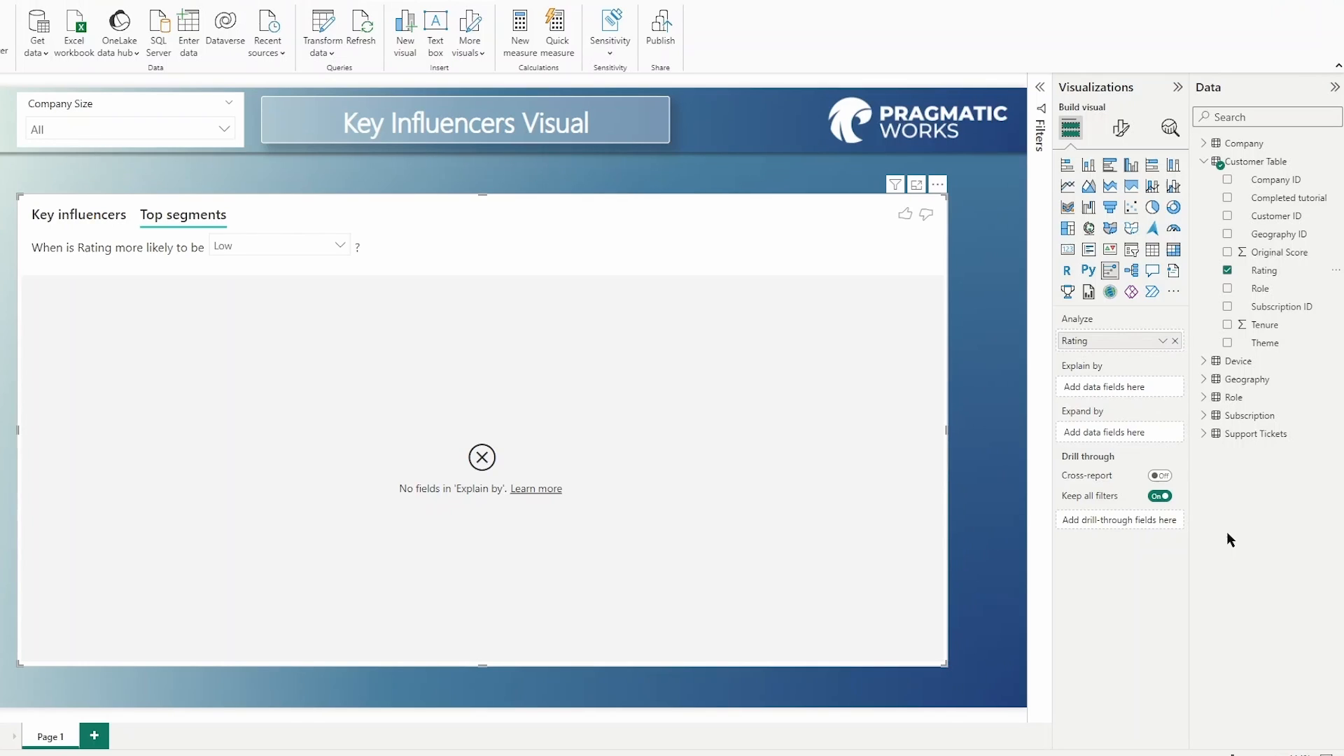
pyautogui.moveTo(1118, 343)
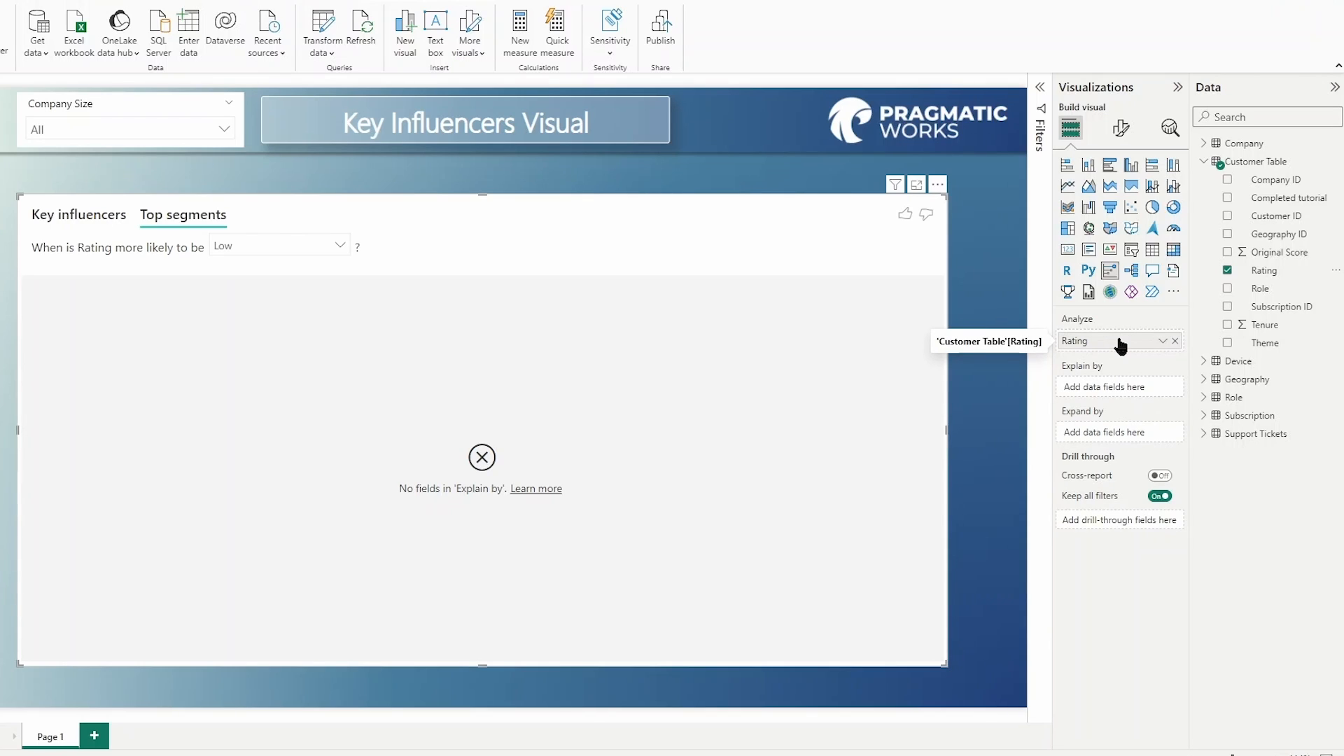
pyautogui.moveTo(1201, 249)
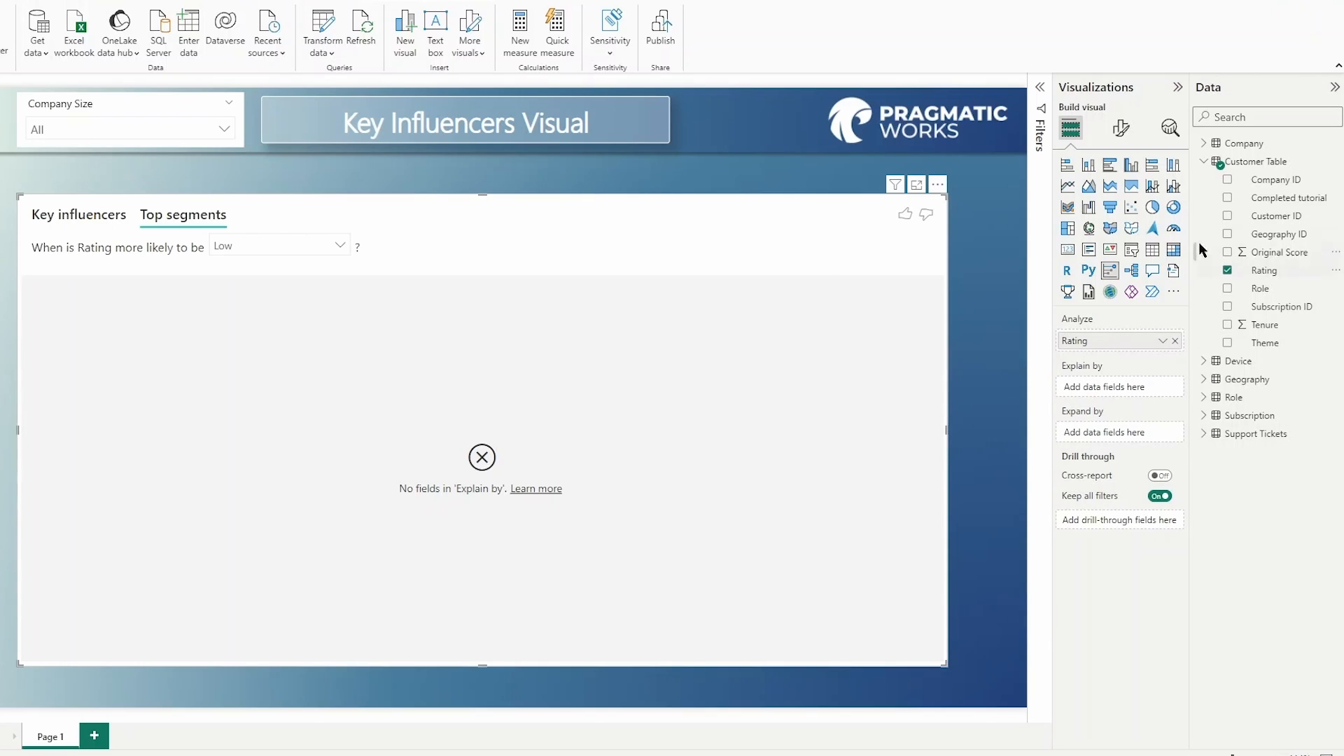
# Collapse Customer Table and expand Geography to reach the Country-Region field.
pyautogui.click(1209, 161)
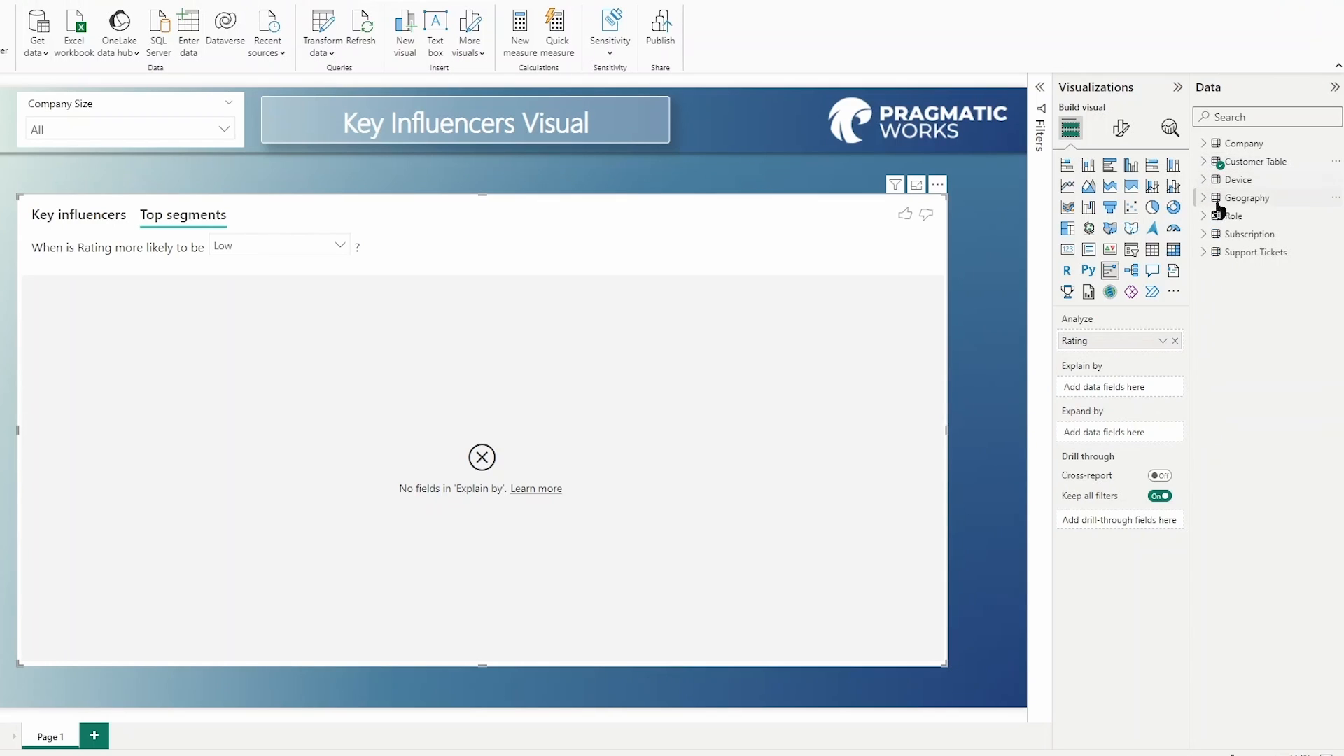
pyautogui.click(1205, 197)
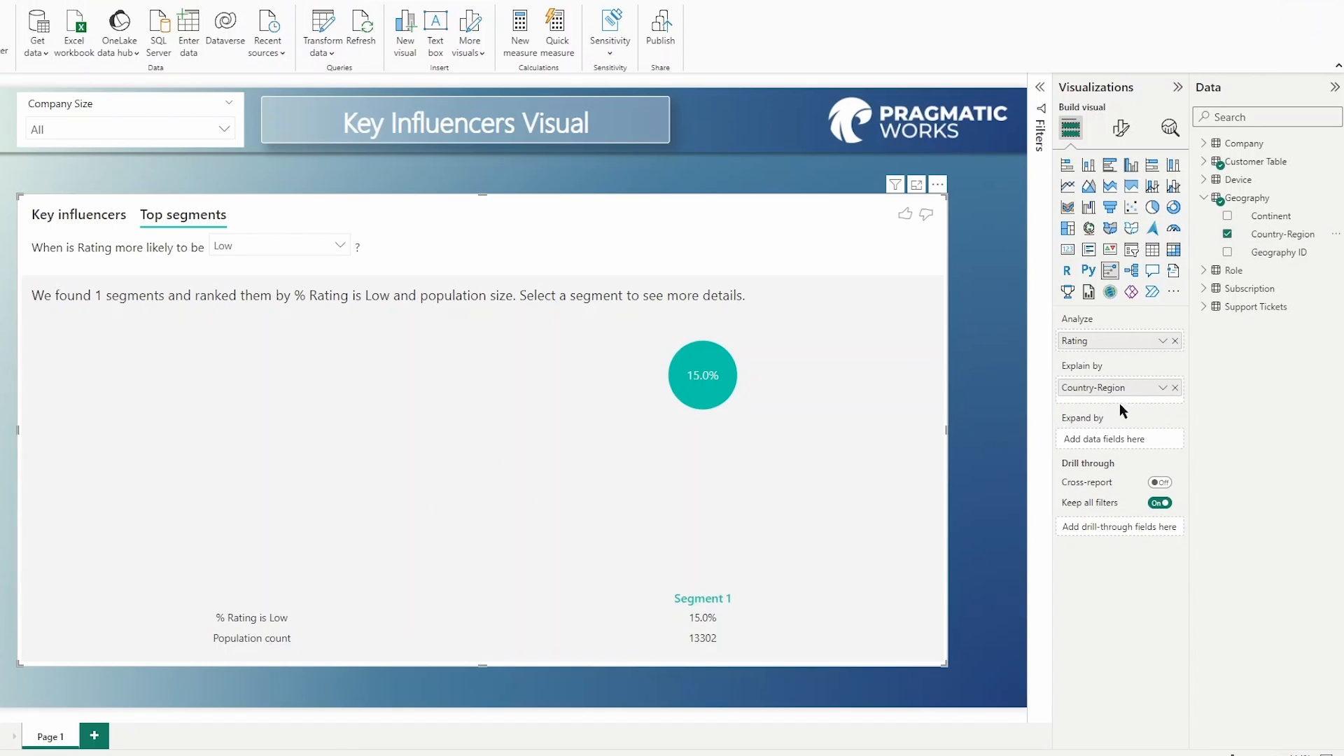
pyautogui.moveTo(695, 379)
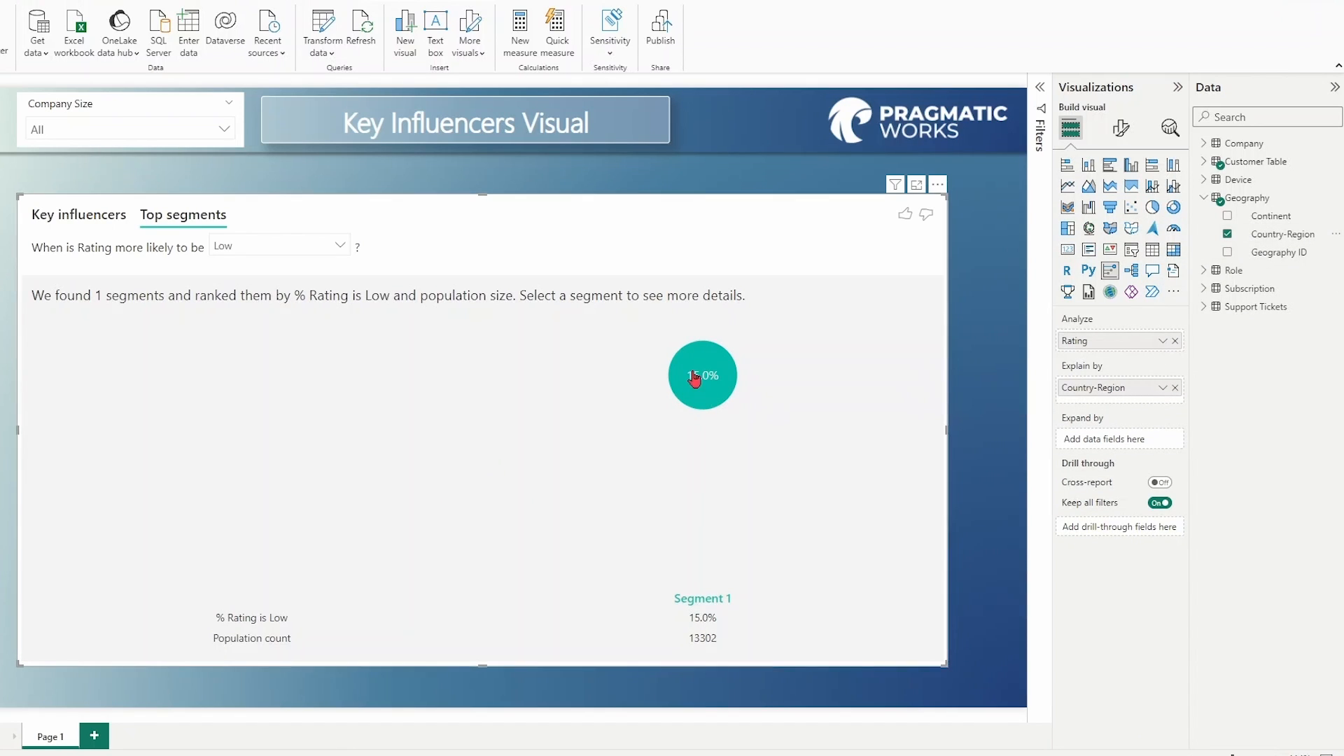
pyautogui.moveTo(780, 422)
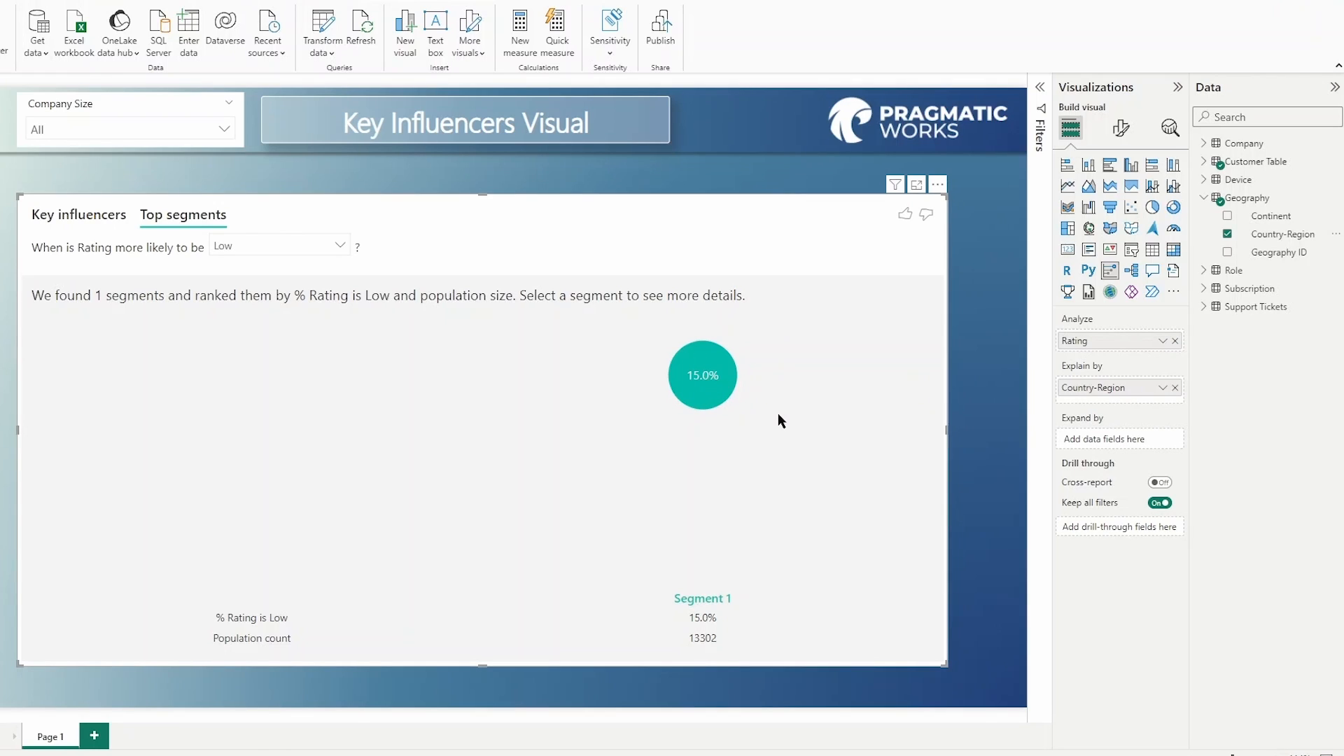
pyautogui.moveTo(41, 263)
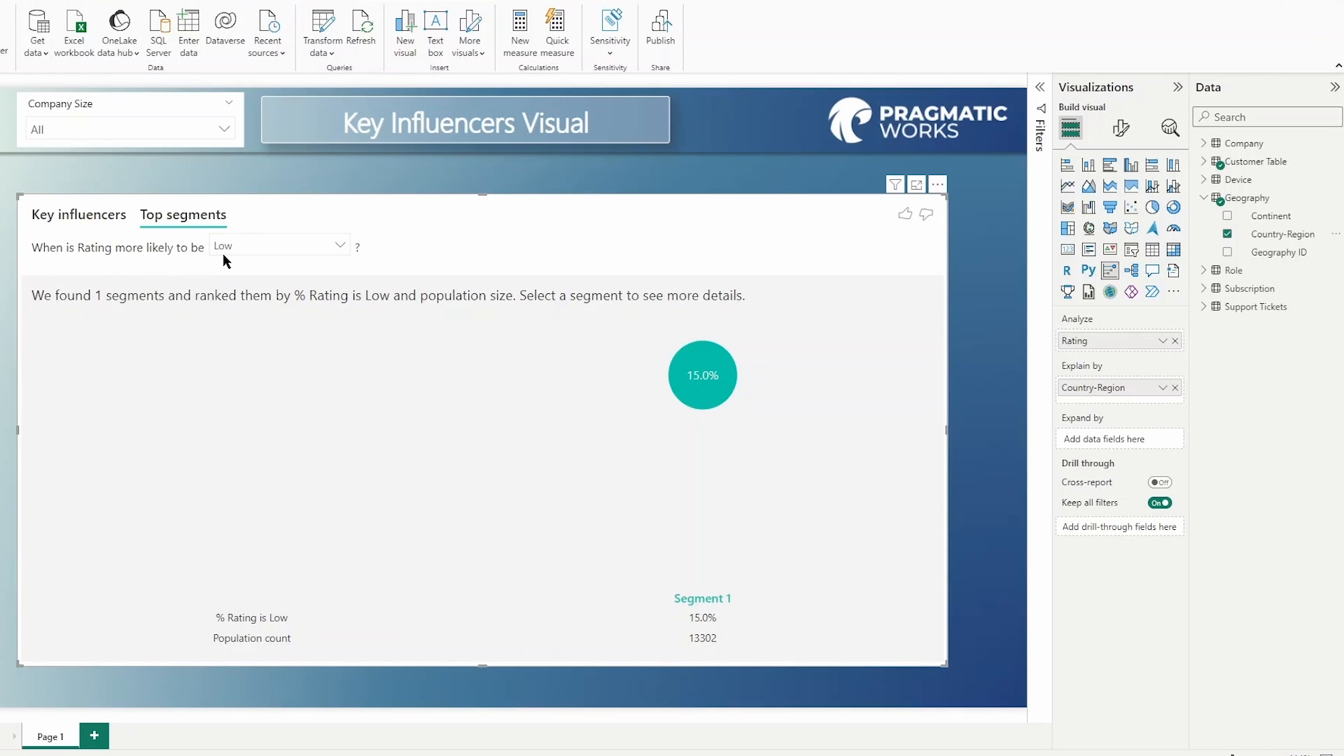
pyautogui.moveTo(480, 310)
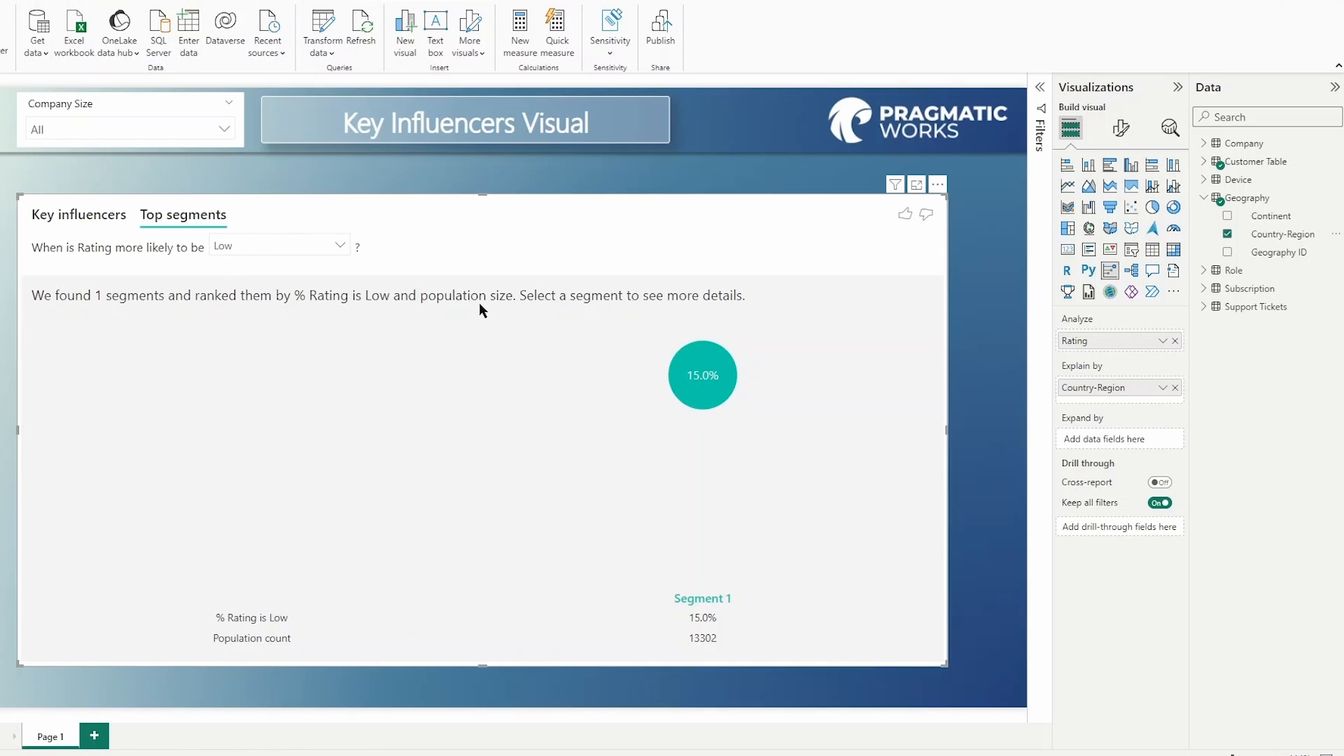
pyautogui.moveTo(92, 231)
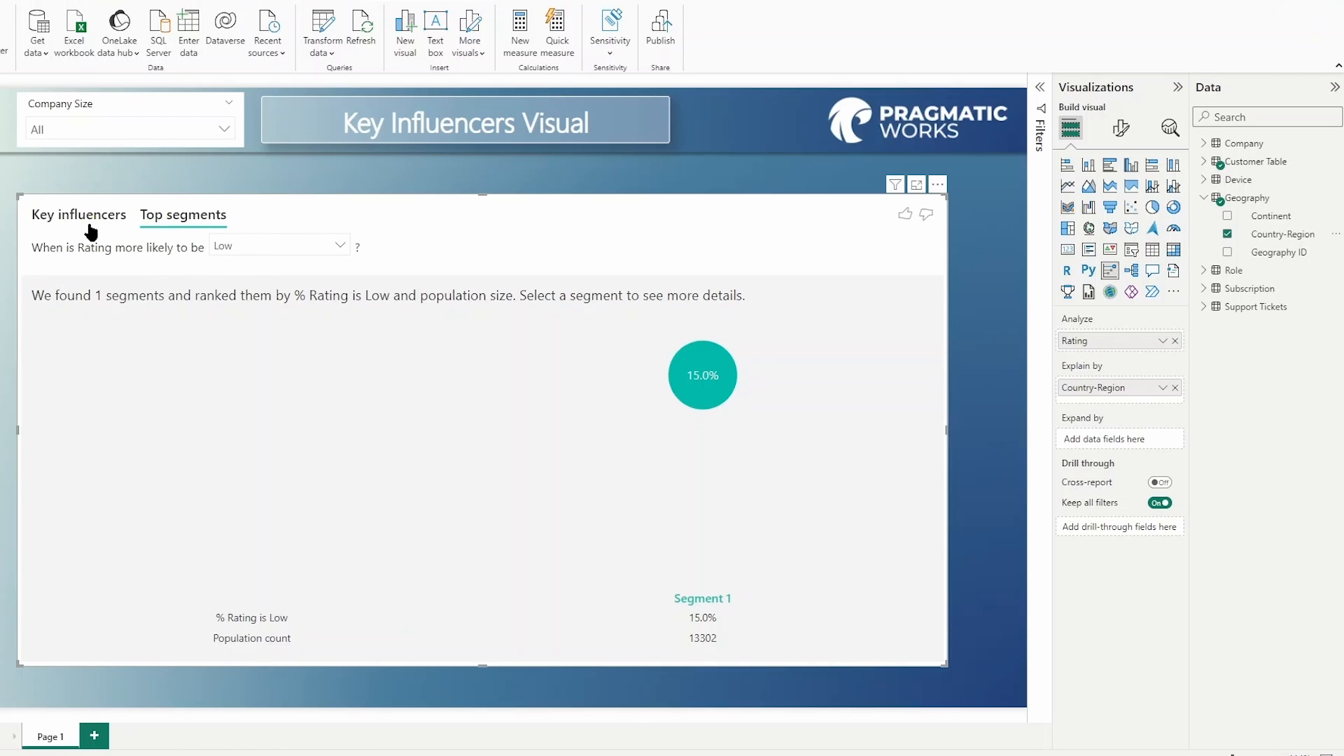
# Switch to the Key influencers tab showing France as a 1.44x influencer of Low ratings.
pyautogui.click(78, 214)
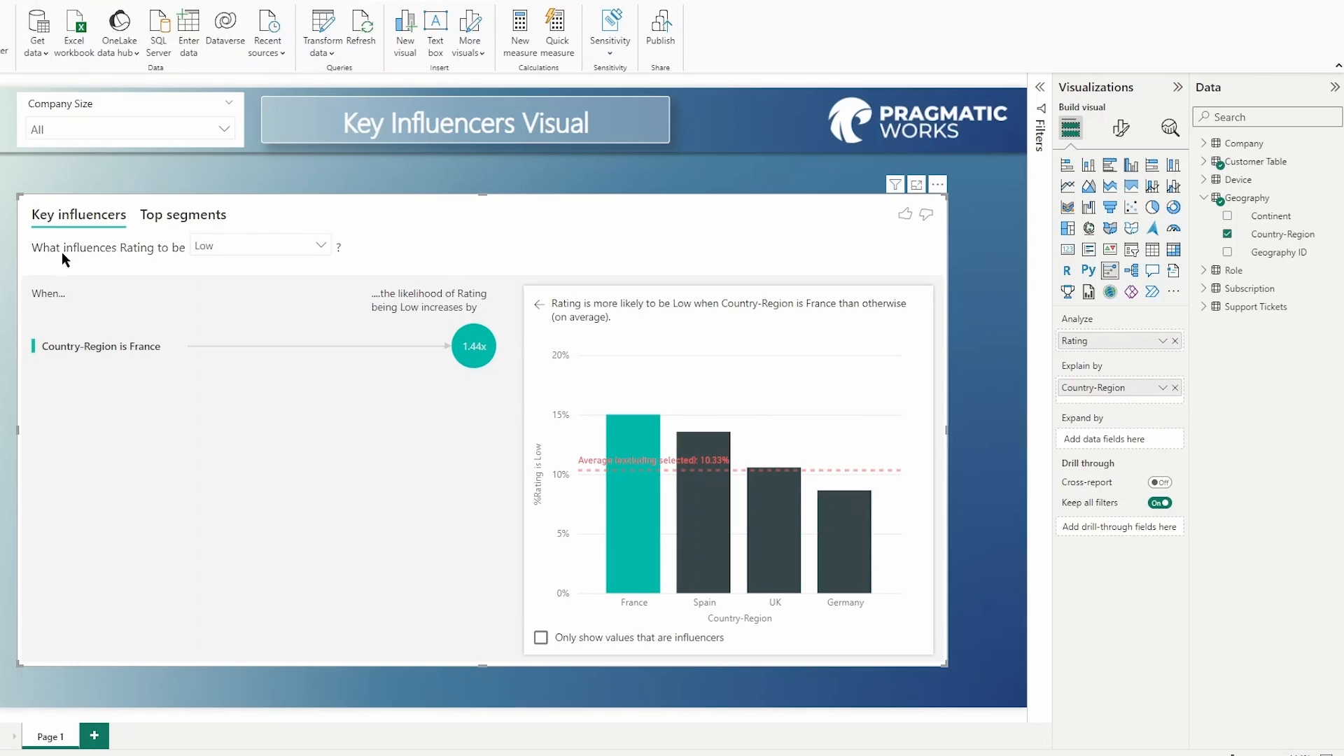
pyautogui.moveTo(218, 266)
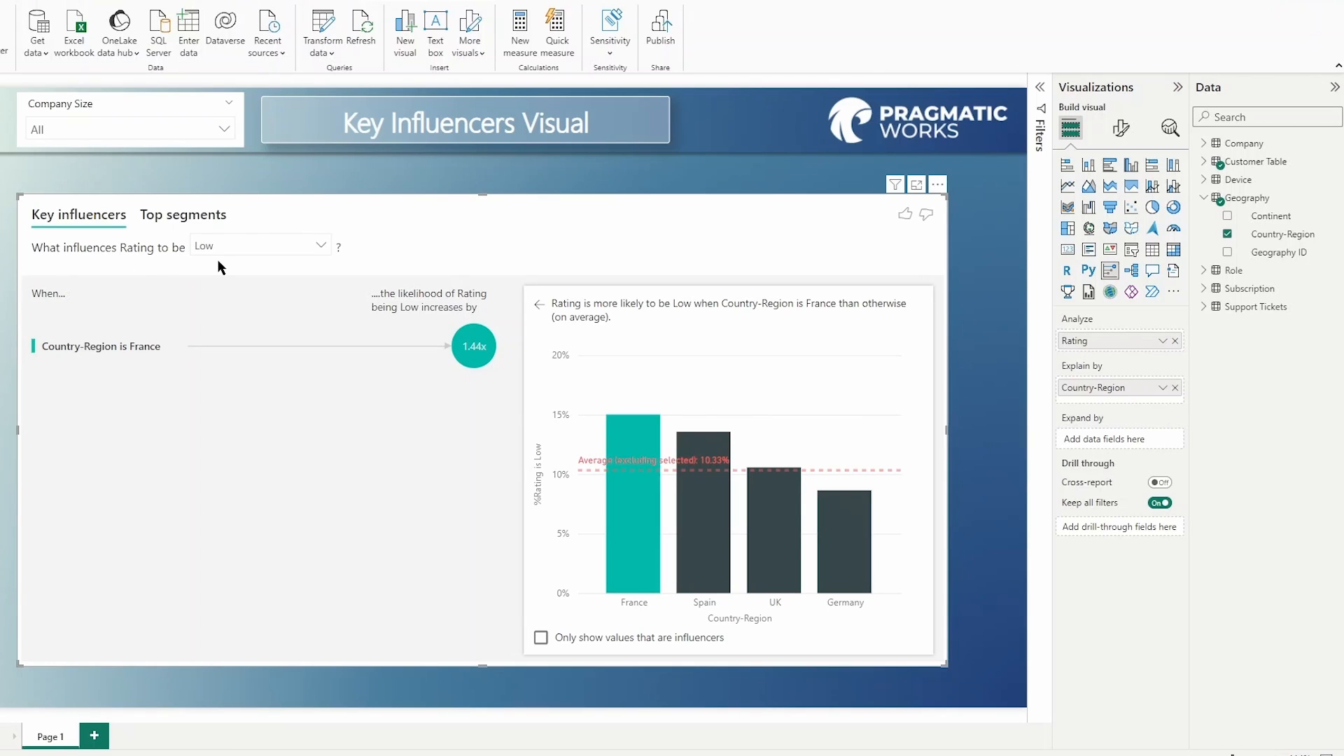
pyautogui.moveTo(315, 260)
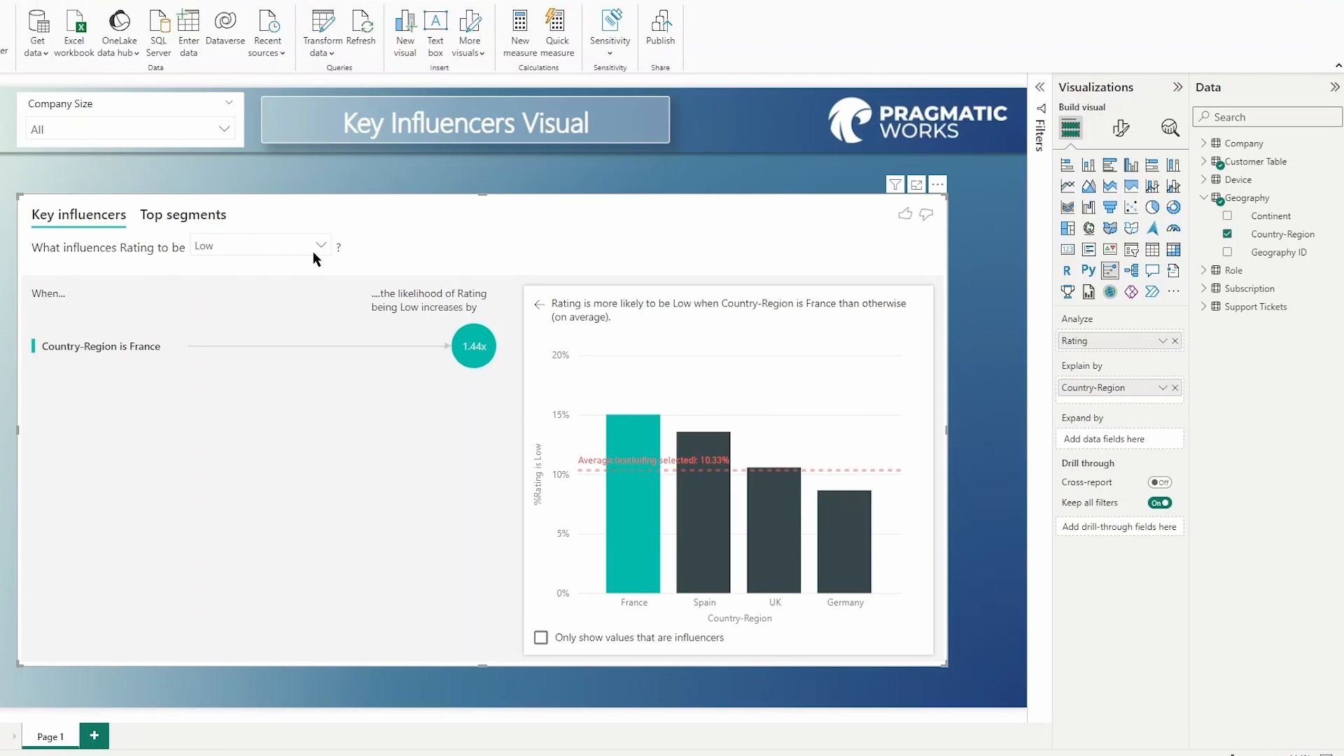
pyautogui.moveTo(322, 254)
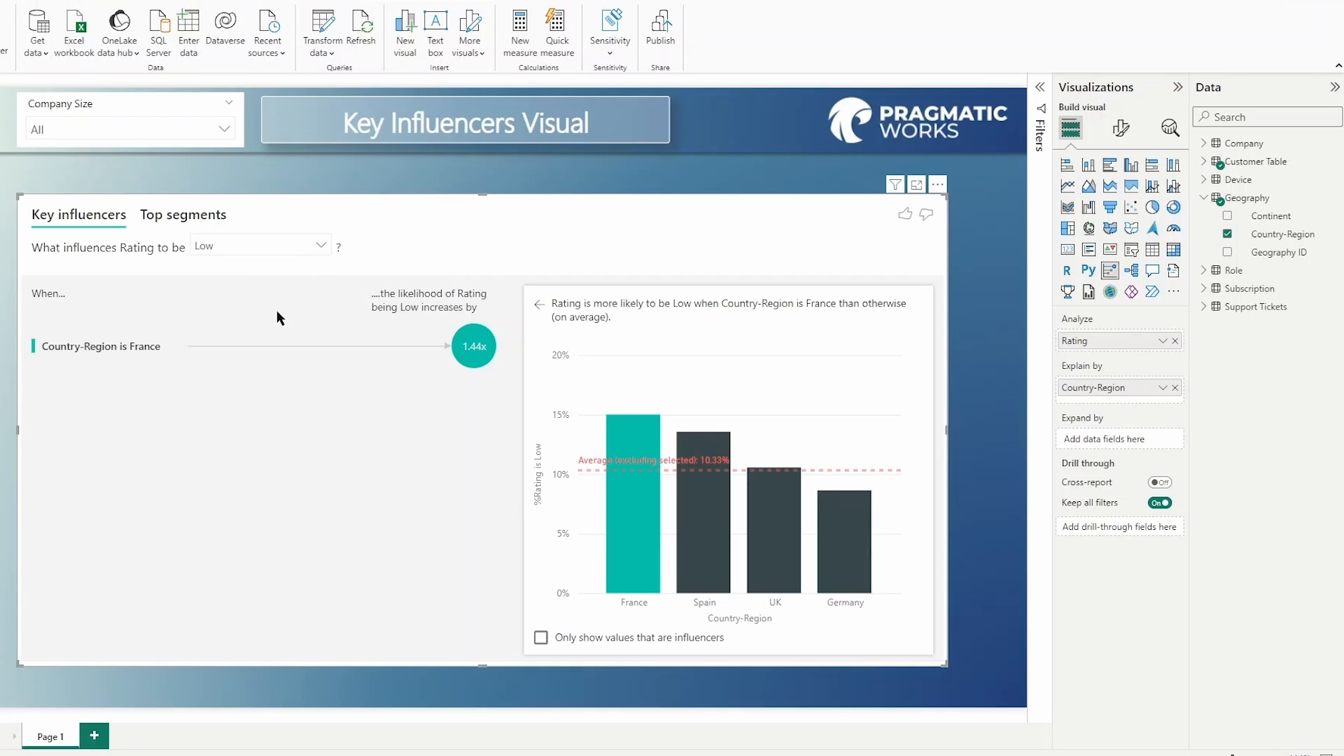
pyautogui.moveTo(224, 257)
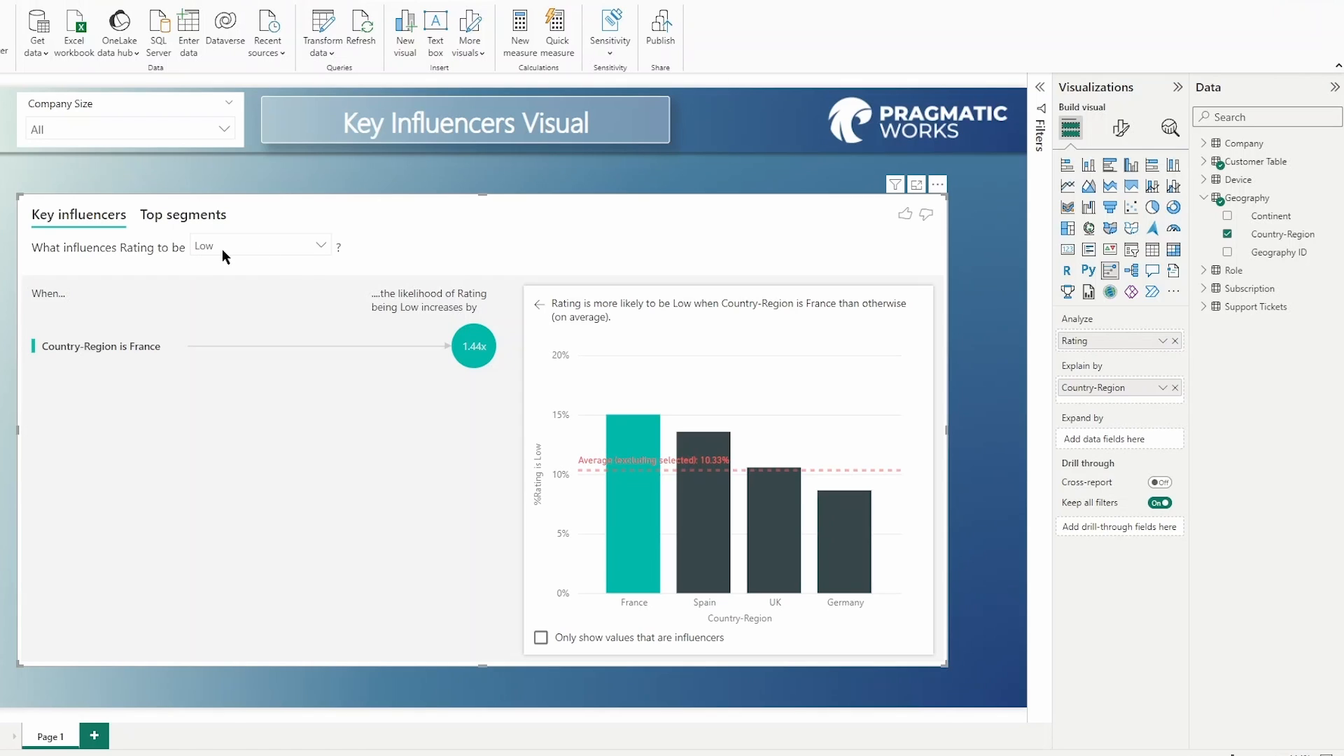
pyautogui.moveTo(210, 262)
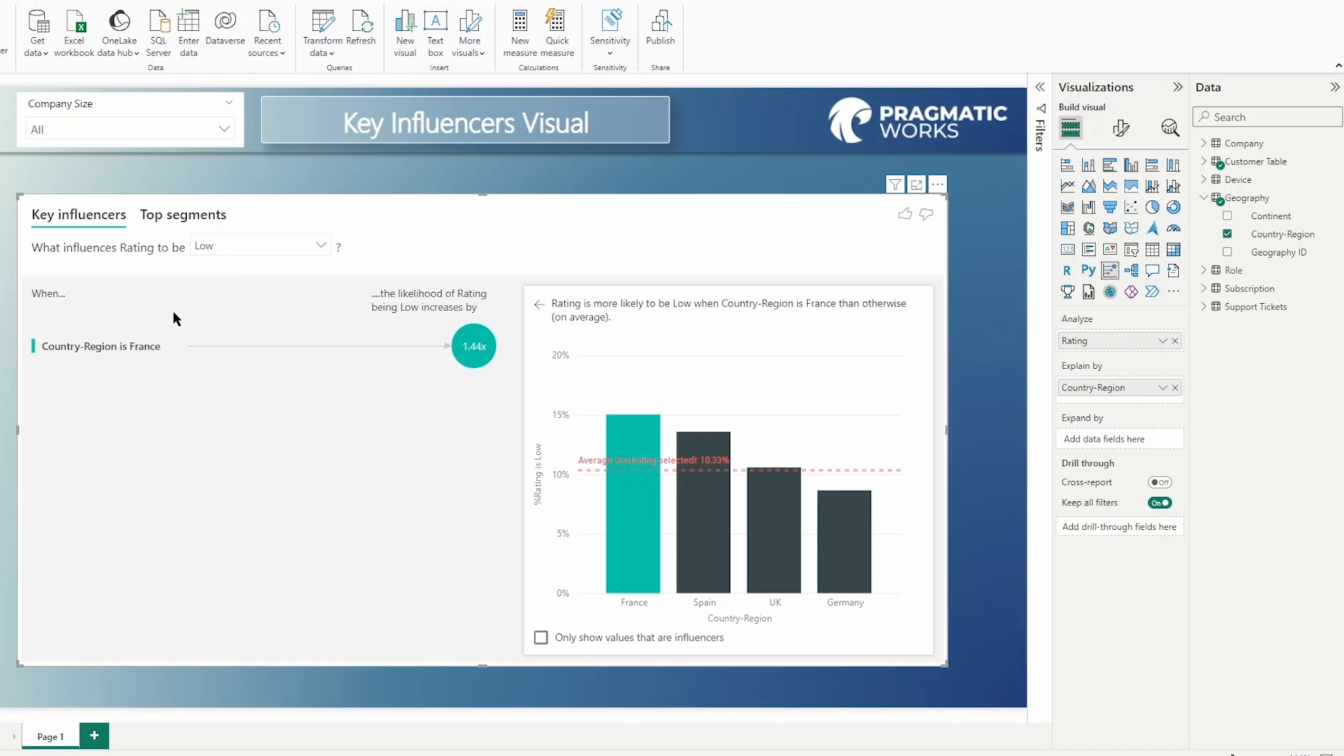
pyautogui.moveTo(144, 373)
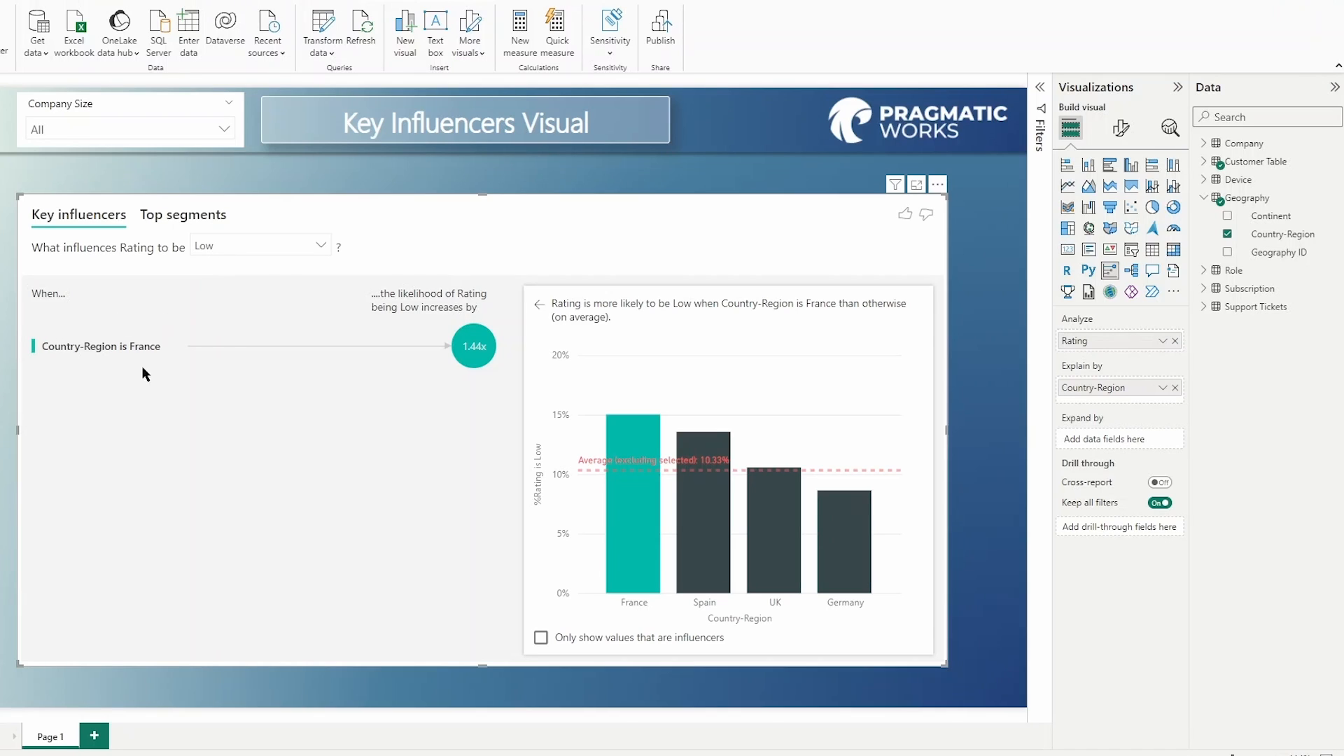
pyautogui.moveTo(407, 360)
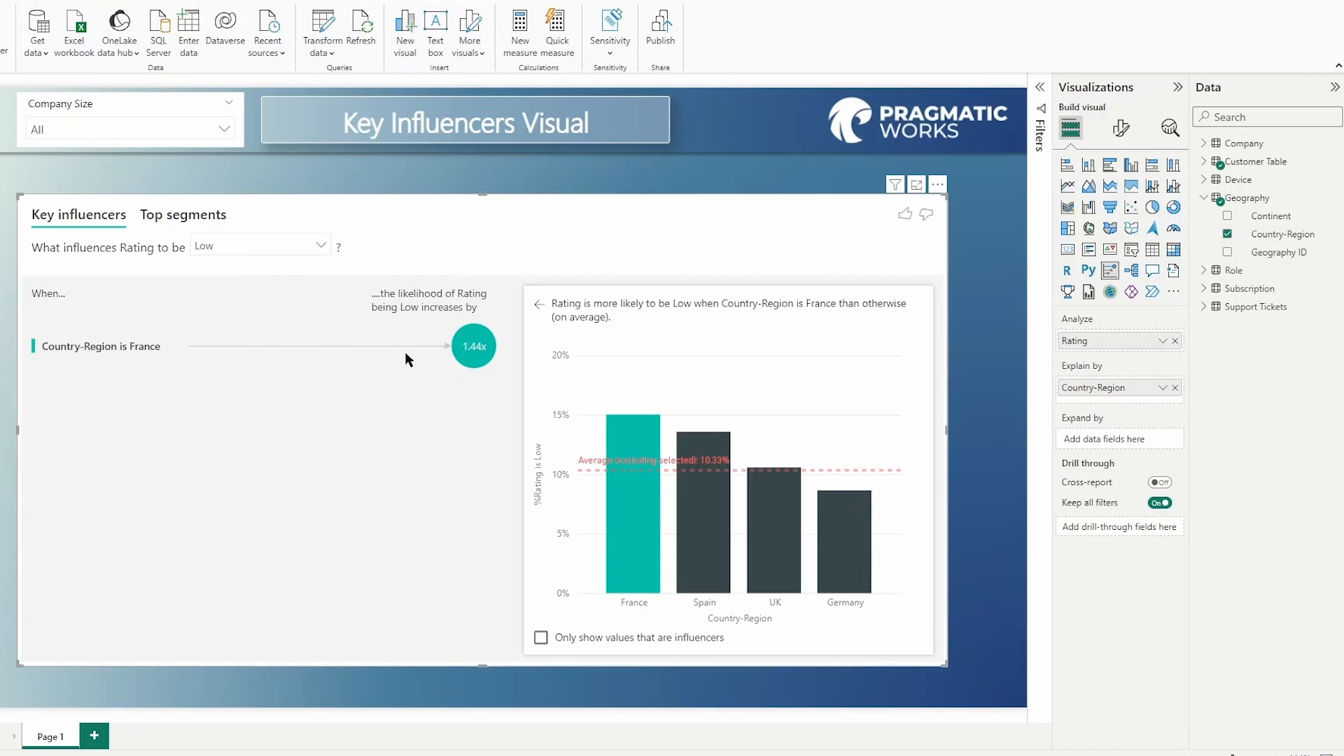
pyautogui.moveTo(249, 334)
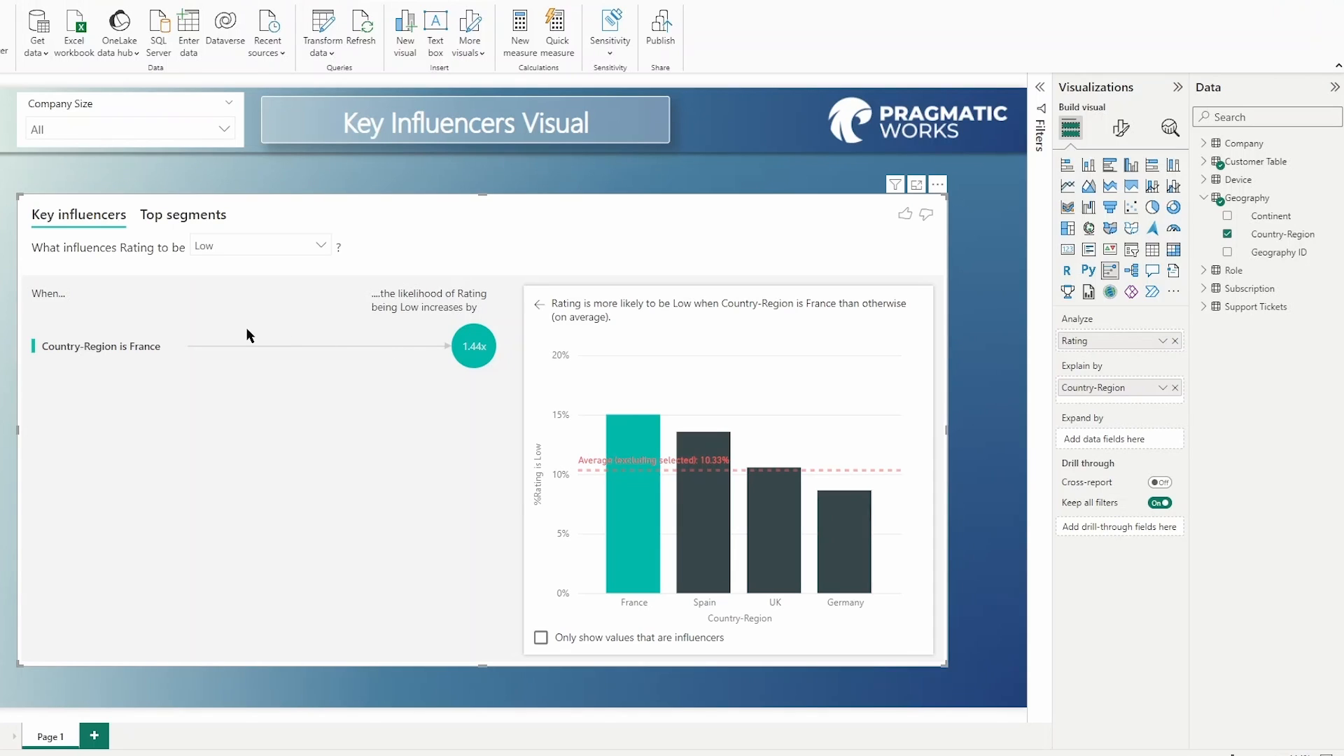
pyautogui.moveTo(258, 331)
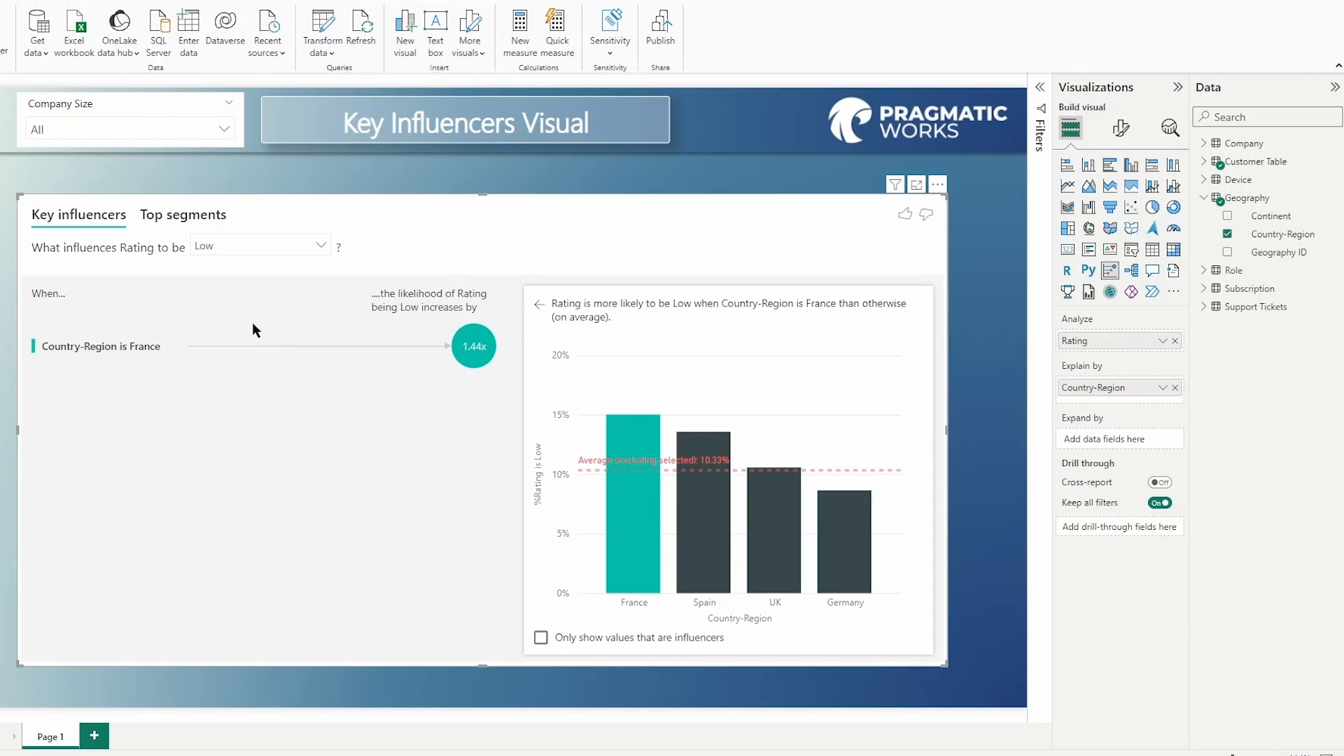
pyautogui.moveTo(441, 318)
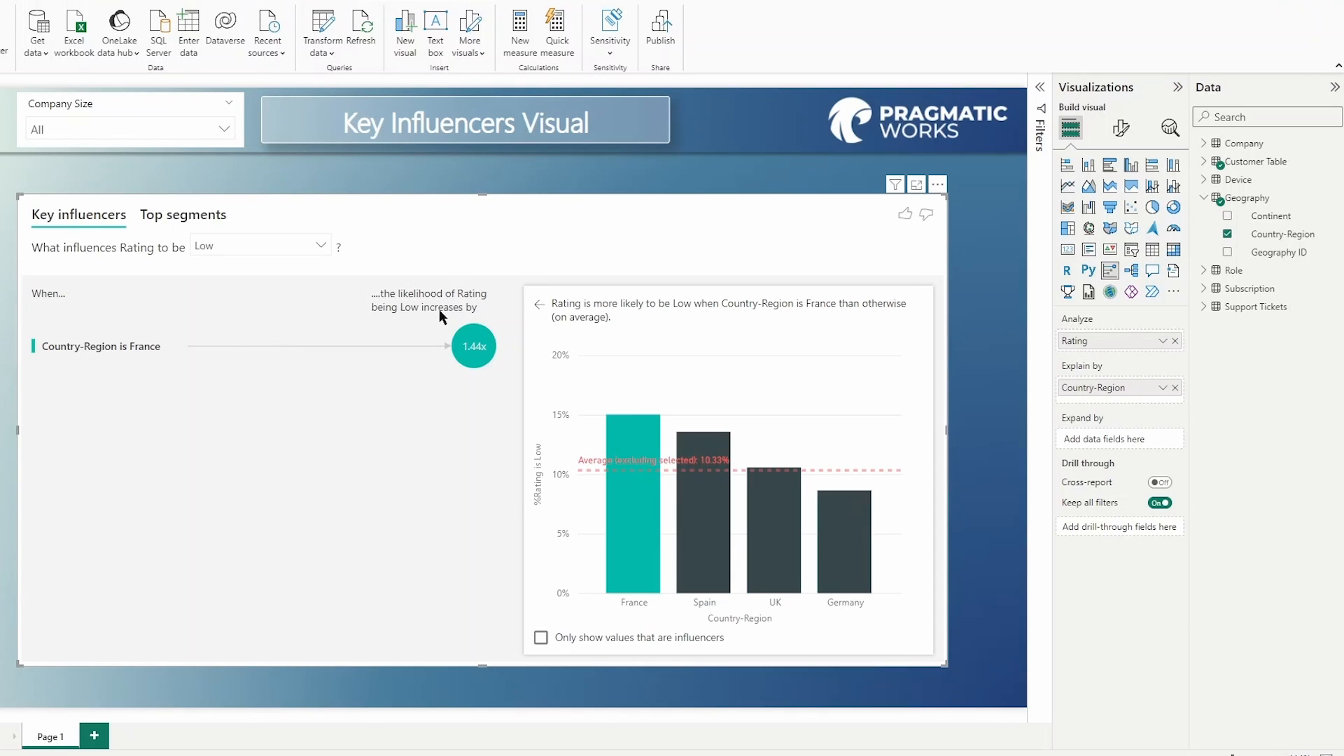
pyautogui.moveTo(483, 367)
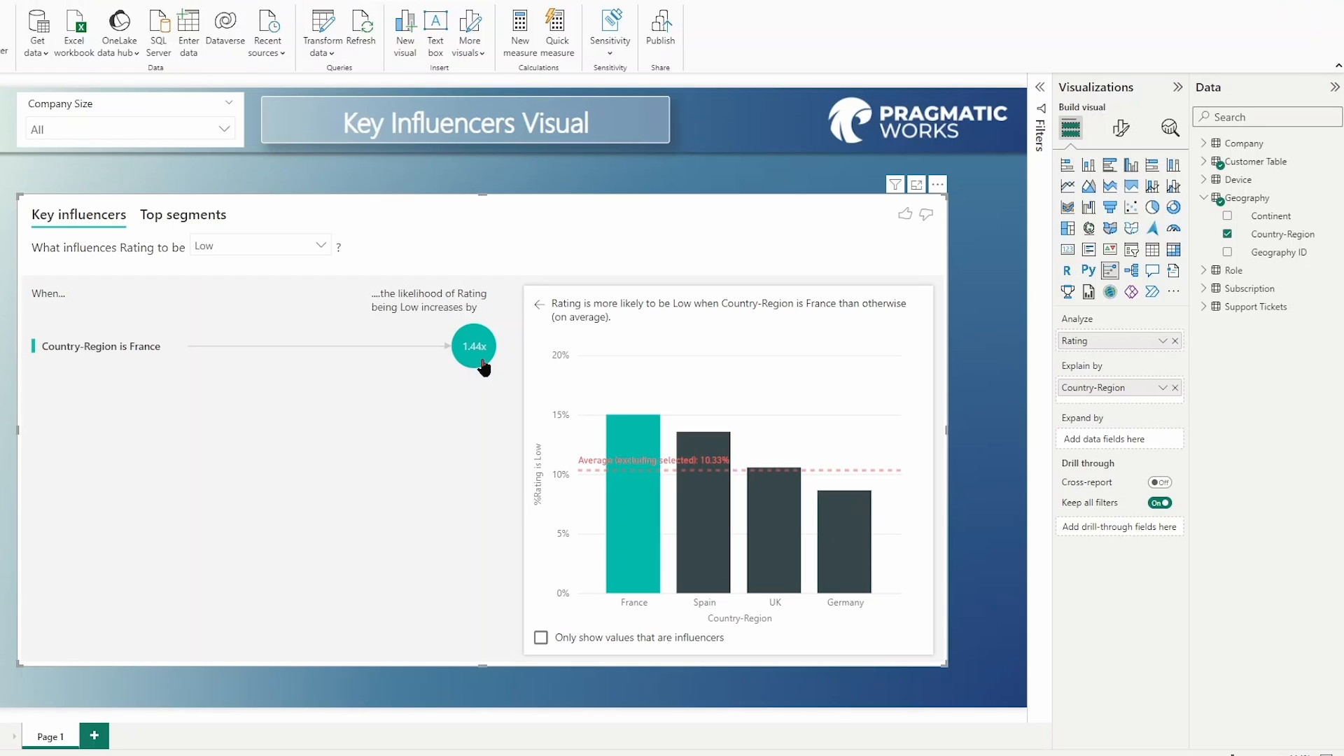
pyautogui.moveTo(472, 361)
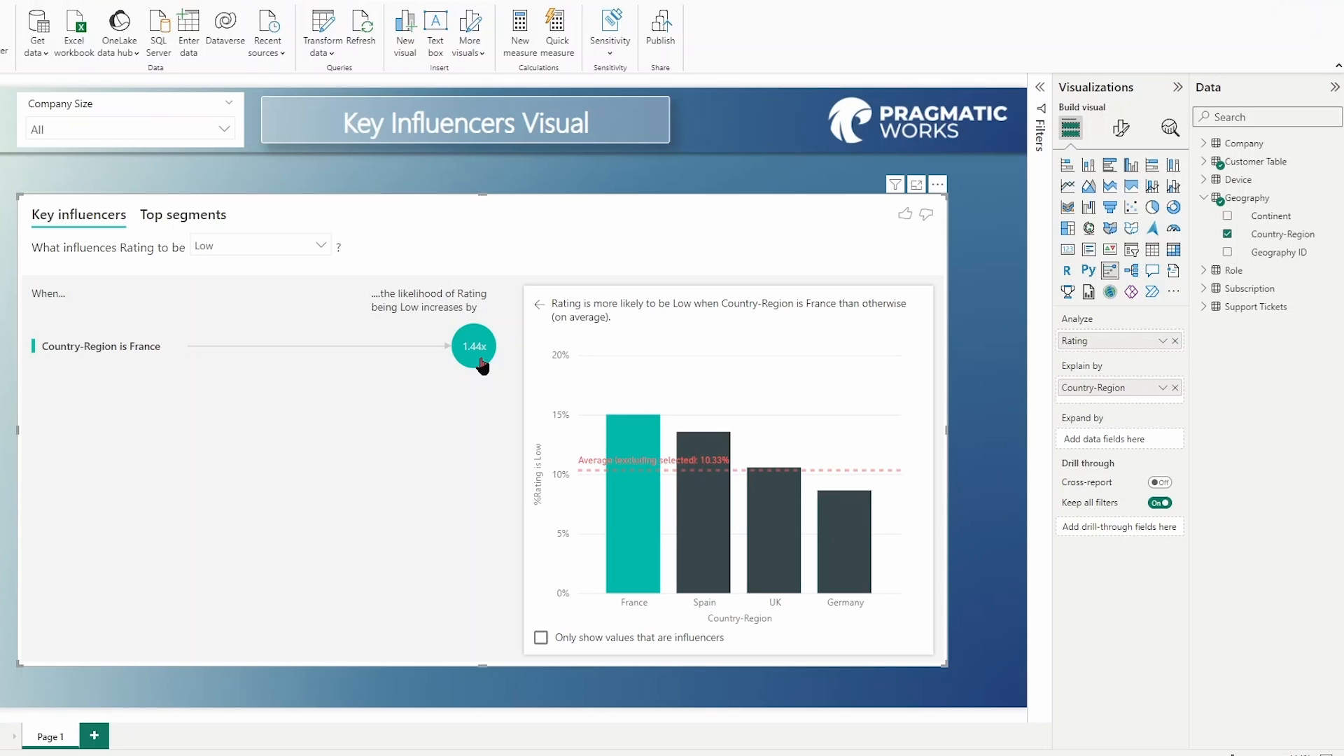
pyautogui.moveTo(373, 416)
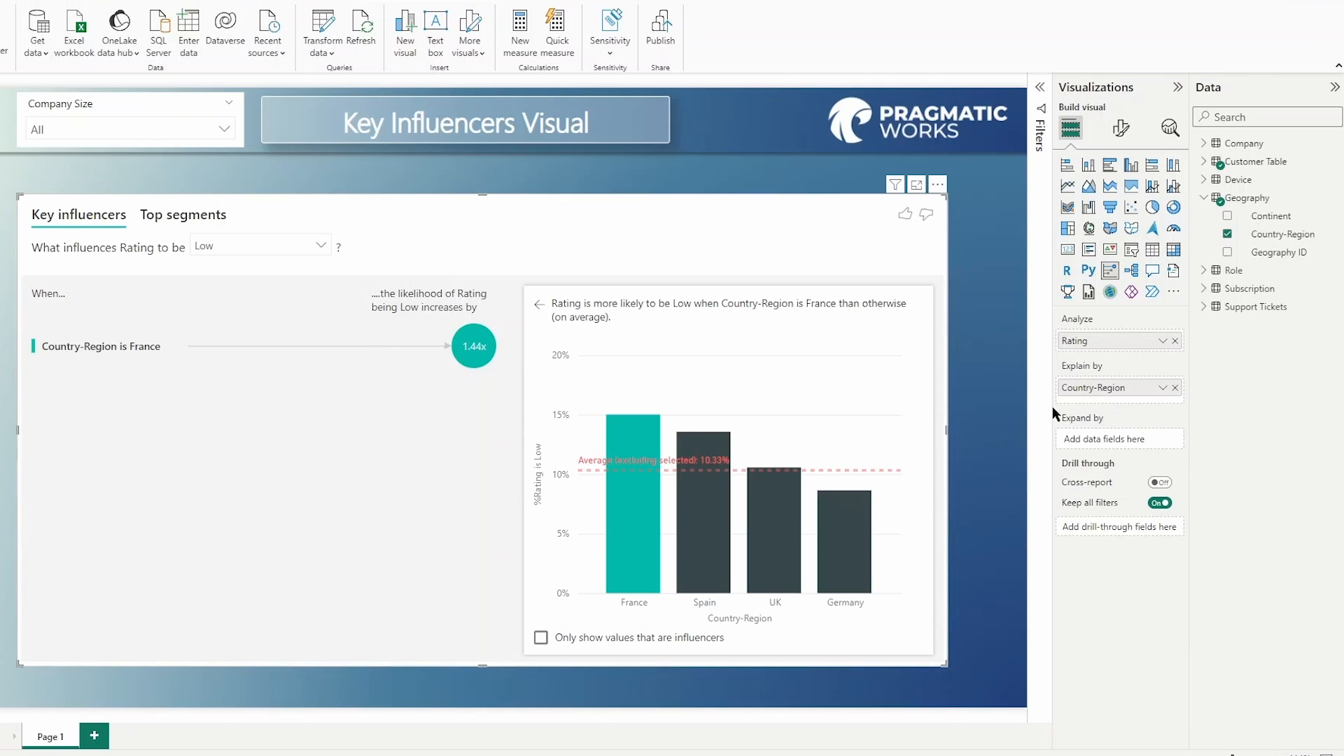
pyautogui.moveTo(1084, 411)
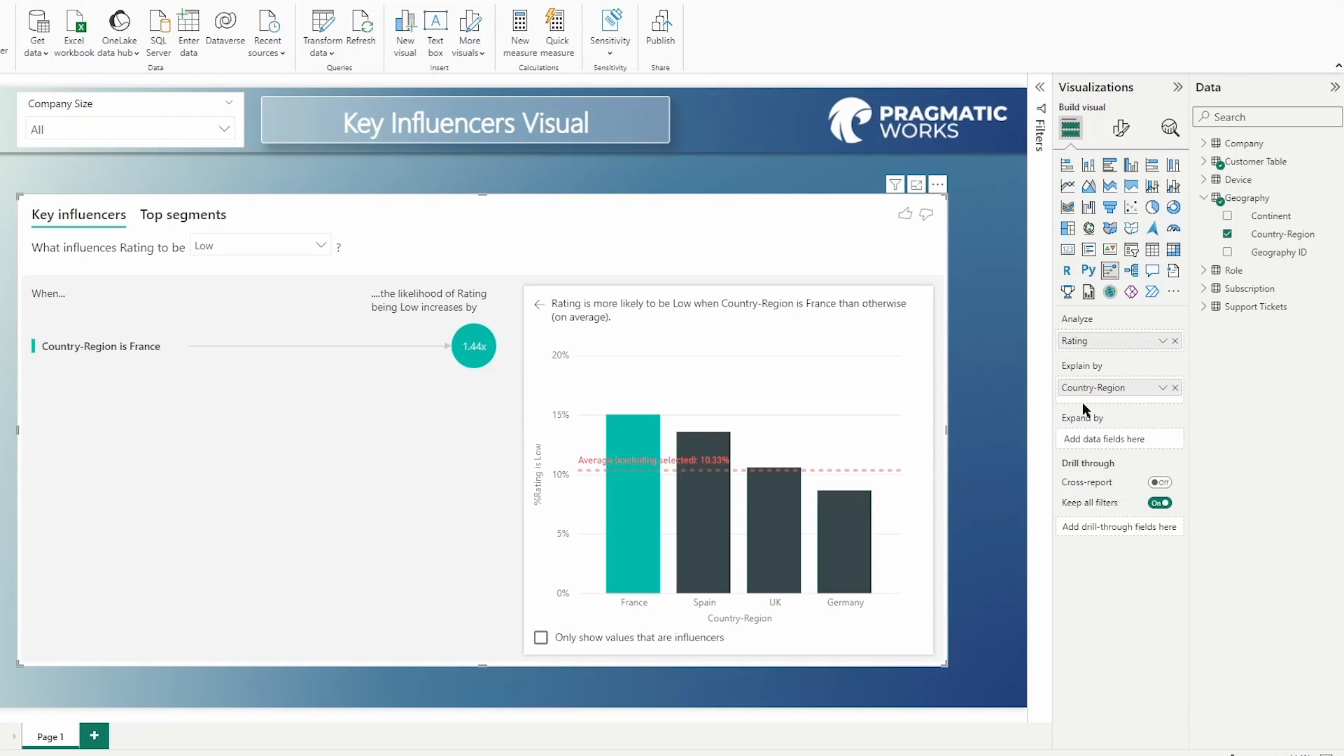
pyautogui.moveTo(1207, 198)
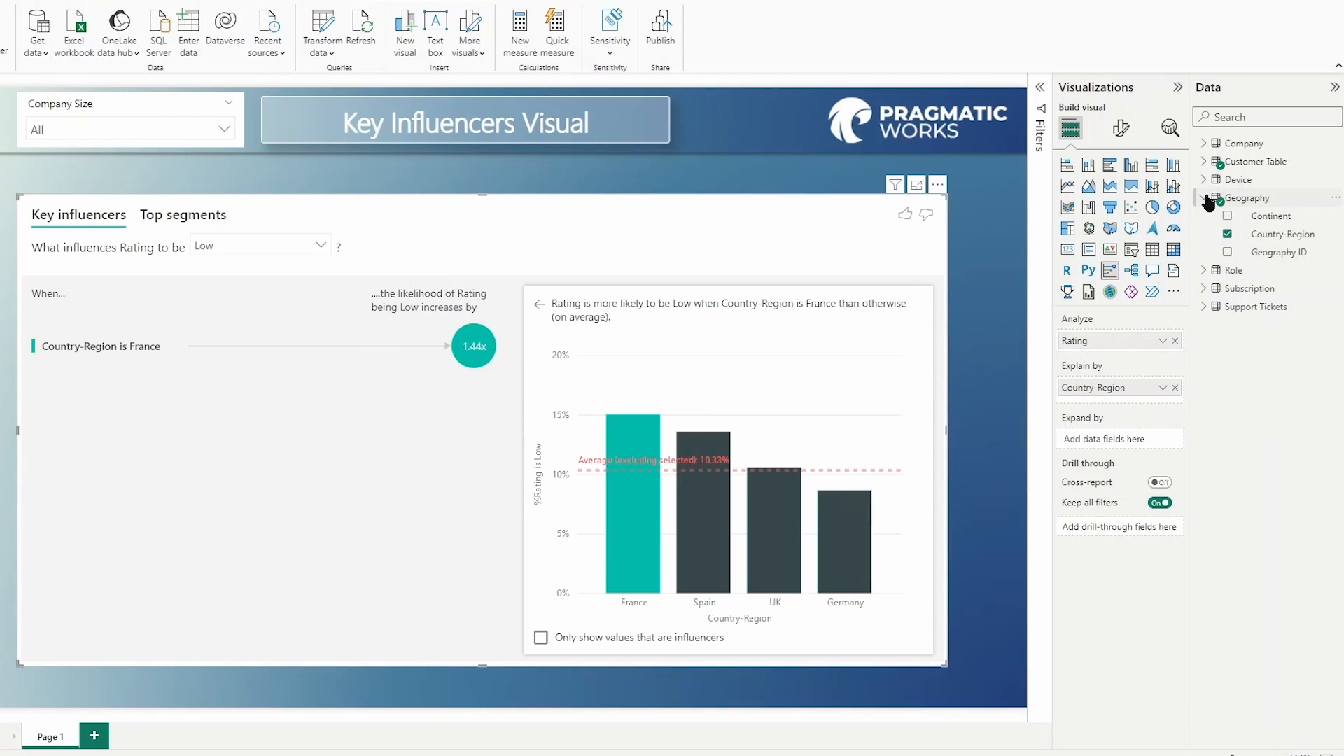
# Add Role in Org from the Role table as a second Explain by field.
pyautogui.click(1205, 197)
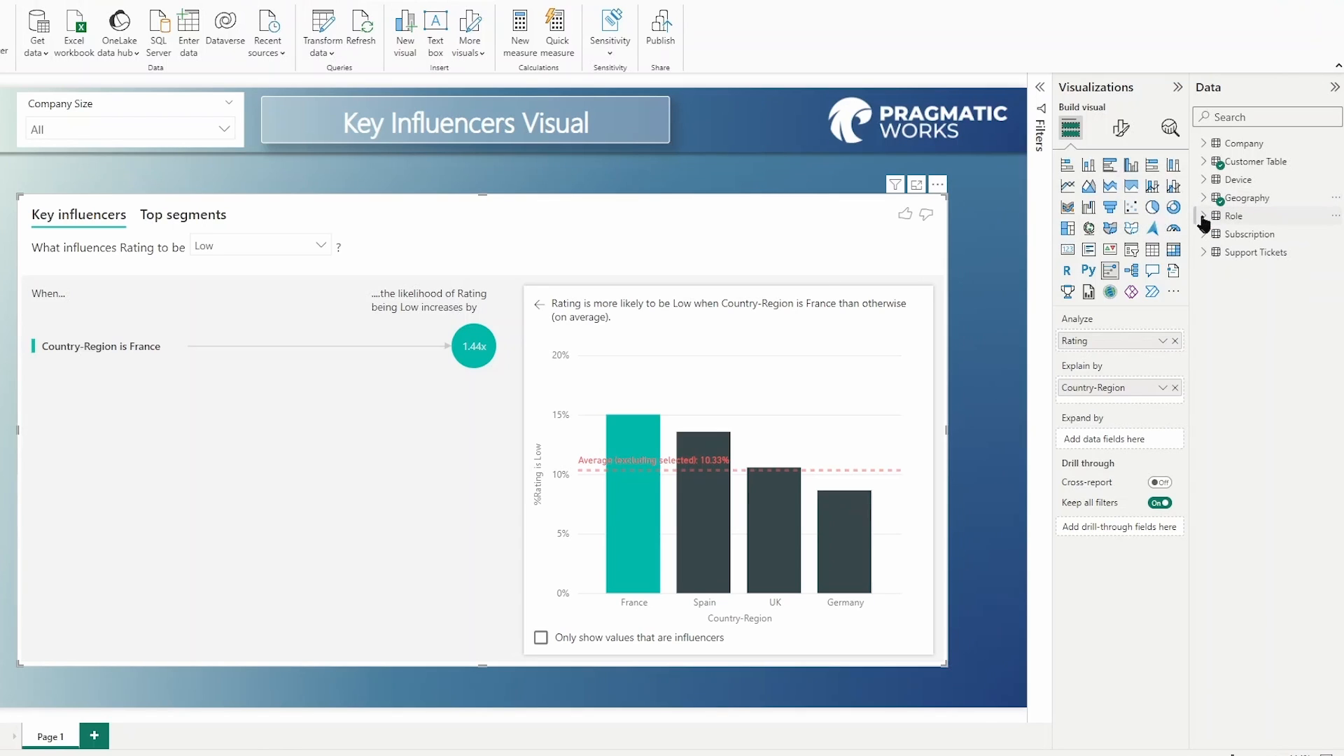
pyautogui.click(1204, 216)
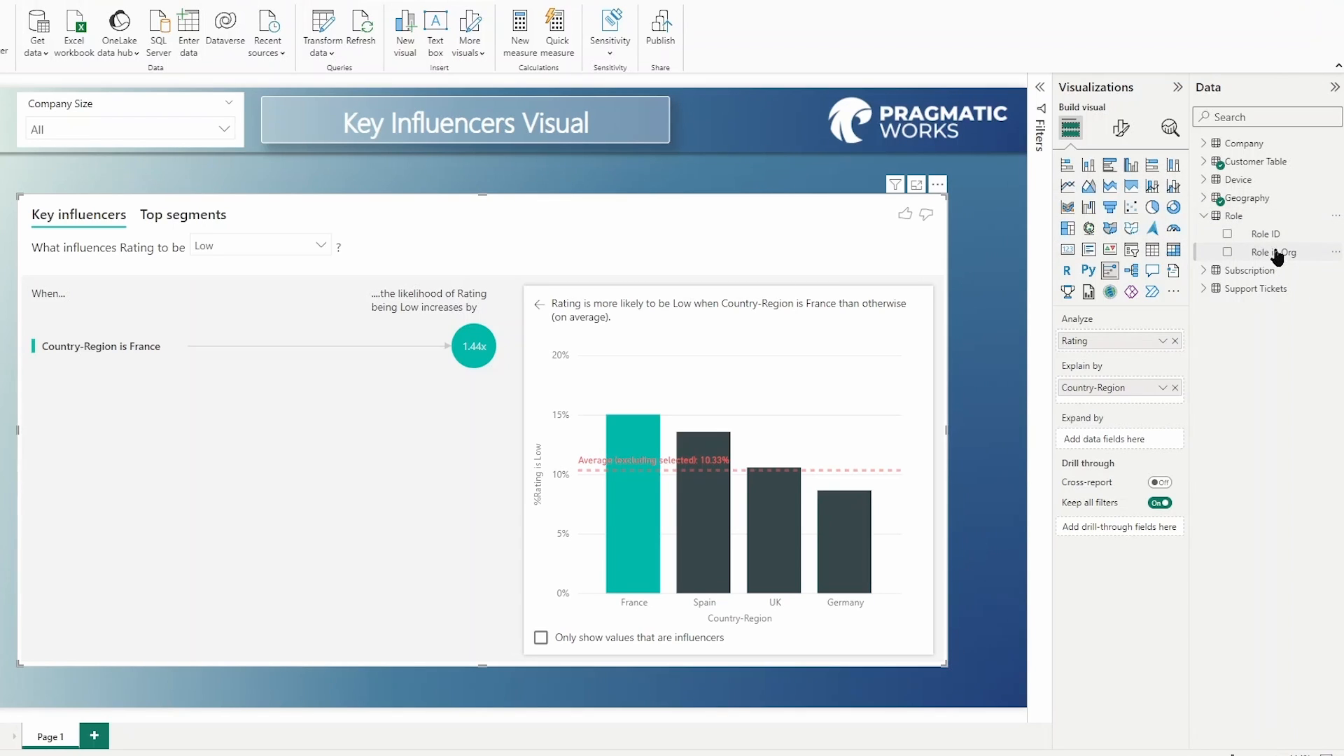
pyautogui.moveTo(1273, 252)
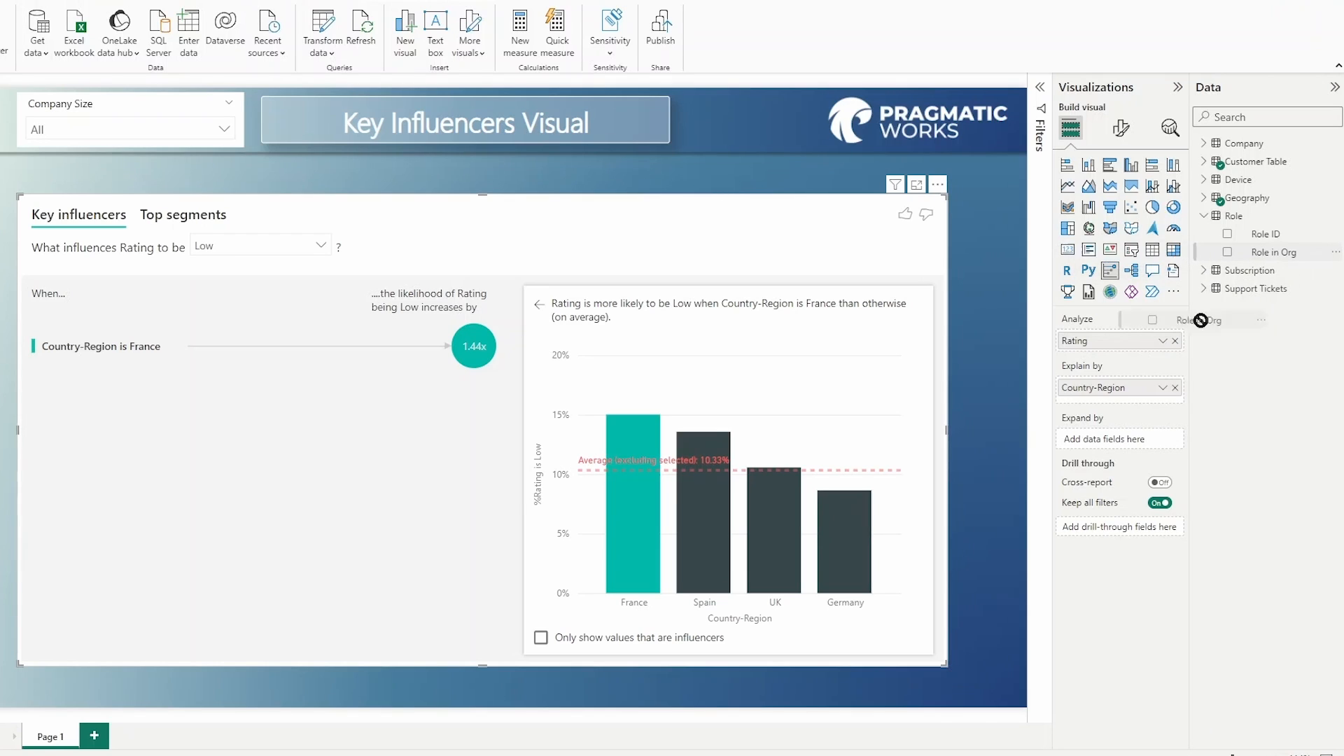
pyautogui.click(1227, 251)
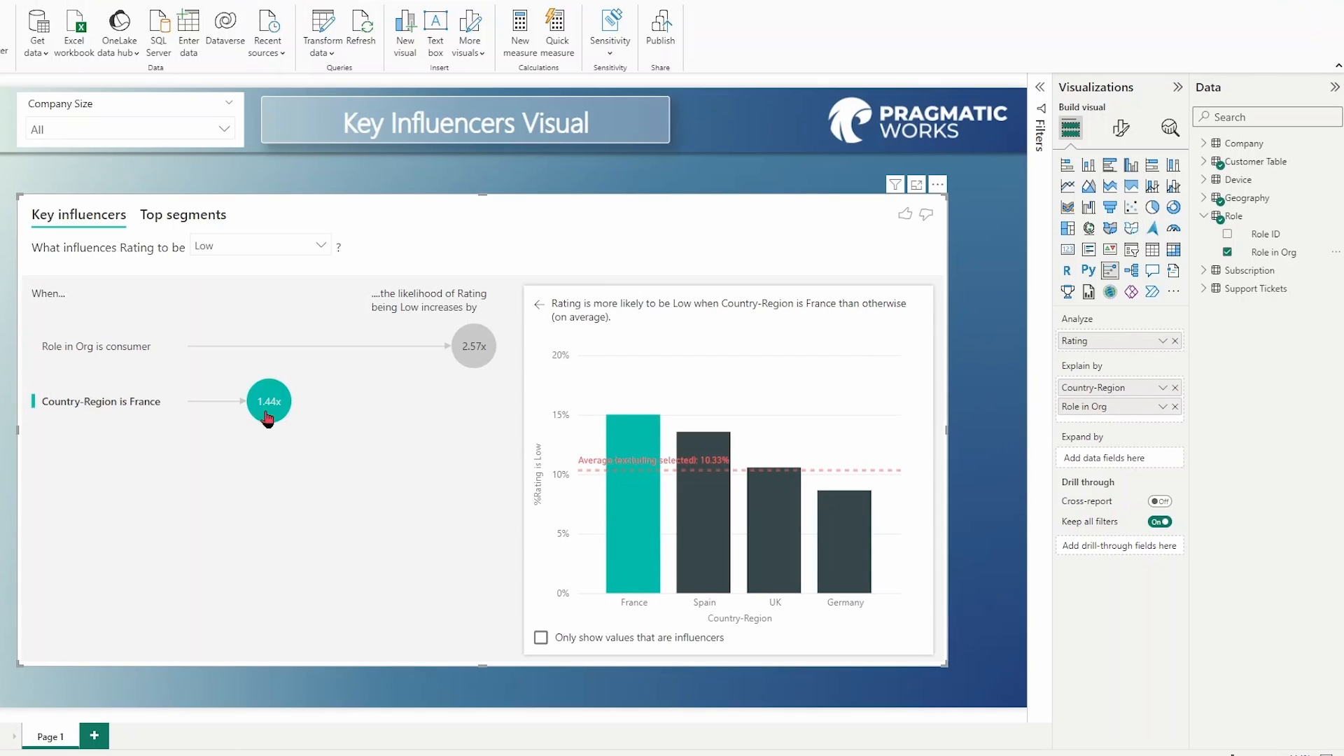
pyautogui.moveTo(473, 346)
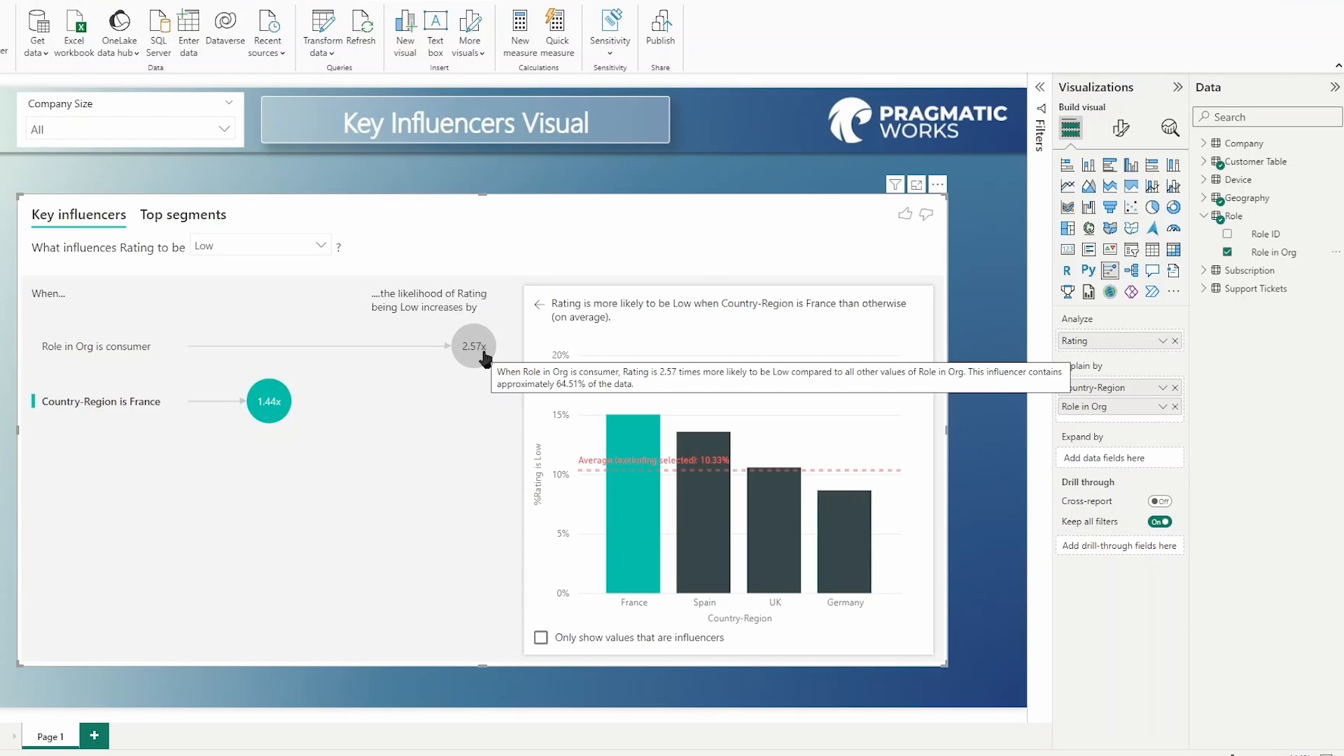
pyautogui.moveTo(489, 356)
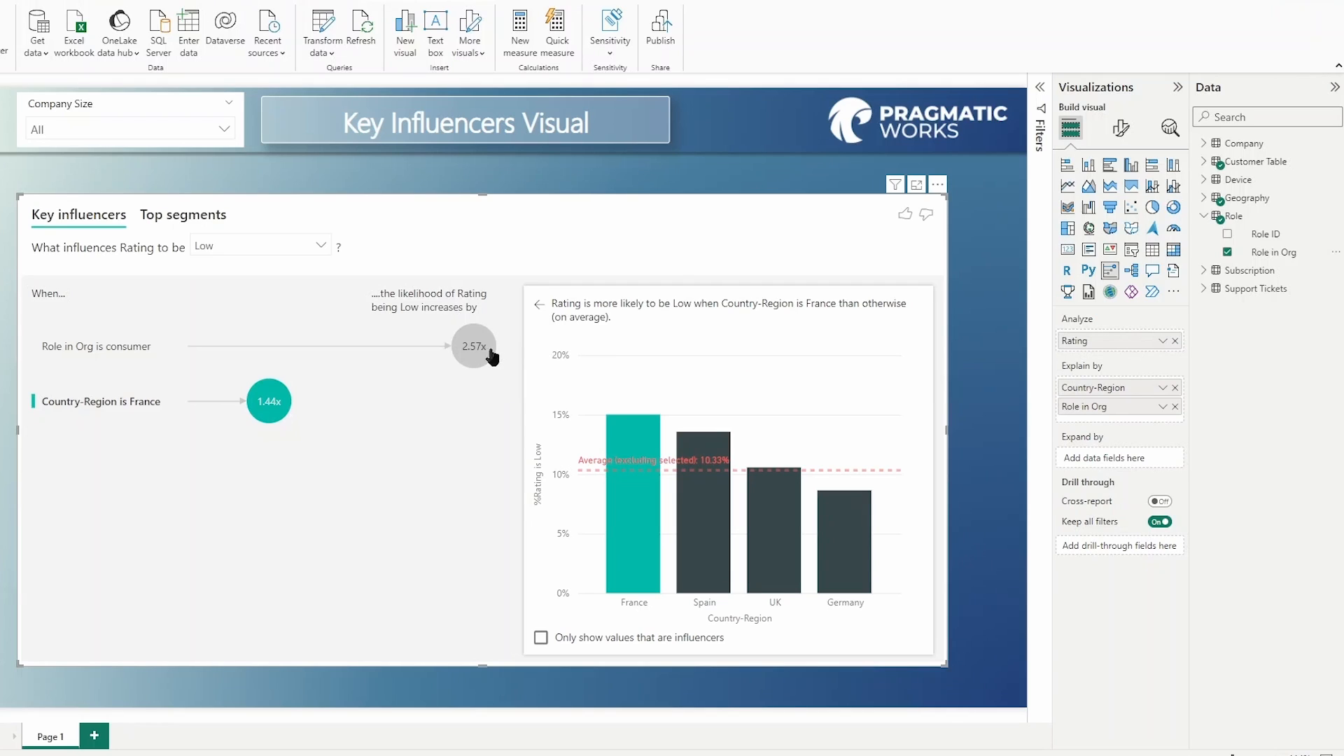
pyautogui.moveTo(475, 346)
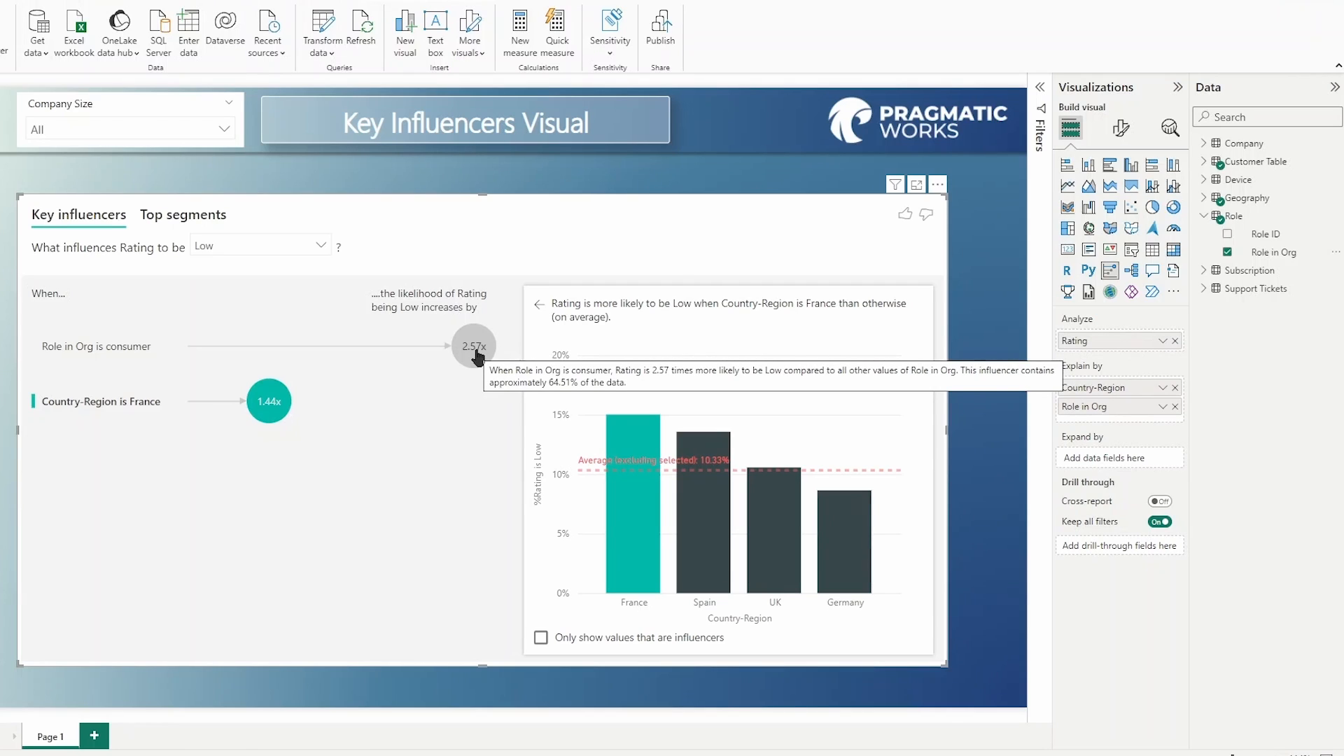
pyautogui.moveTo(269, 401)
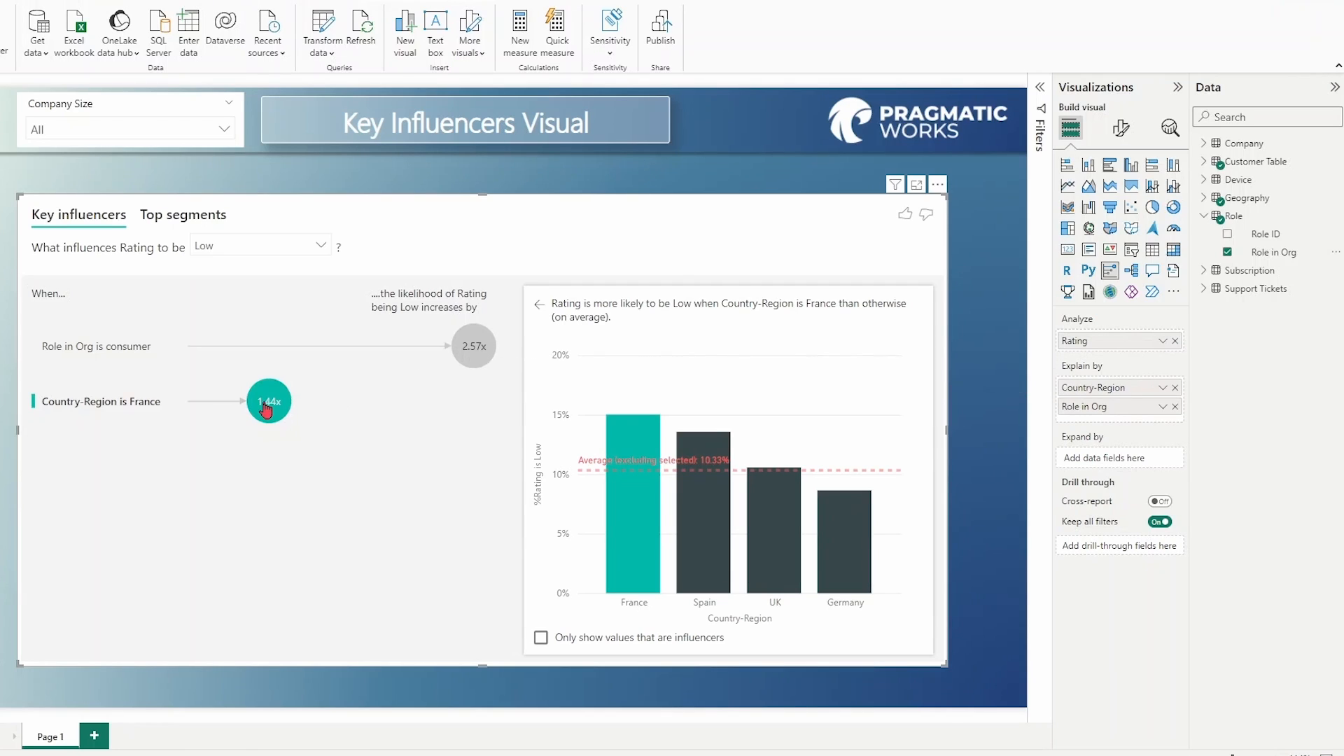
pyautogui.moveTo(269, 402)
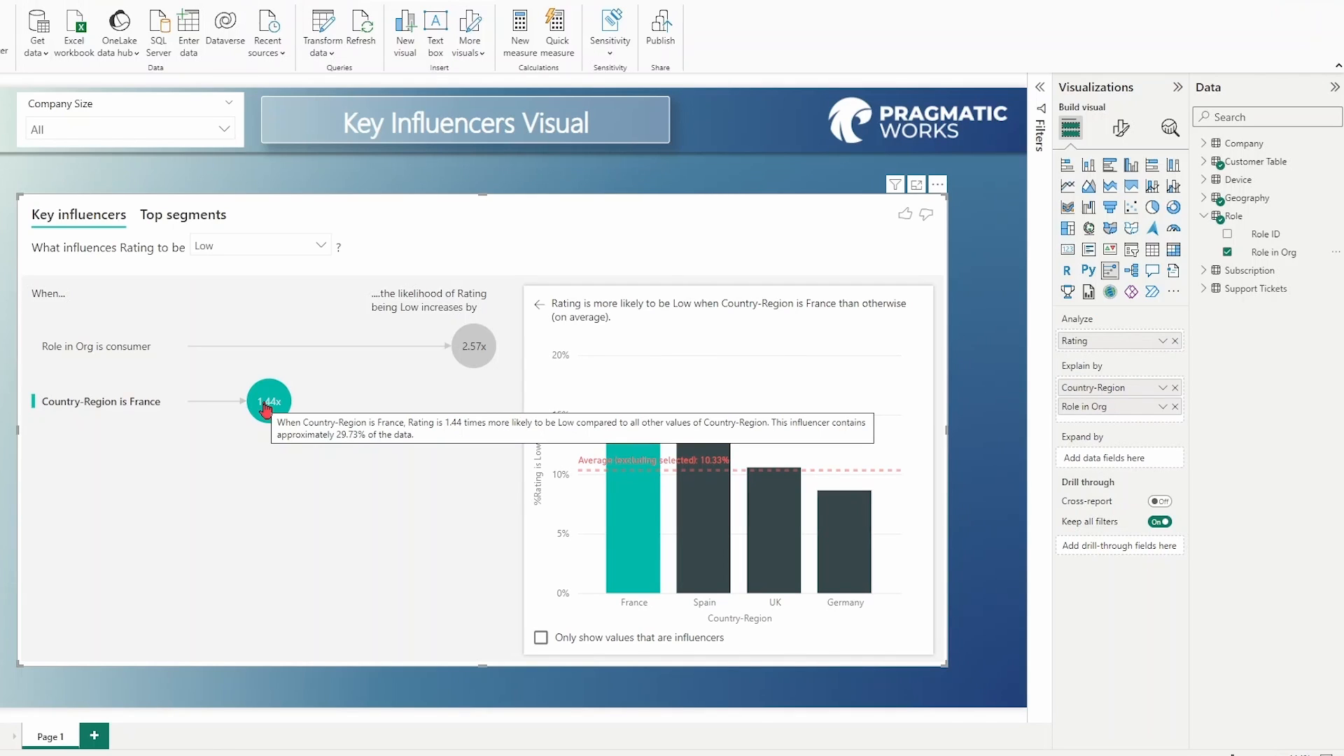
pyautogui.moveTo(1123, 391)
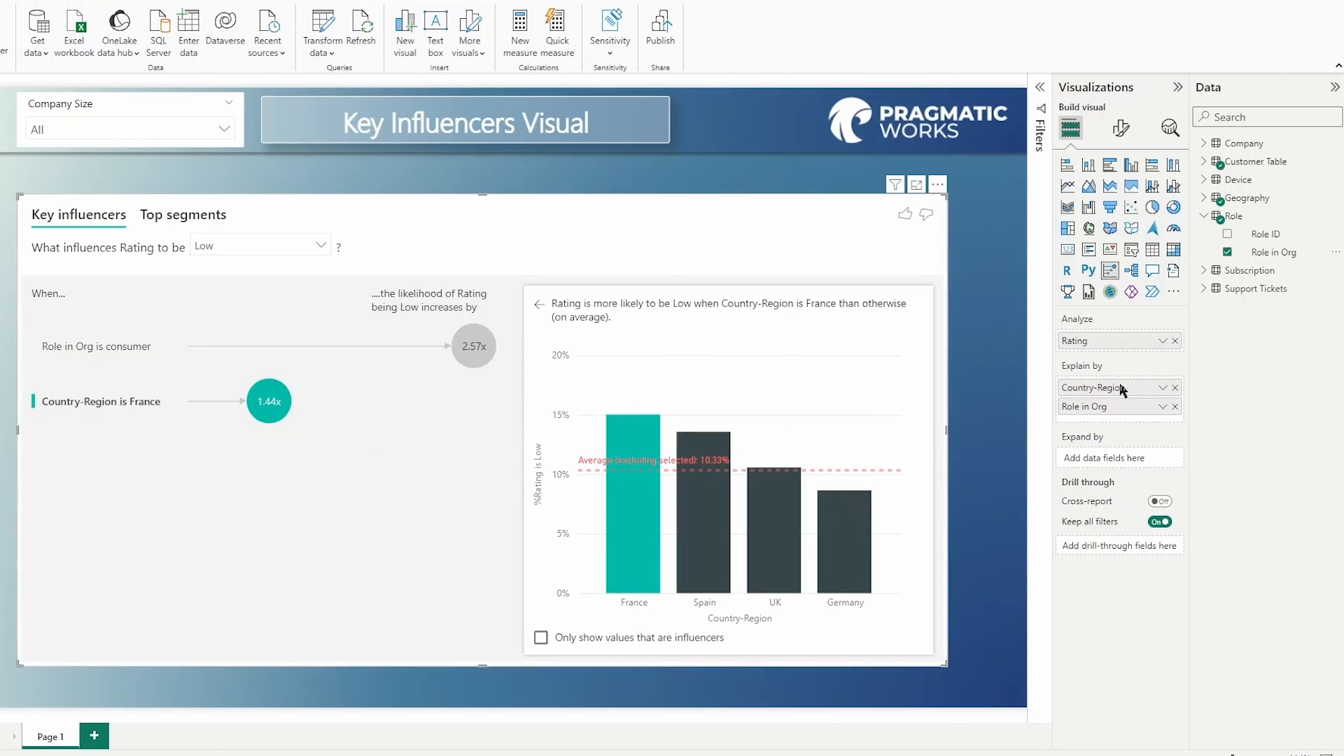
pyautogui.moveTo(1234, 435)
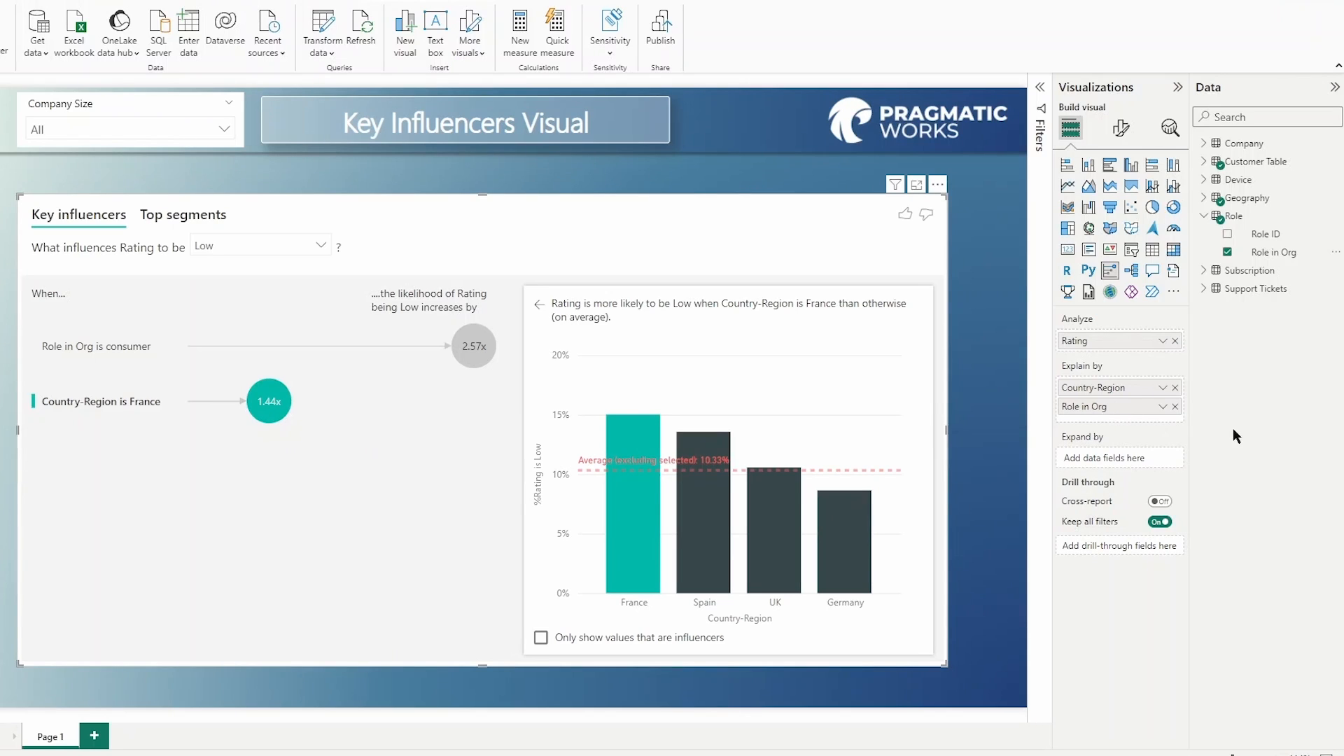
pyautogui.moveTo(337, 376)
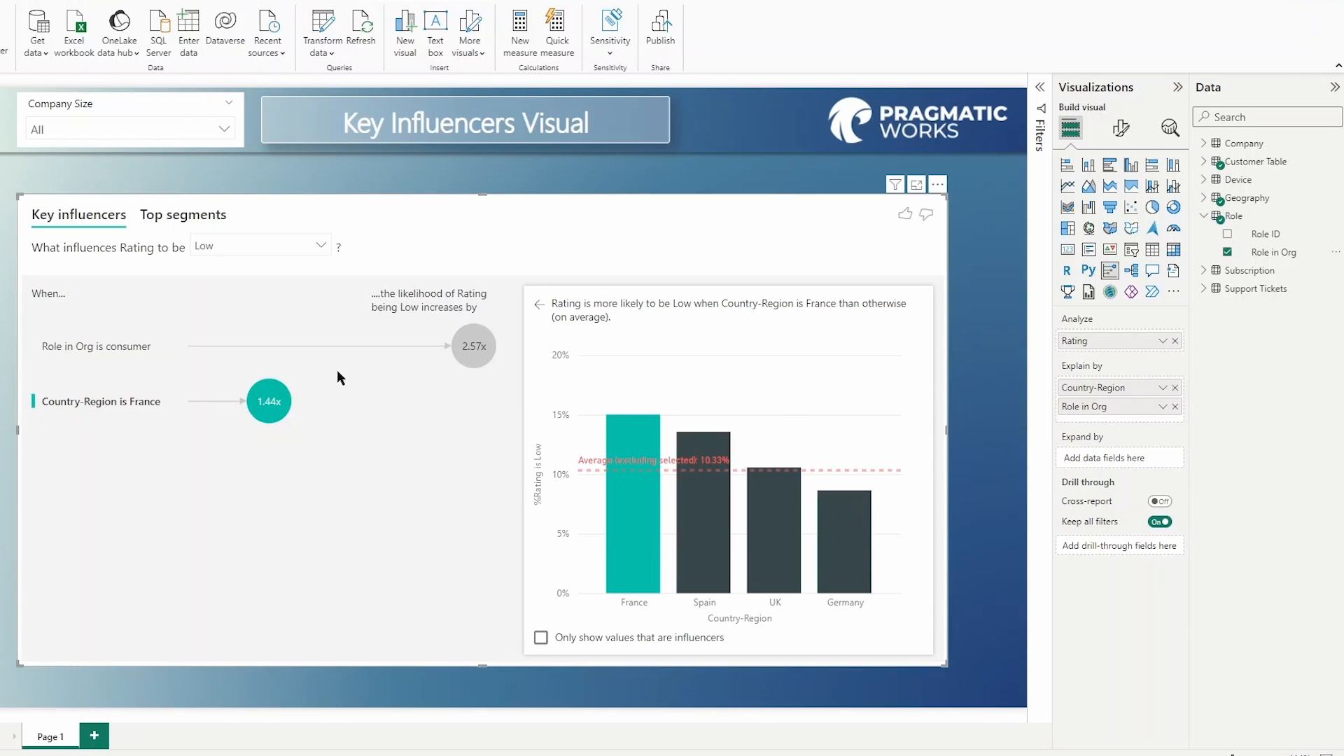
pyautogui.moveTo(1300, 367)
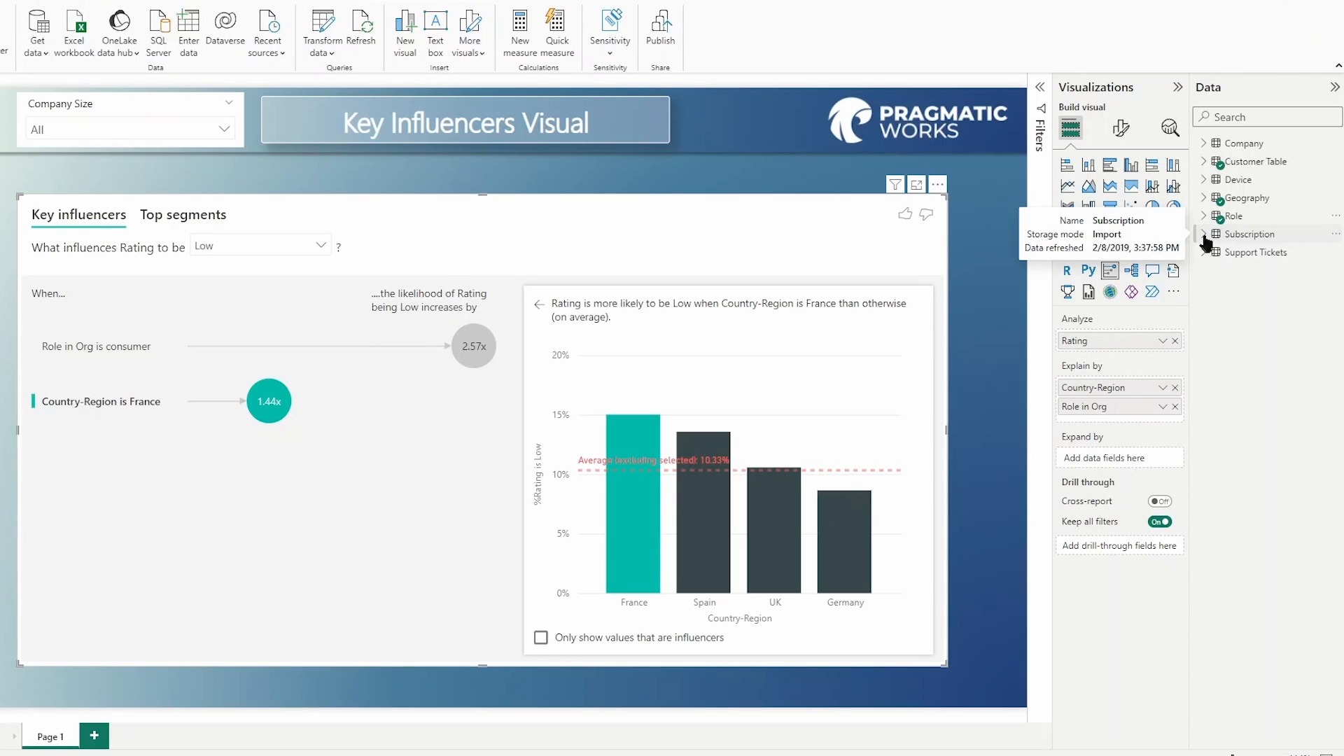
# Add Subscription Type as a third Explain by field, then expand the Company table.
pyautogui.click(1205, 234)
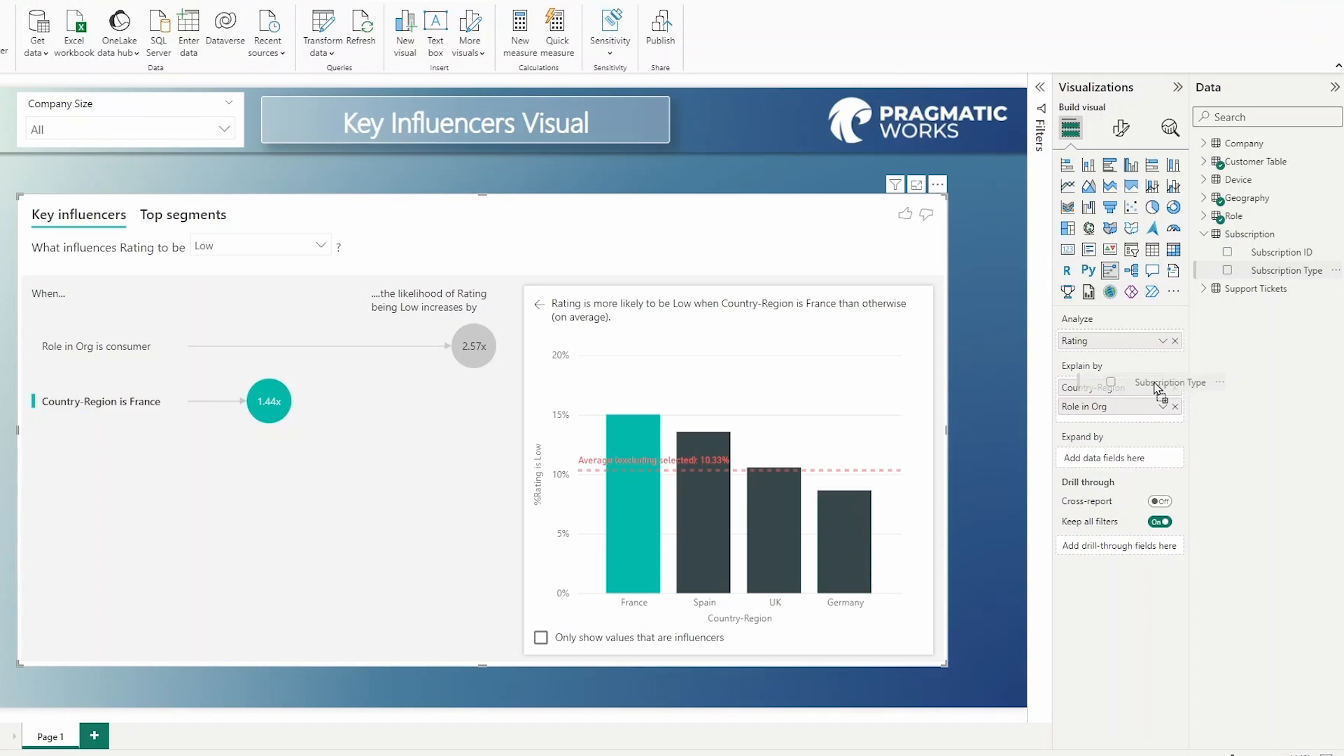
pyautogui.click(1228, 271)
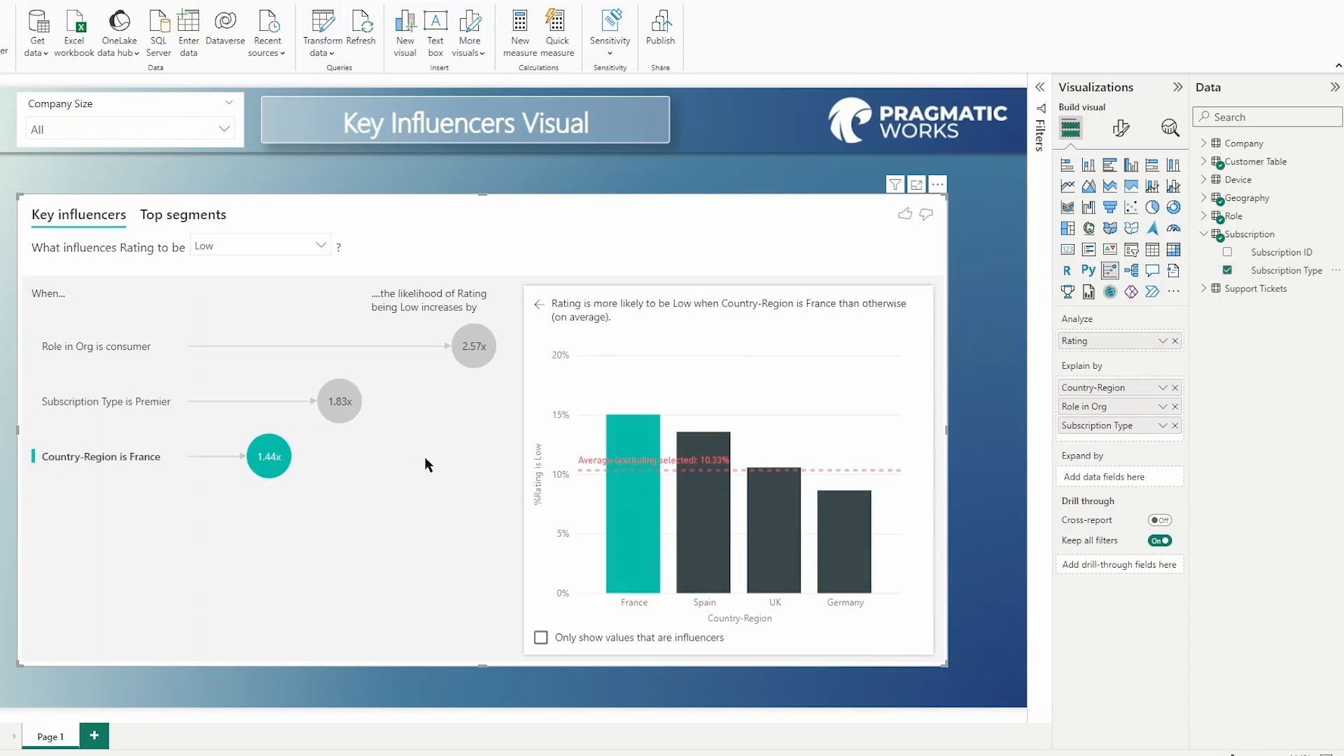
pyautogui.moveTo(411, 425)
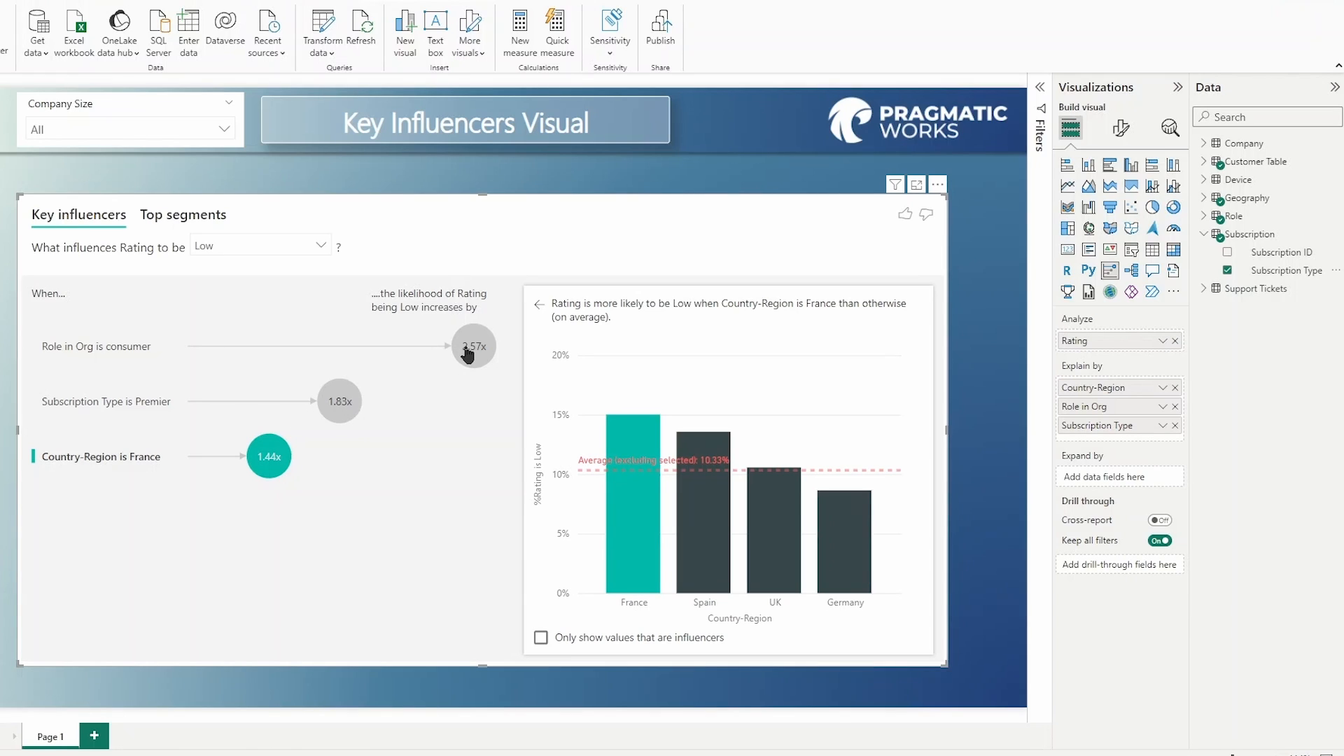
pyautogui.moveTo(471, 346)
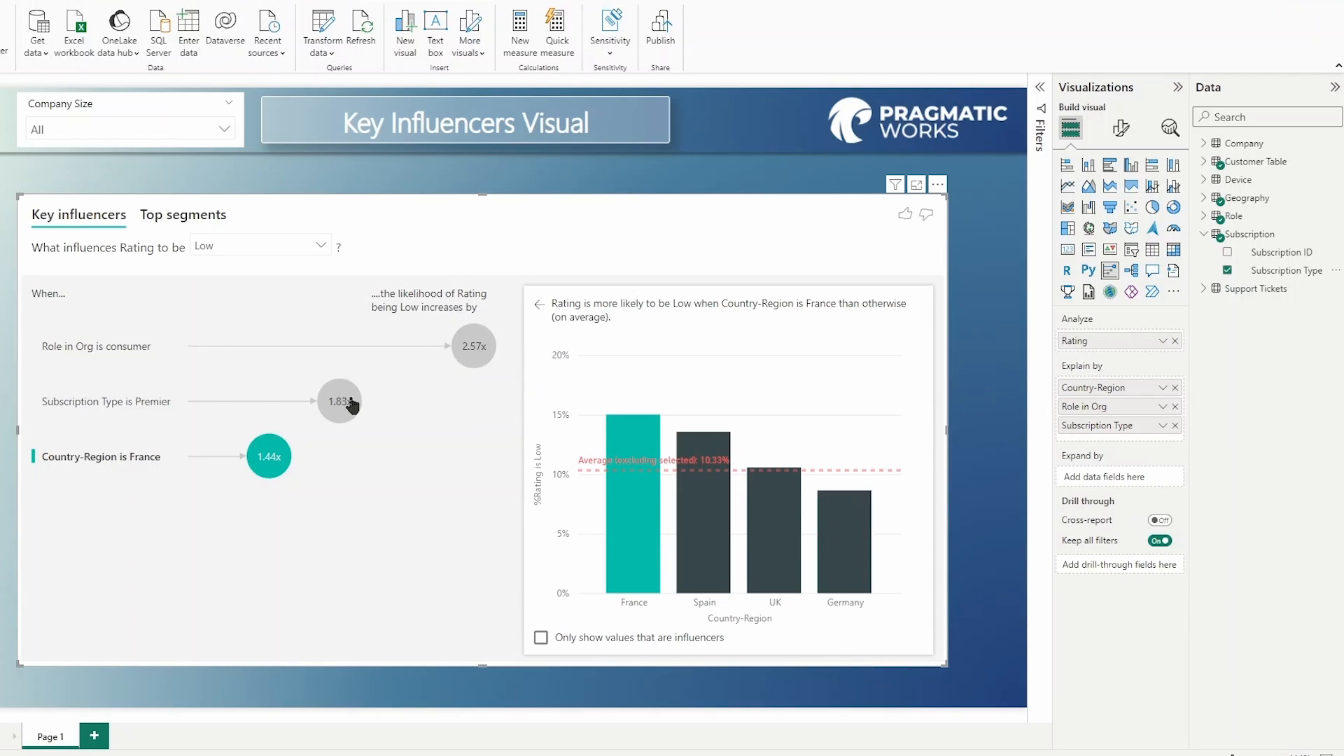
pyautogui.moveTo(338, 401)
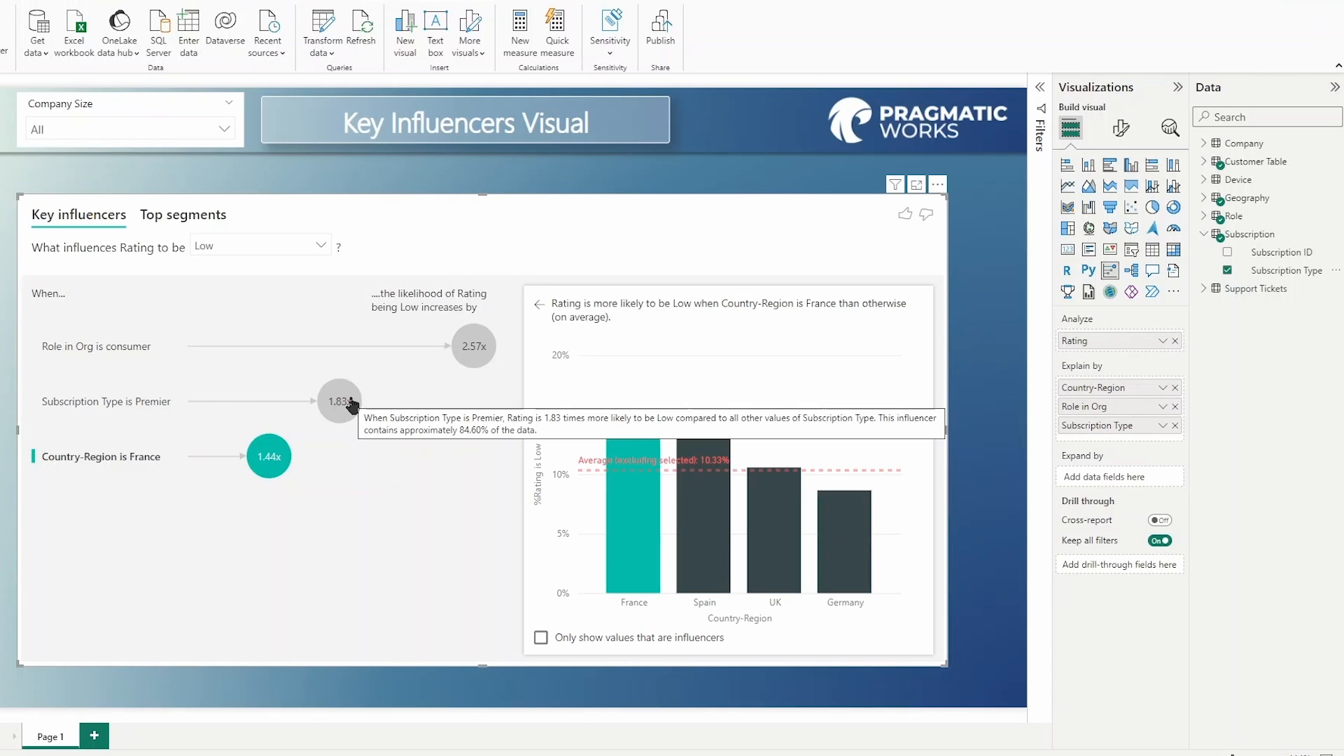
pyautogui.moveTo(1187, 286)
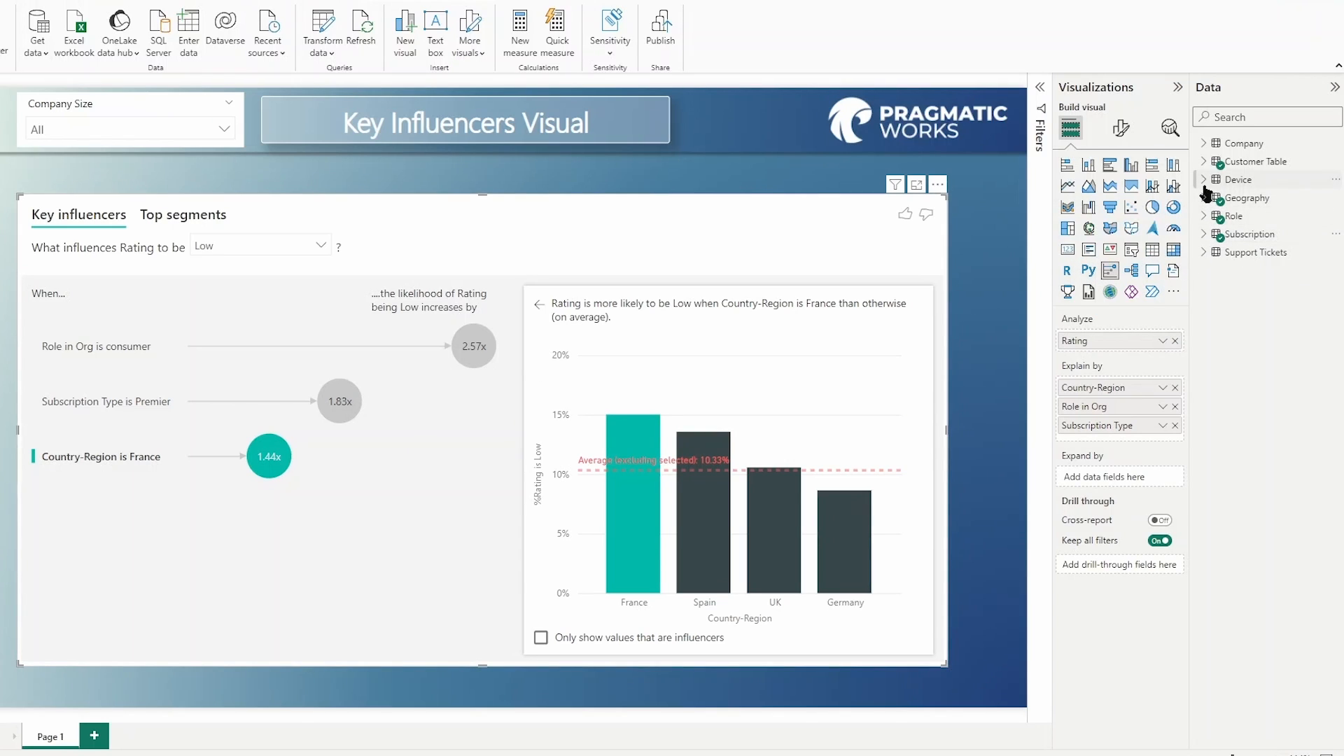
pyautogui.click(1205, 142)
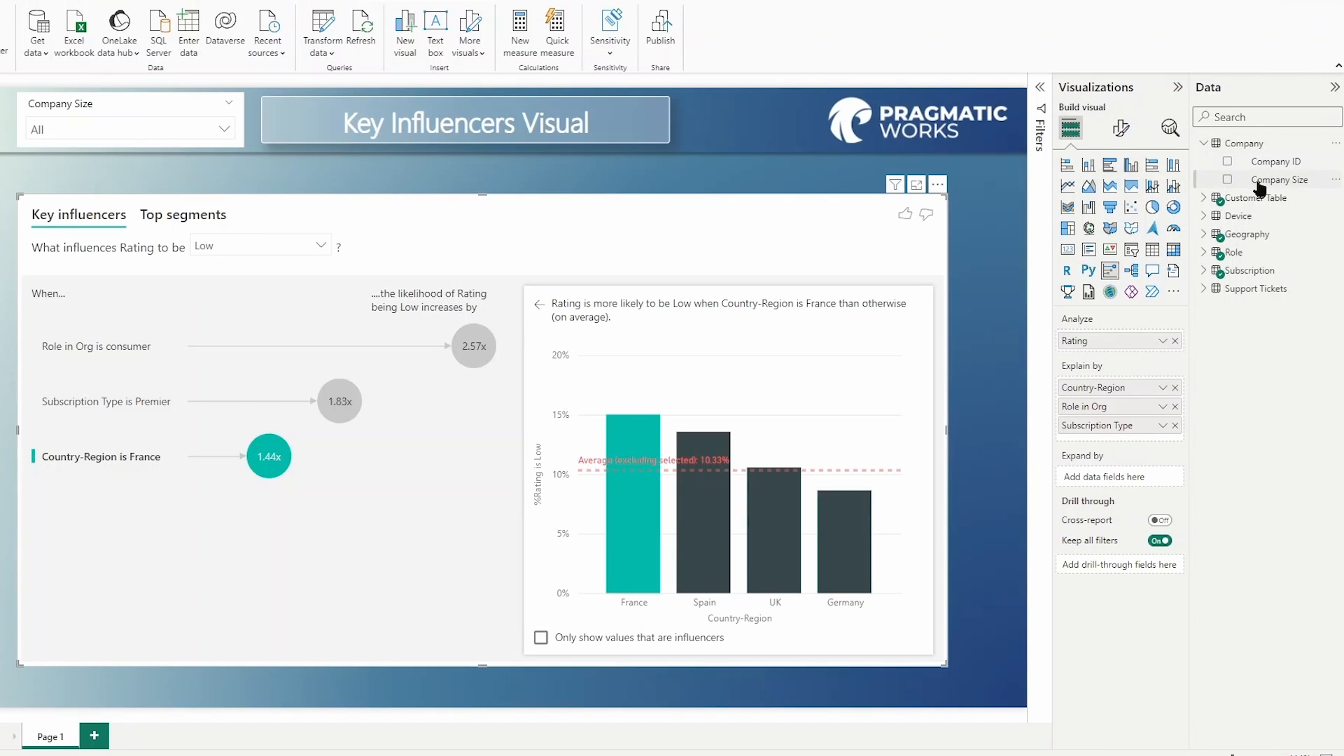
# Add Company Size to Explain by, revealing companies under 5,000 as a 1.48x Low-rating influencer.
pyautogui.click(1279, 180)
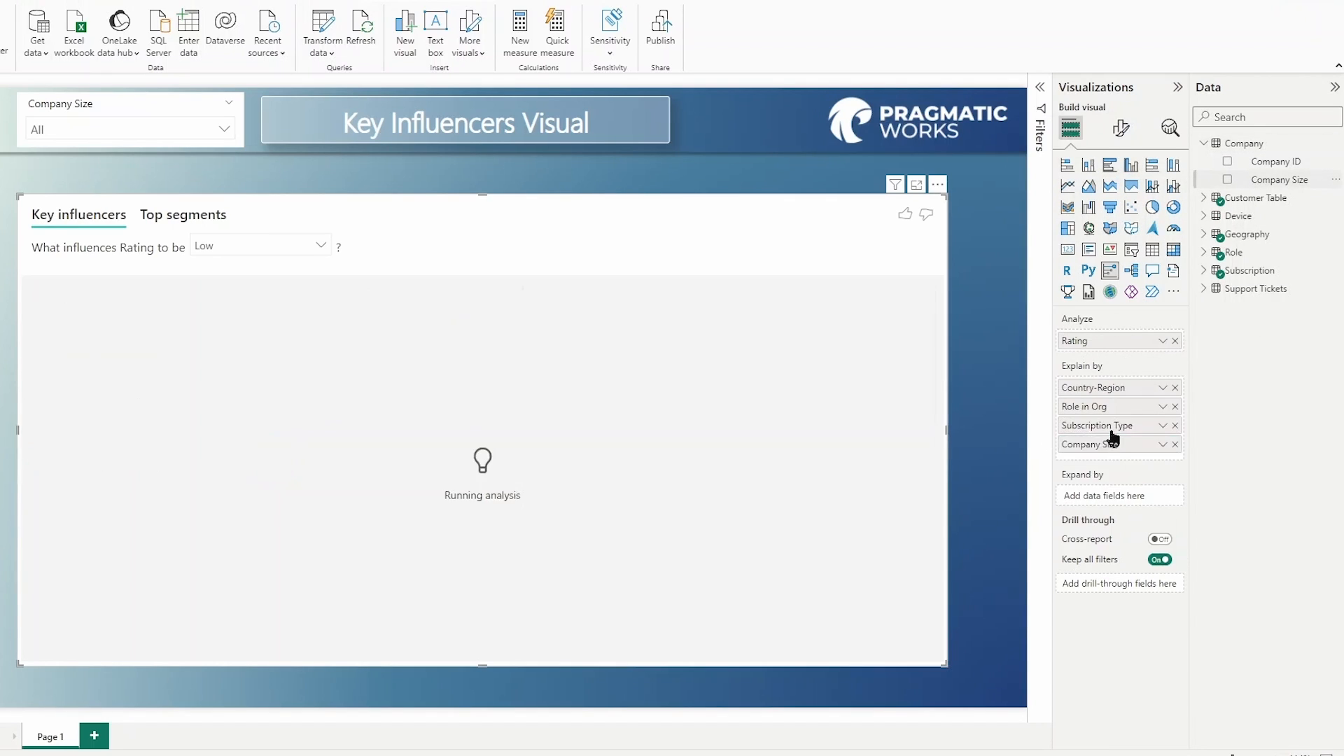
pyautogui.click(1228, 179)
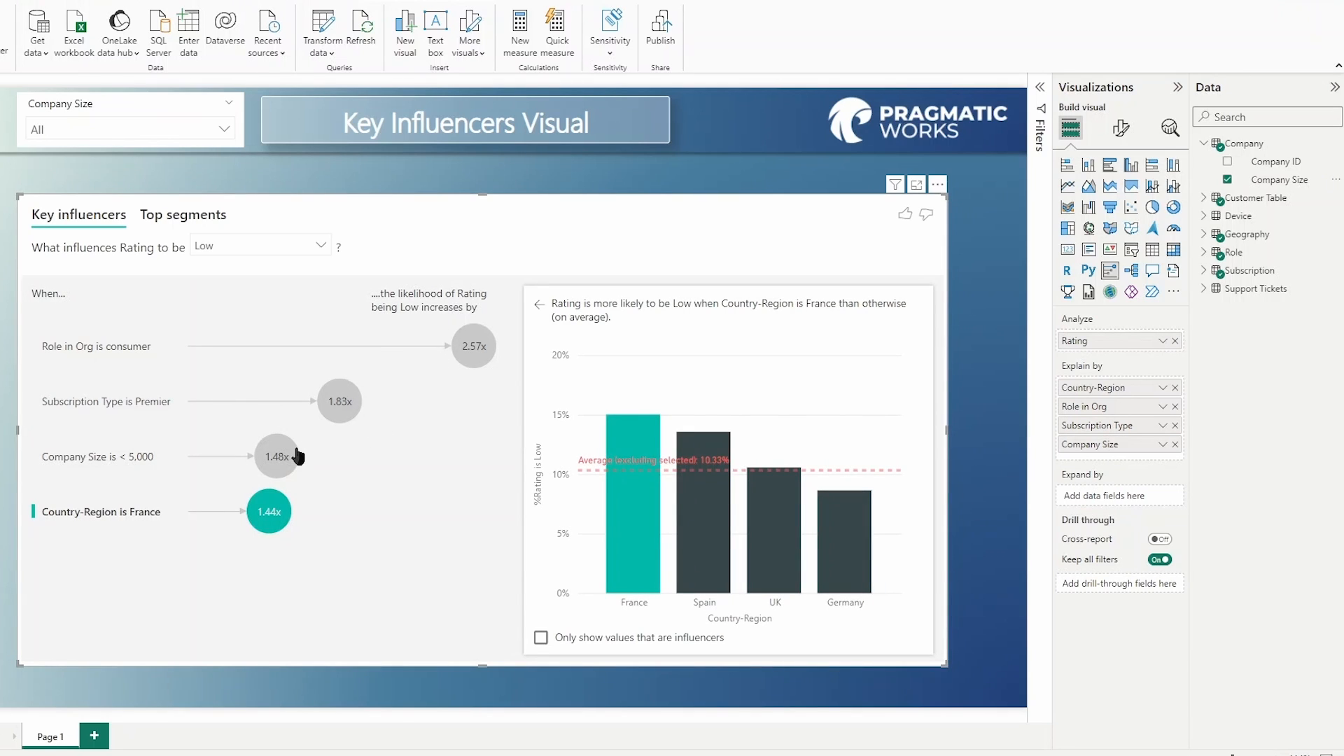
pyautogui.moveTo(277, 455)
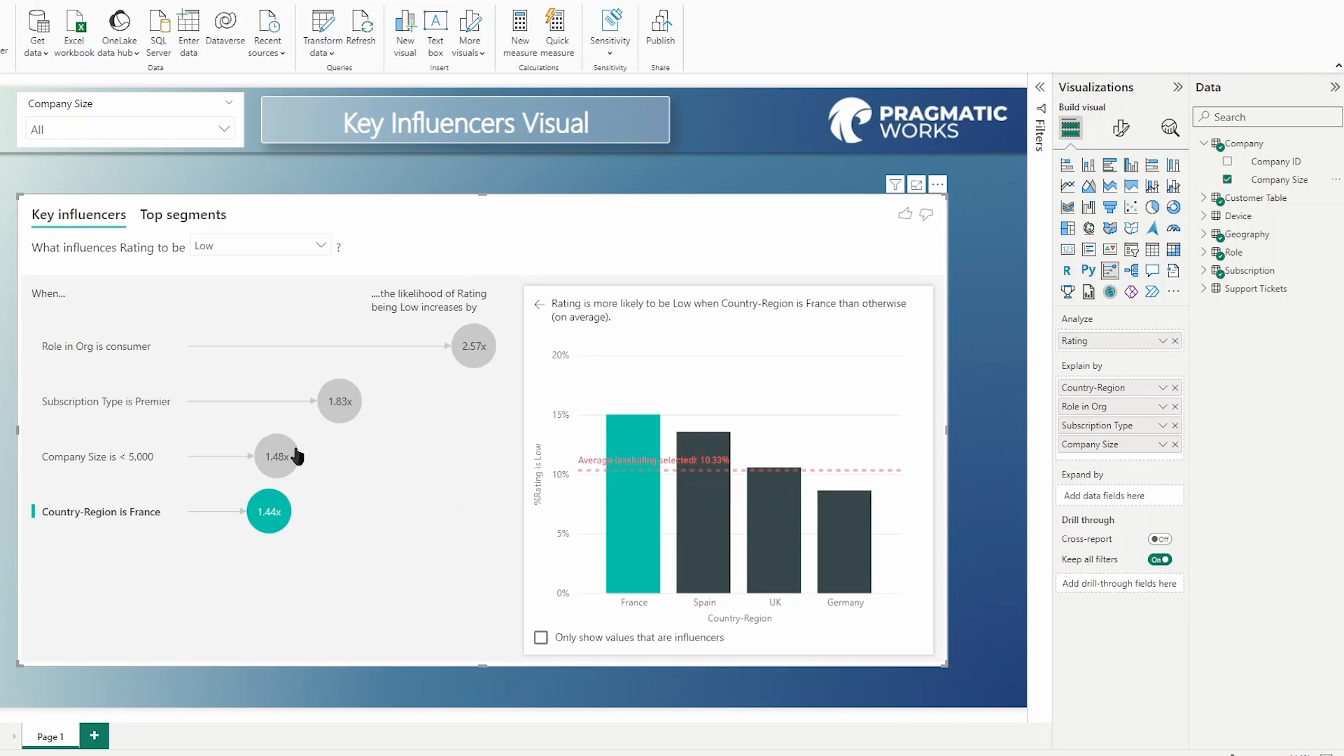
pyautogui.moveTo(1300, 415)
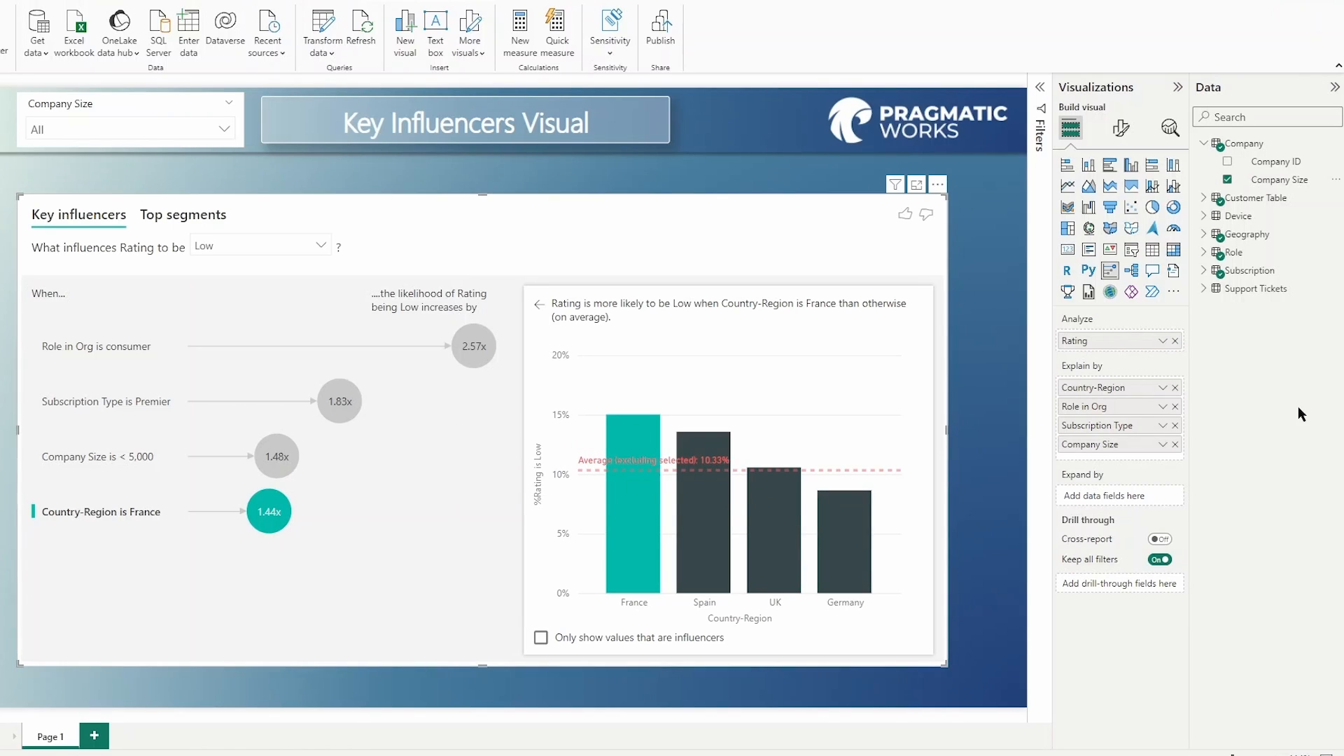
pyautogui.moveTo(1068, 293)
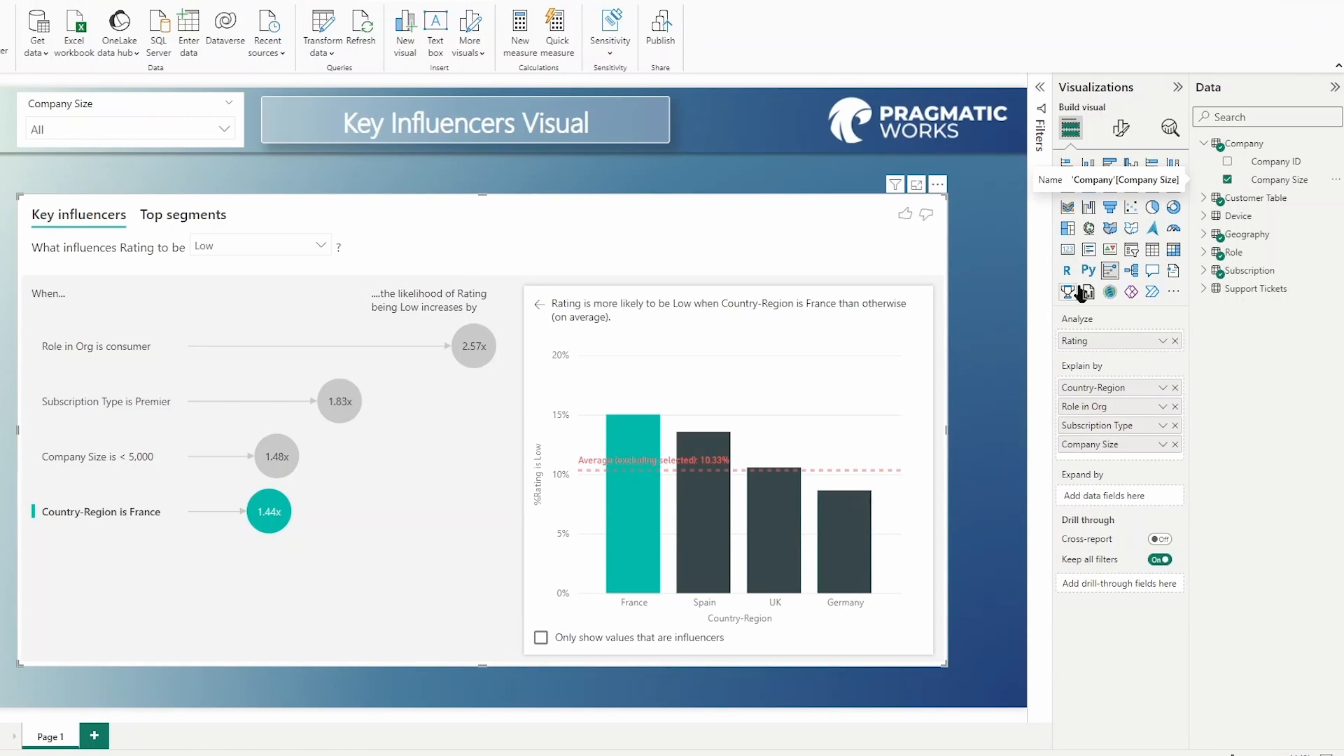
pyautogui.click(1204, 198)
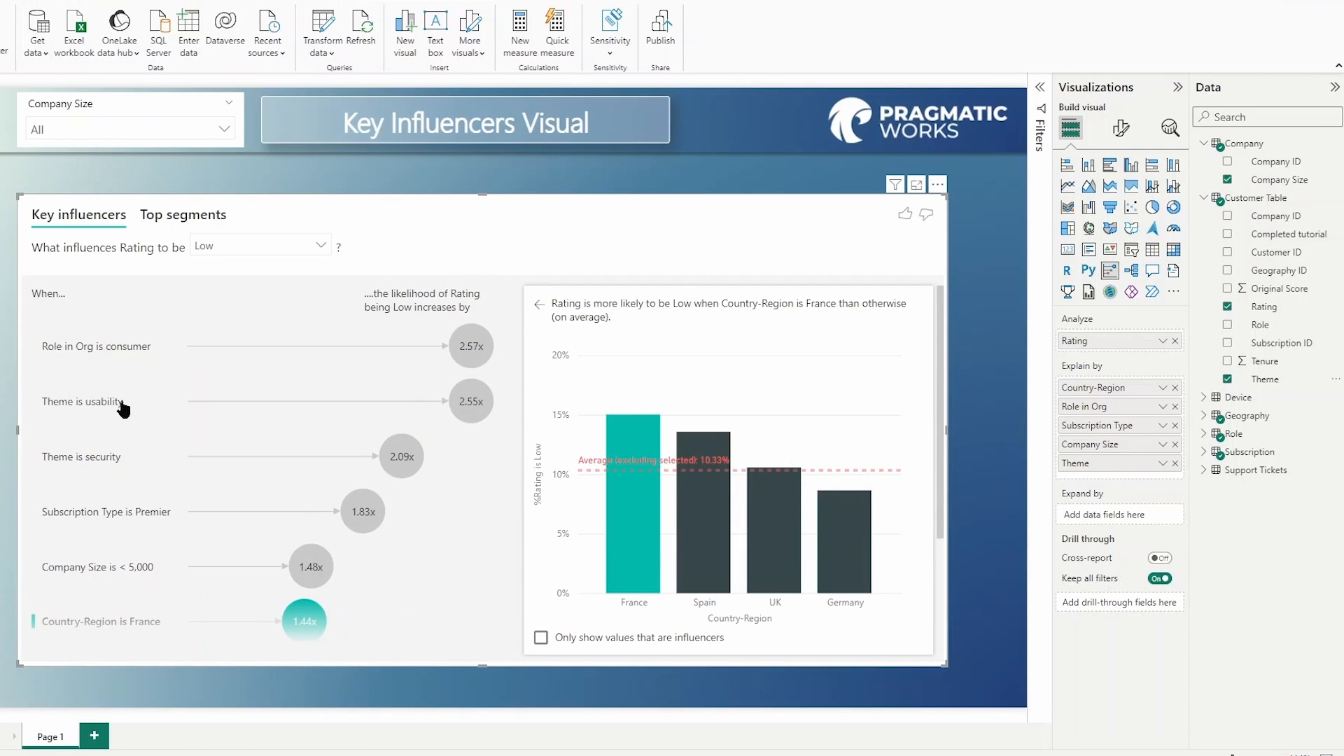
pyautogui.moveTo(304, 406)
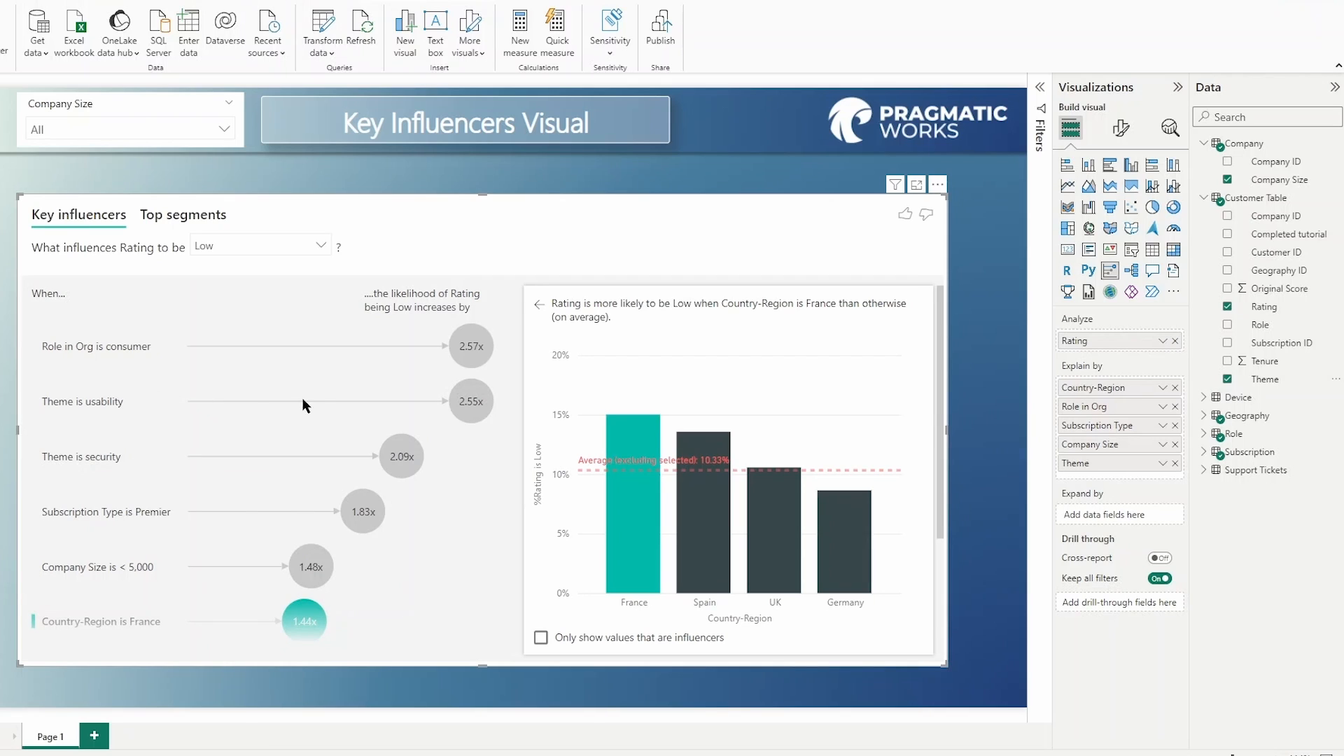
pyautogui.moveTo(470, 401)
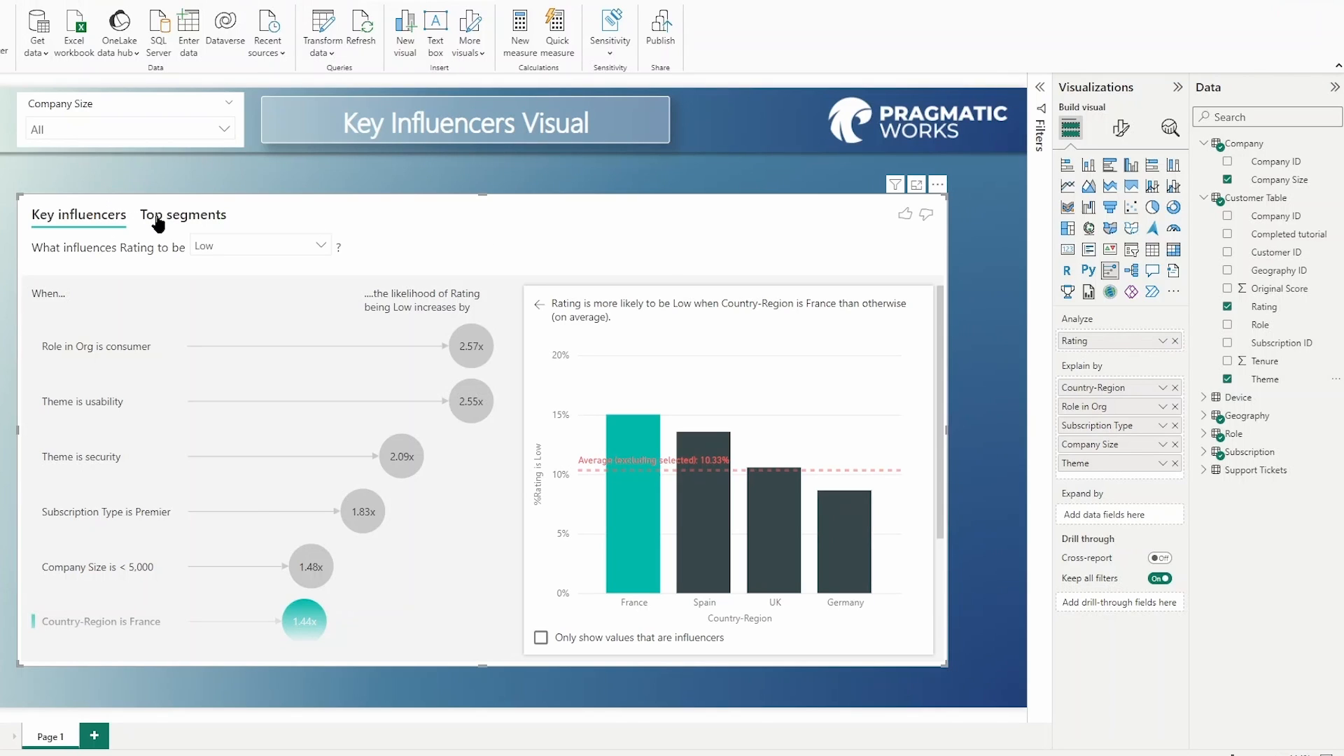
pyautogui.moveTo(416, 238)
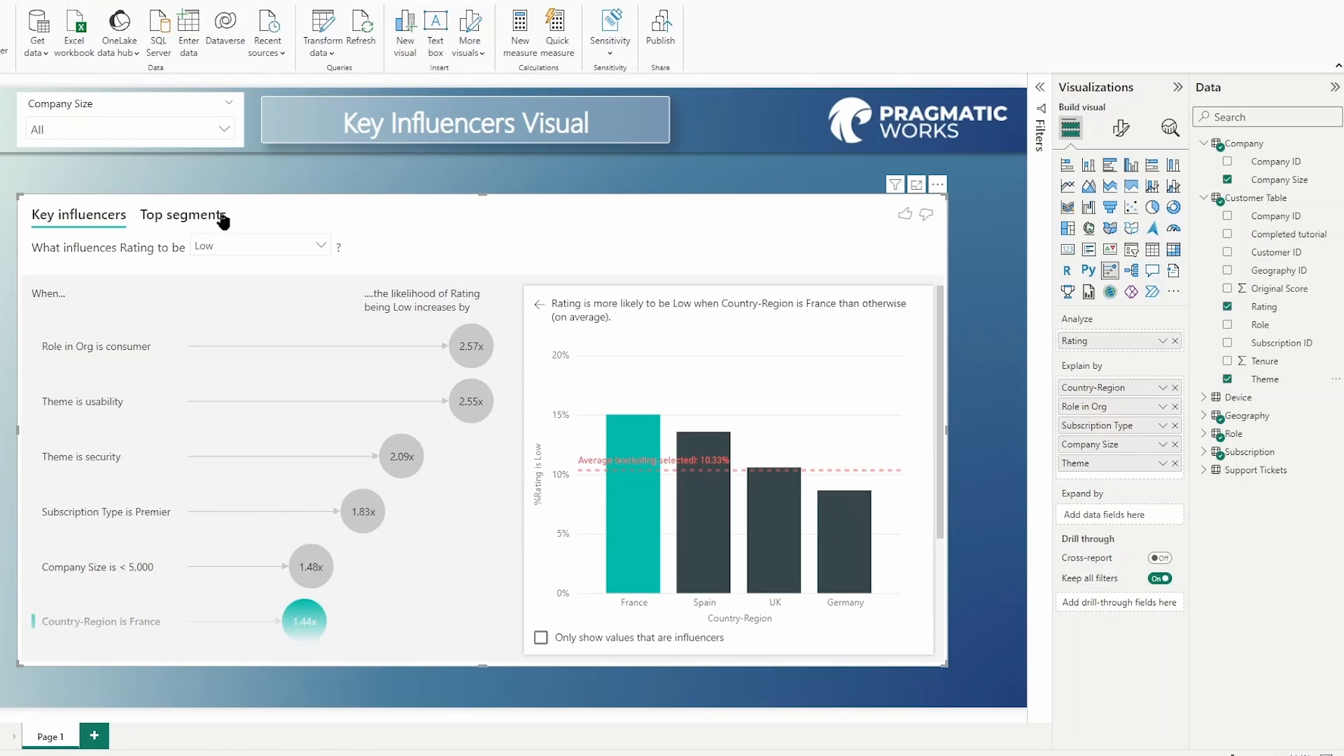
pyautogui.moveTo(650, 467)
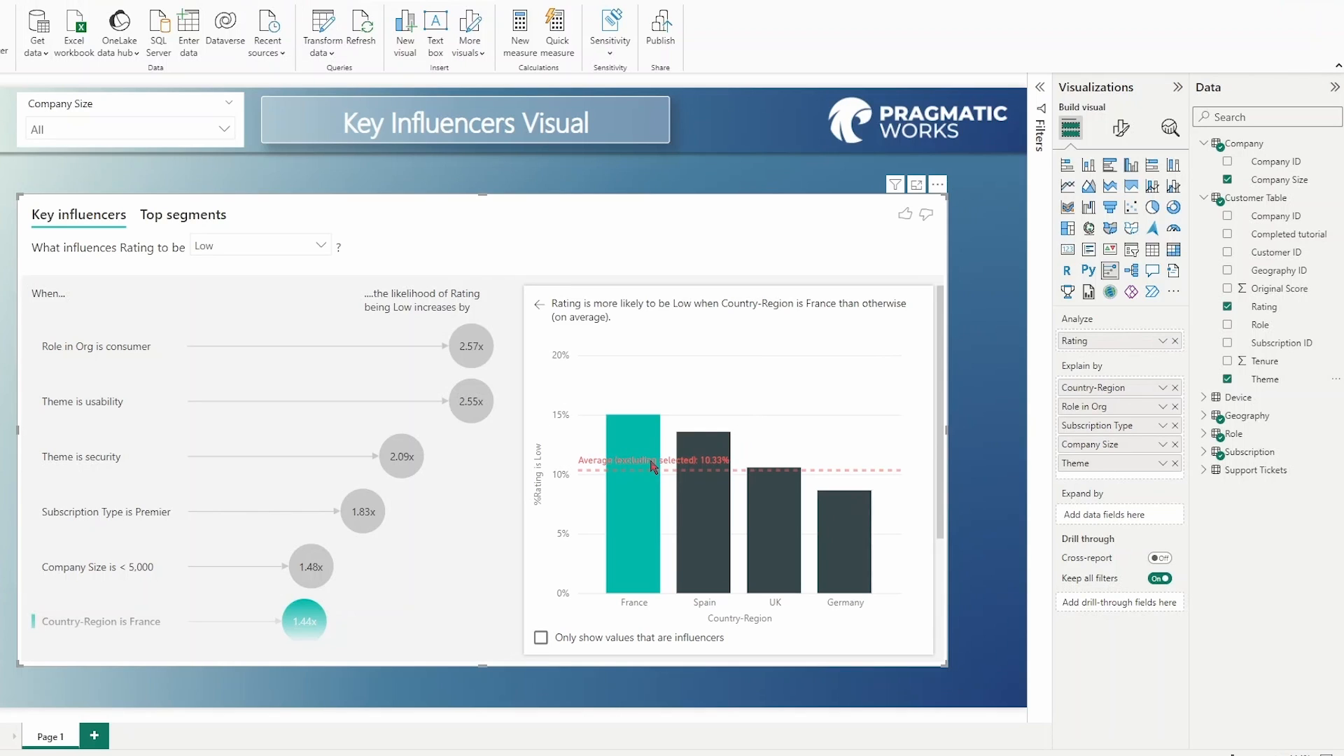
pyautogui.moveTo(621, 495)
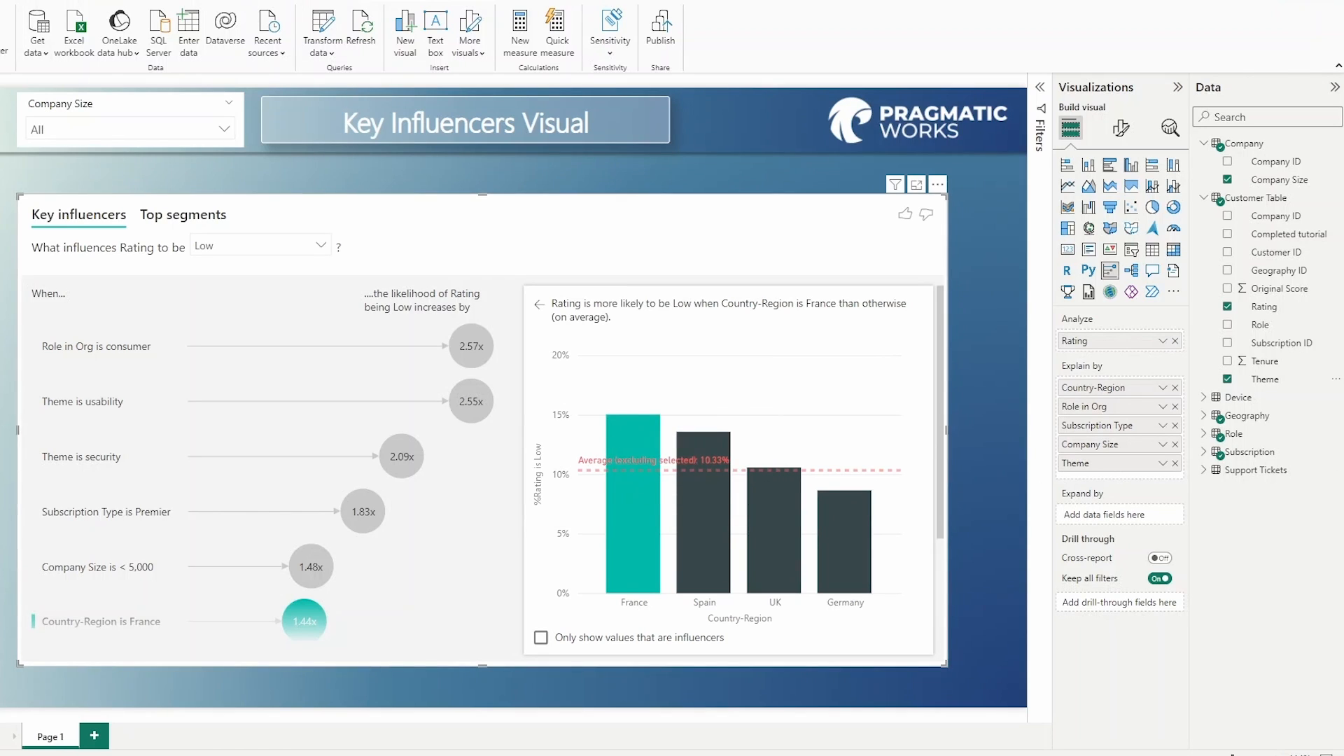
pyautogui.moveTo(1194, 399)
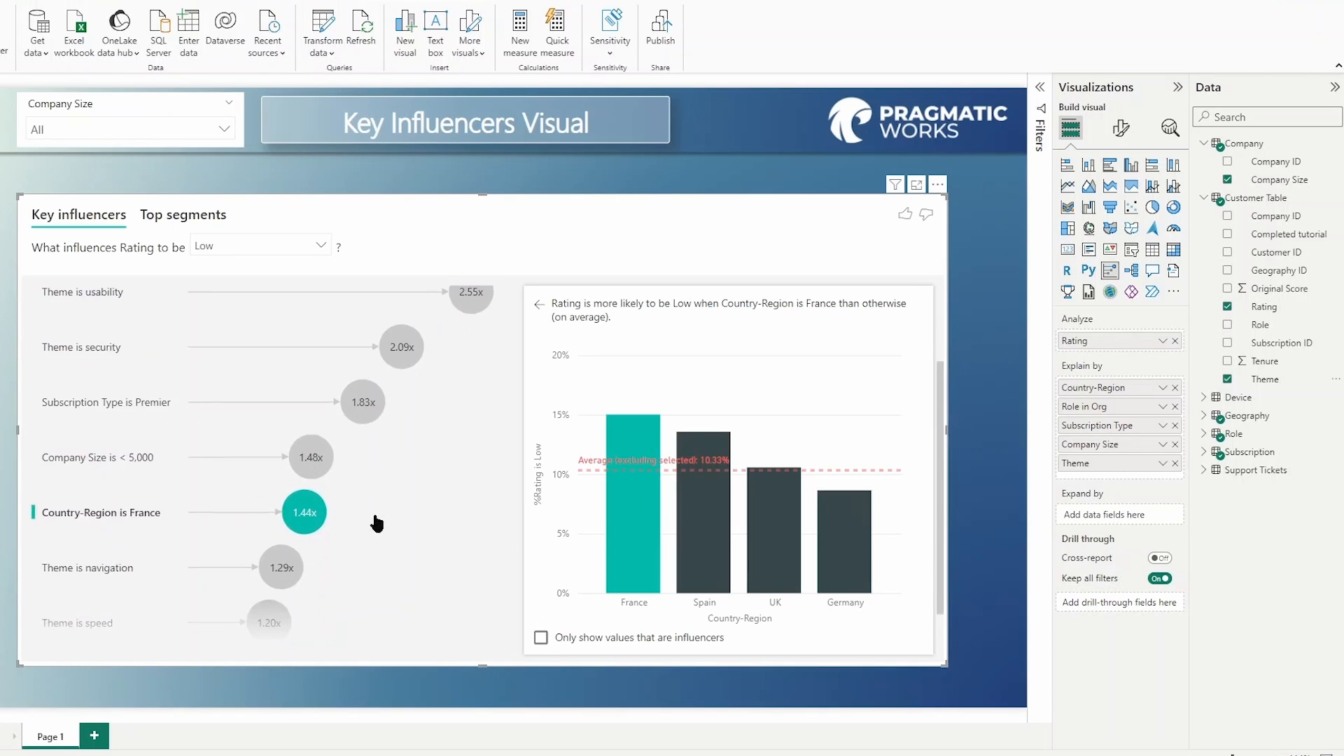
pyautogui.moveTo(126, 521)
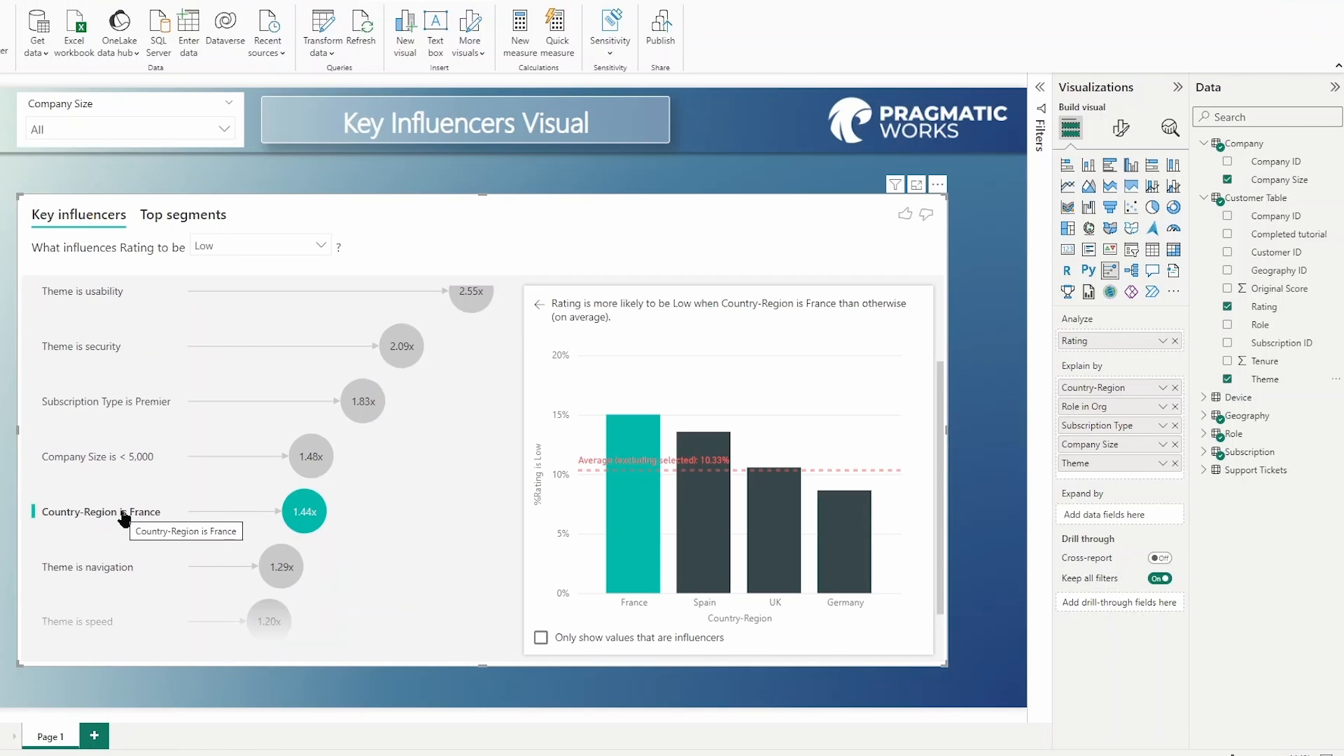
# Scroll the influencer list to reach the Theme is usability influencer and its Theme chart.
pyautogui.scroll(-3)
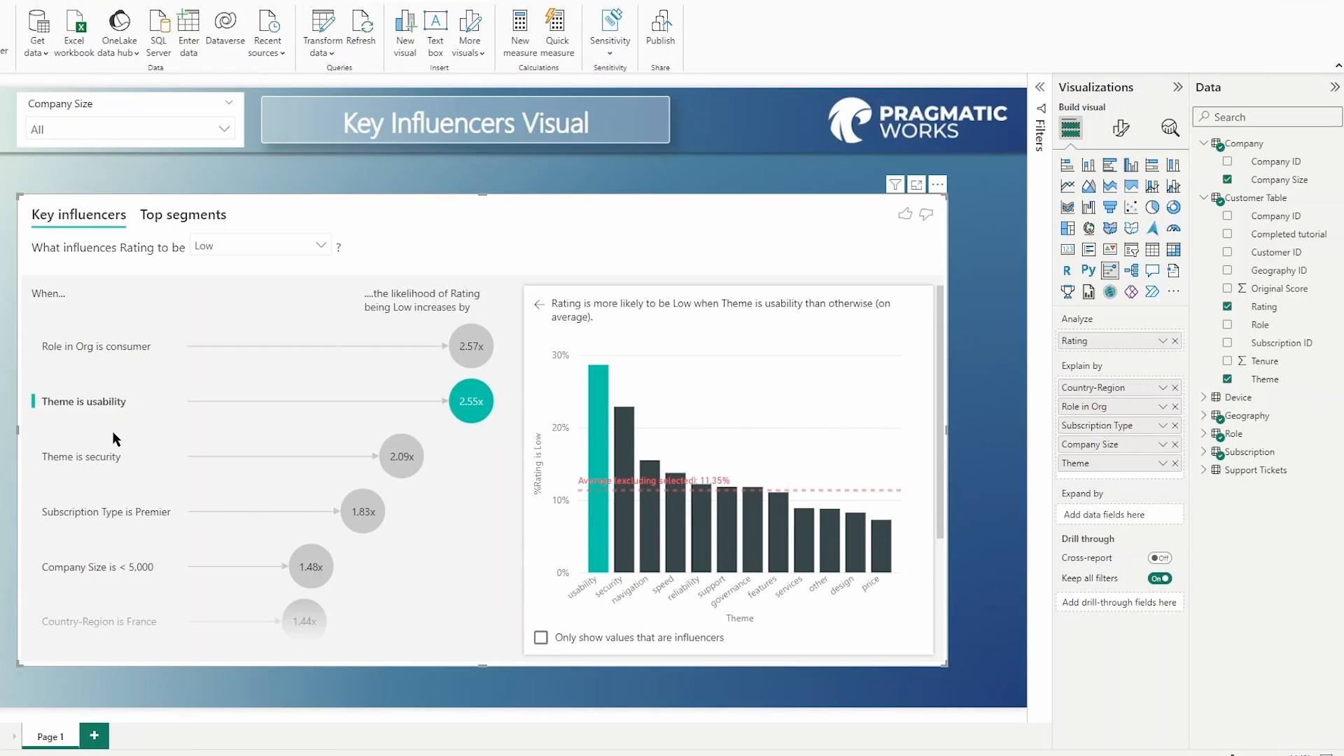
pyautogui.moveTo(601, 420)
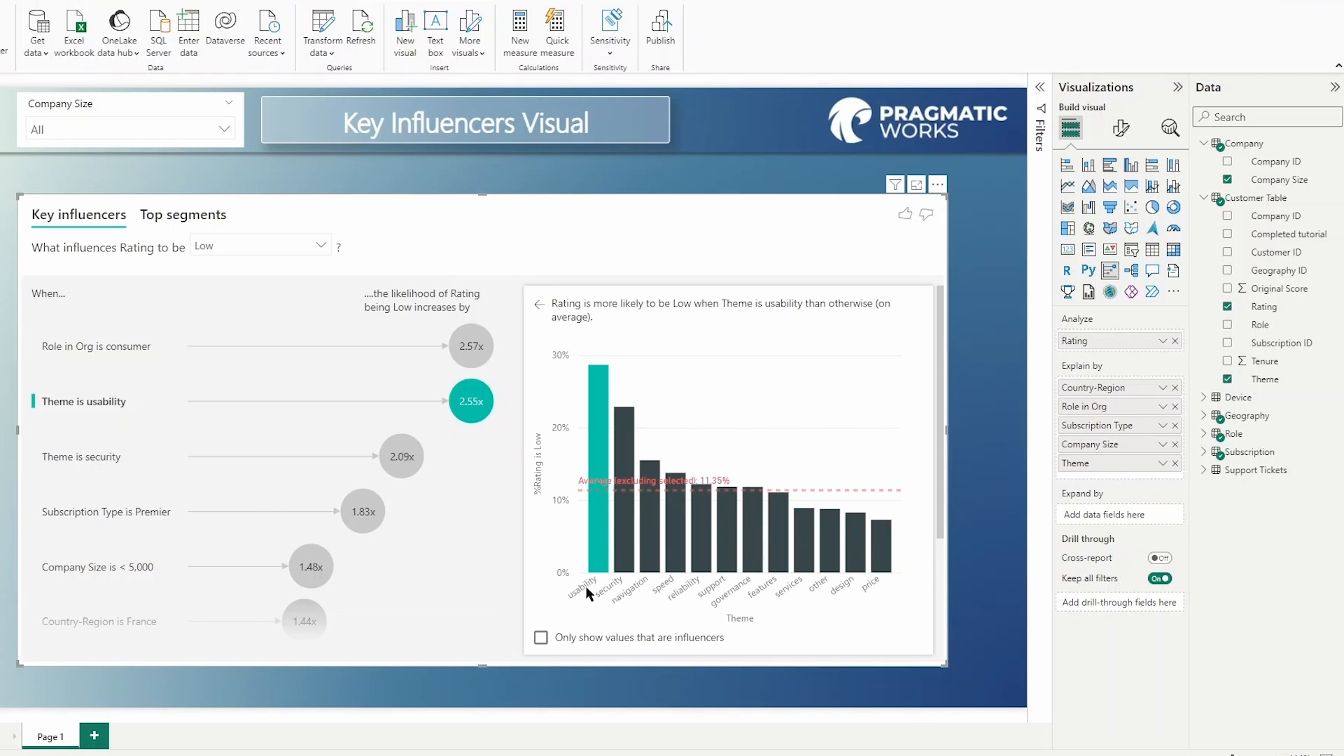
pyautogui.moveTo(880, 594)
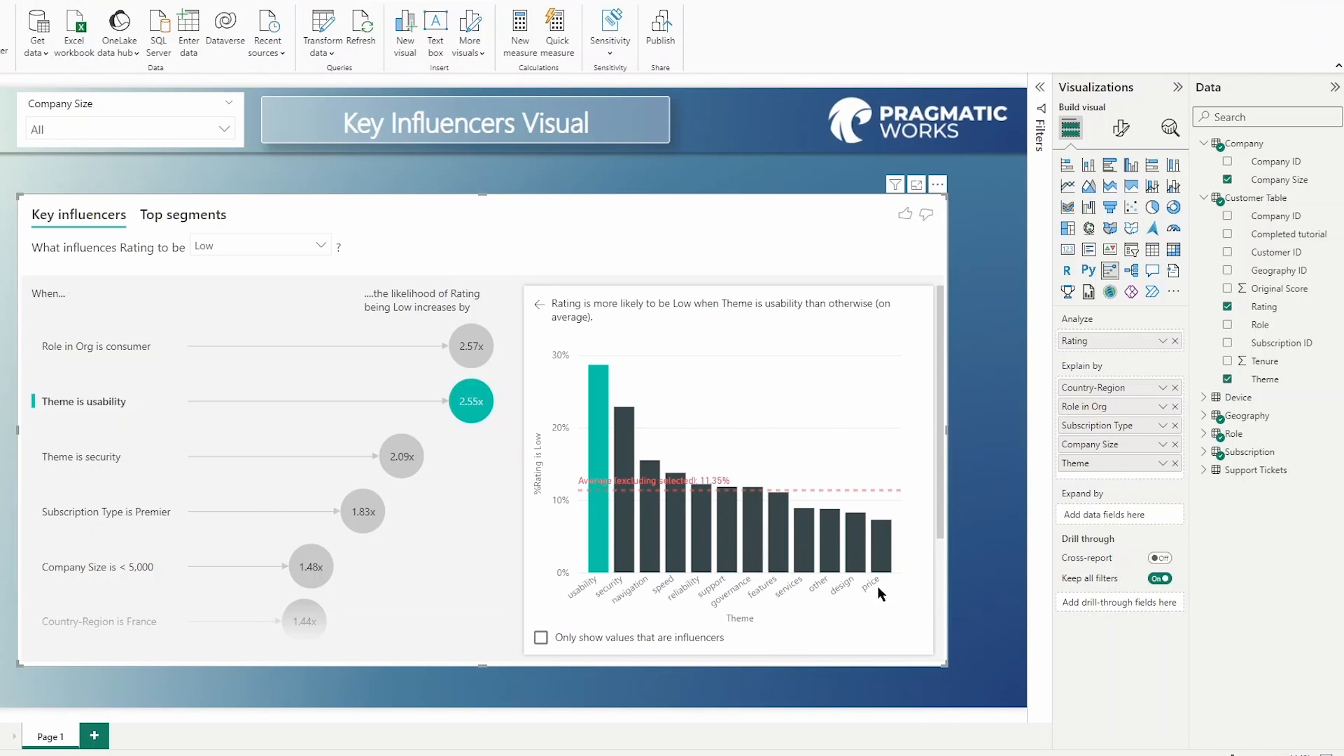
pyautogui.moveTo(647, 593)
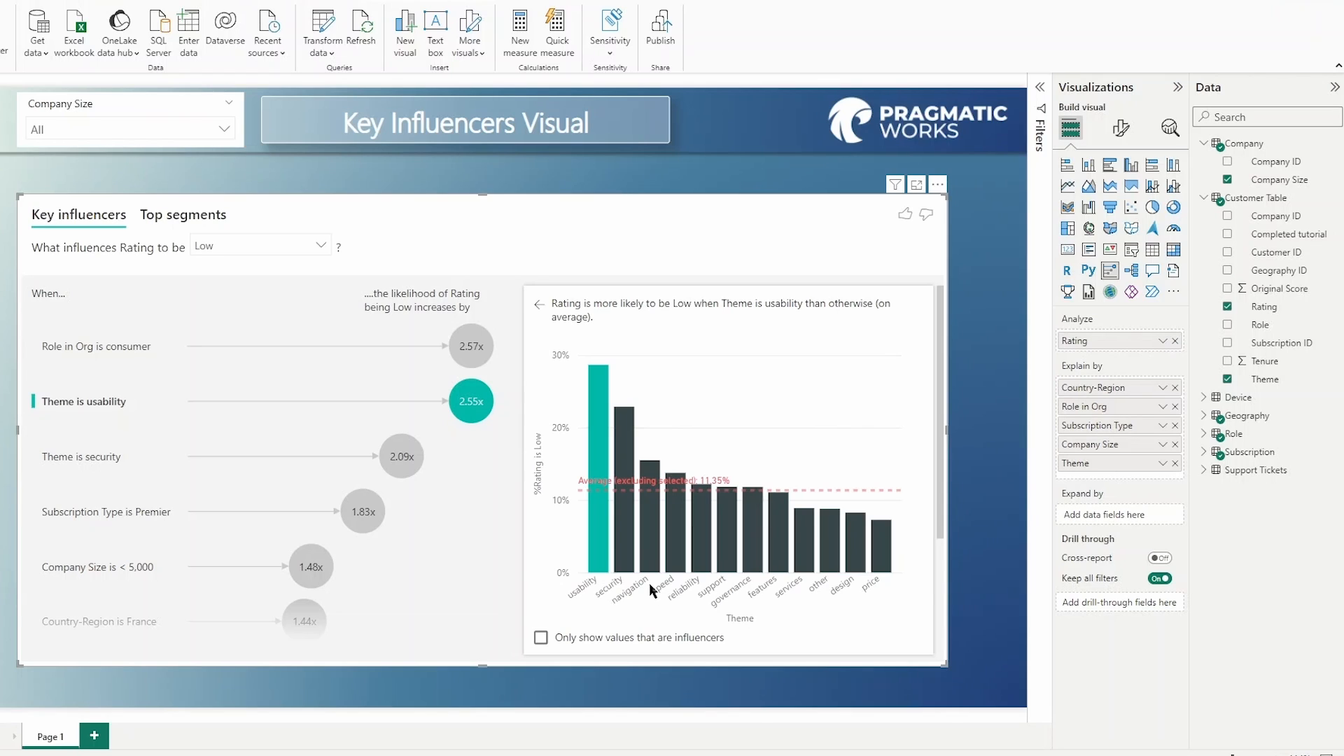
pyautogui.moveTo(572, 618)
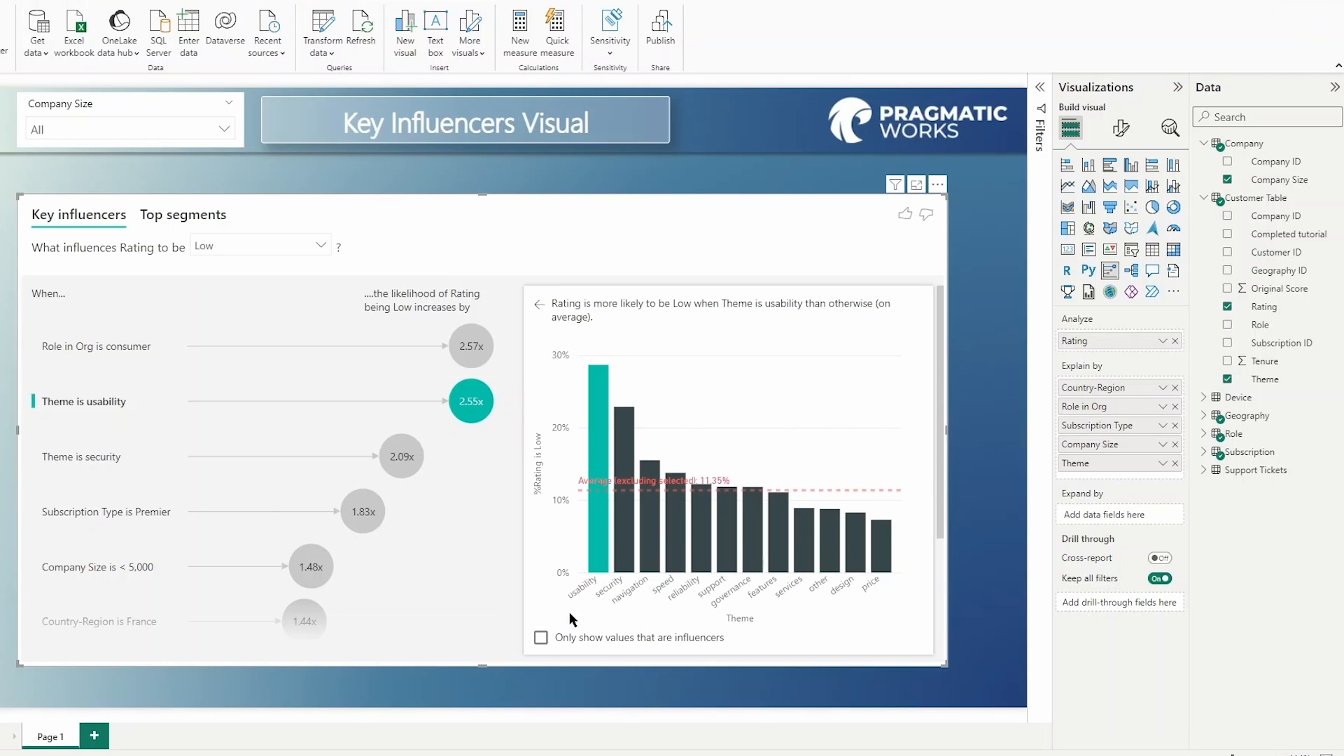
pyautogui.click(540, 637)
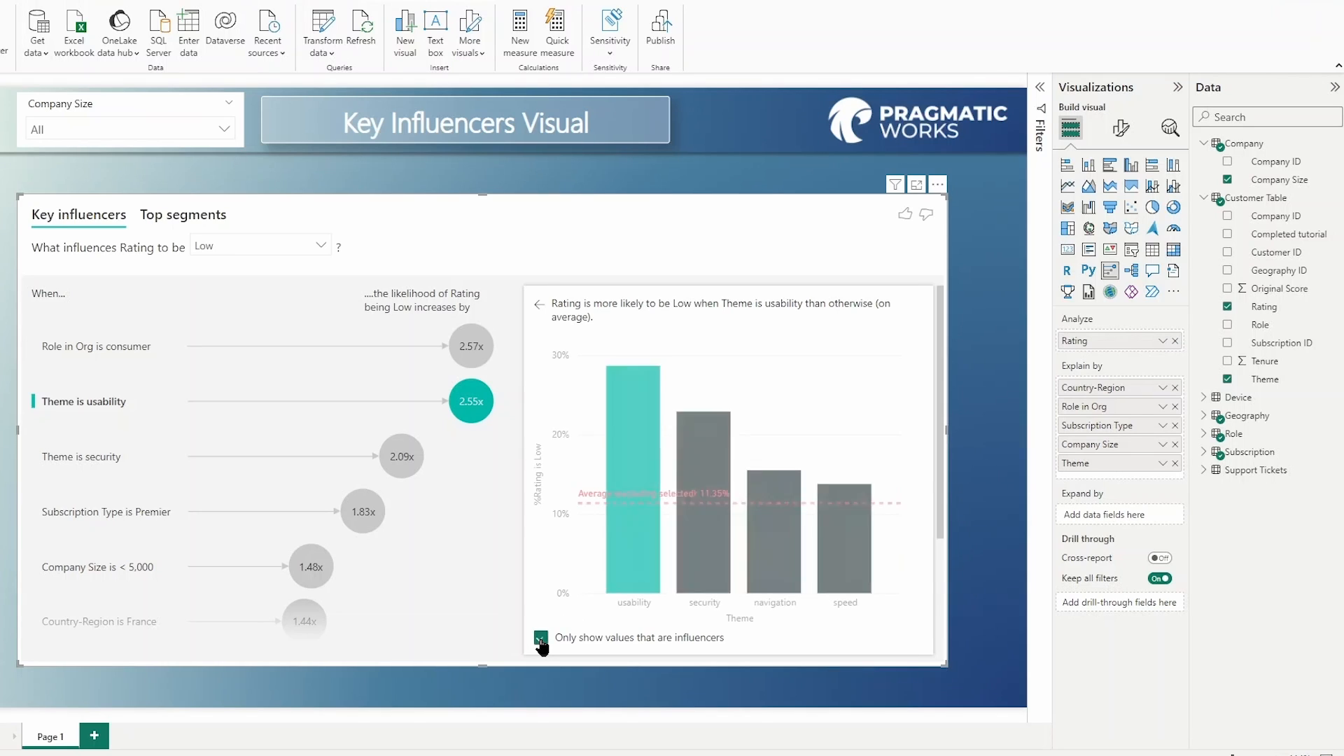
pyautogui.click(541, 637)
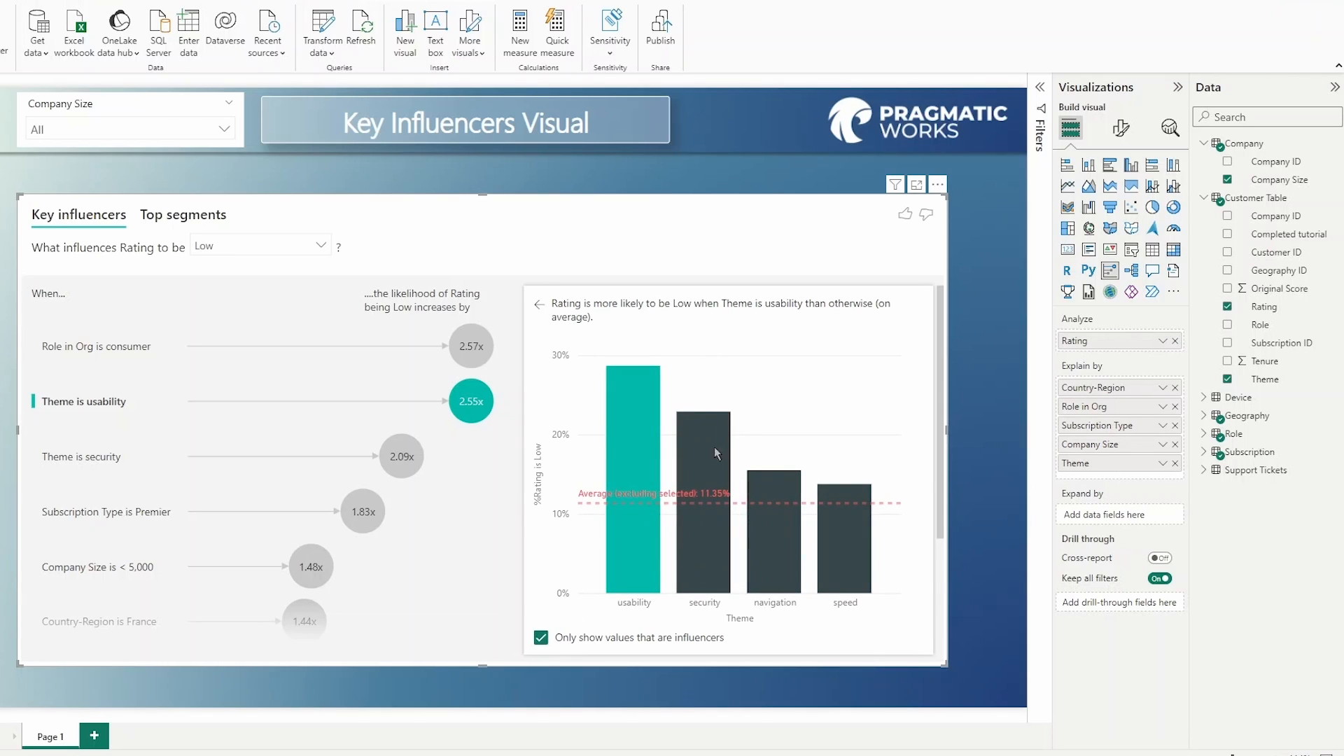
pyautogui.scroll(-3)
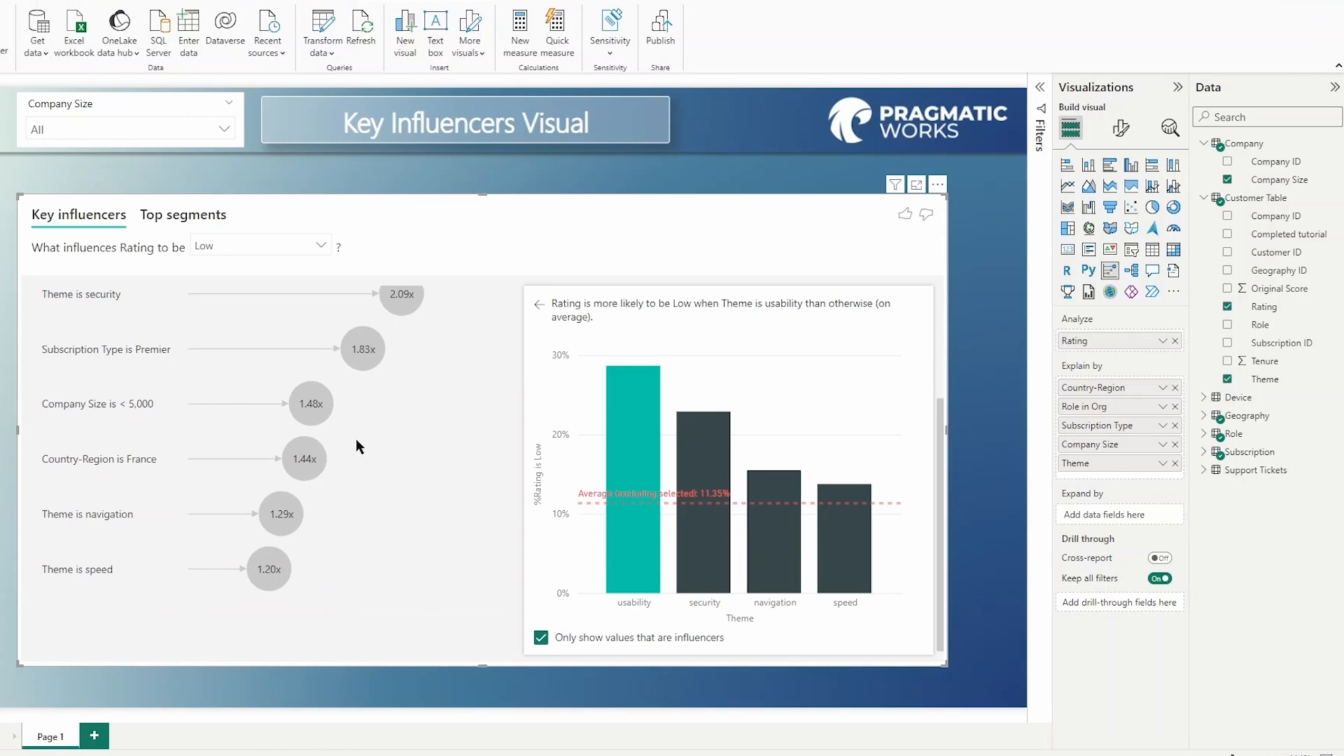
pyautogui.moveTo(275, 545)
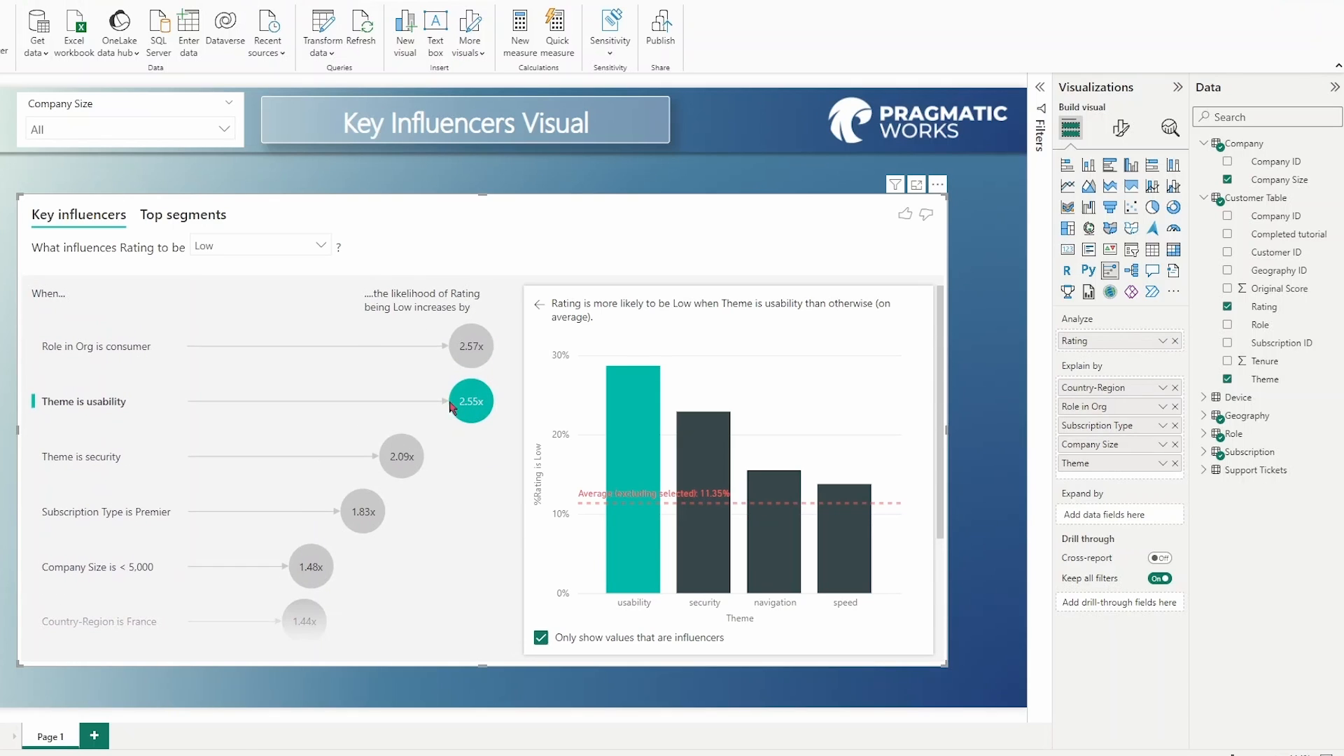
pyautogui.moveTo(578, 409)
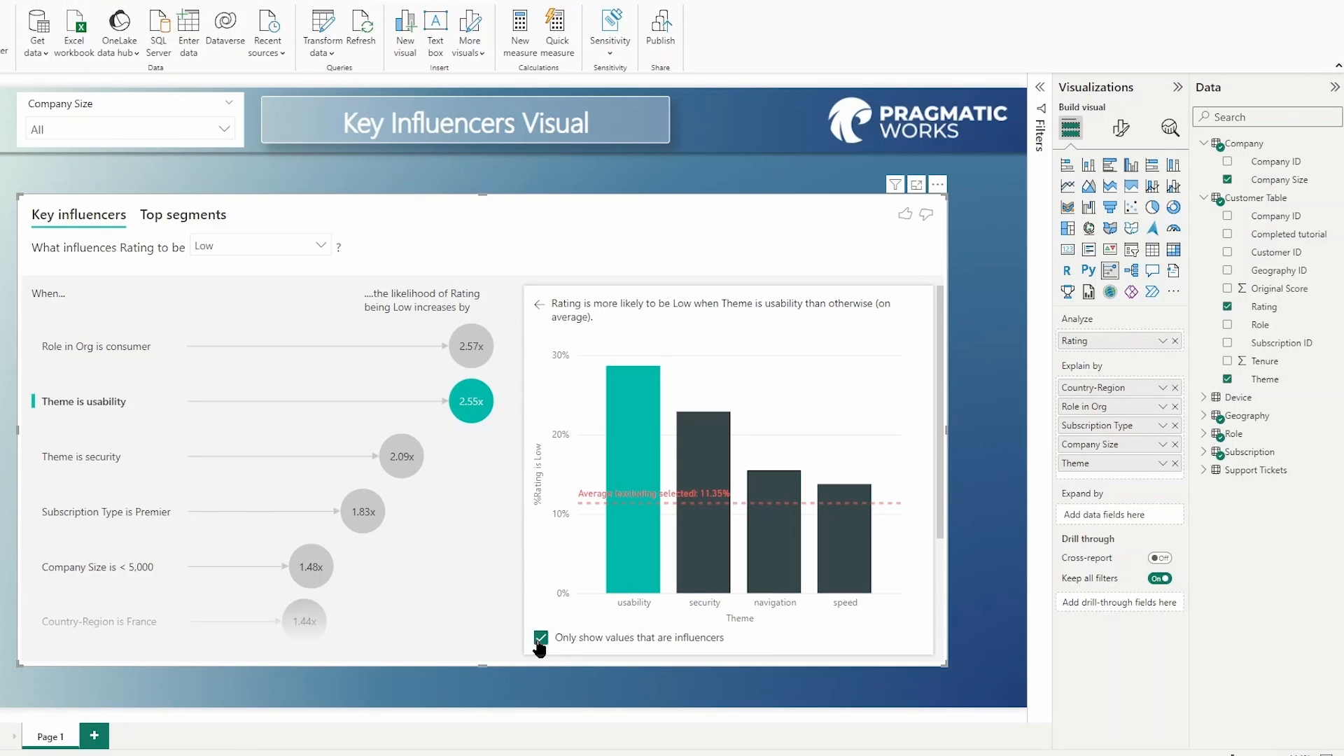
pyautogui.click(540, 638)
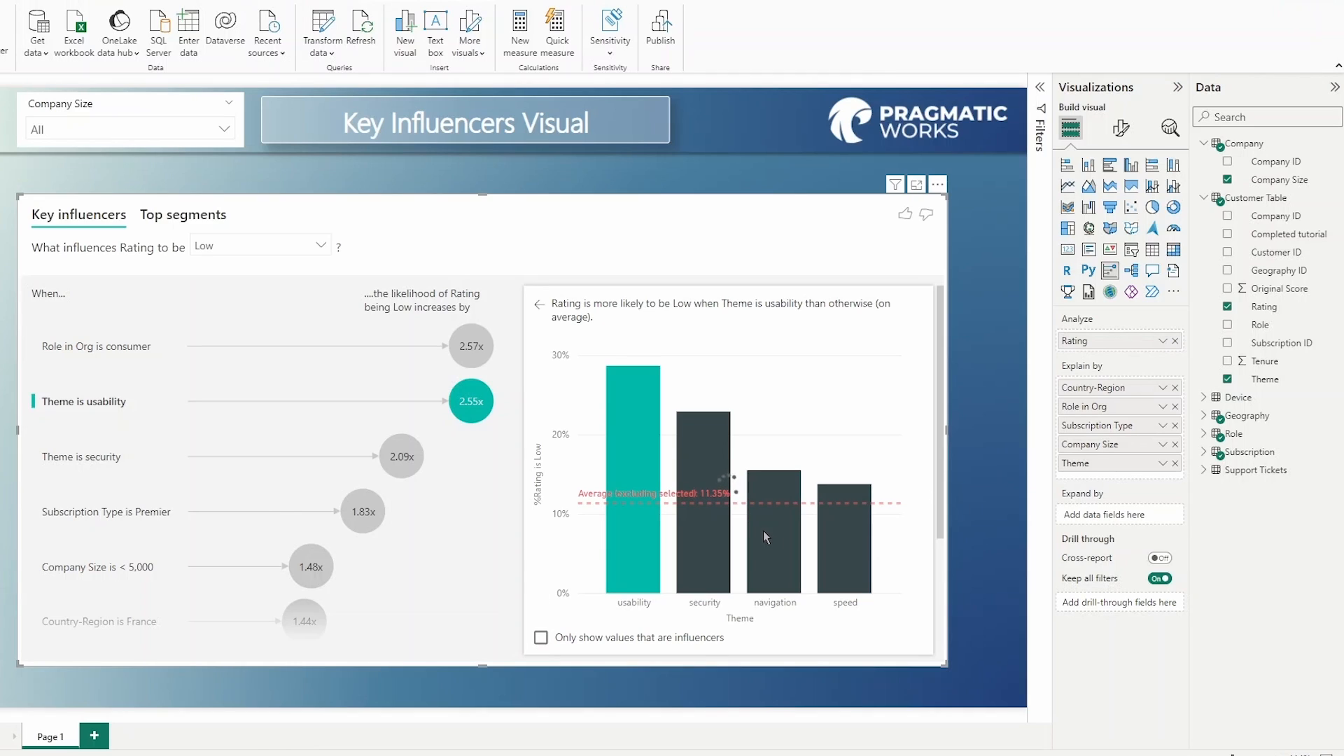
pyautogui.moveTo(906, 527)
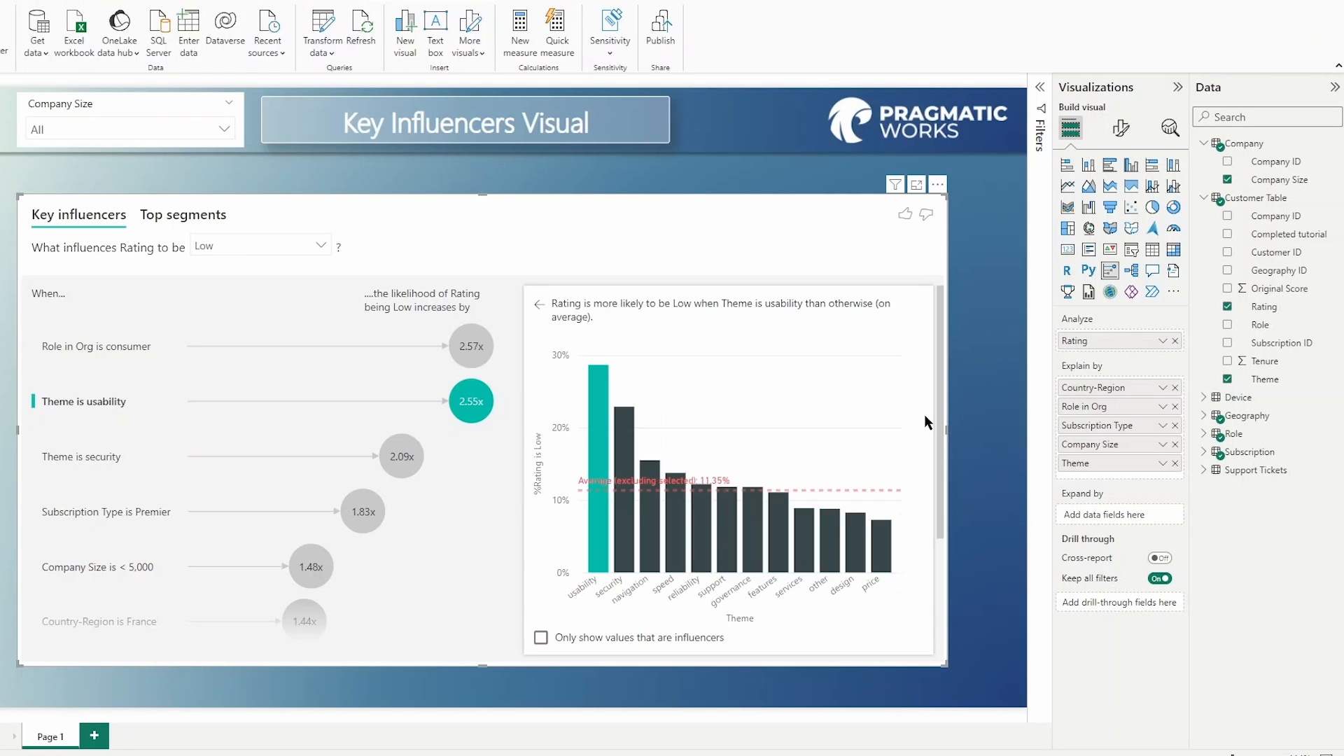
pyautogui.moveTo(1208, 420)
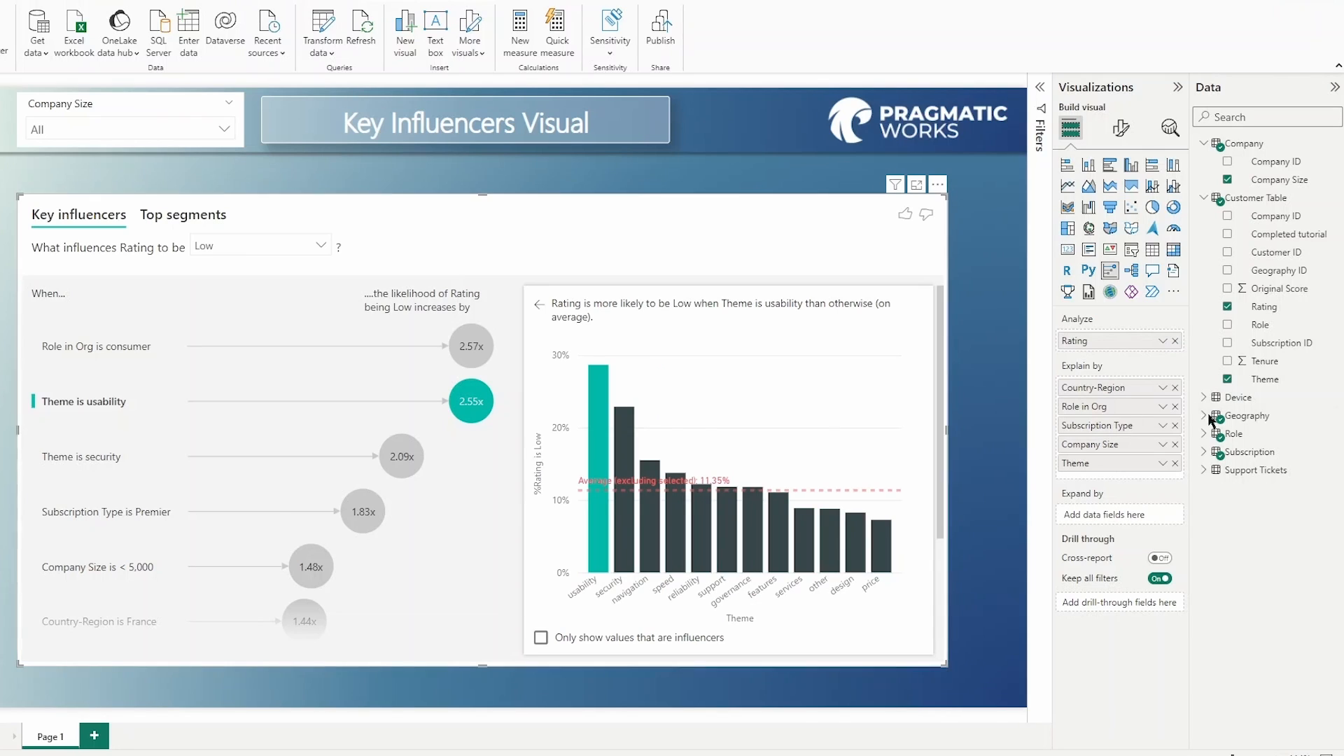
pyautogui.moveTo(1208, 419)
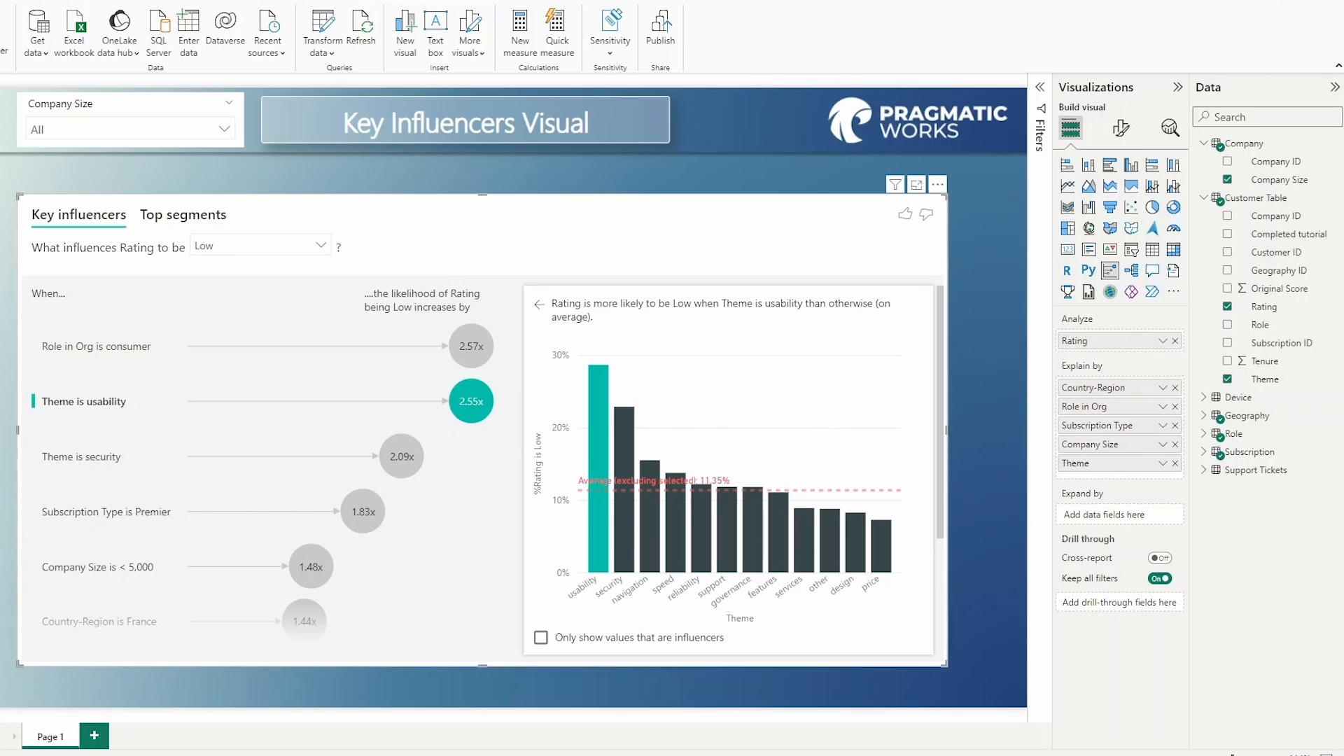
pyautogui.moveTo(1114, 373)
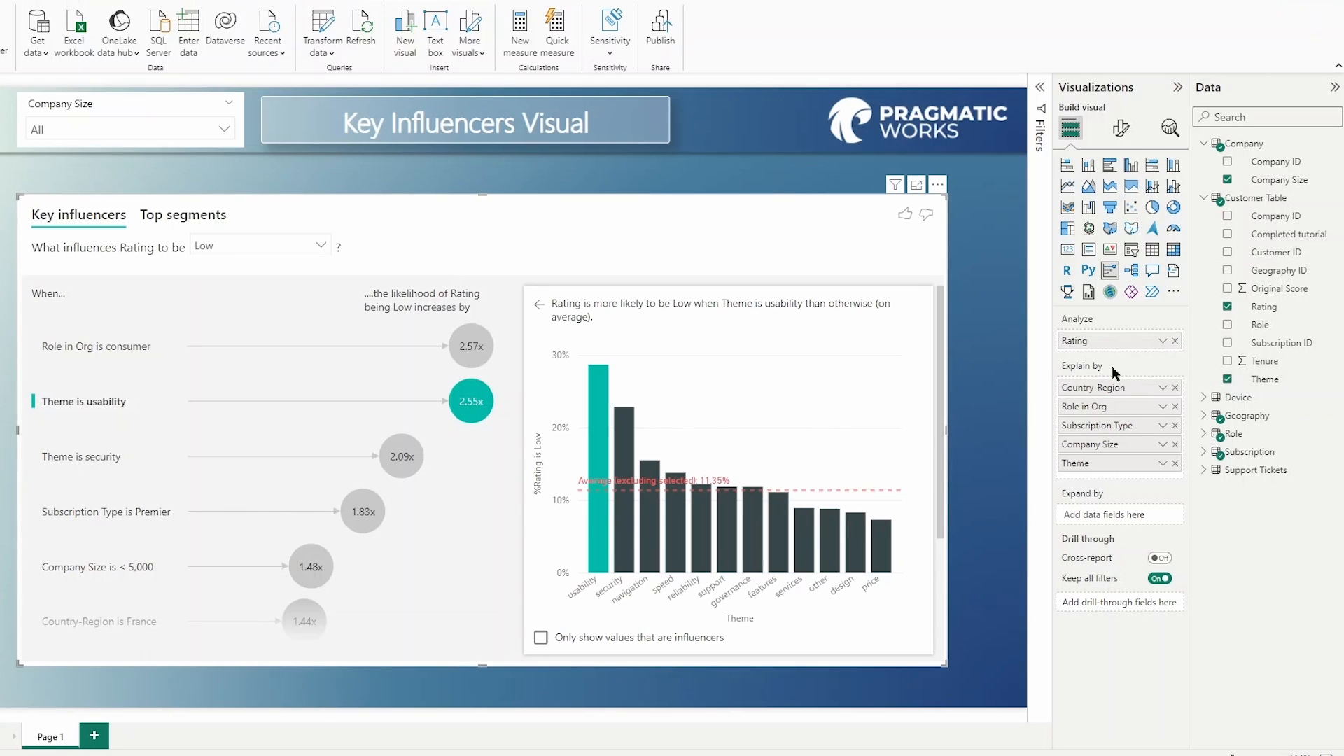
# On Top segments for Low ratings, select the Segment 1 bubble to show its 30.8% Low breakdown.
pyautogui.click(182, 214)
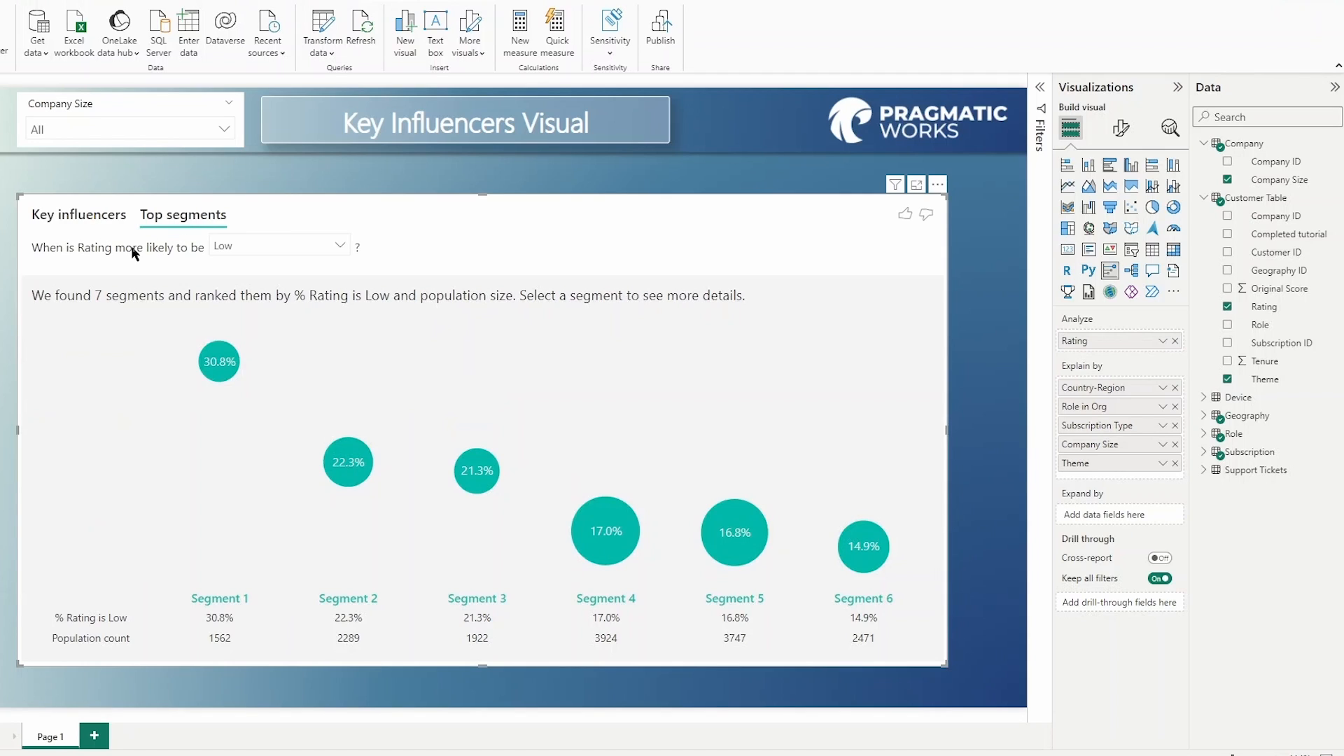
pyautogui.moveTo(109, 310)
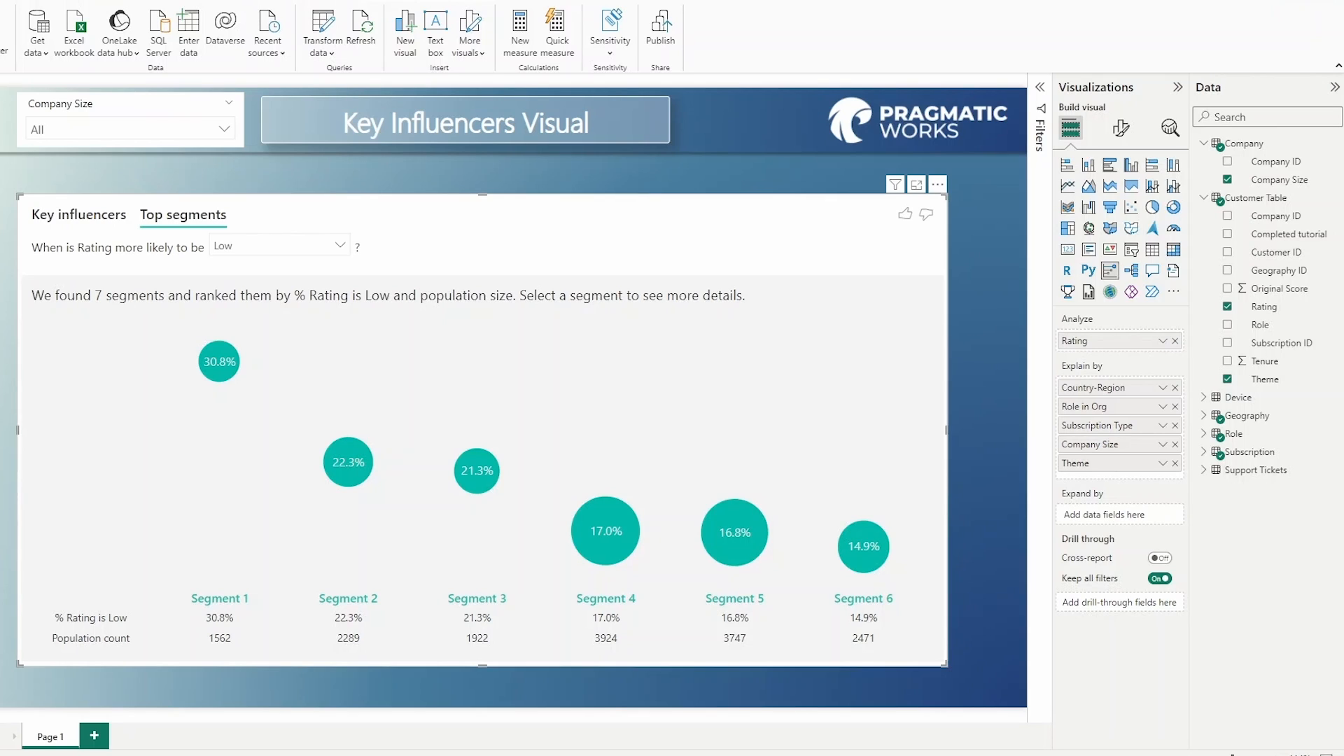
pyautogui.moveTo(411, 395)
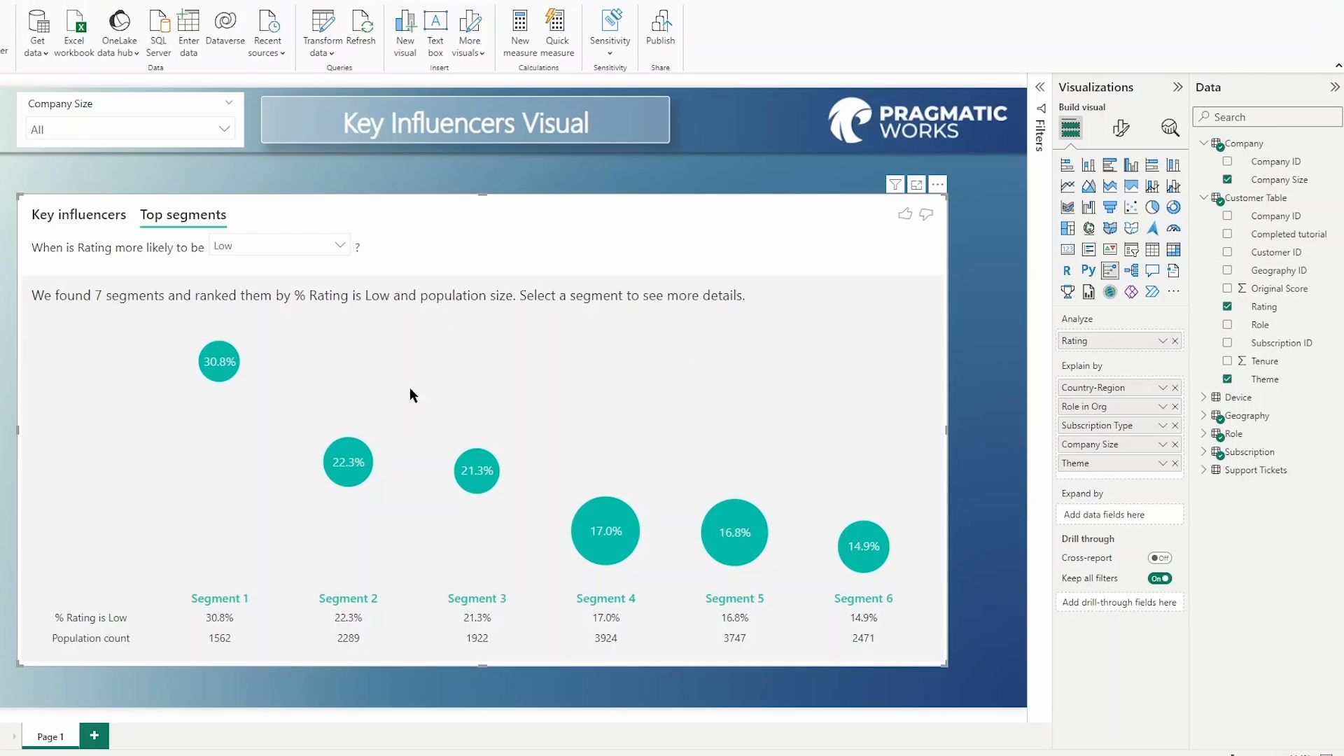
pyautogui.moveTo(464, 378)
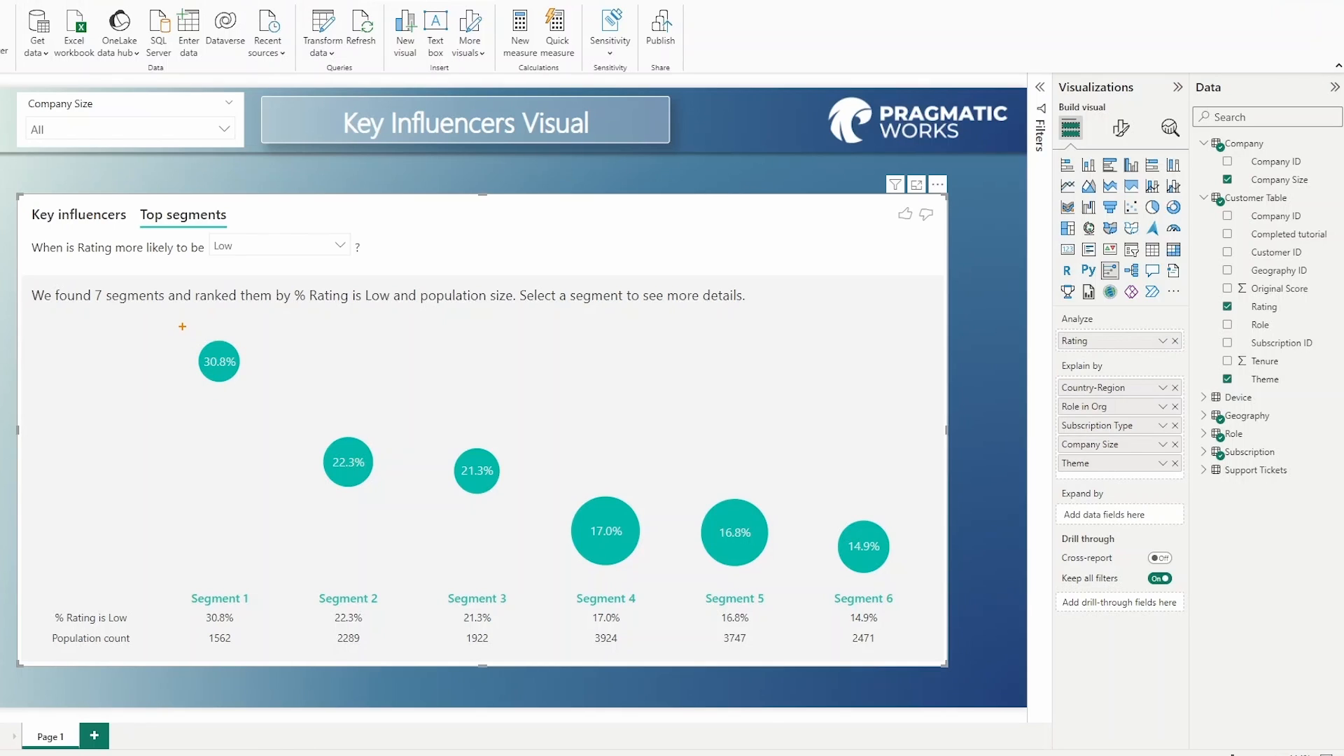
pyautogui.click(219, 361)
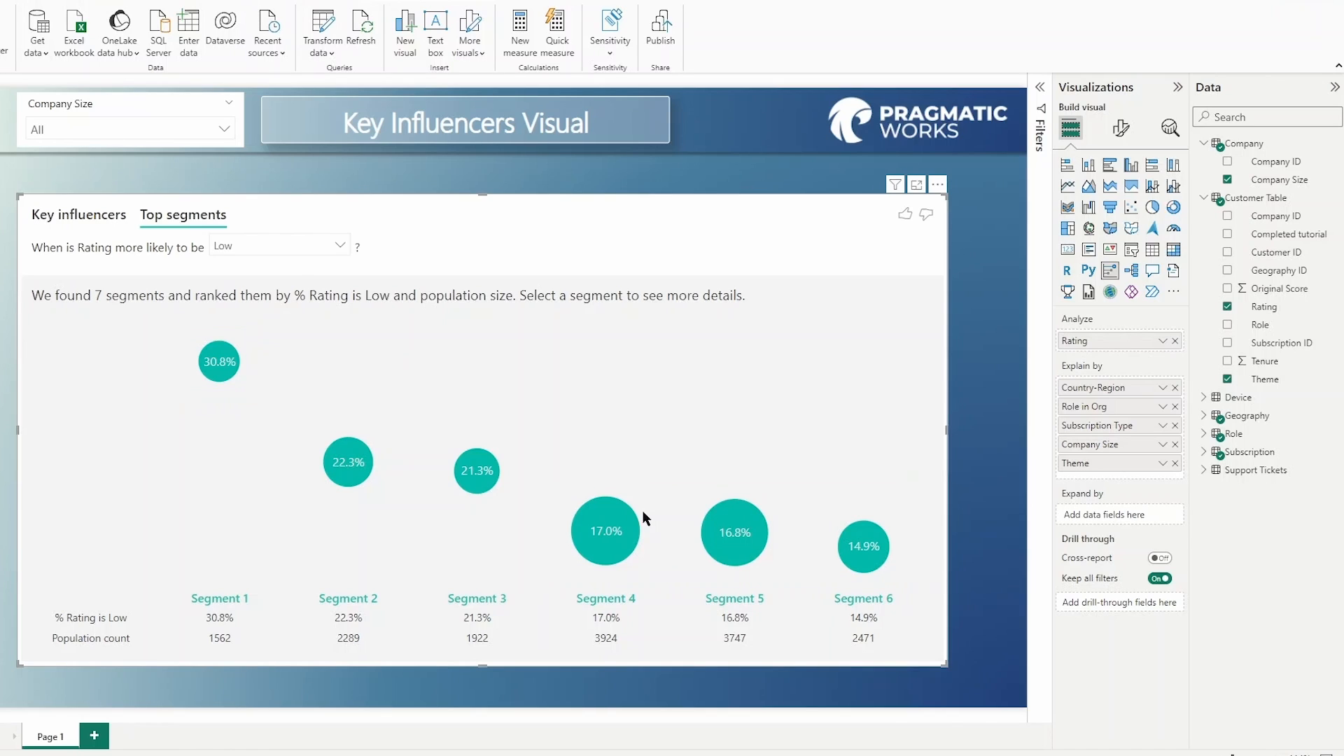
pyautogui.moveTo(617, 540)
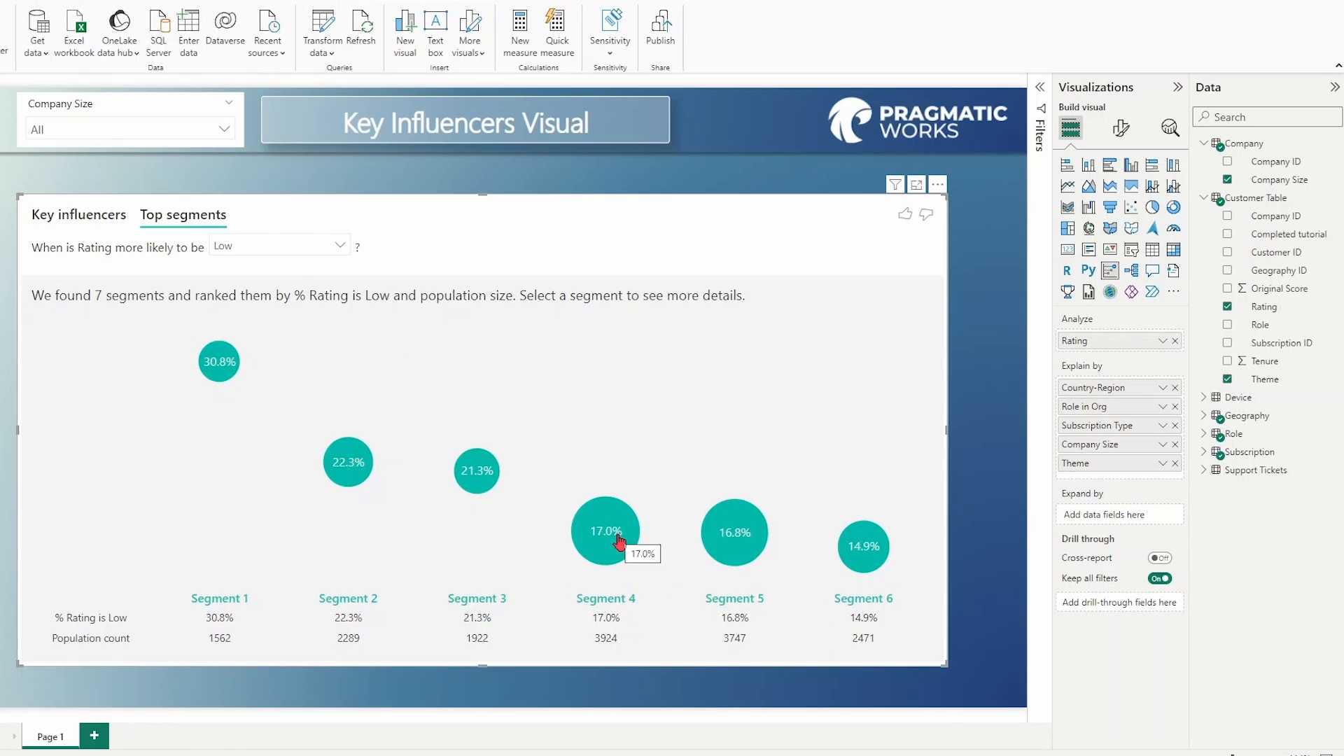
pyautogui.moveTo(637, 467)
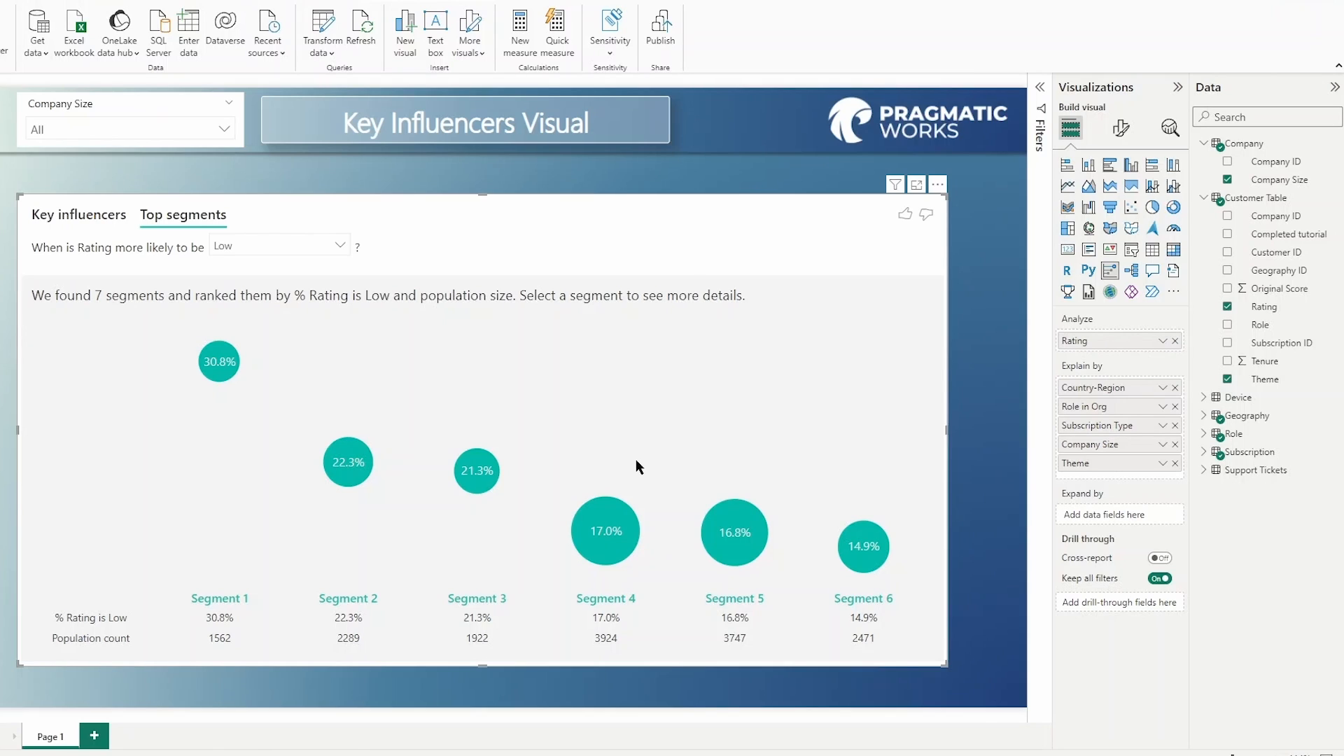
pyautogui.moveTo(634, 465)
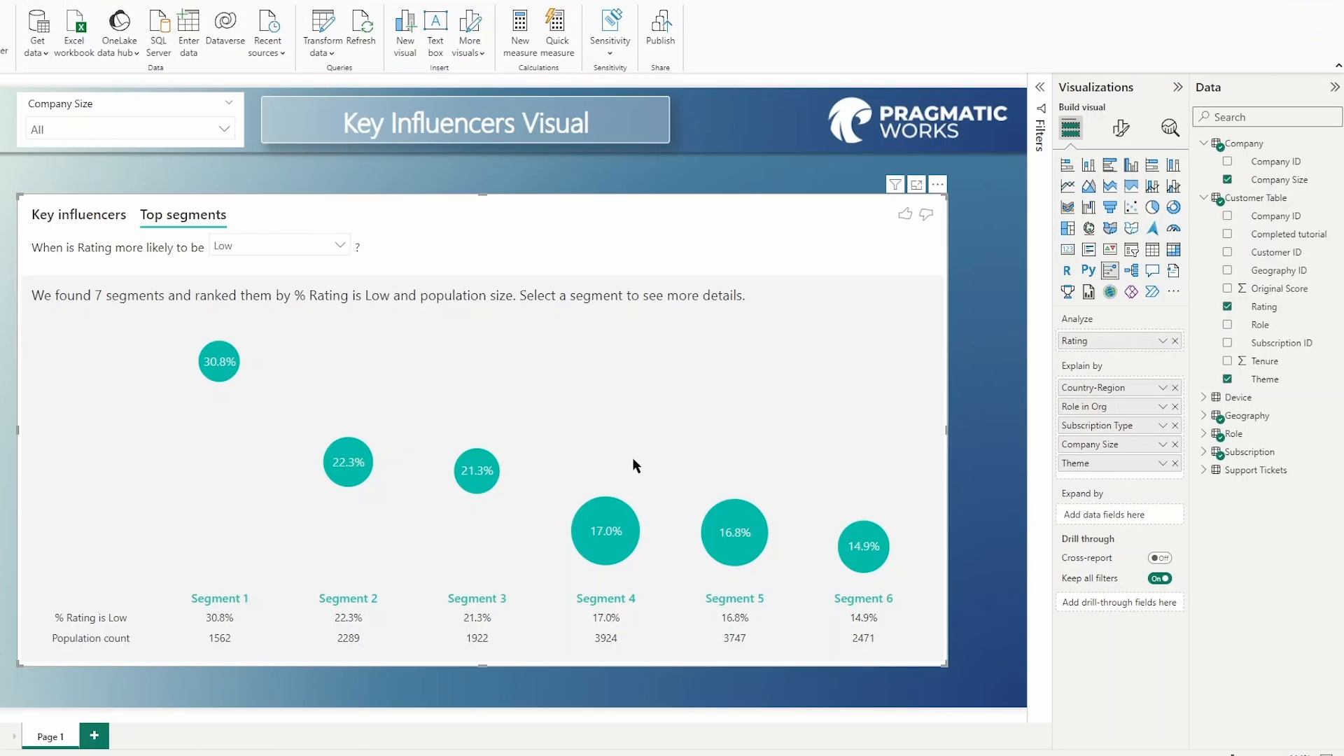
pyautogui.moveTo(609, 469)
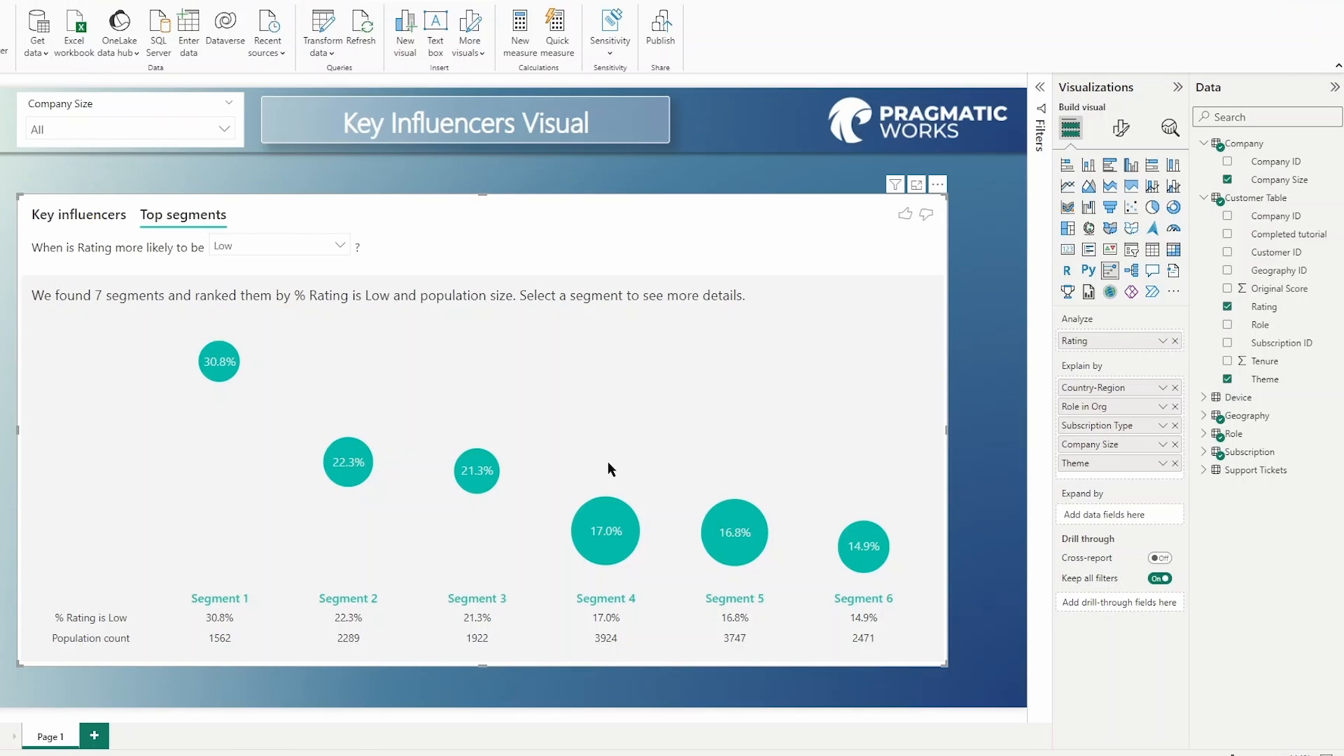
pyautogui.moveTo(600, 651)
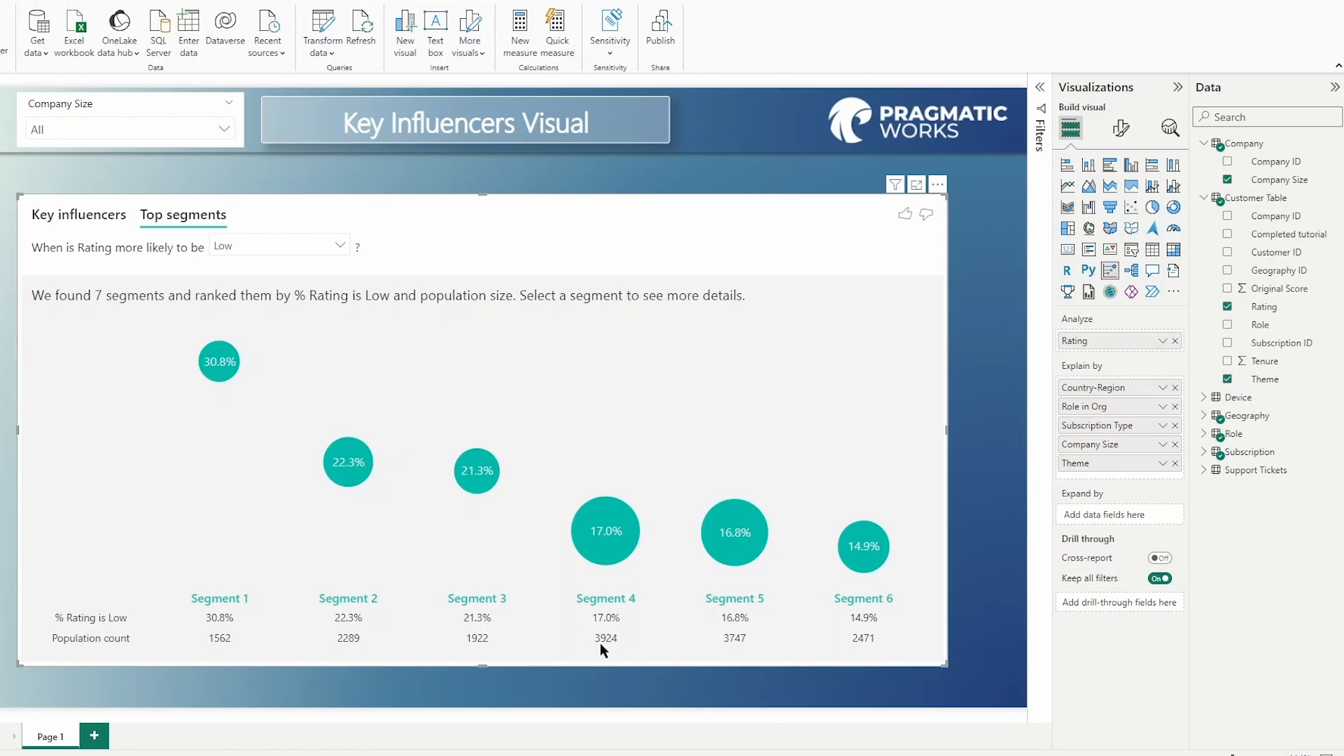
pyautogui.moveTo(92, 639)
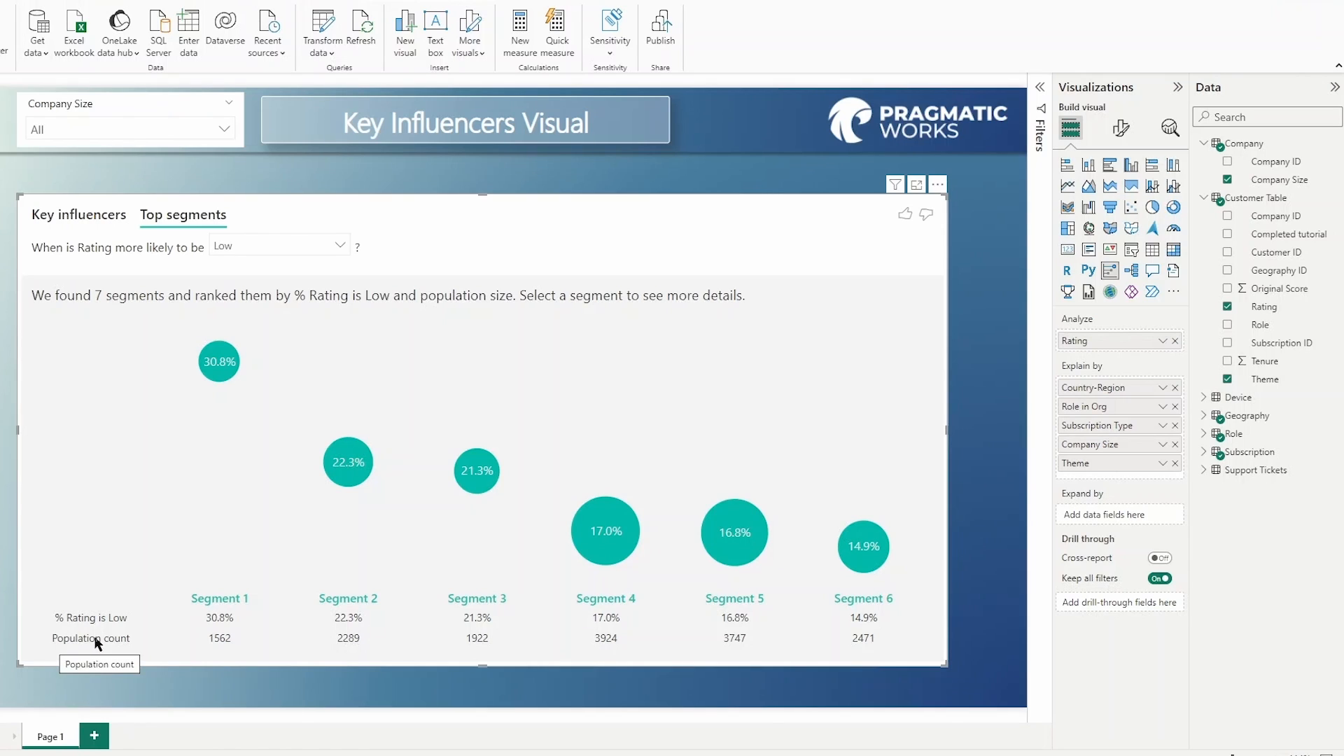
pyautogui.moveTo(605, 655)
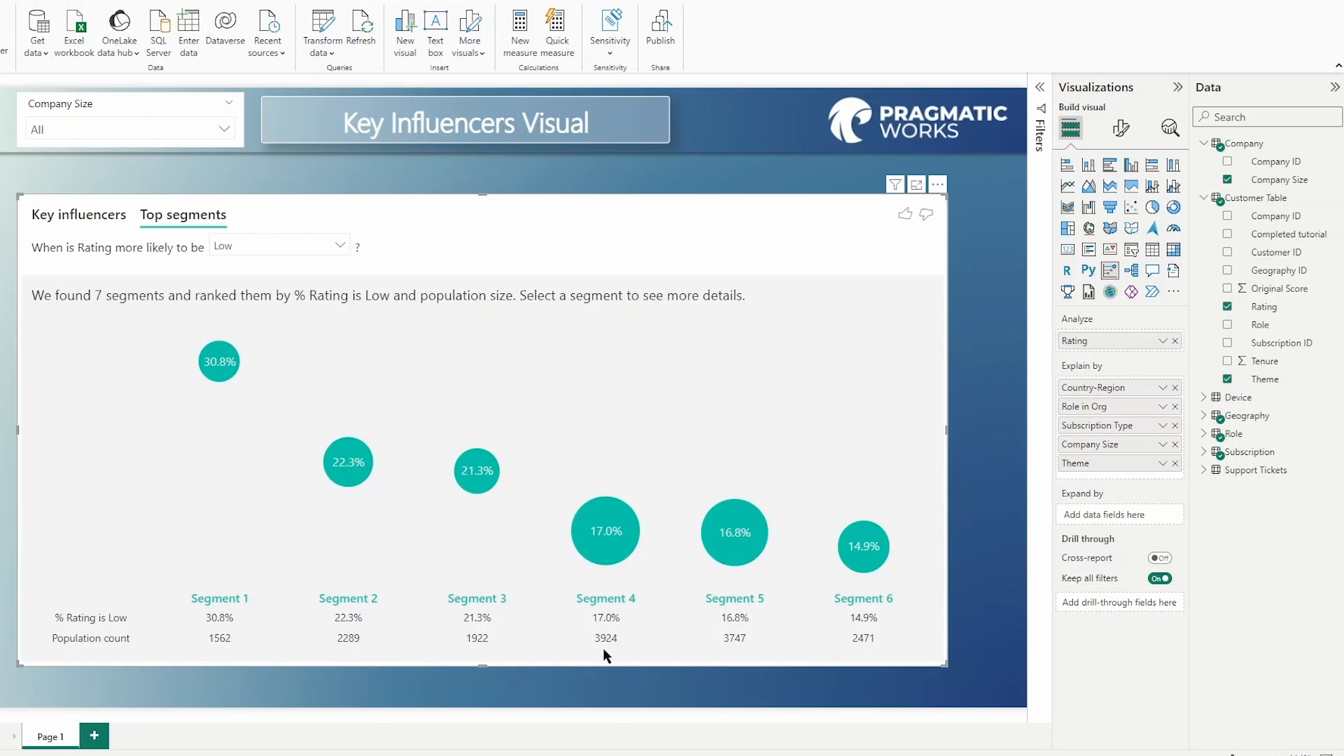
pyautogui.moveTo(598, 580)
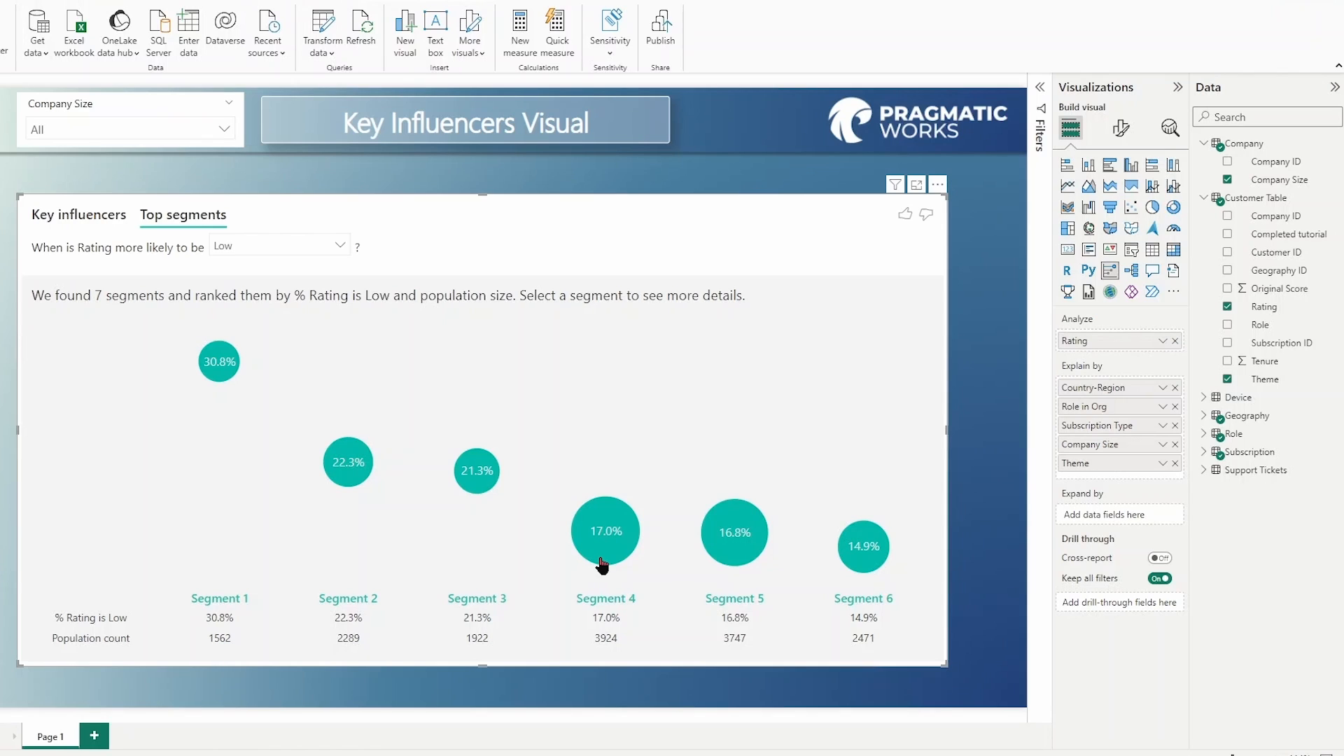
pyautogui.moveTo(601, 465)
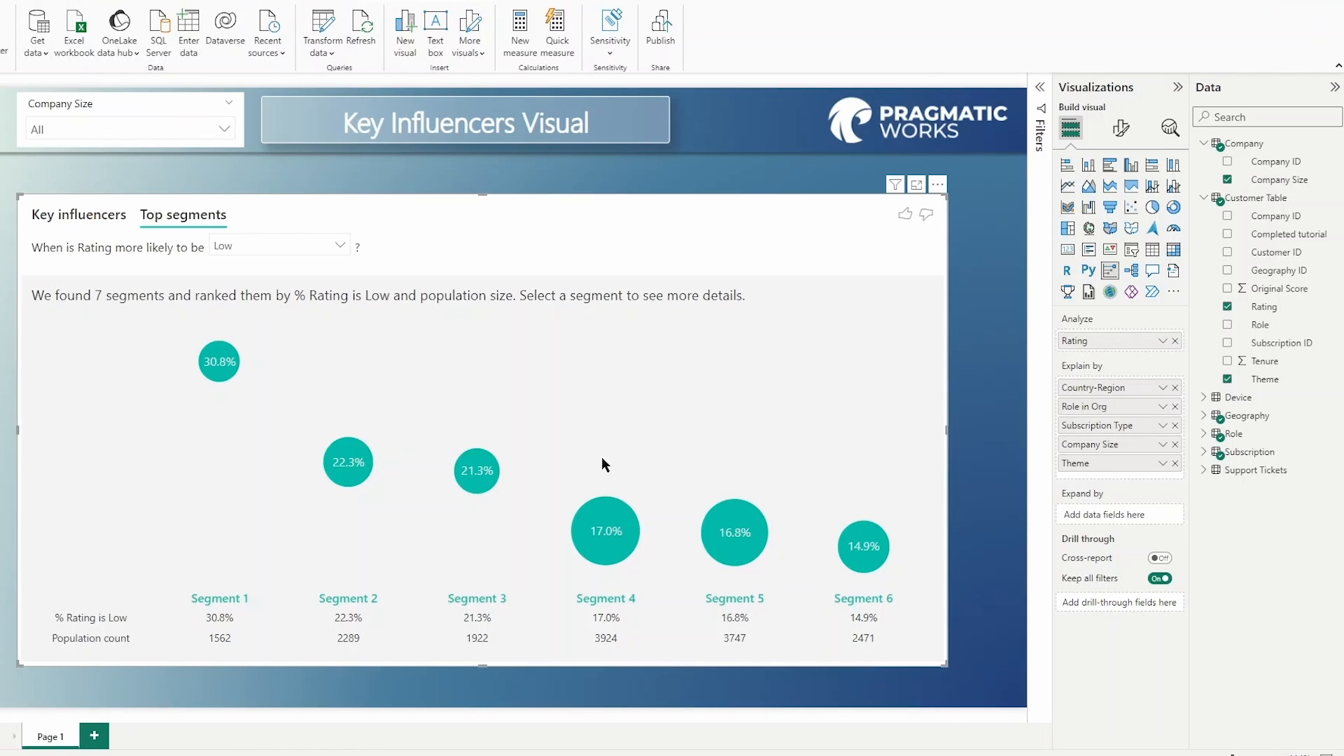
pyautogui.moveTo(220, 377)
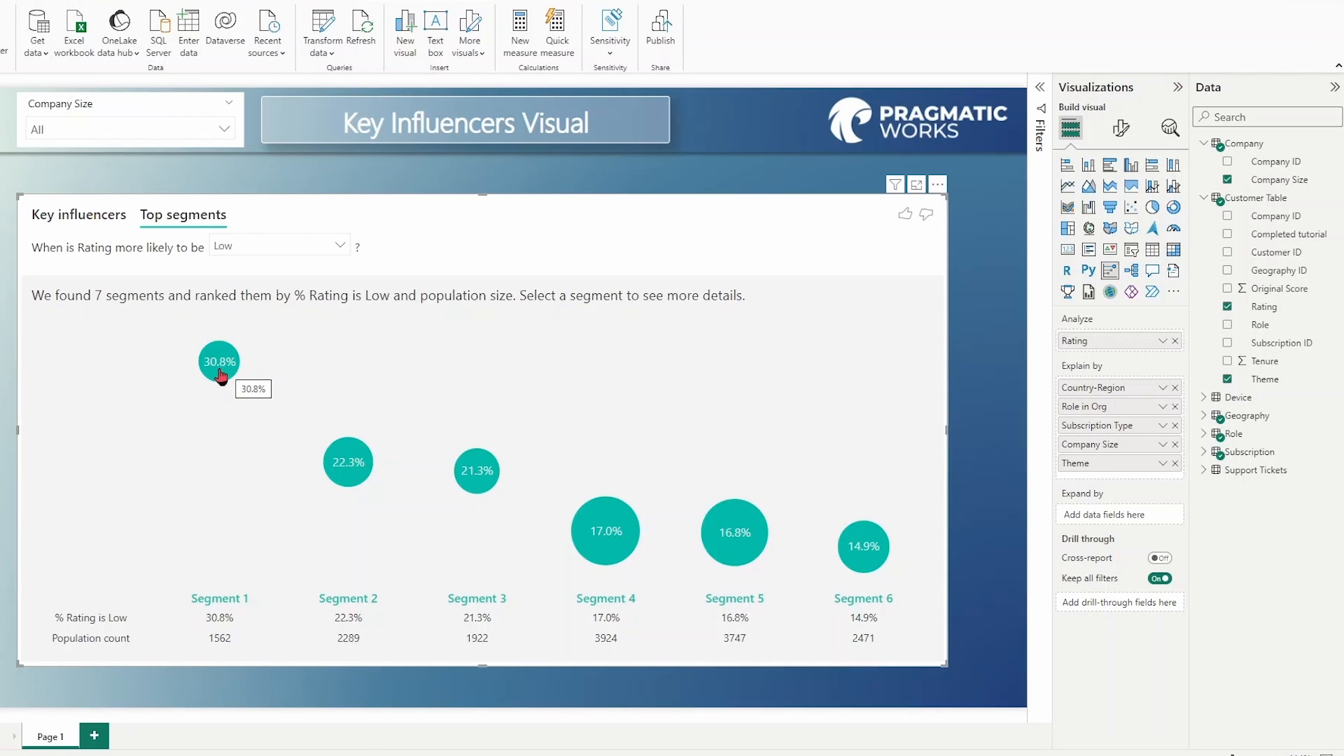
pyautogui.click(218, 361)
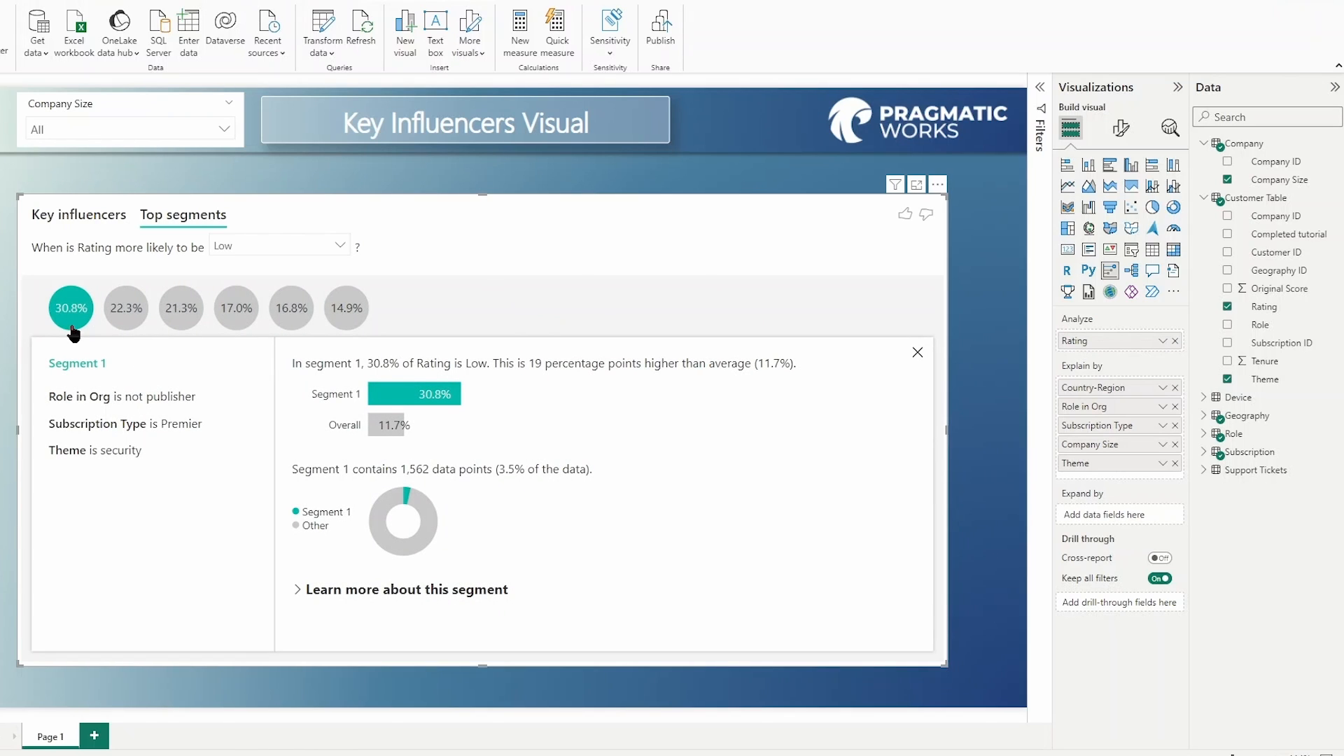
pyautogui.moveTo(109, 495)
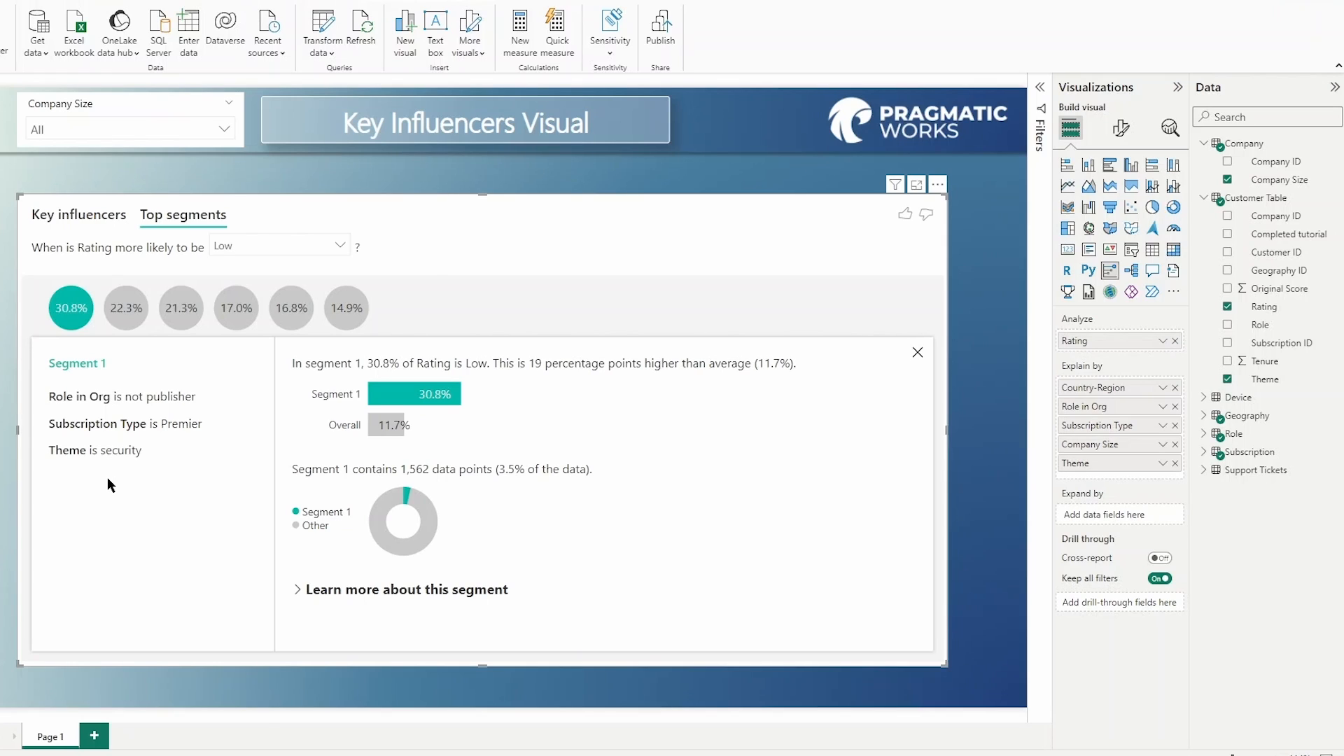
pyautogui.moveTo(303, 358)
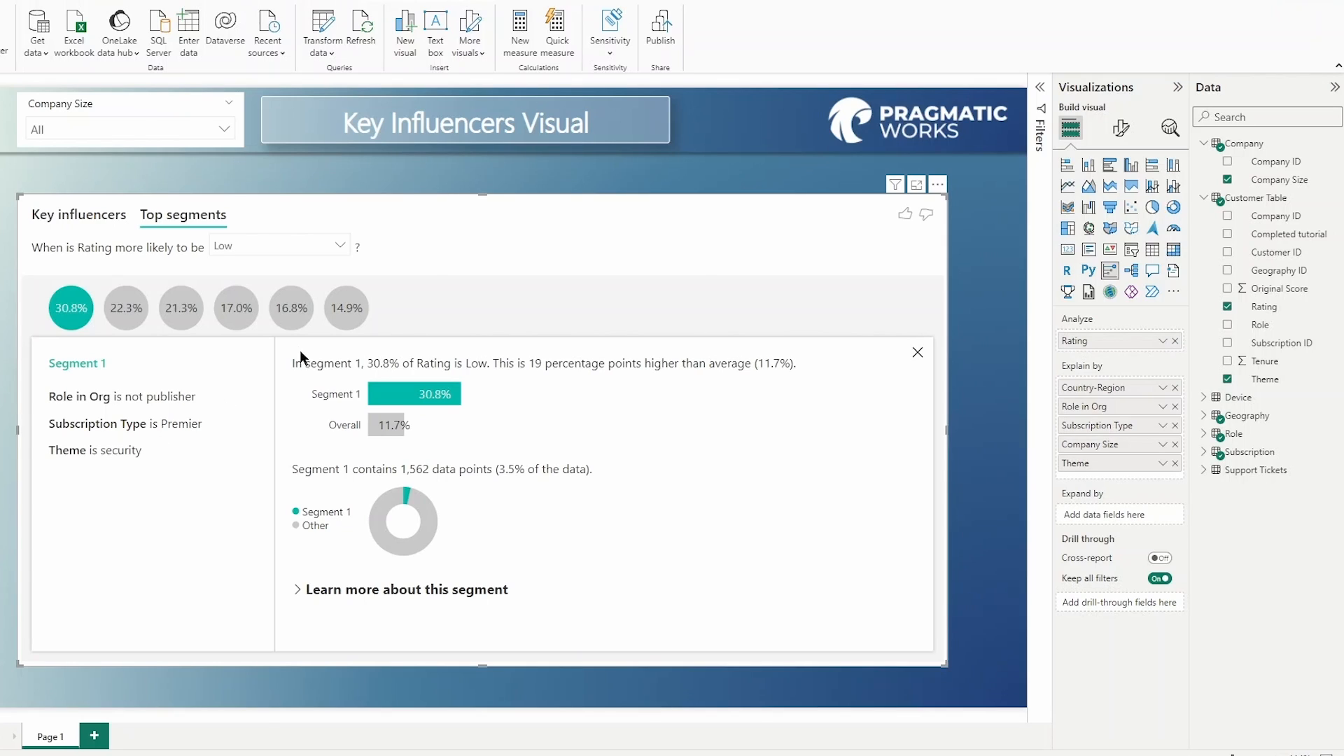
pyautogui.moveTo(391, 375)
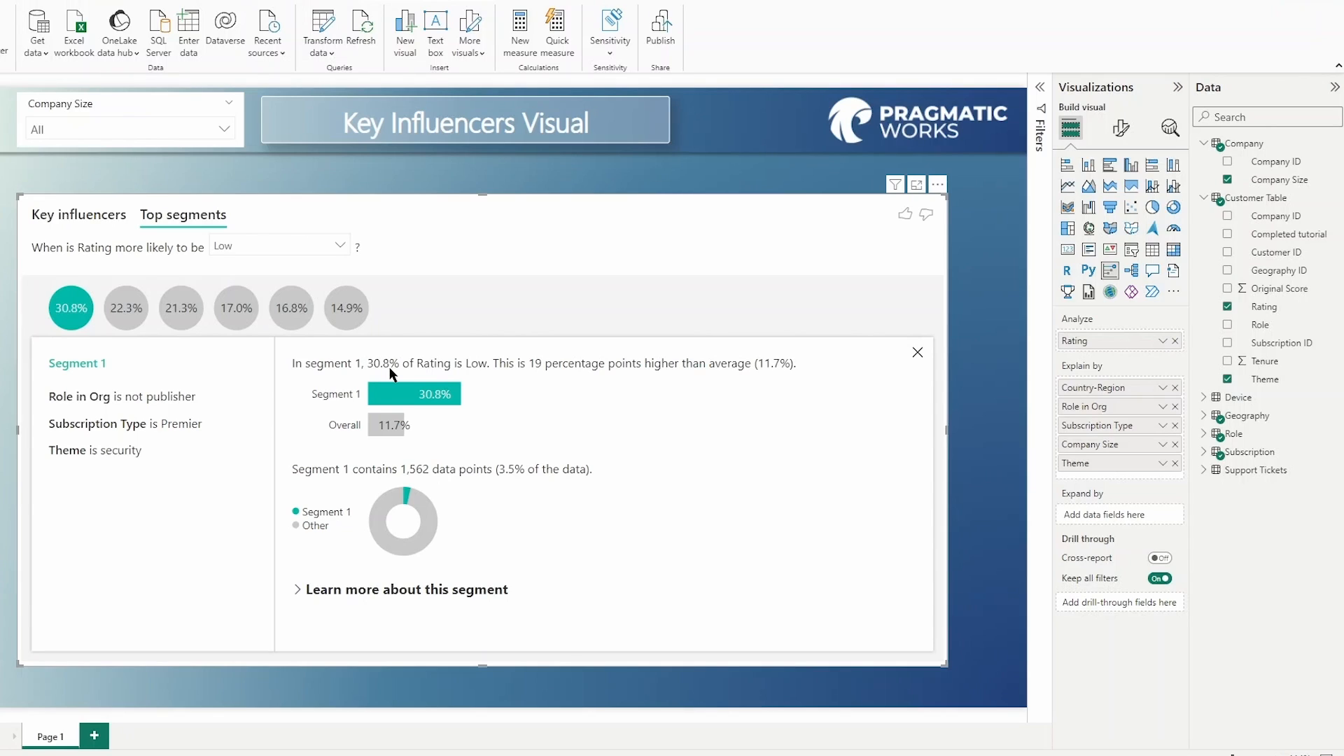
pyautogui.moveTo(419, 369)
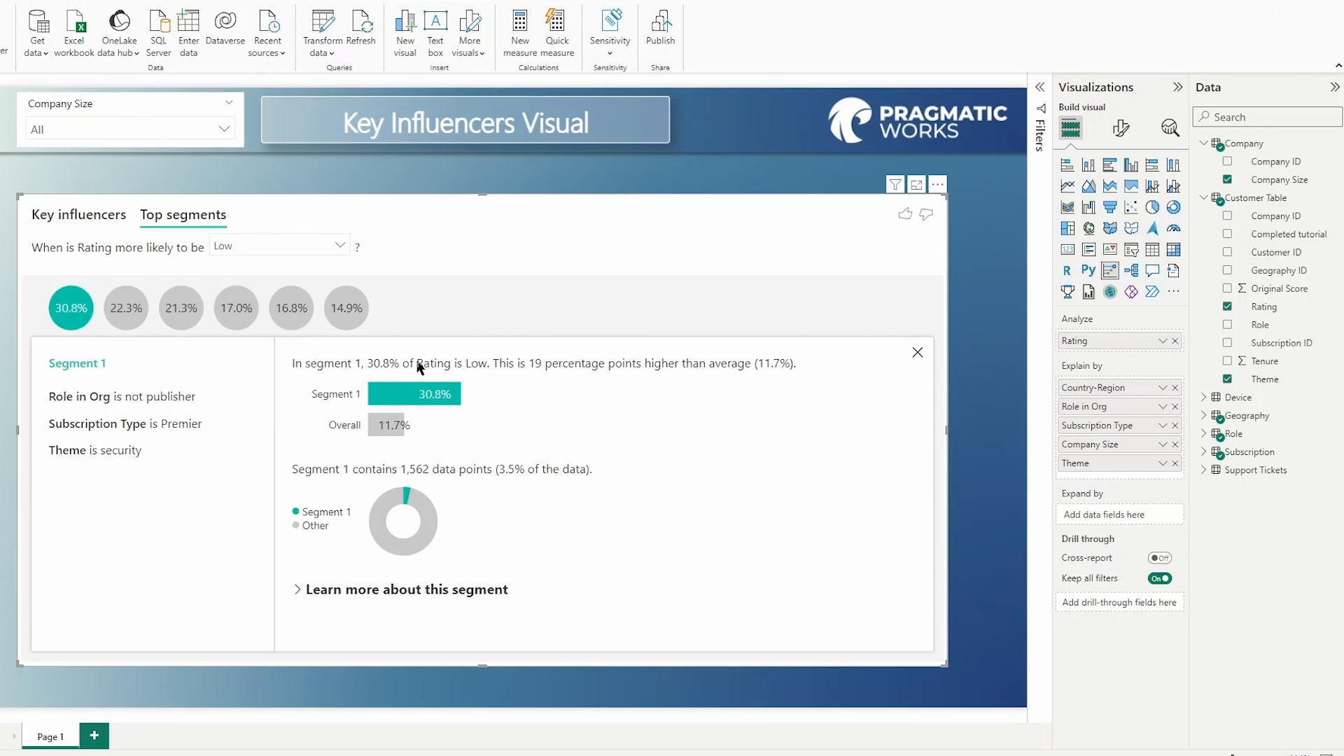
pyautogui.moveTo(456, 370)
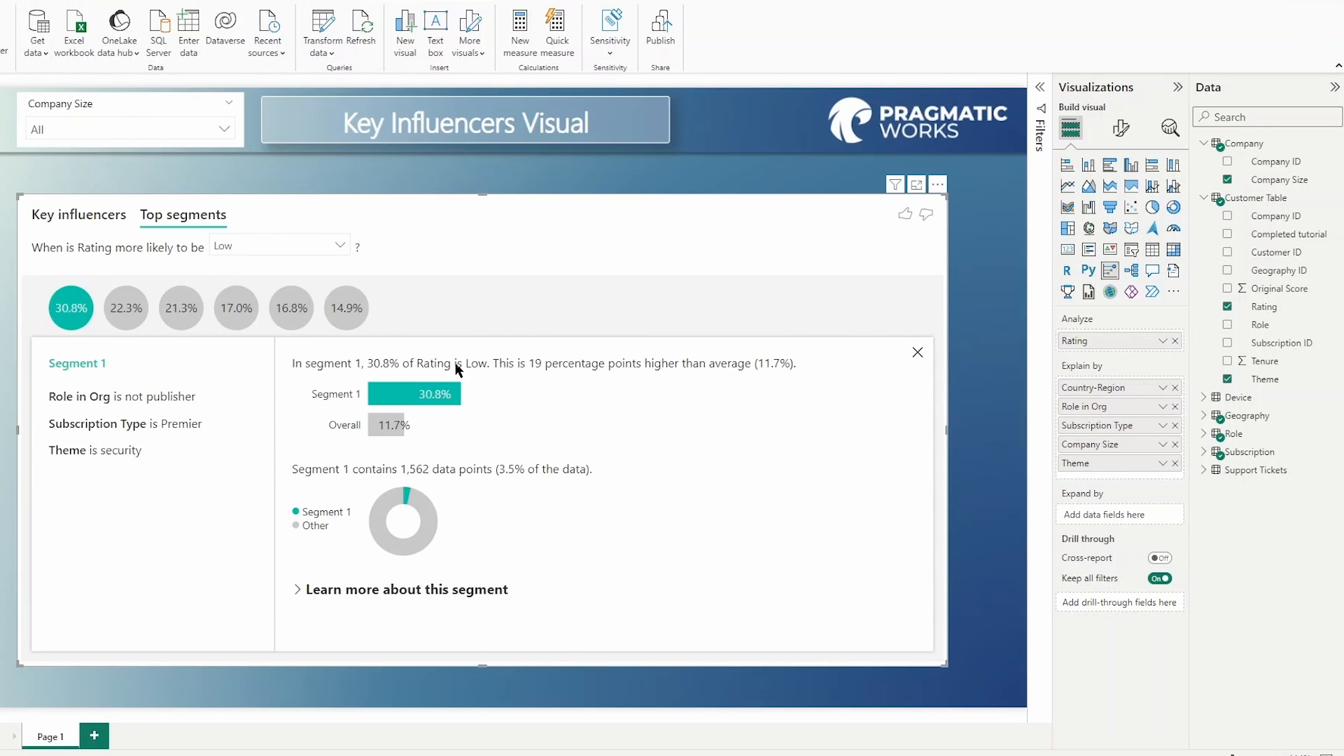
pyautogui.moveTo(116, 454)
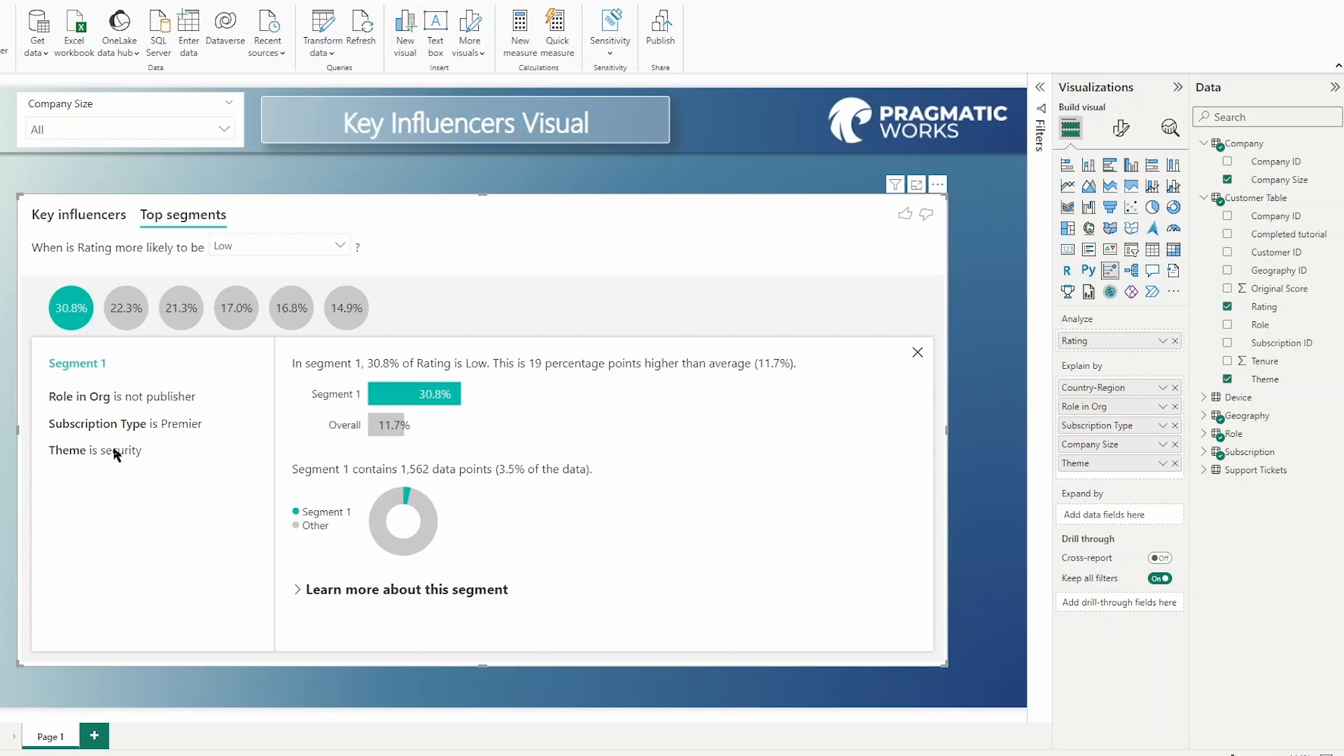
pyautogui.moveTo(295, 412)
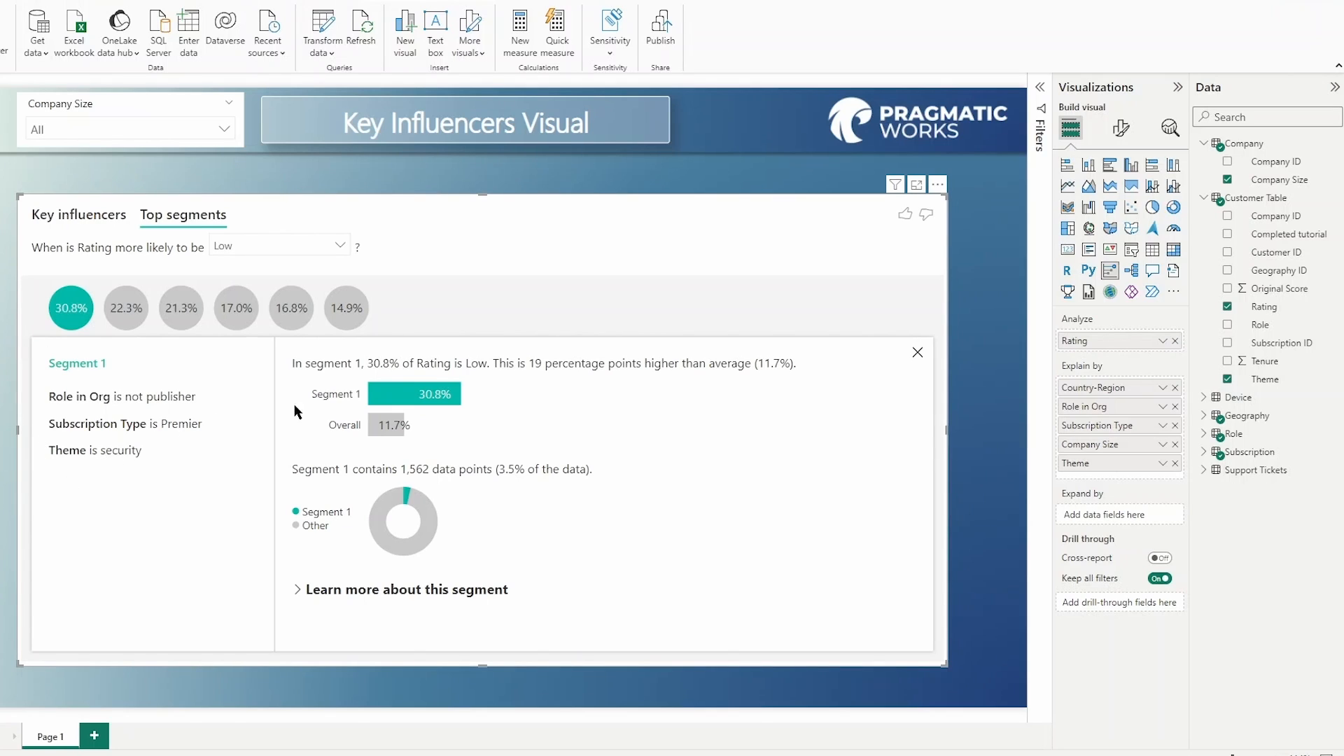
pyautogui.moveTo(598, 381)
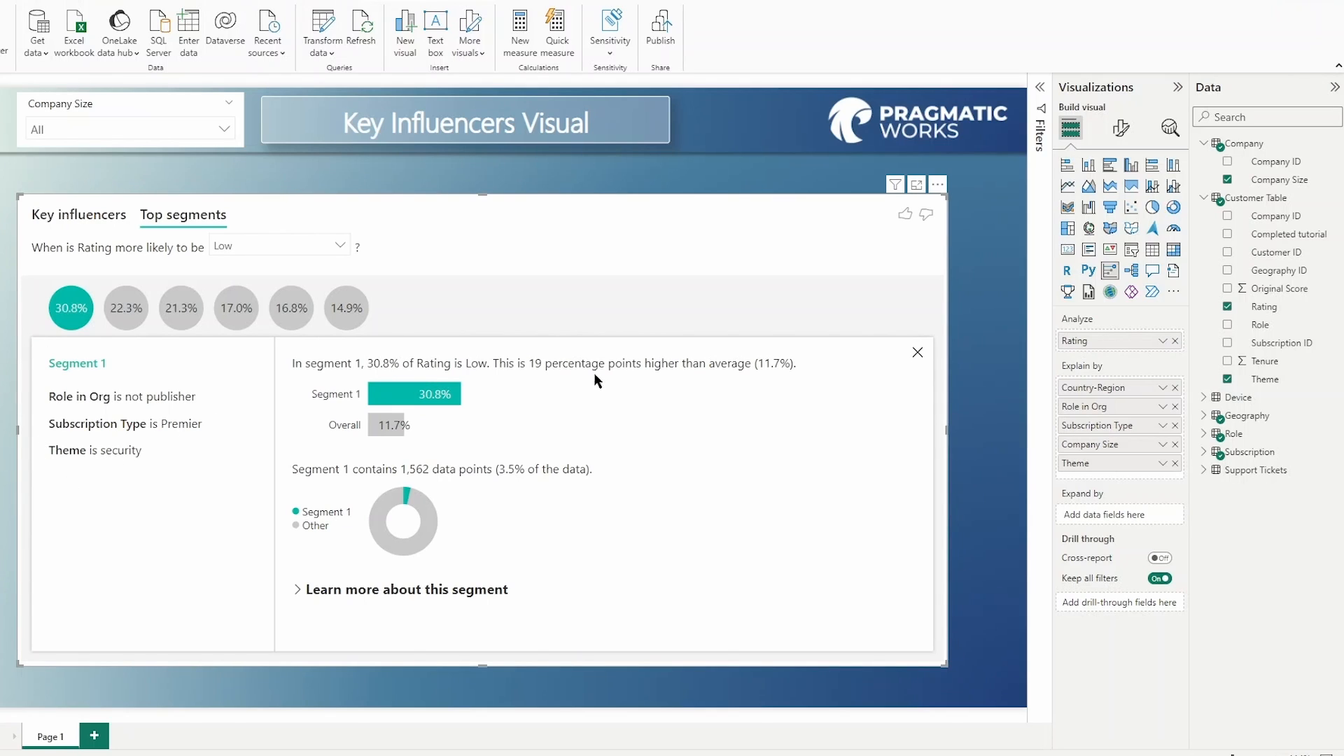
pyautogui.moveTo(739, 371)
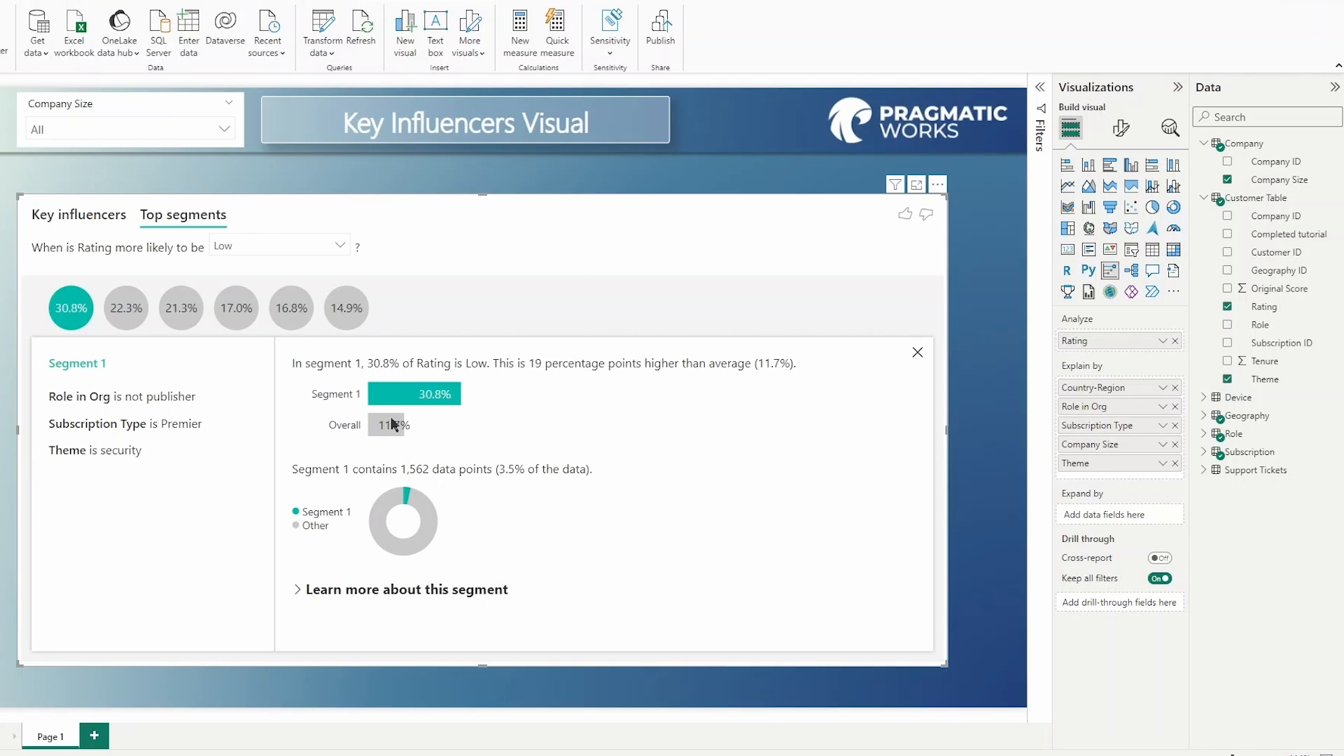
pyautogui.moveTo(169, 436)
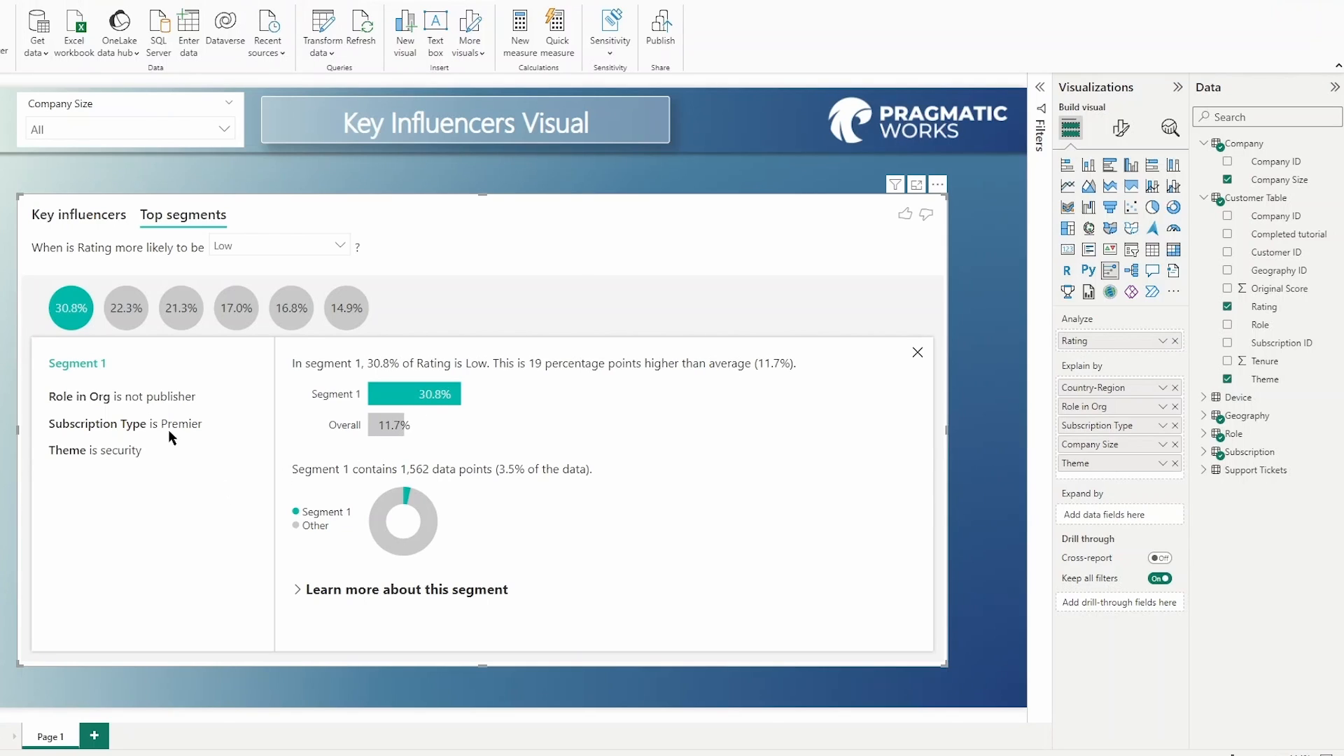
pyautogui.moveTo(86, 432)
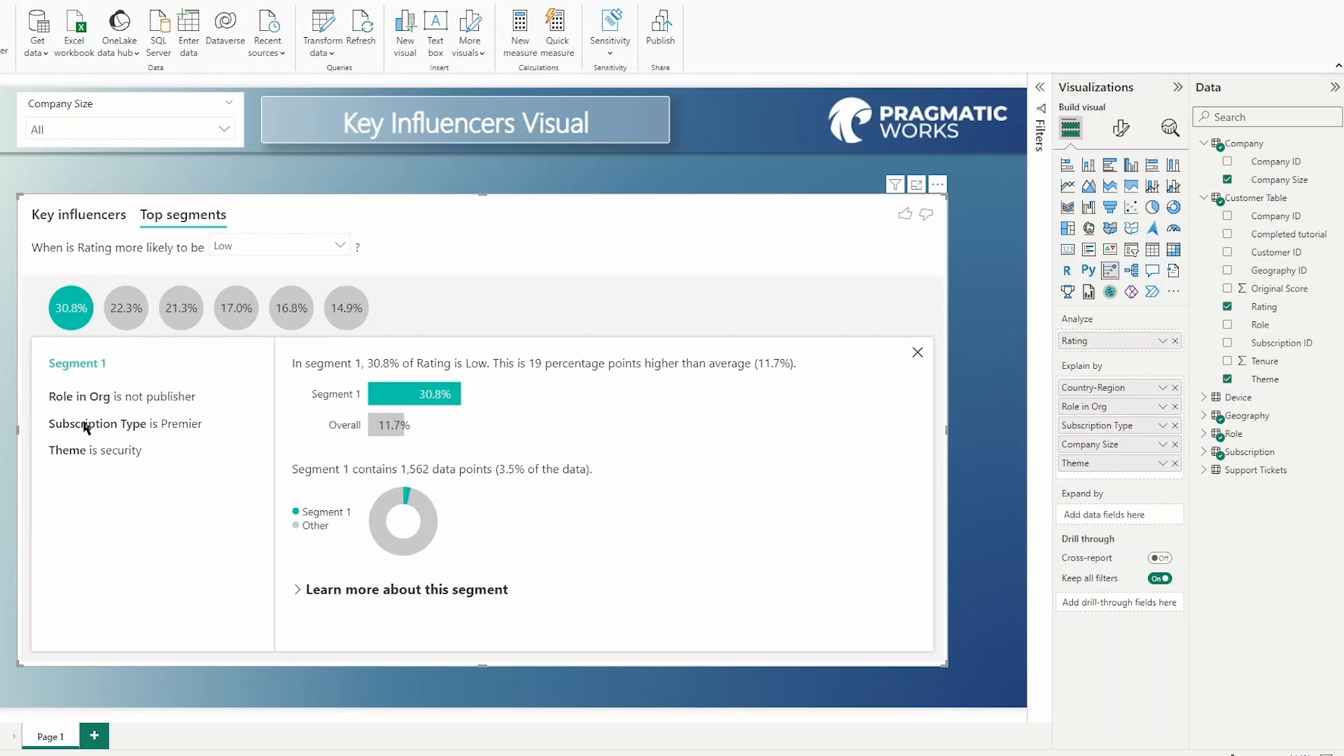
pyautogui.moveTo(70, 467)
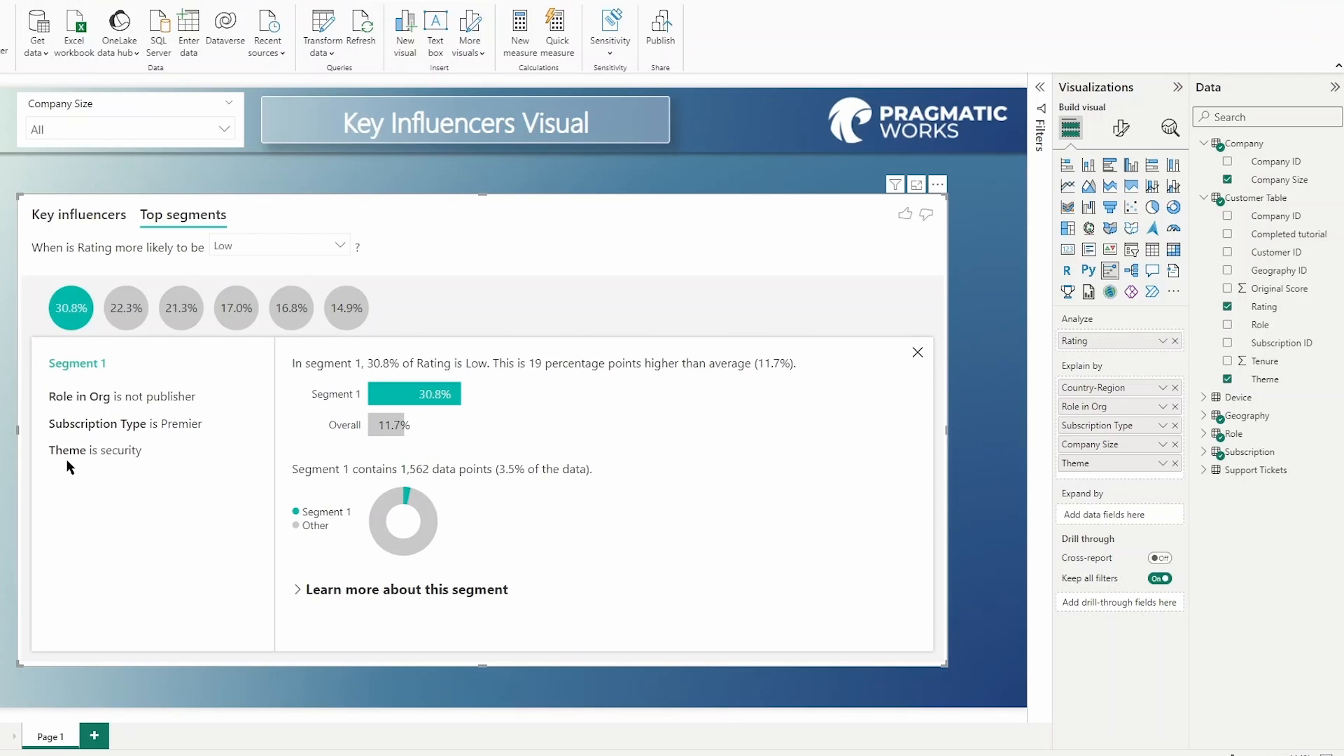
pyautogui.moveTo(121, 452)
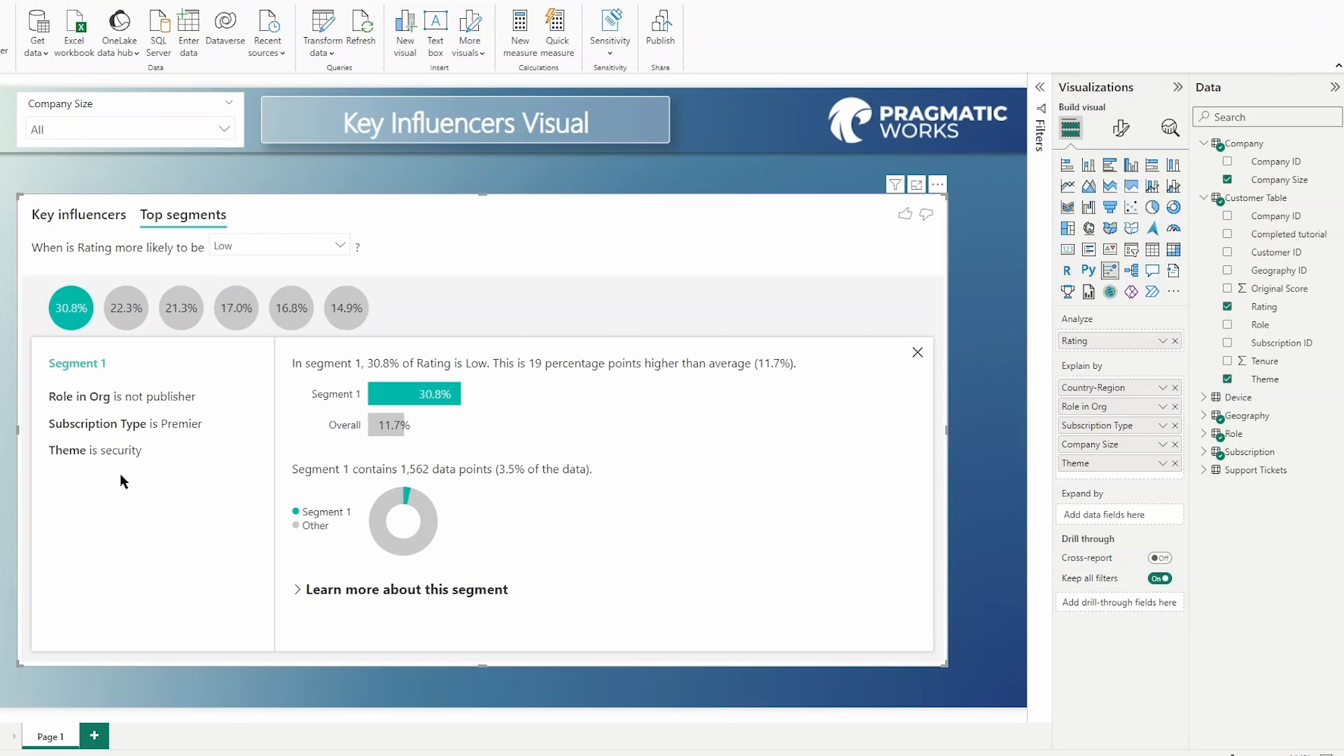
pyautogui.moveTo(122, 471)
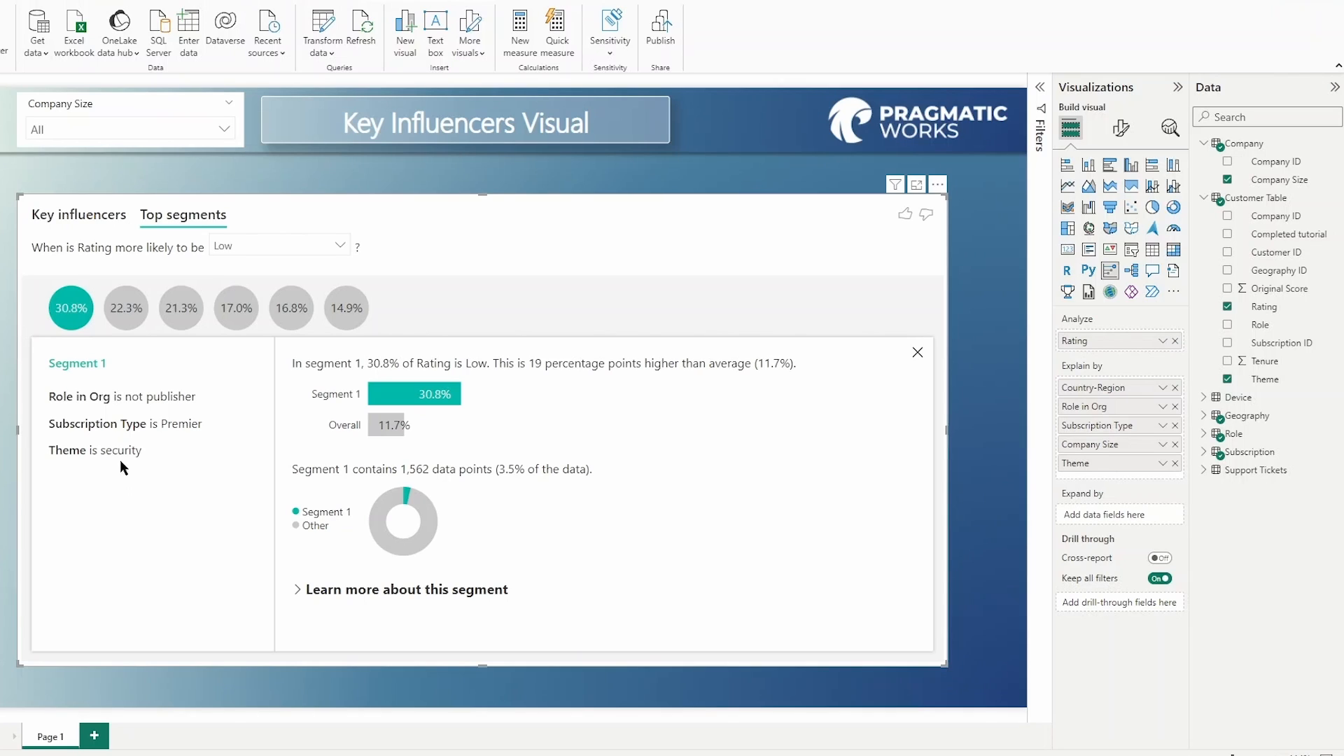
pyautogui.moveTo(155, 403)
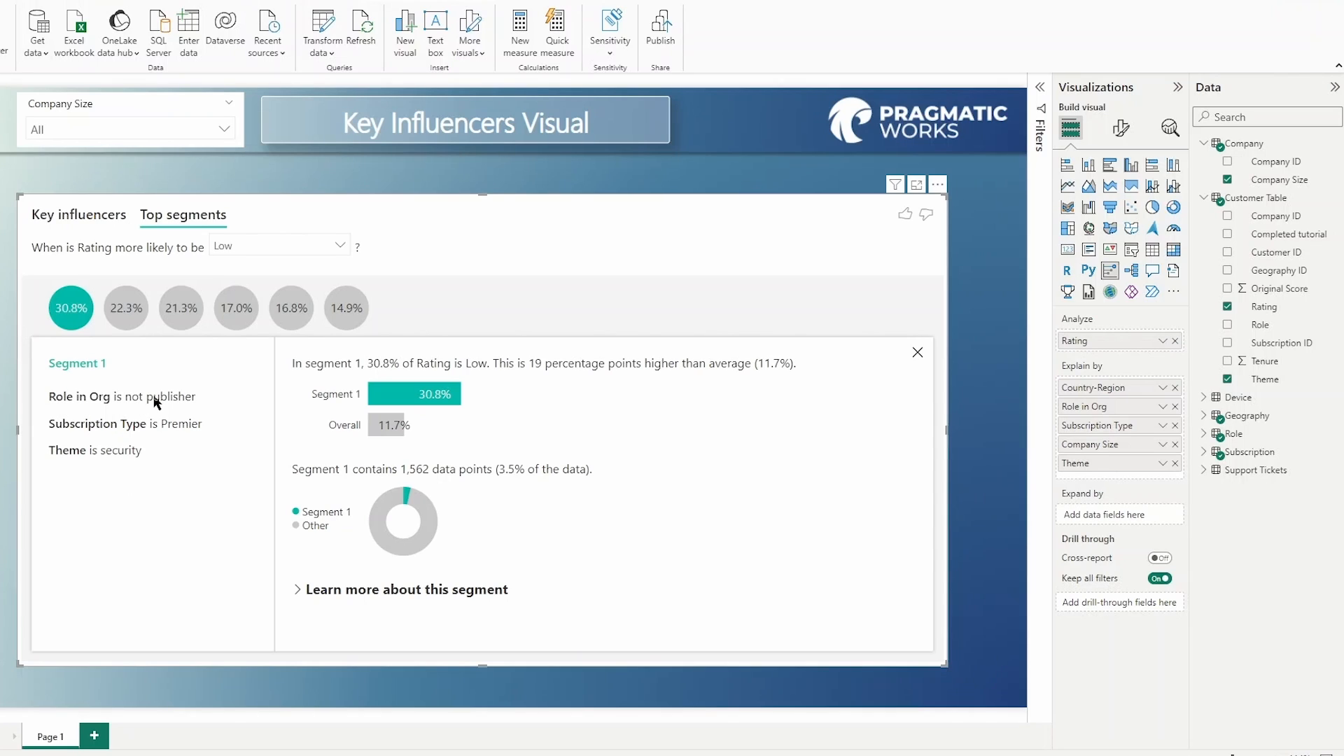
pyautogui.moveTo(154, 405)
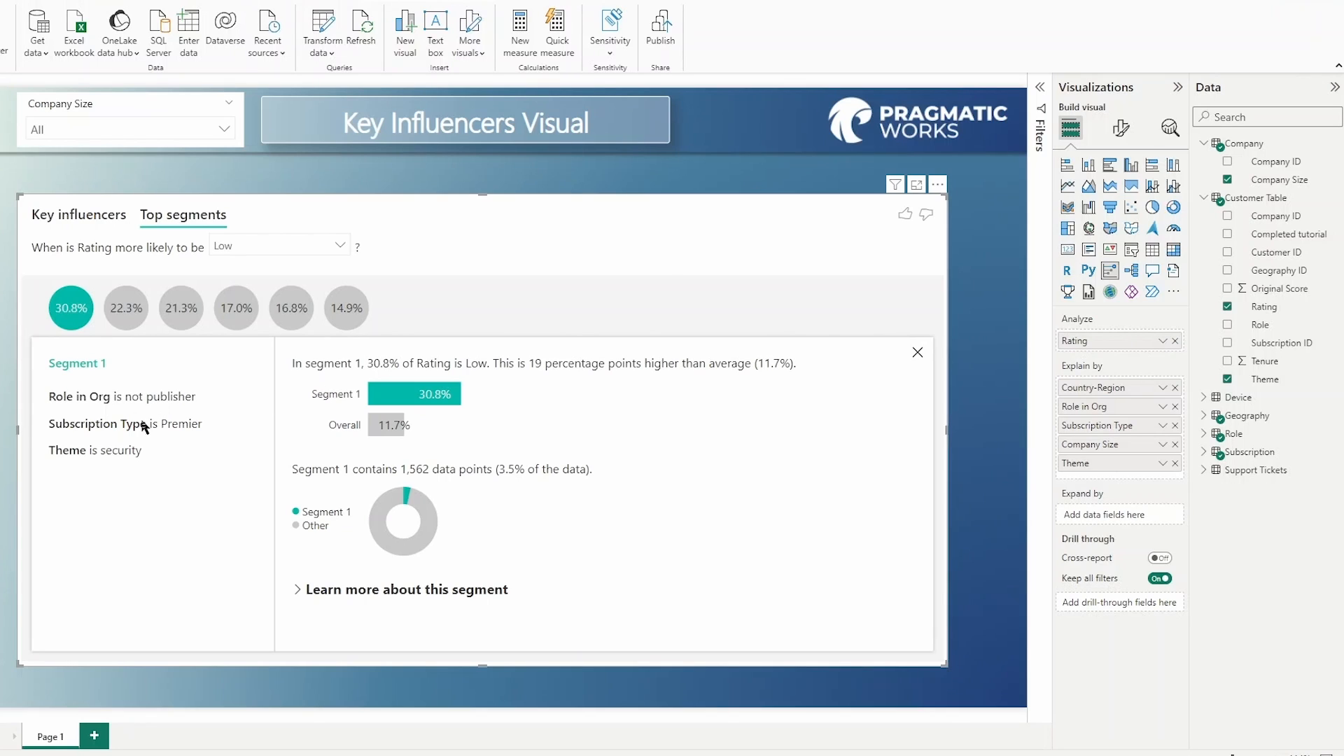
pyautogui.moveTo(181, 431)
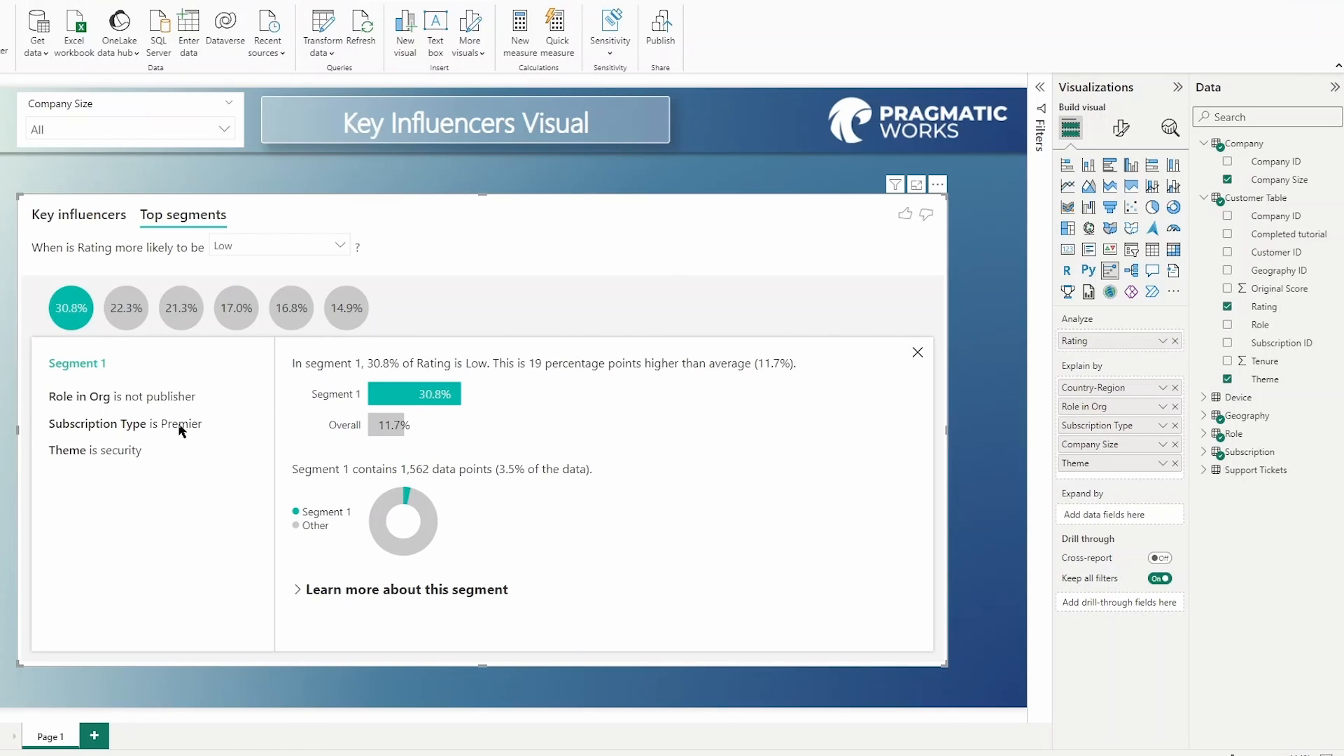
pyautogui.moveTo(295, 410)
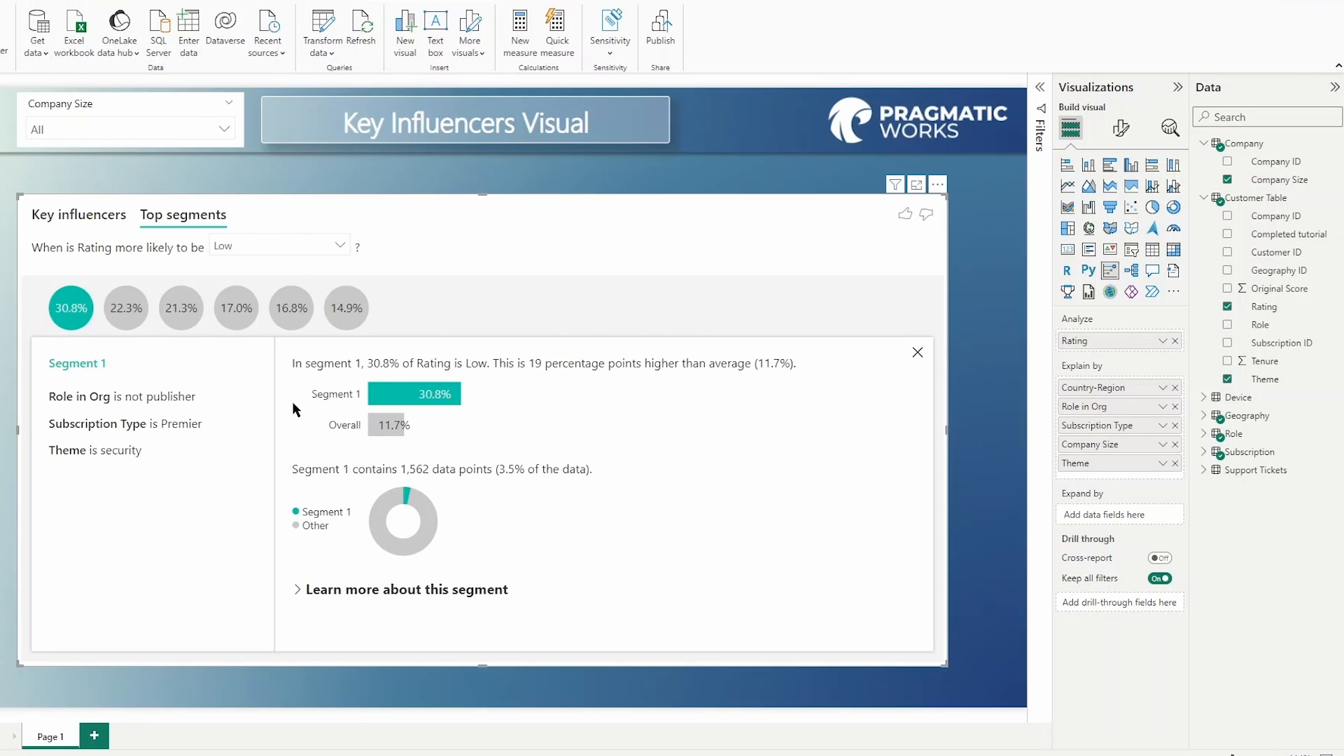
pyautogui.moveTo(469, 382)
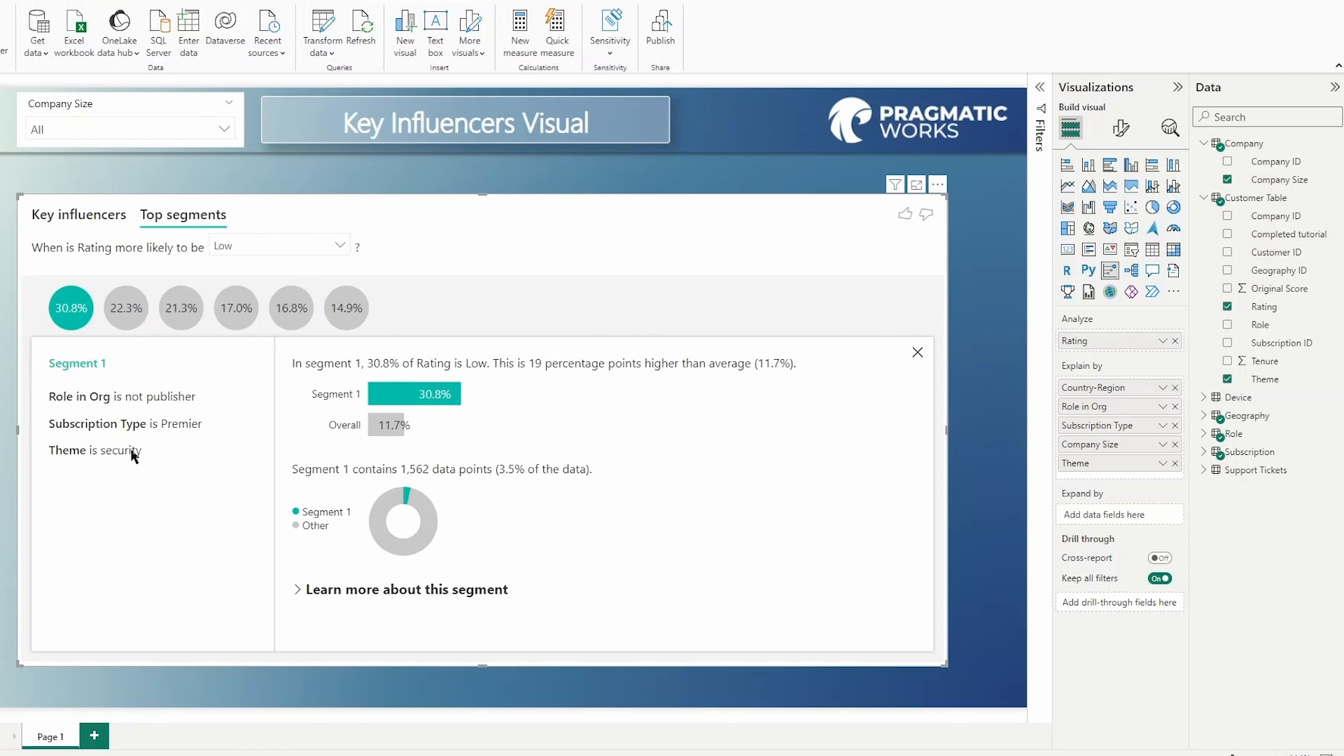
pyautogui.moveTo(311, 536)
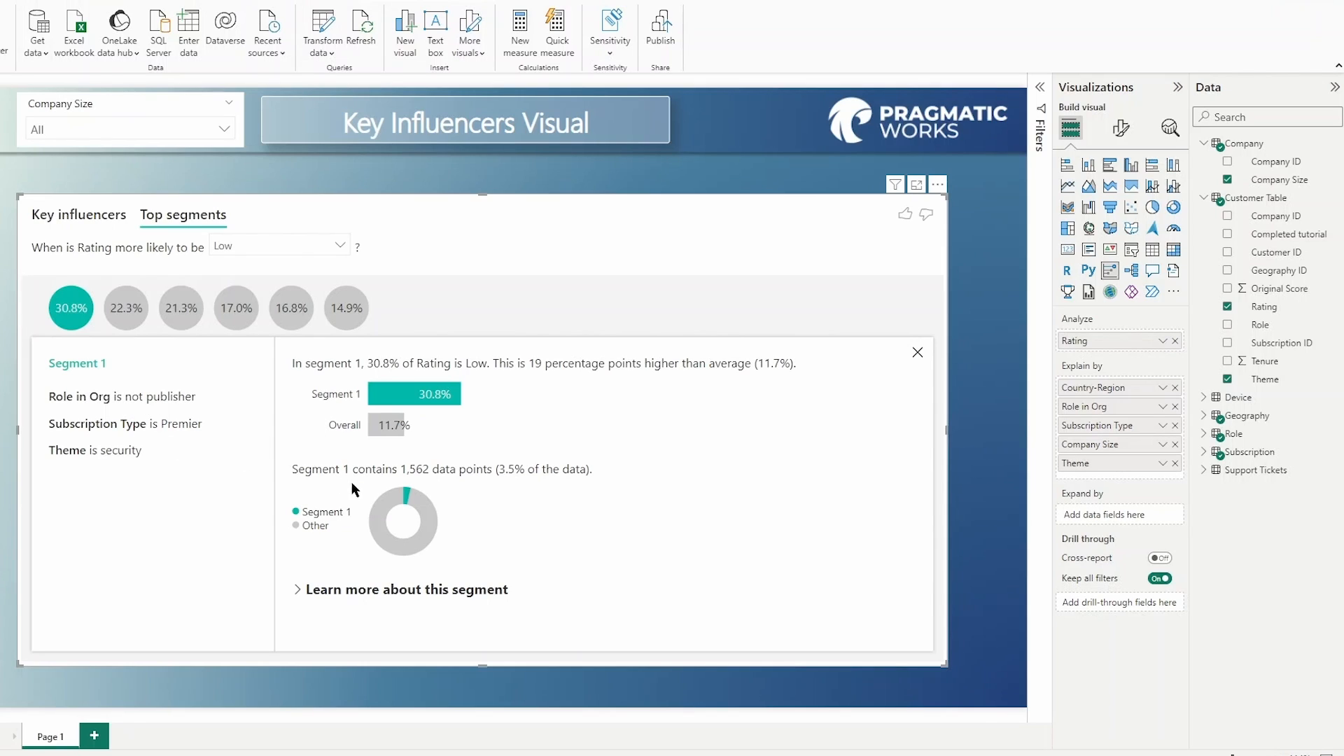
pyautogui.moveTo(347, 596)
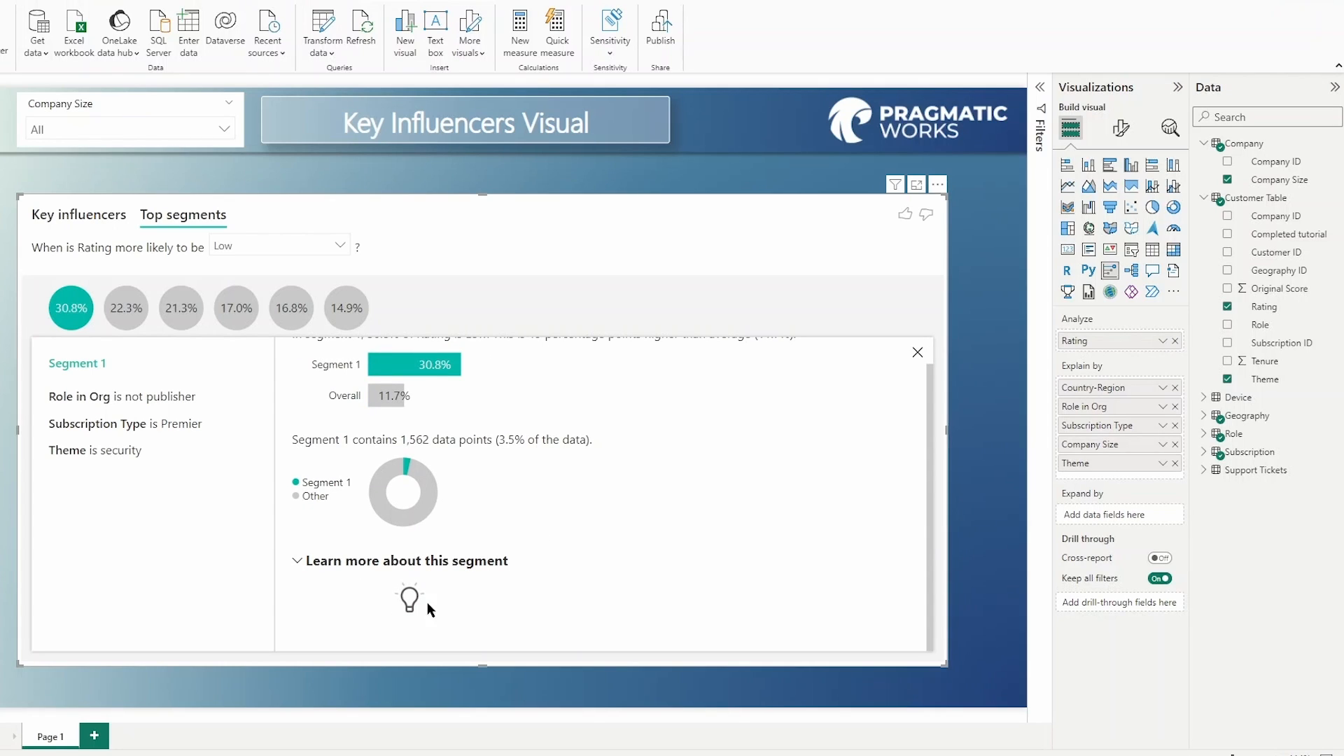
# Expand Segment 1's 'Learn more' deep dive, starting with the Company Size split.
pyautogui.click(406, 559)
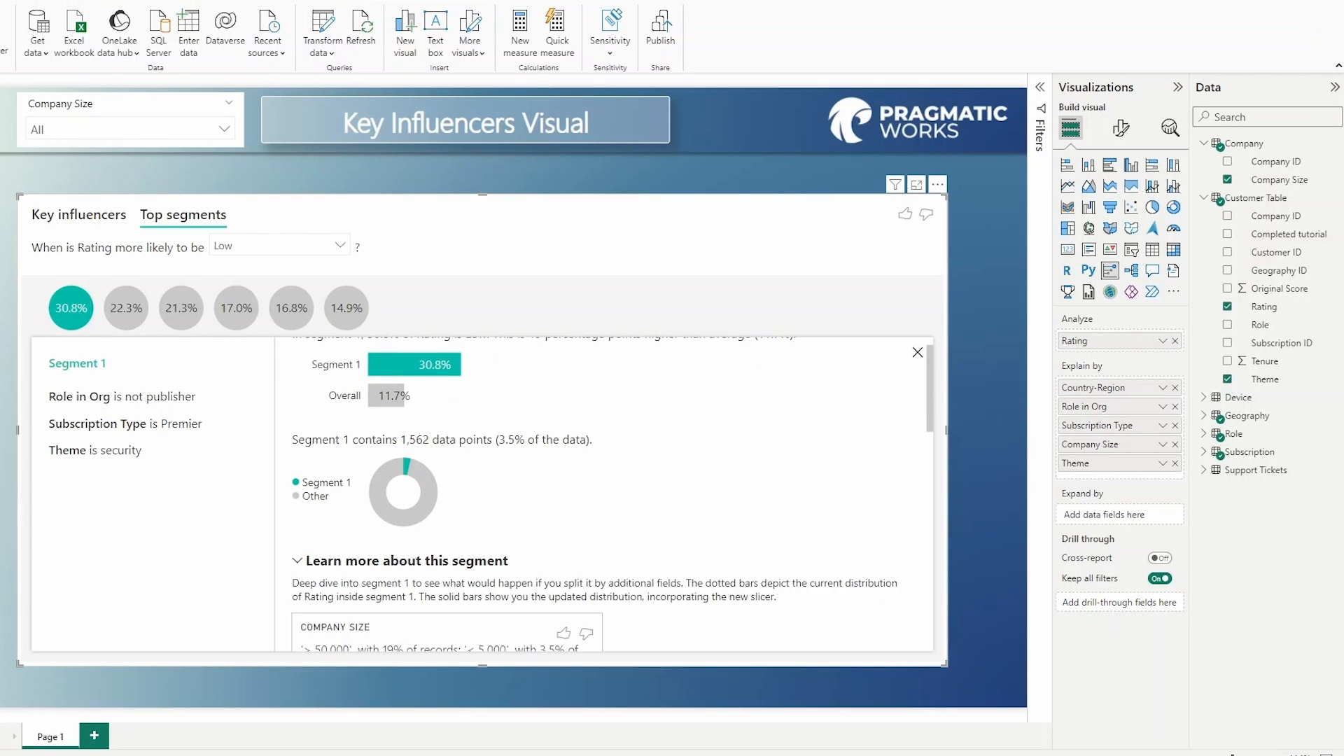
# Show Segment 1's High versus Low rating chart for companies under 5,000 employees.
pyautogui.scroll(-3)
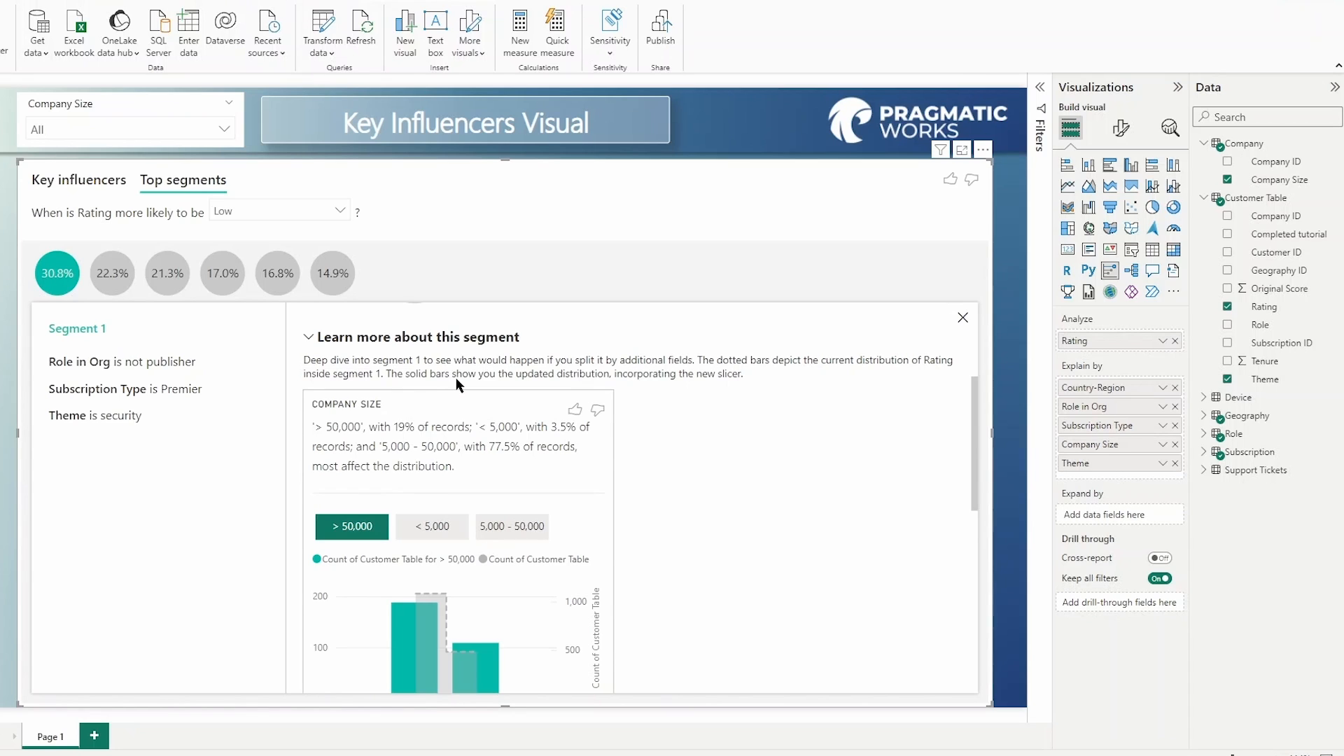
pyautogui.moveTo(470, 379)
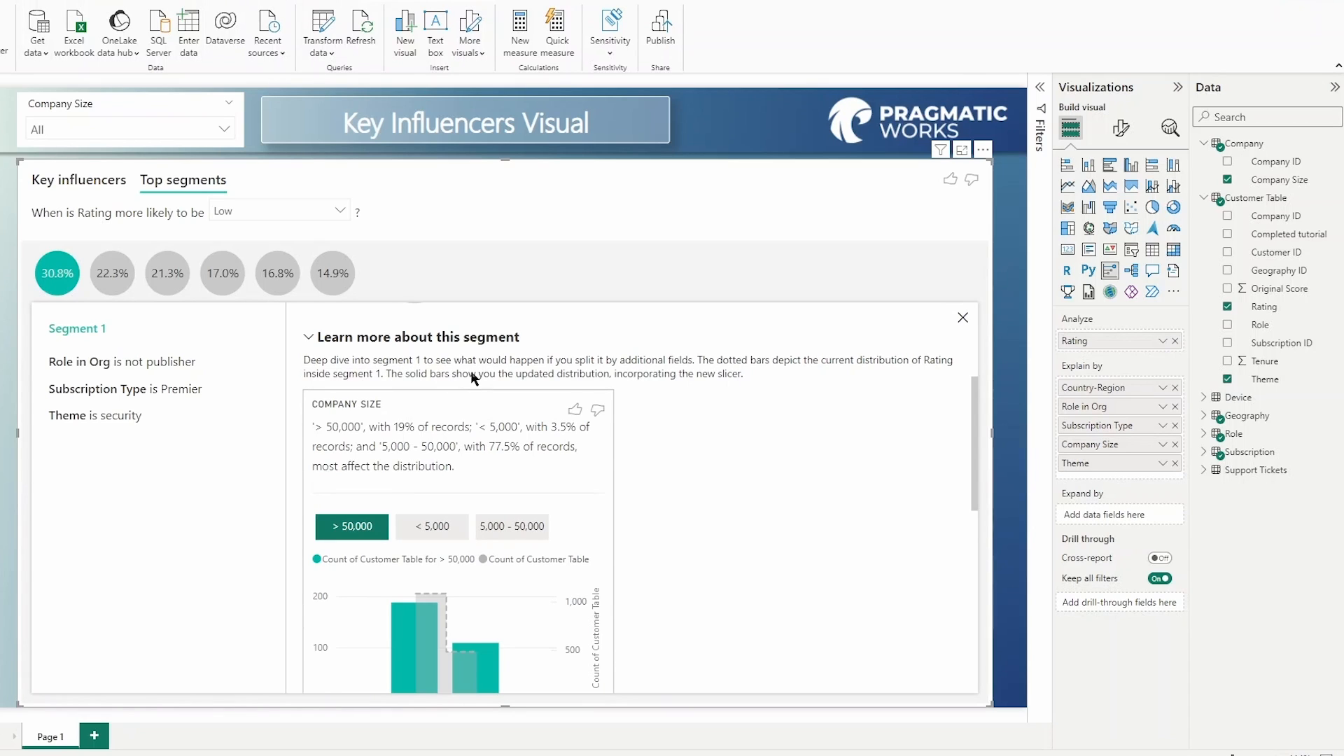
pyautogui.moveTo(711, 477)
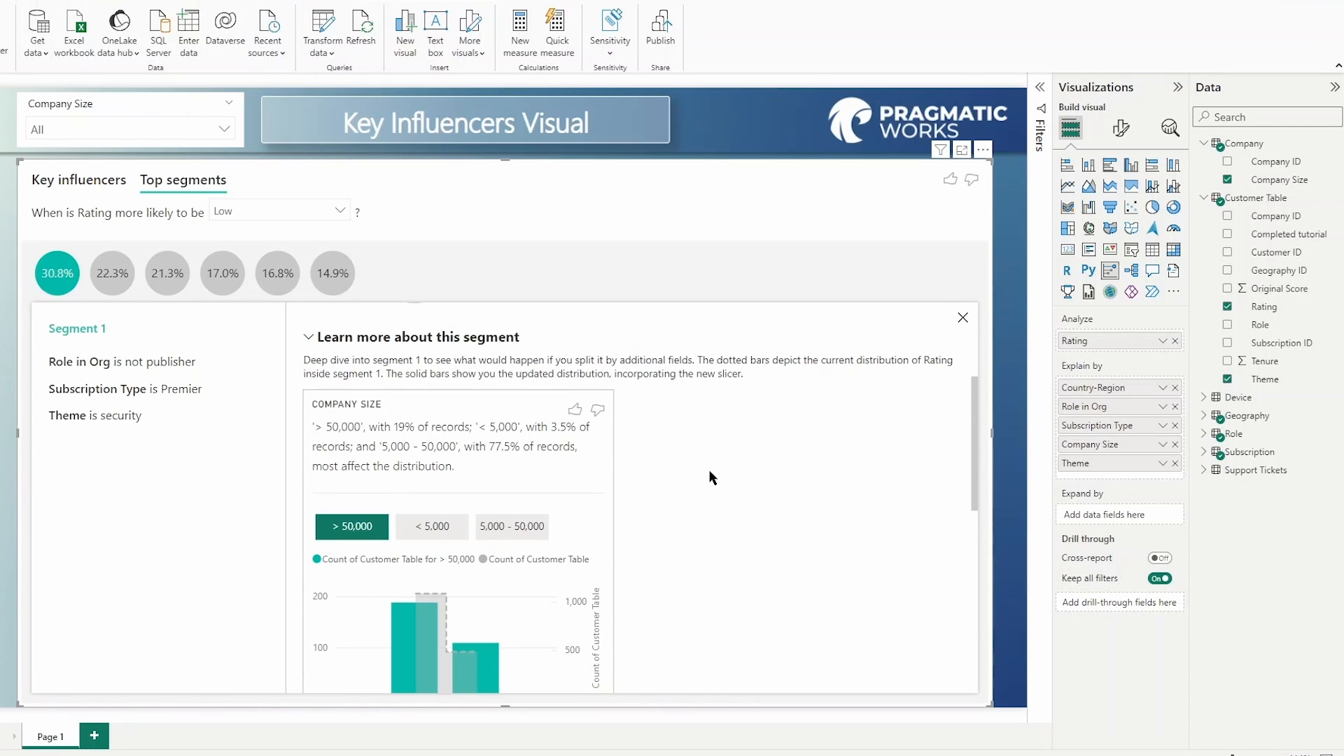
pyautogui.moveTo(411, 473)
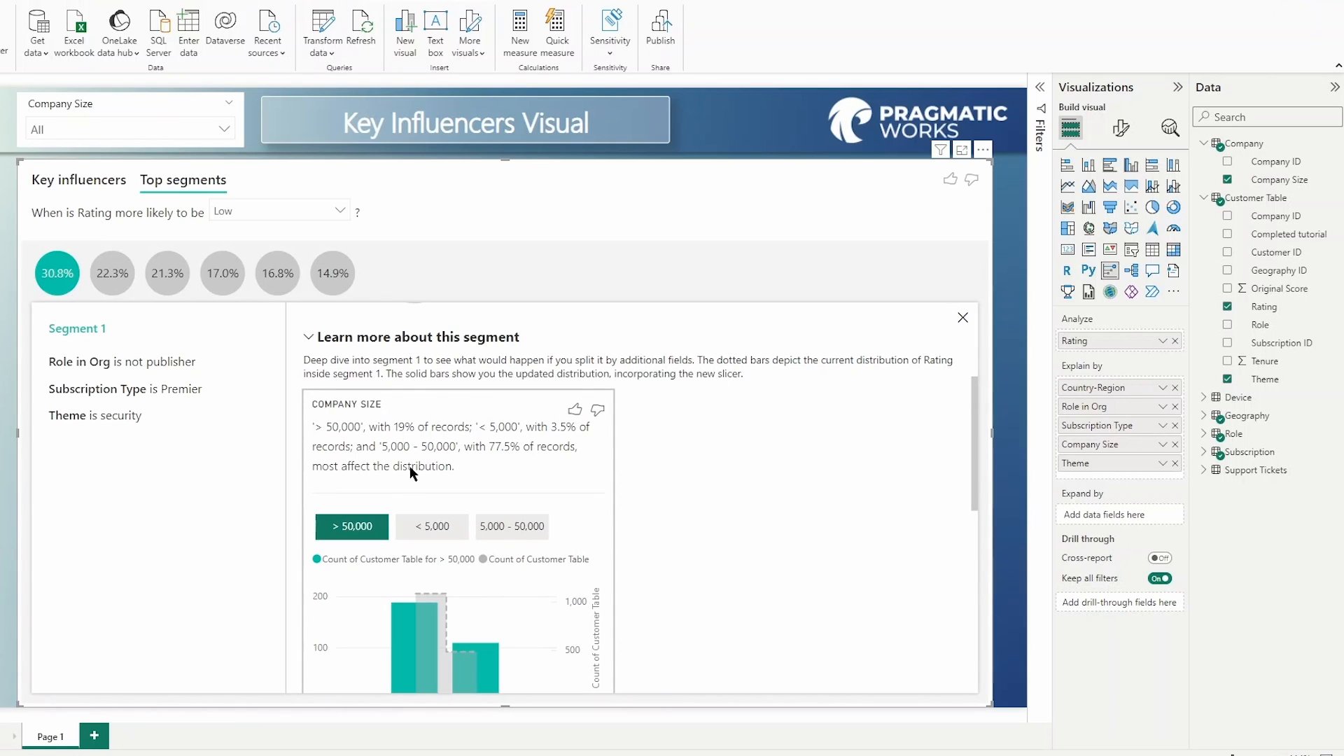
pyautogui.moveTo(506, 491)
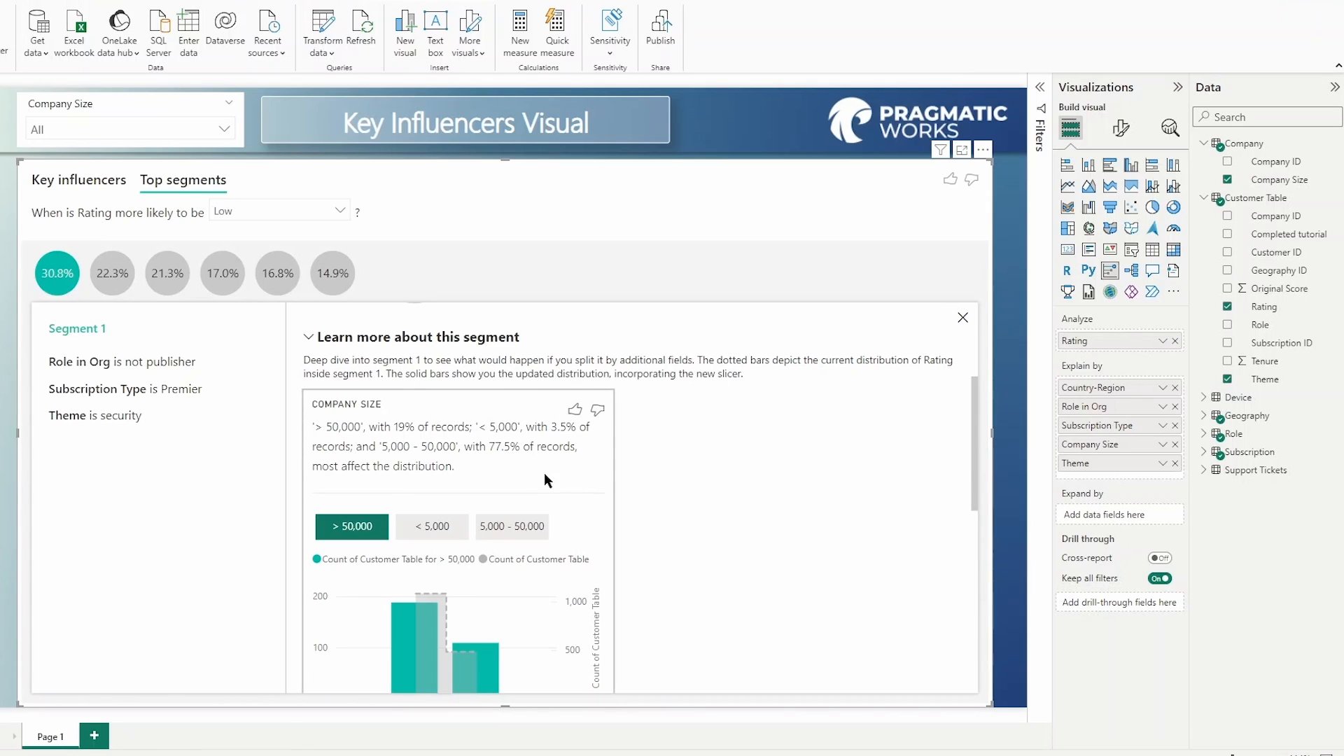
pyautogui.moveTo(331, 441)
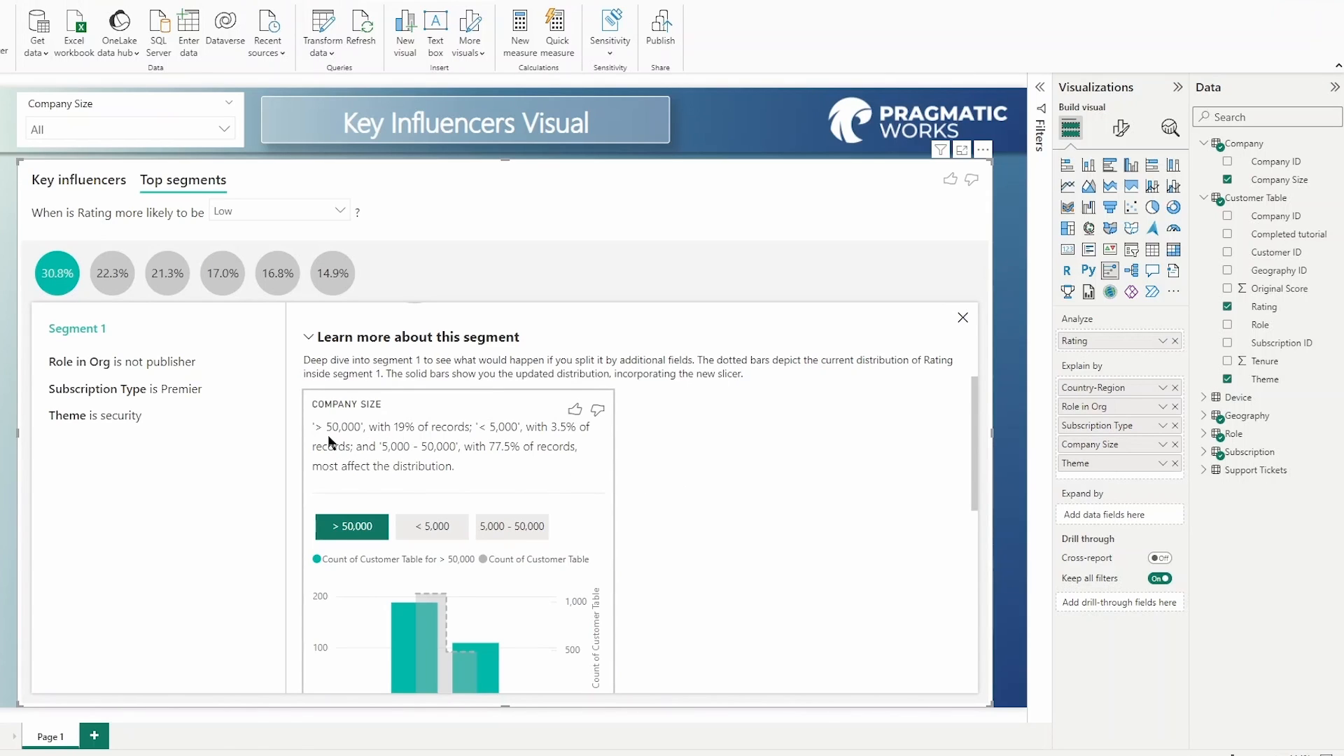
pyautogui.moveTo(383, 441)
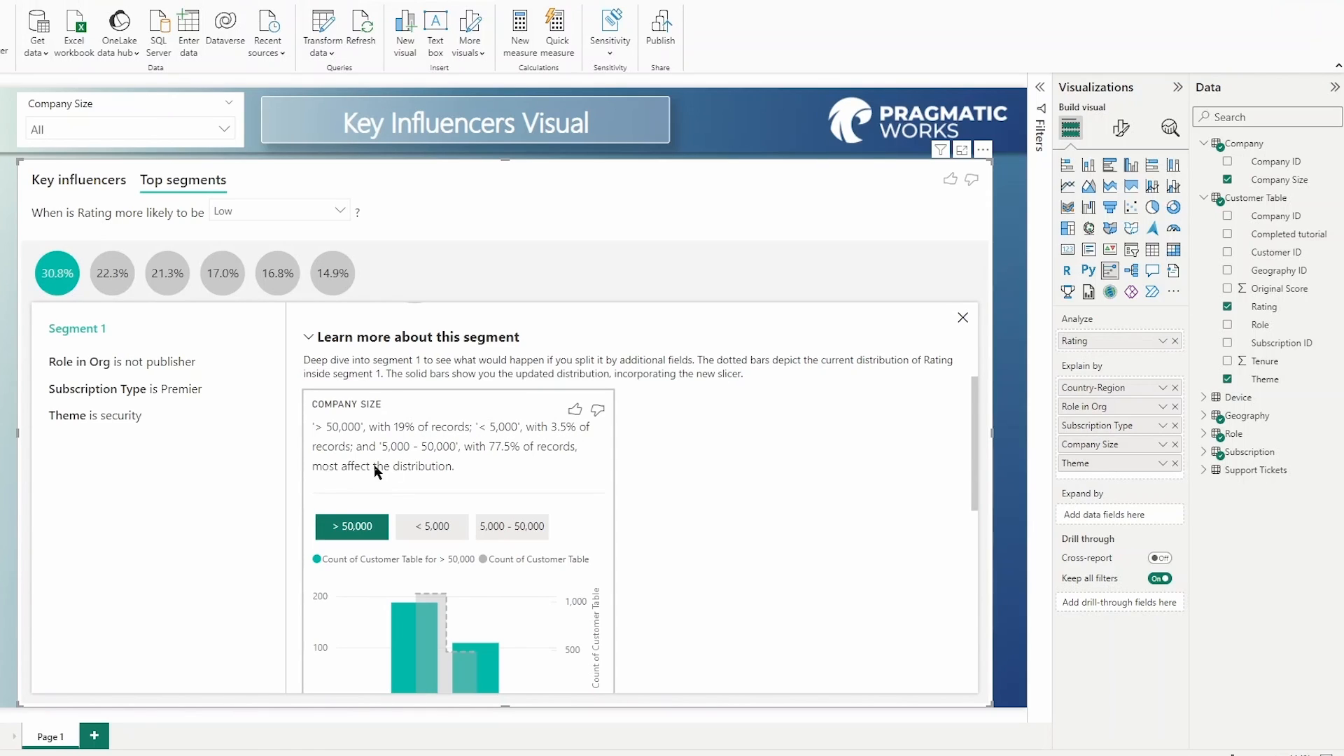
pyautogui.moveTo(386, 459)
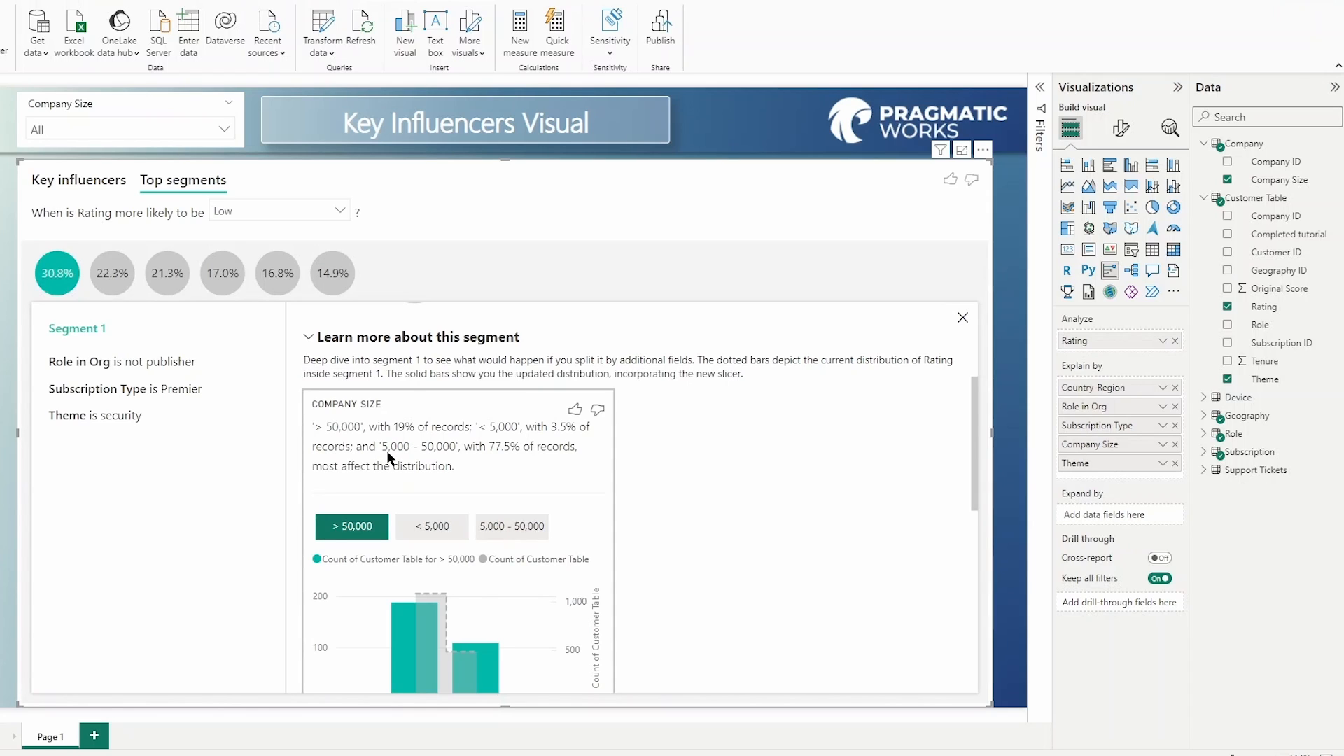
pyautogui.moveTo(504, 463)
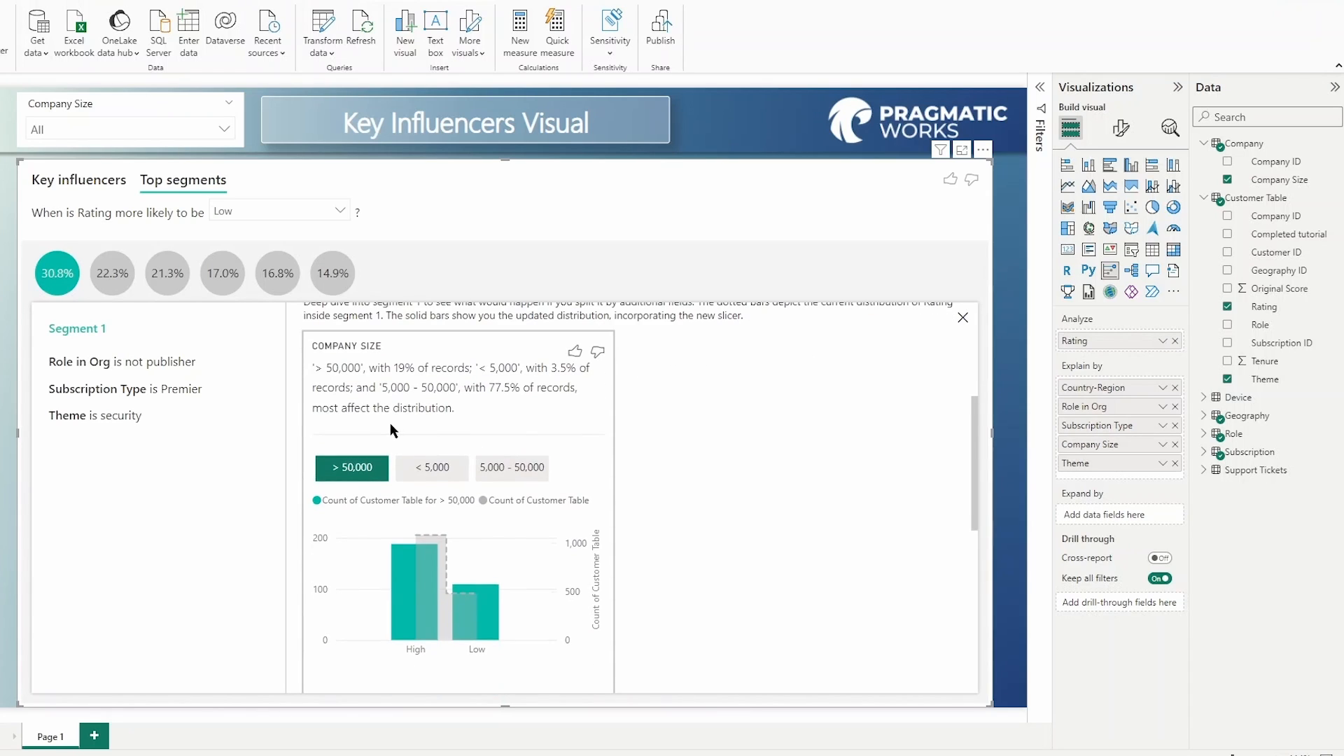
pyautogui.moveTo(375, 428)
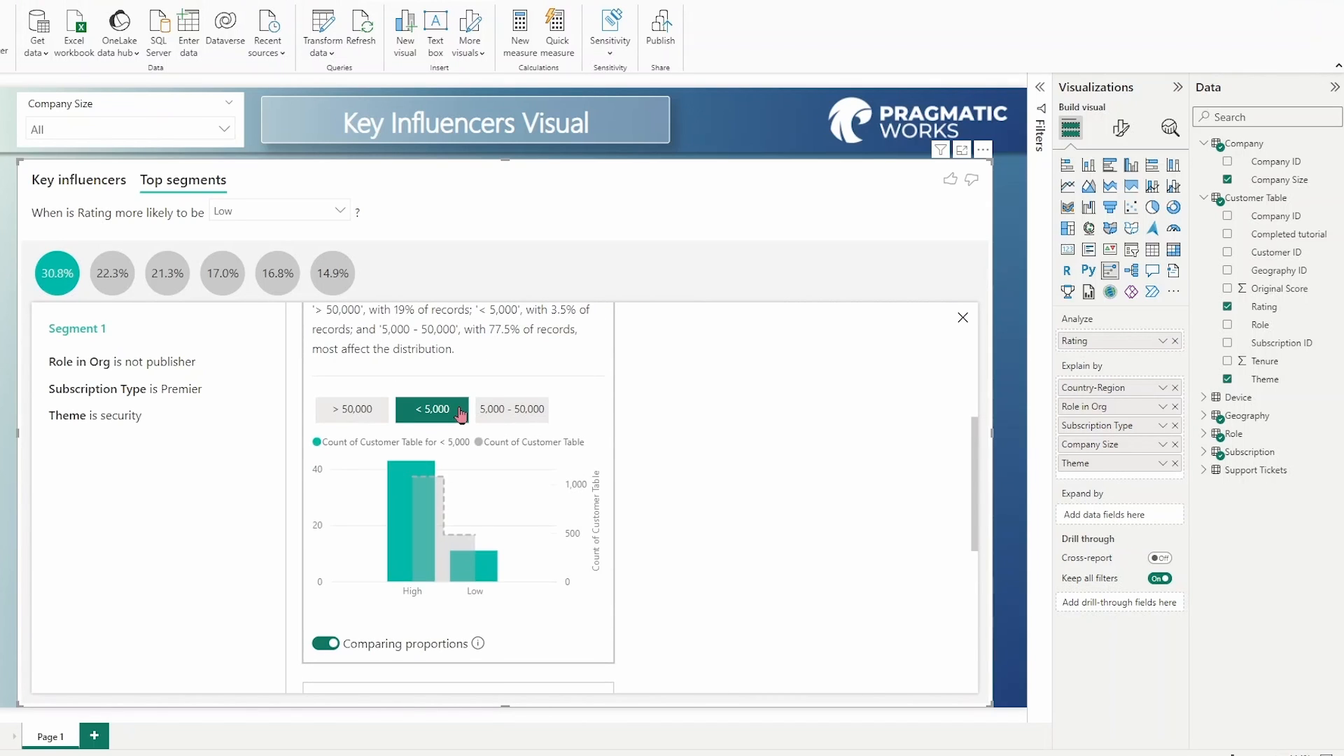
pyautogui.click(512, 409)
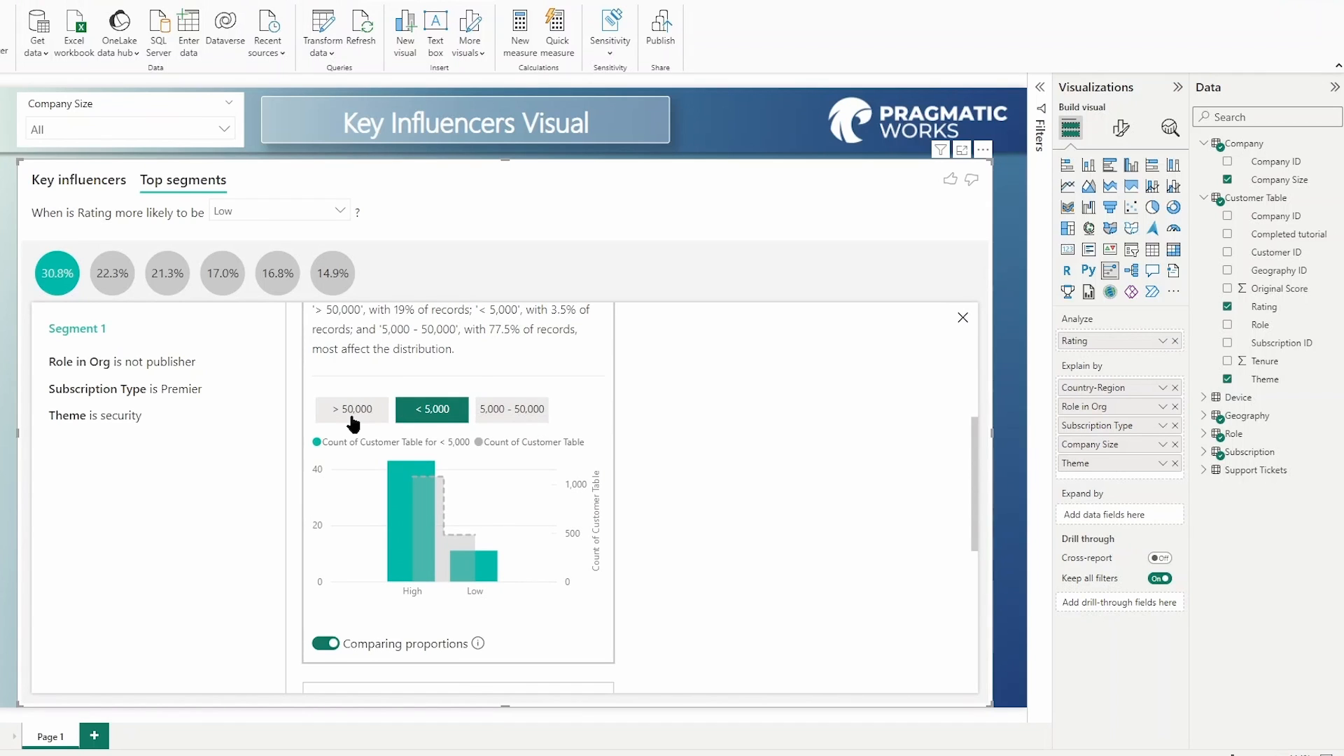
# Move Segment 1's deep dive to the Country-Region breakdown, charting France's High versus Low counts.
pyautogui.click(350, 409)
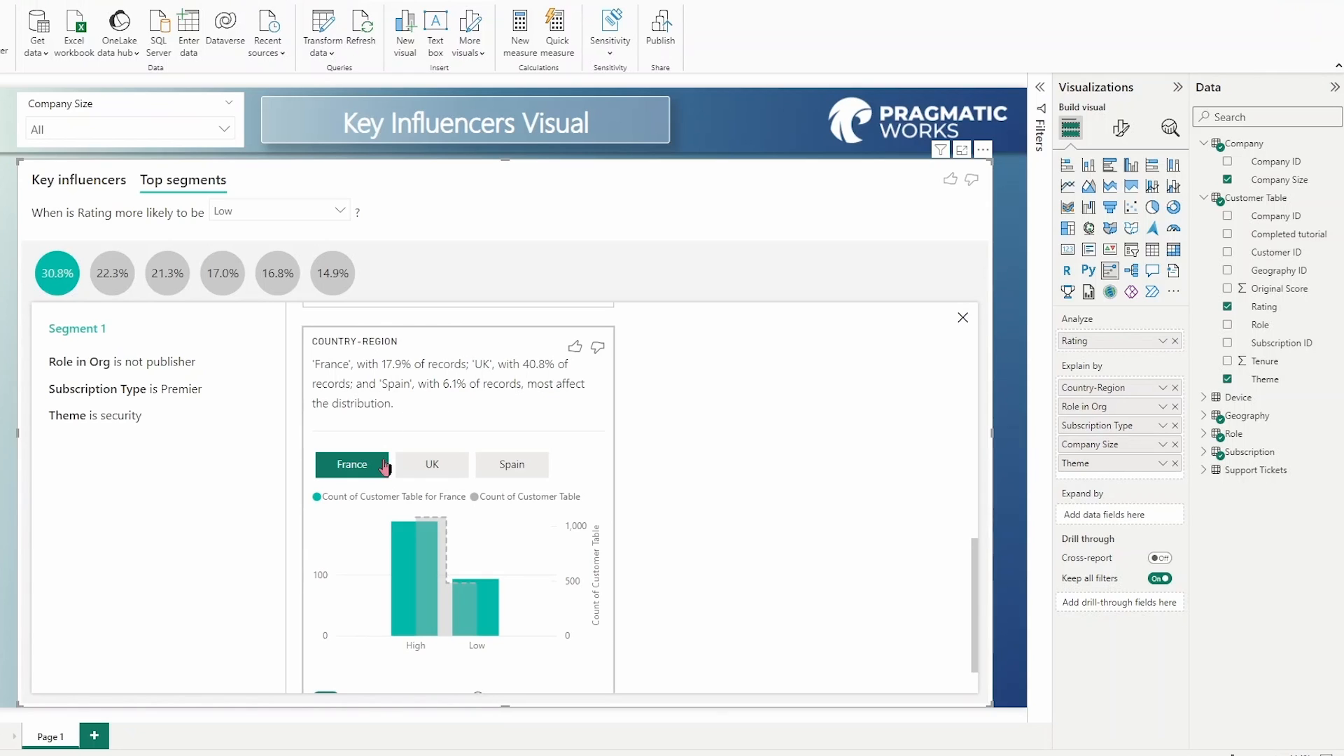
pyautogui.moveTo(332, 417)
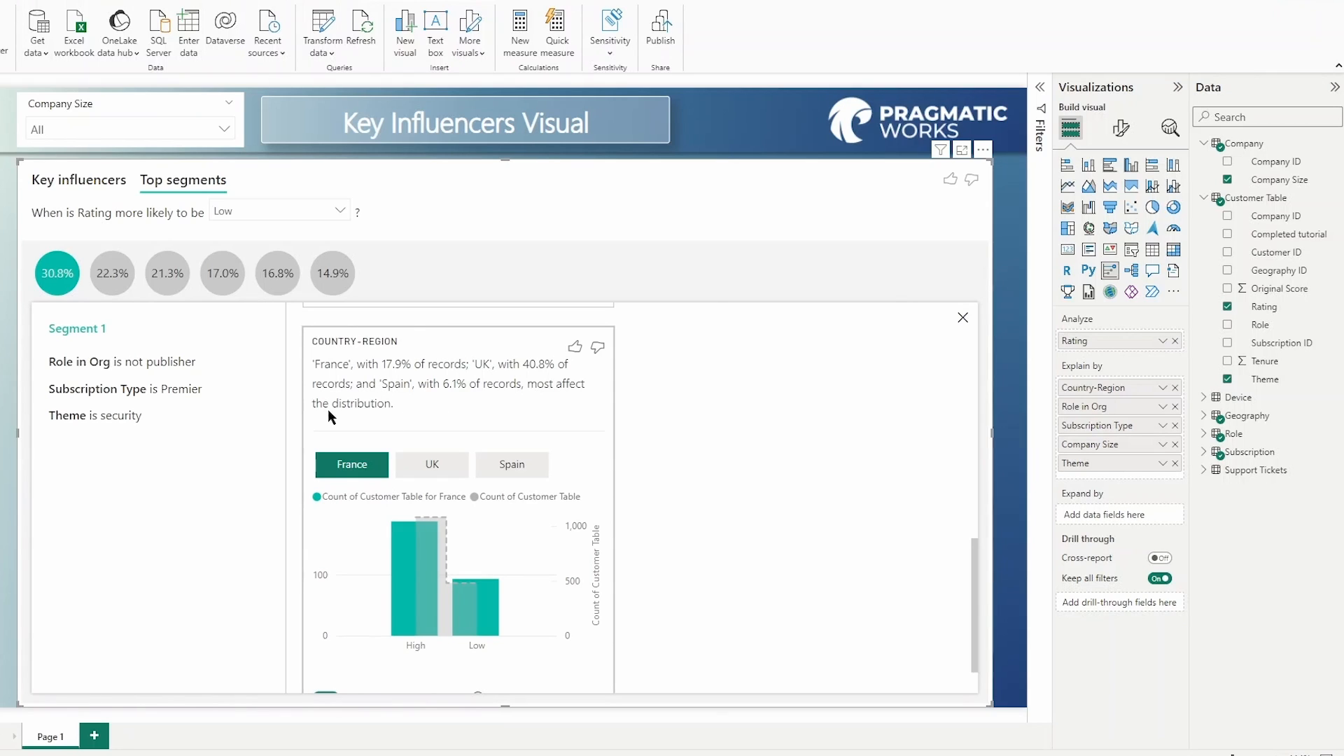
pyautogui.moveTo(312, 366)
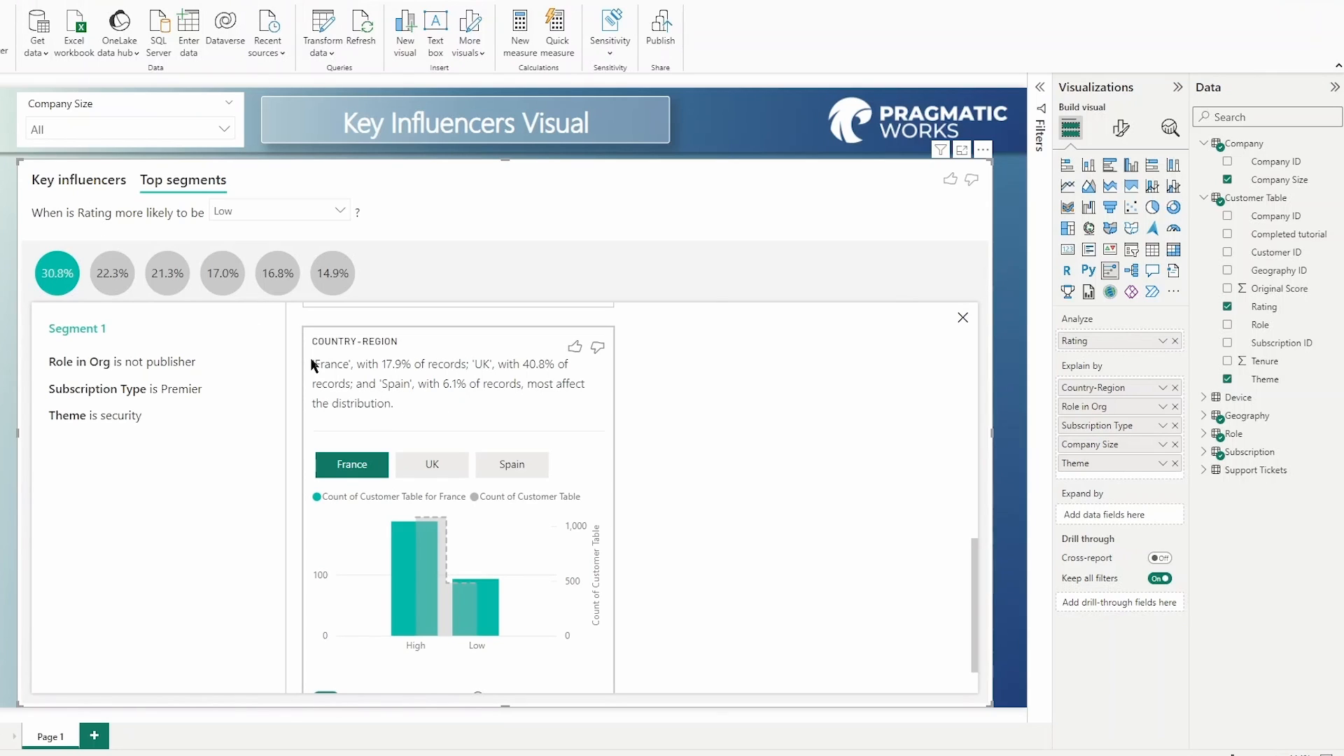
pyautogui.moveTo(360, 387)
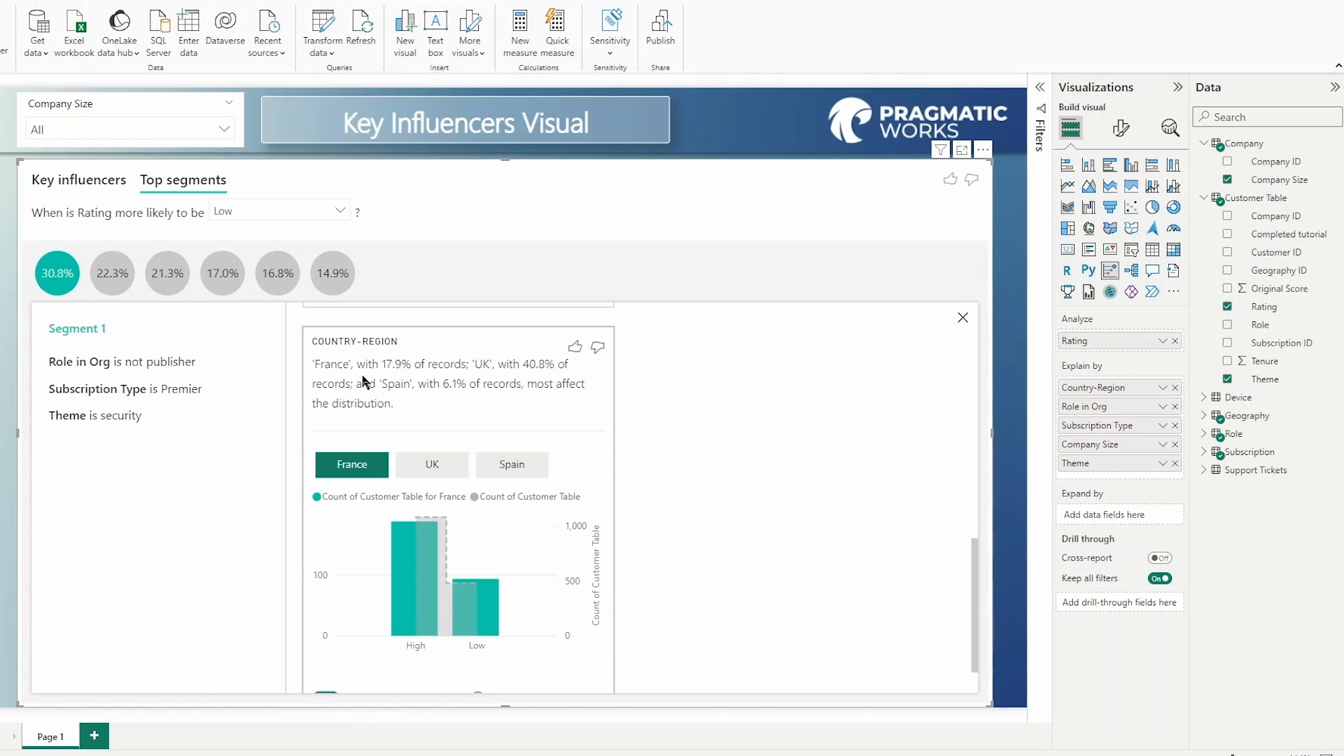
pyautogui.moveTo(341, 380)
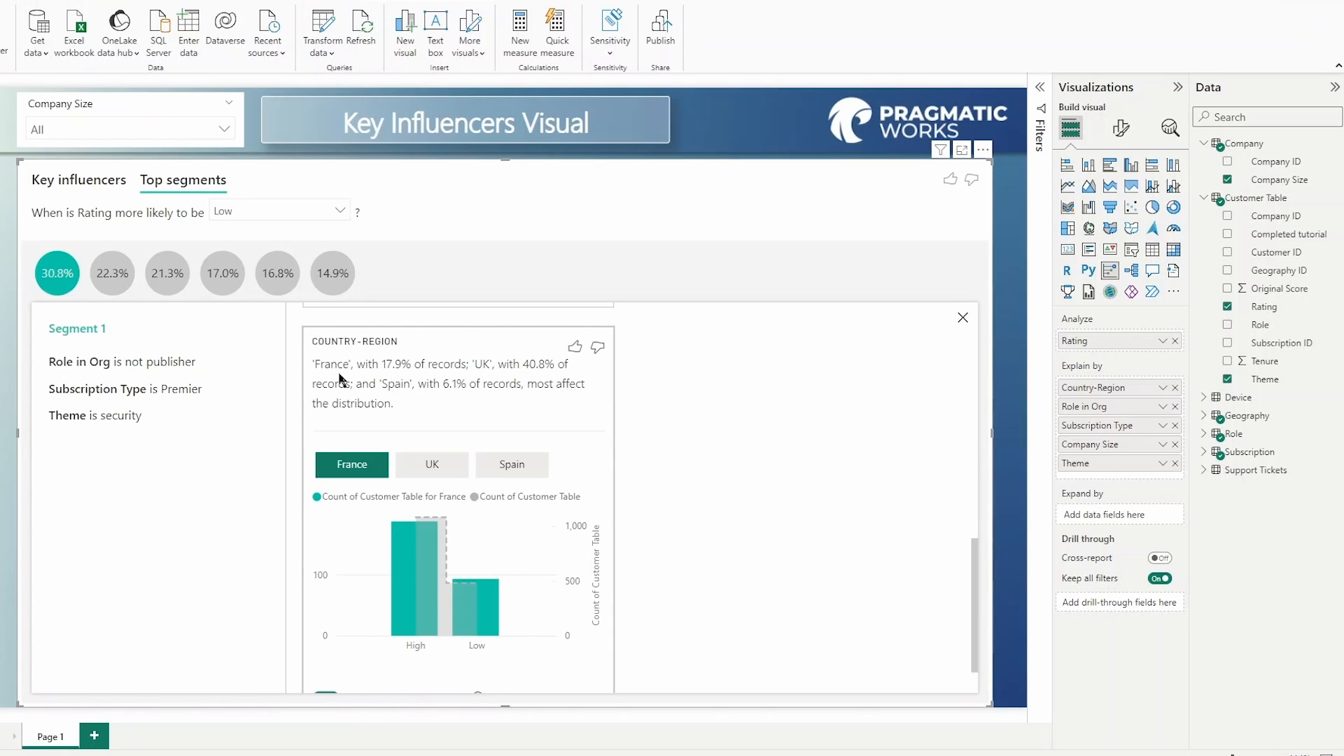
pyautogui.moveTo(452, 403)
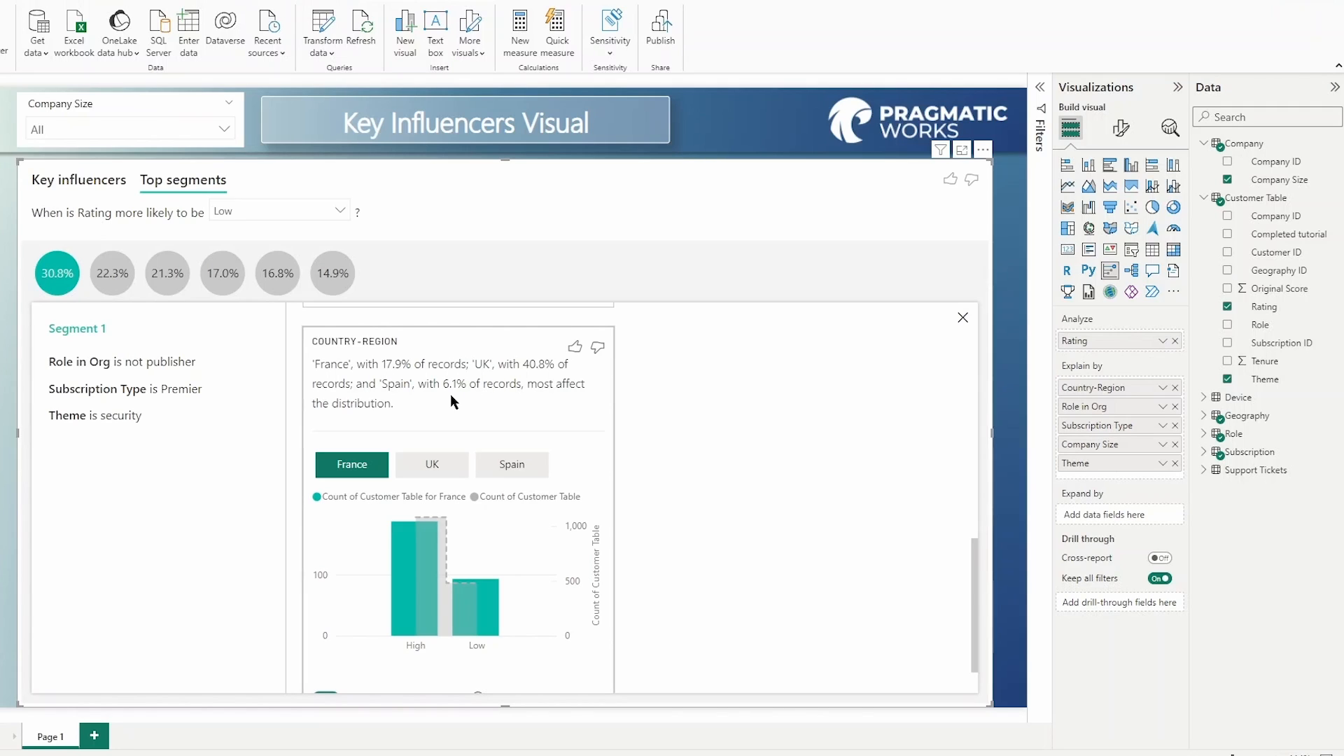
pyautogui.moveTo(505, 386)
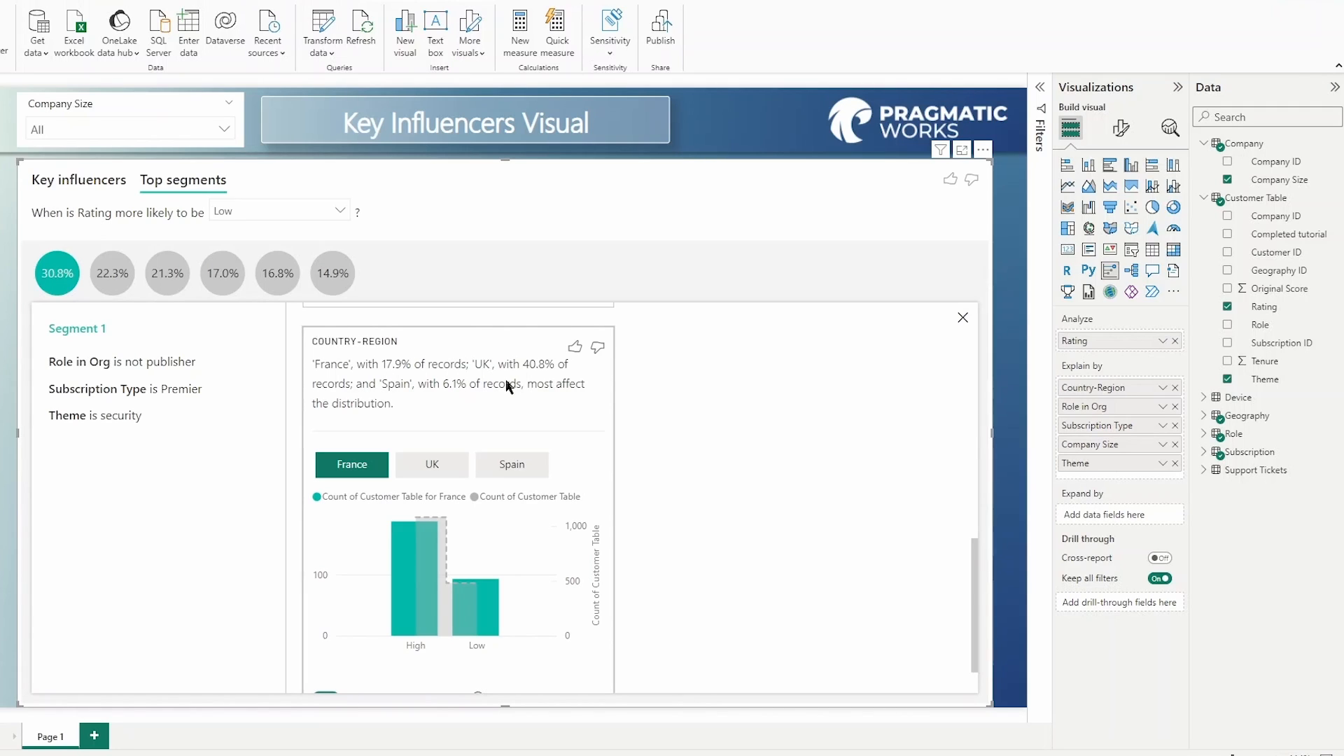
pyautogui.moveTo(420, 404)
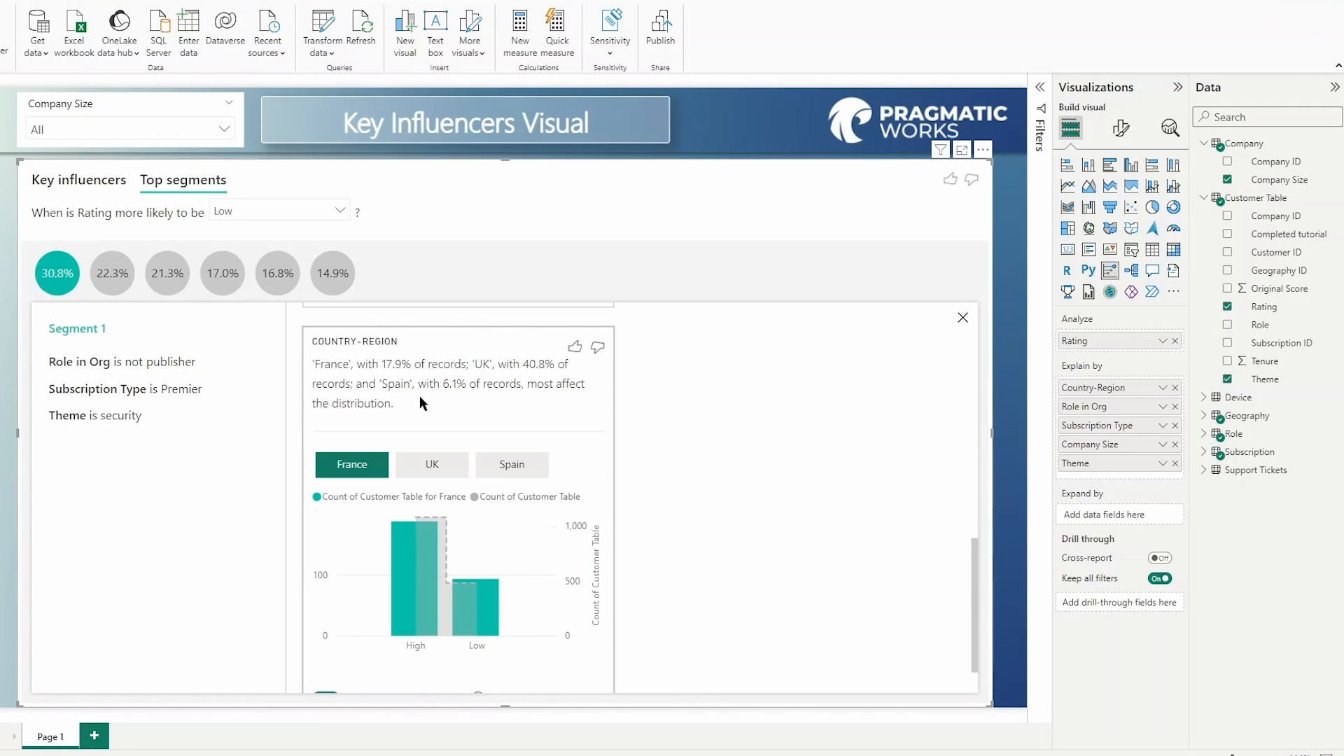
pyautogui.moveTo(395, 377)
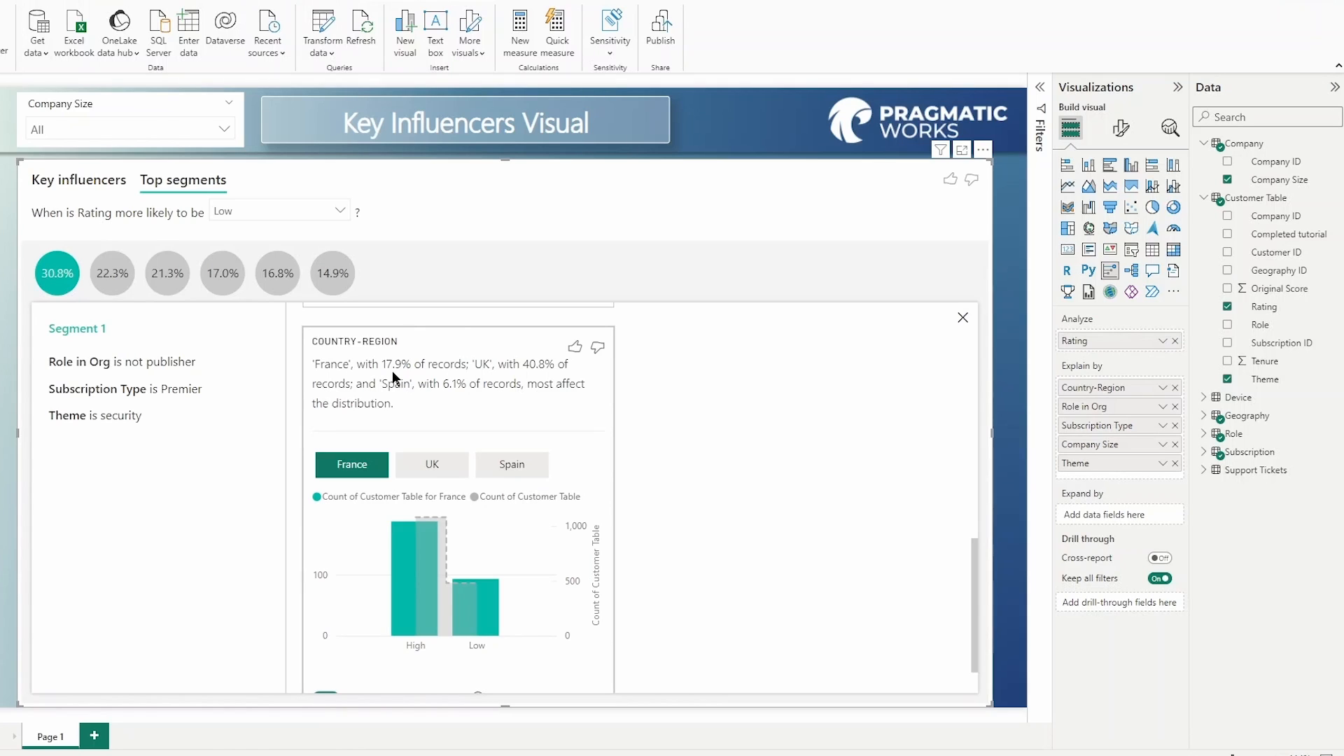
pyautogui.moveTo(469, 381)
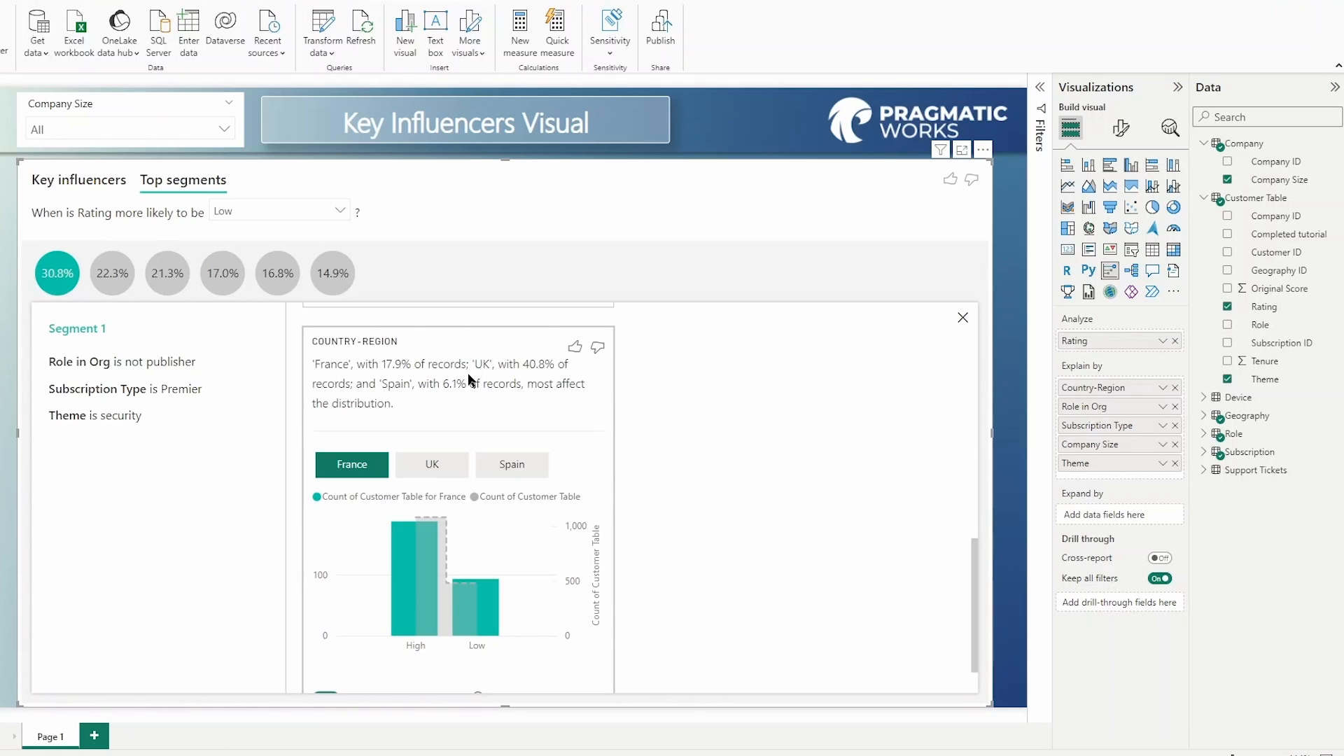
pyautogui.moveTo(520, 381)
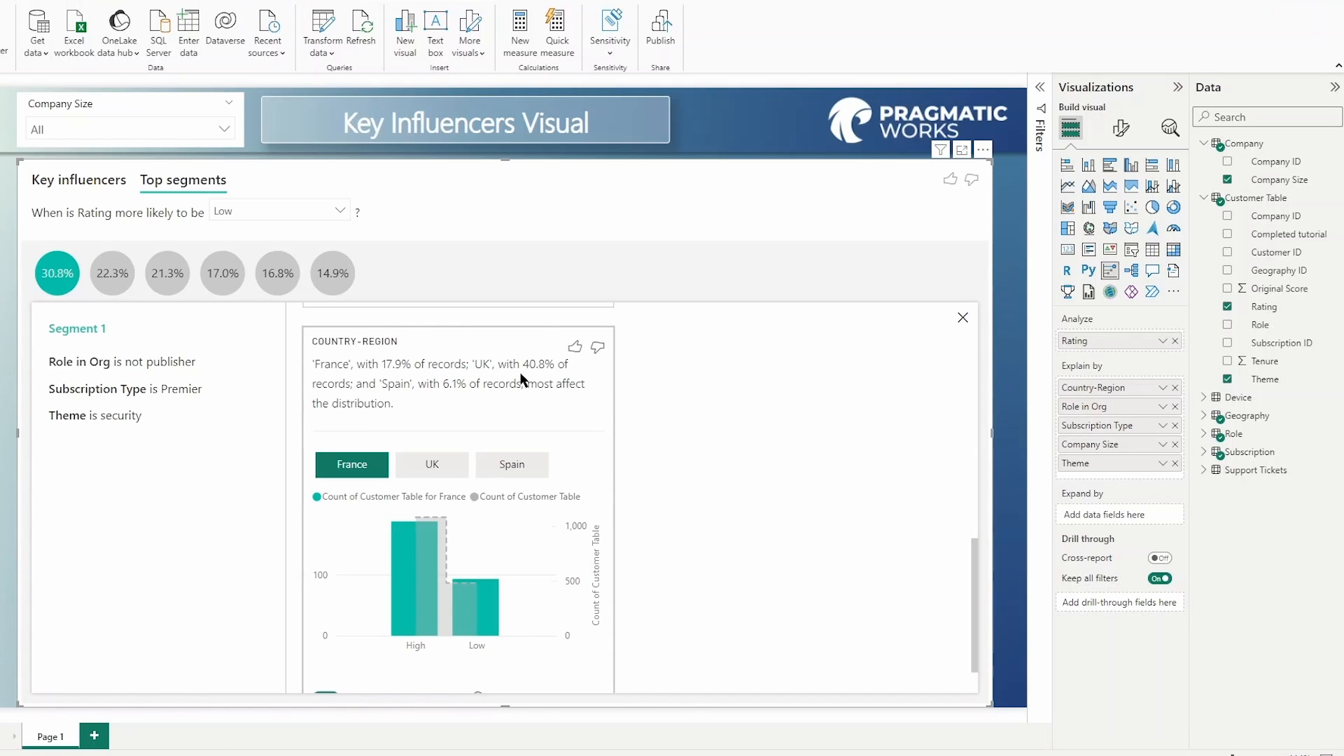
pyautogui.moveTo(472, 396)
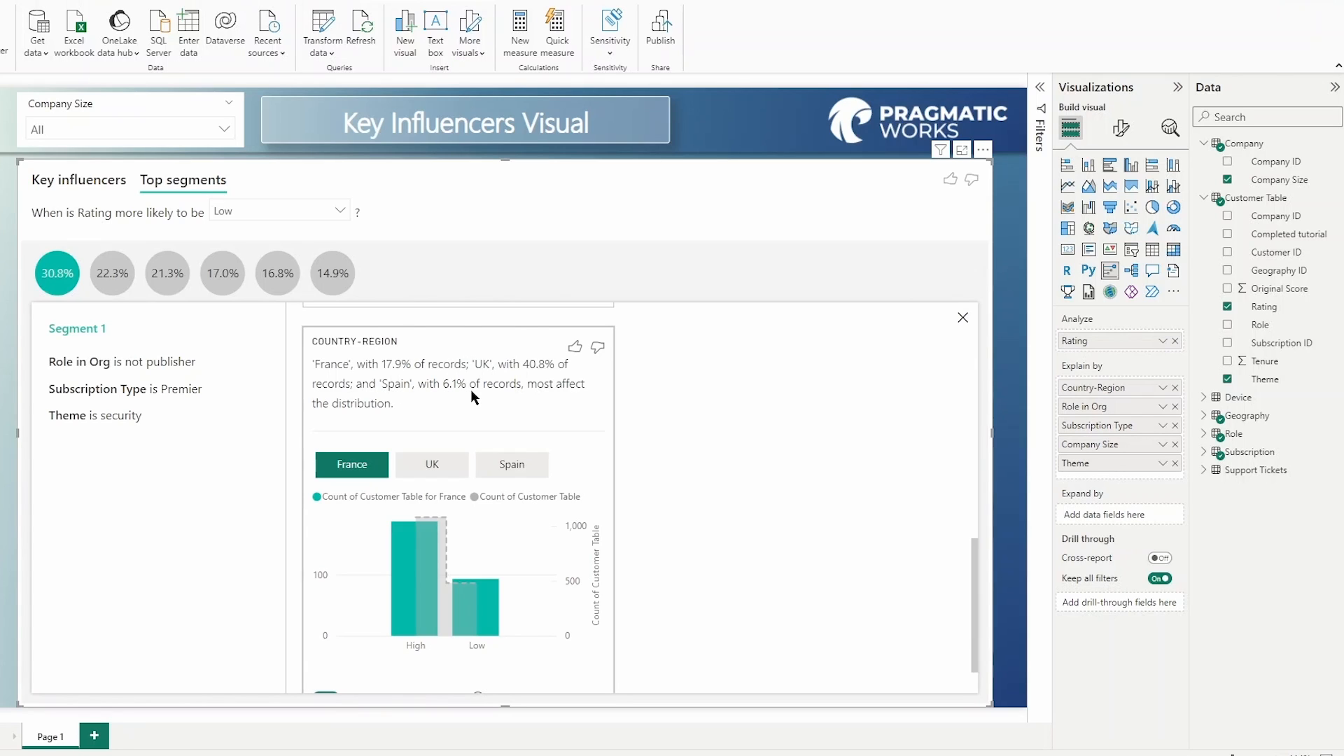
pyautogui.scroll(-3)
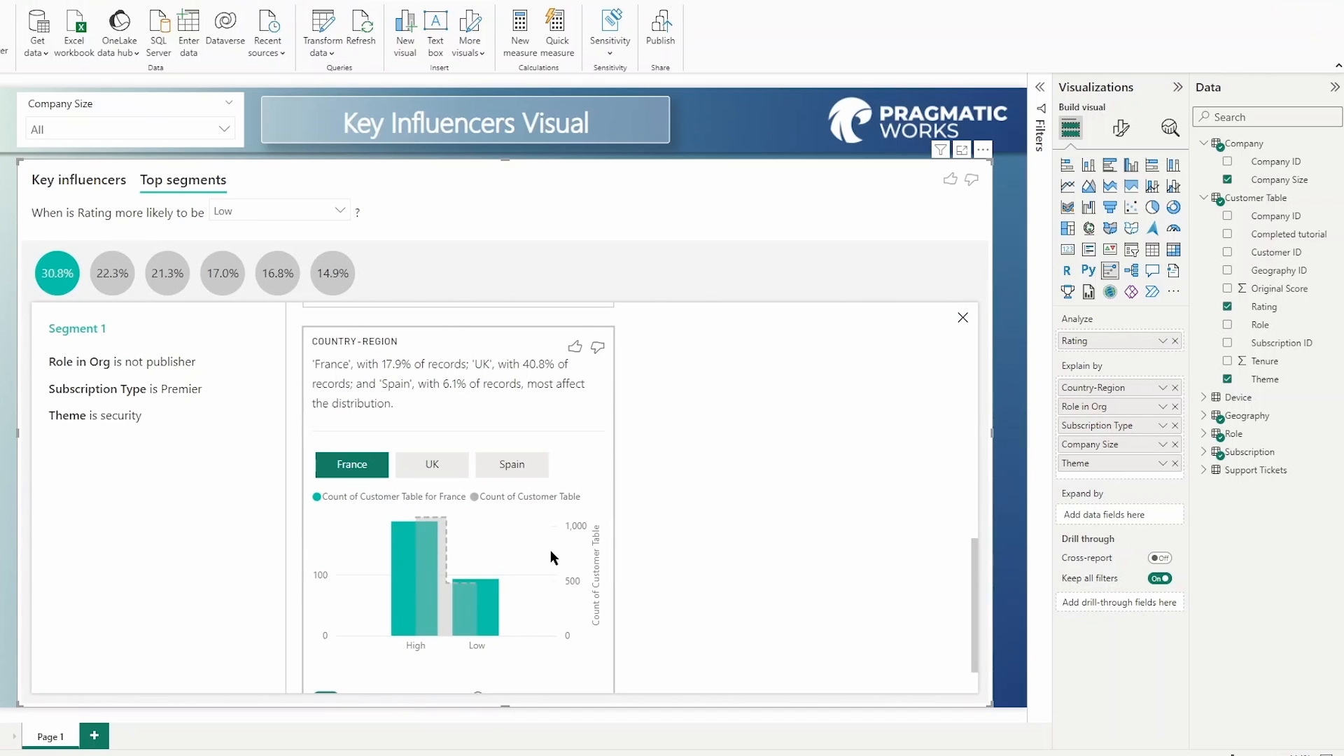
pyautogui.moveTo(468, 545)
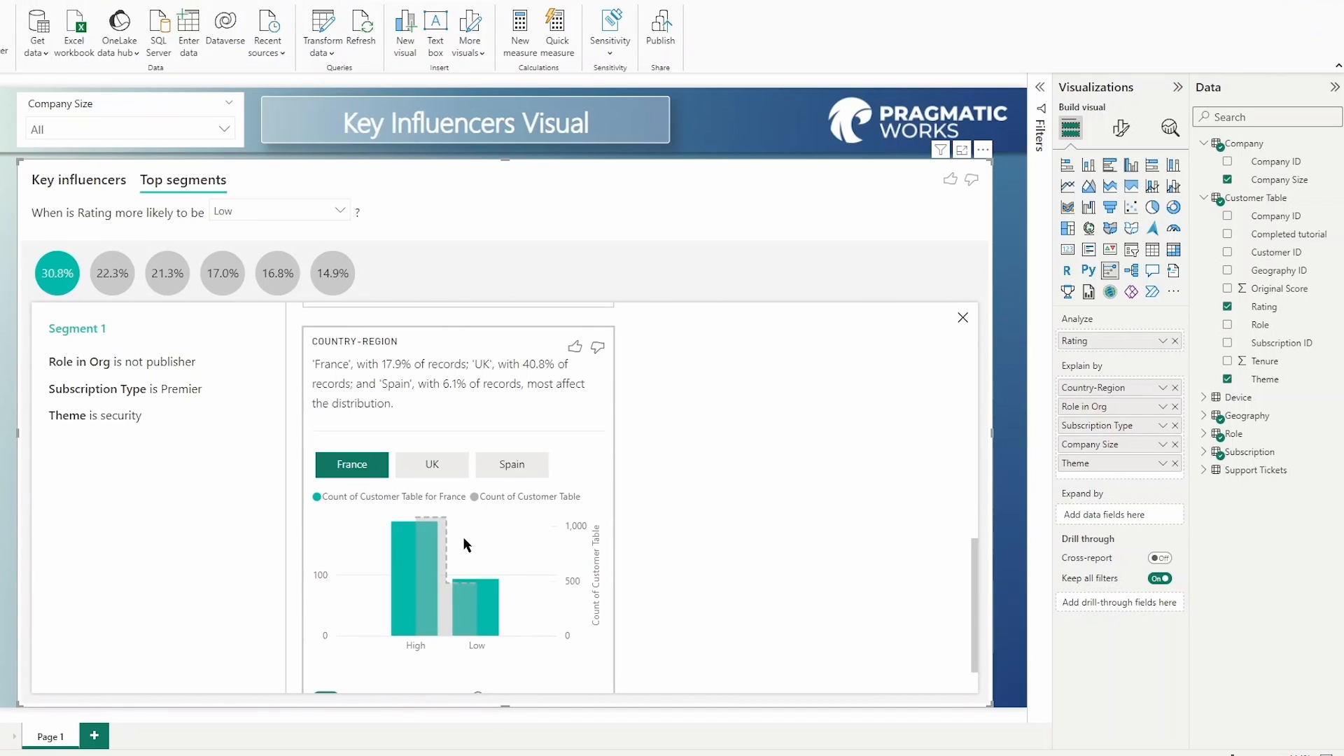
pyautogui.moveTo(433, 528)
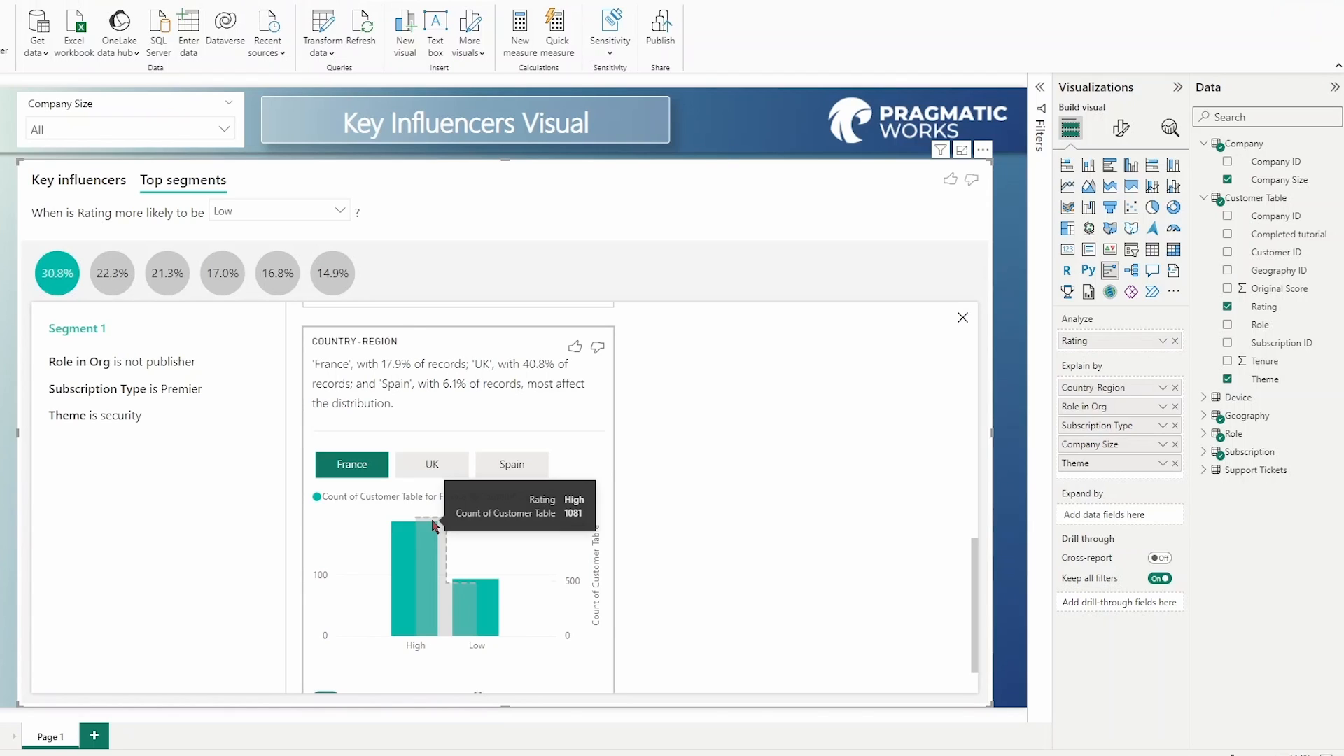
pyautogui.moveTo(445, 525)
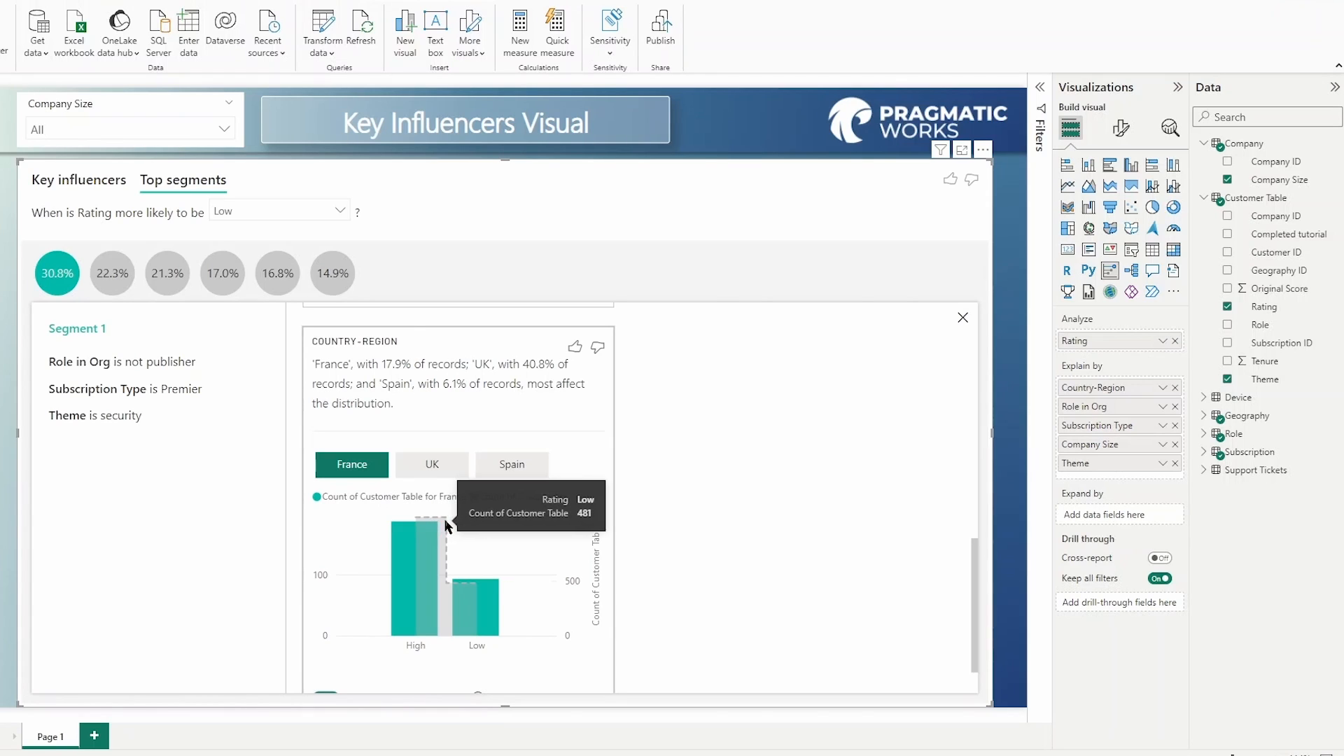
pyautogui.moveTo(414, 527)
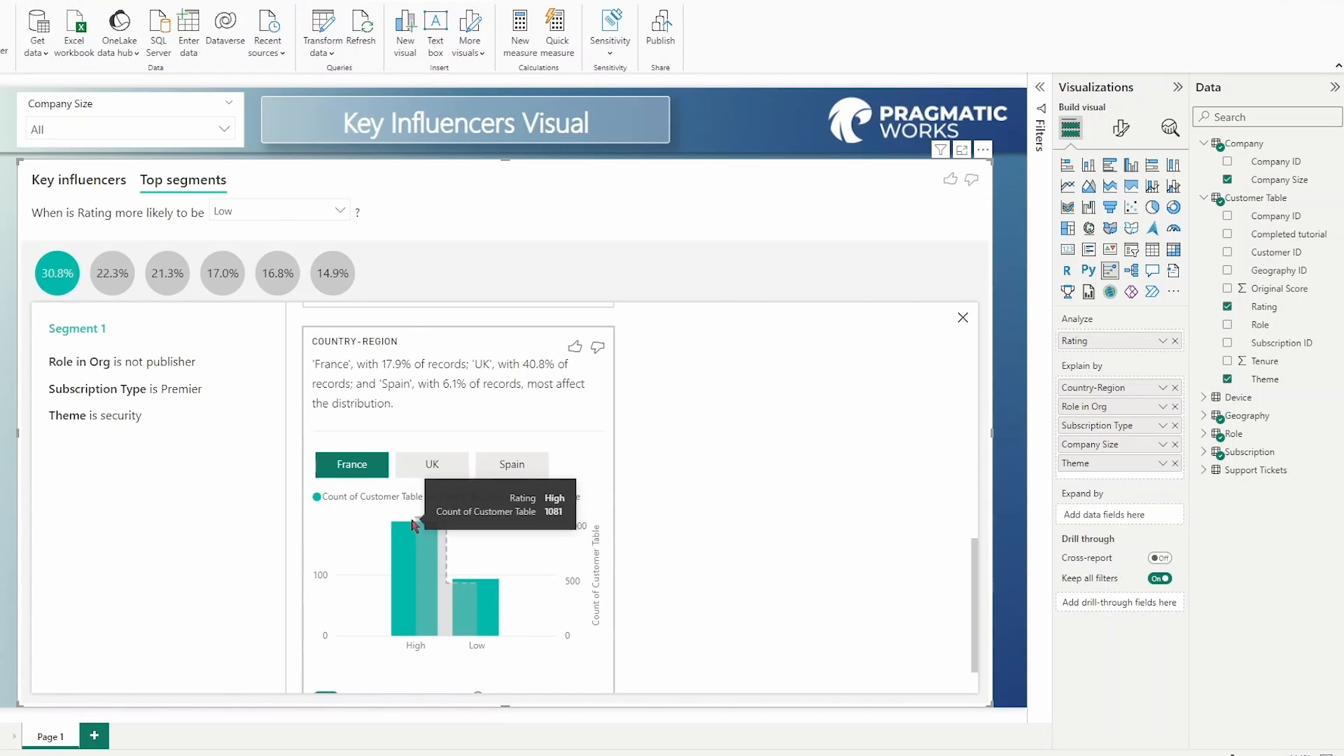
pyautogui.moveTo(452, 582)
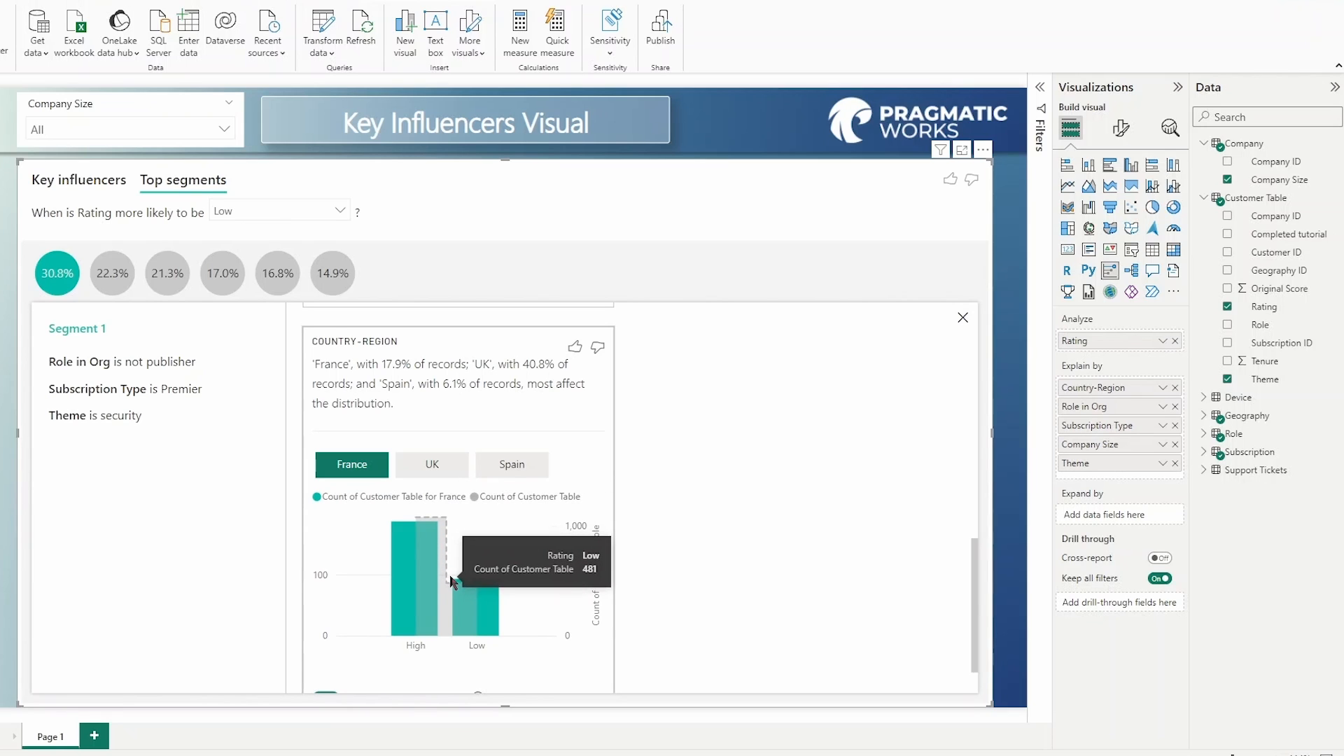
pyautogui.moveTo(416, 582)
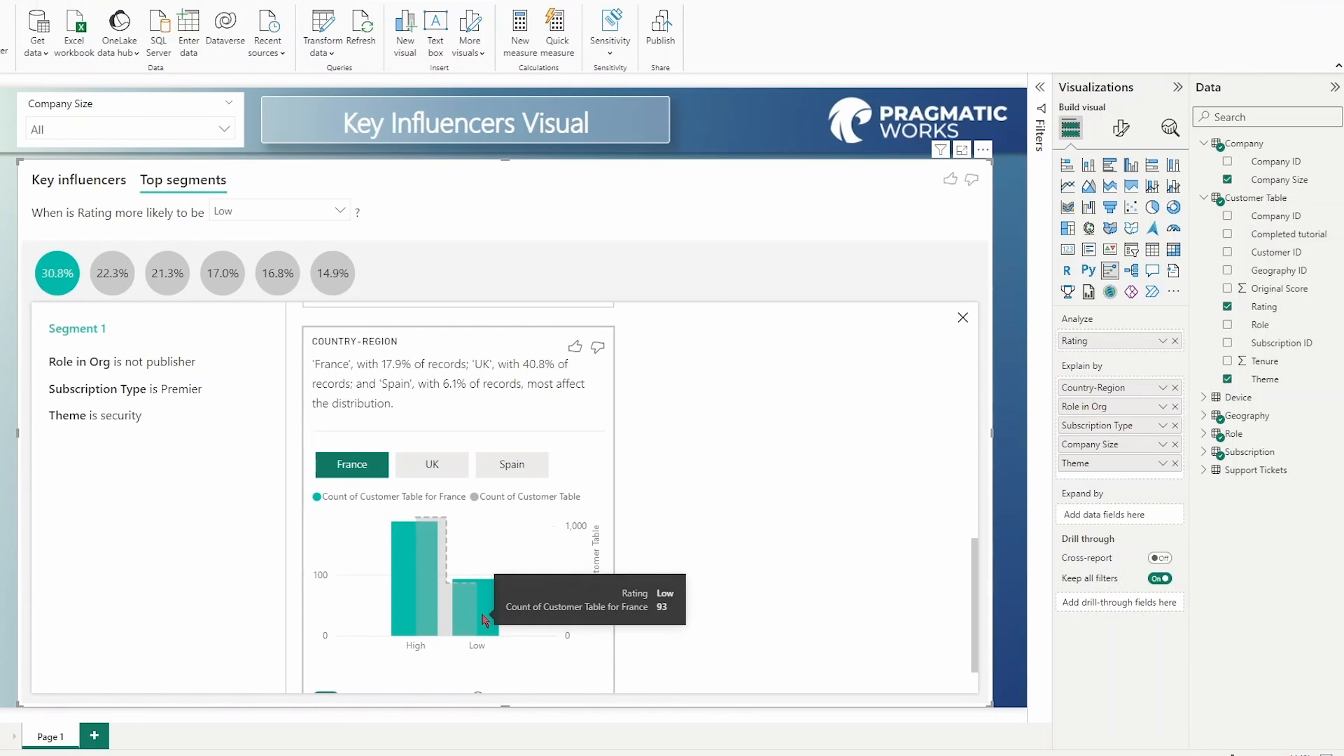
pyautogui.moveTo(445, 608)
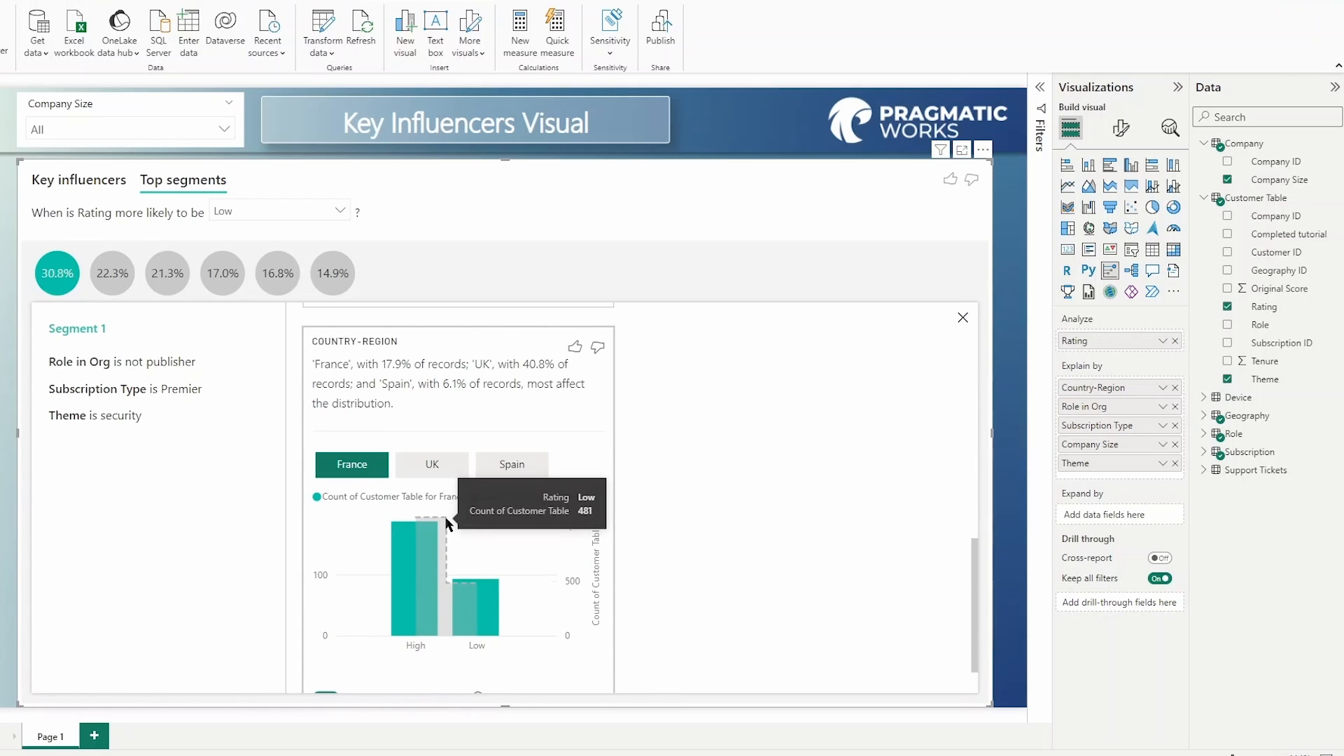
pyautogui.moveTo(410, 553)
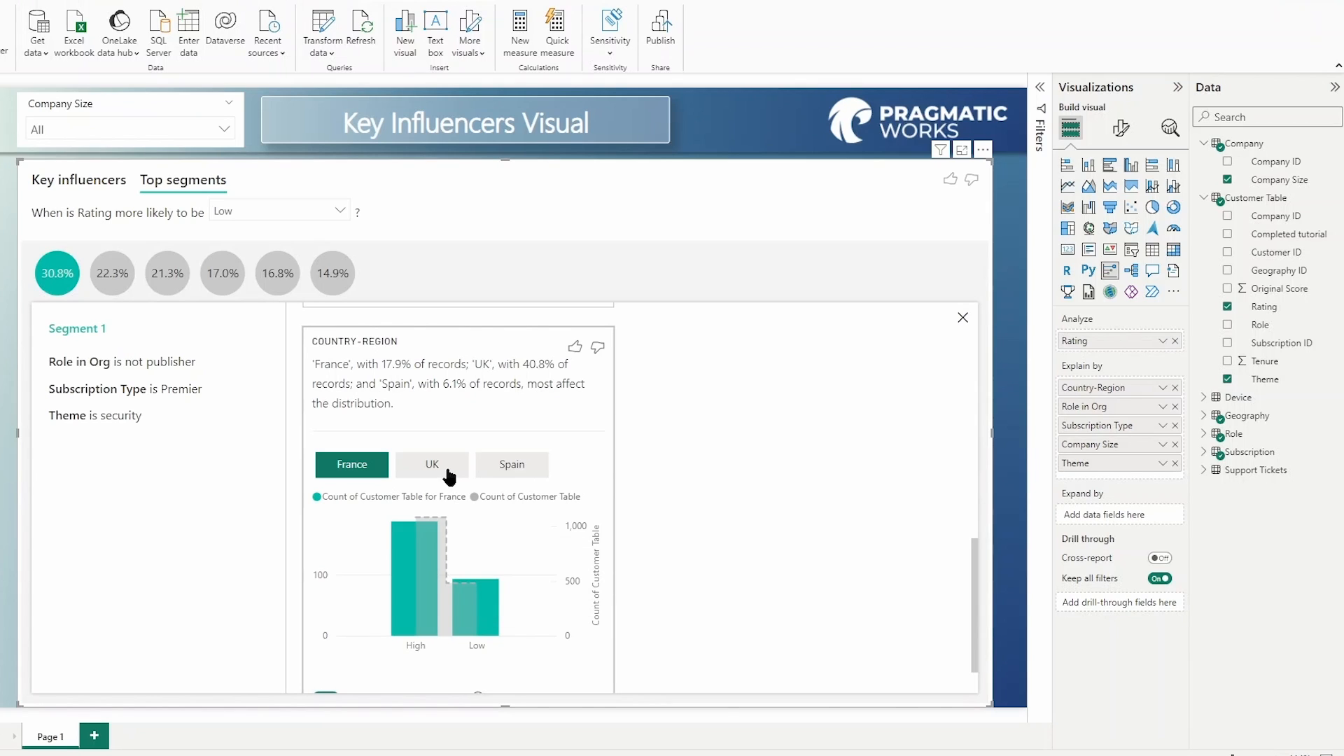
# Chart Segment 1's rating breakdown for UK (447 High vs 191 Low), then Spain.
pyautogui.click(432, 465)
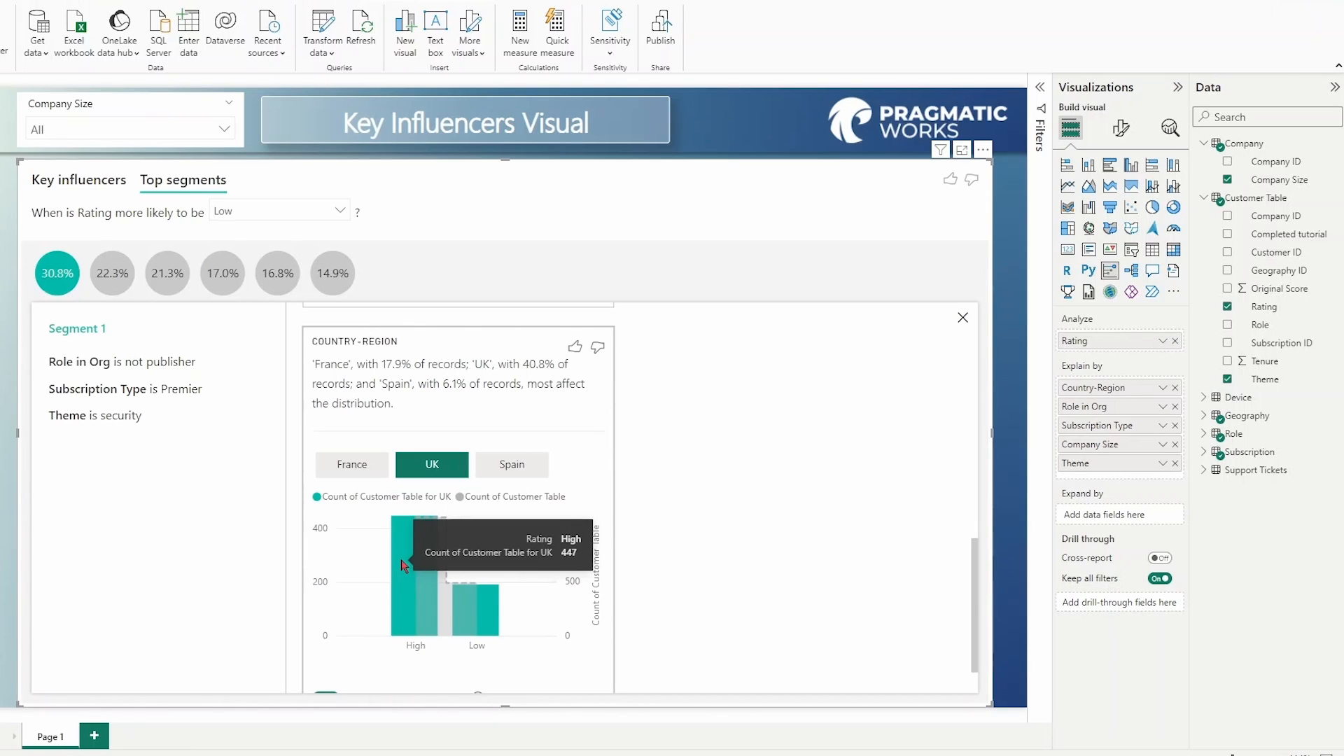
pyautogui.moveTo(480, 611)
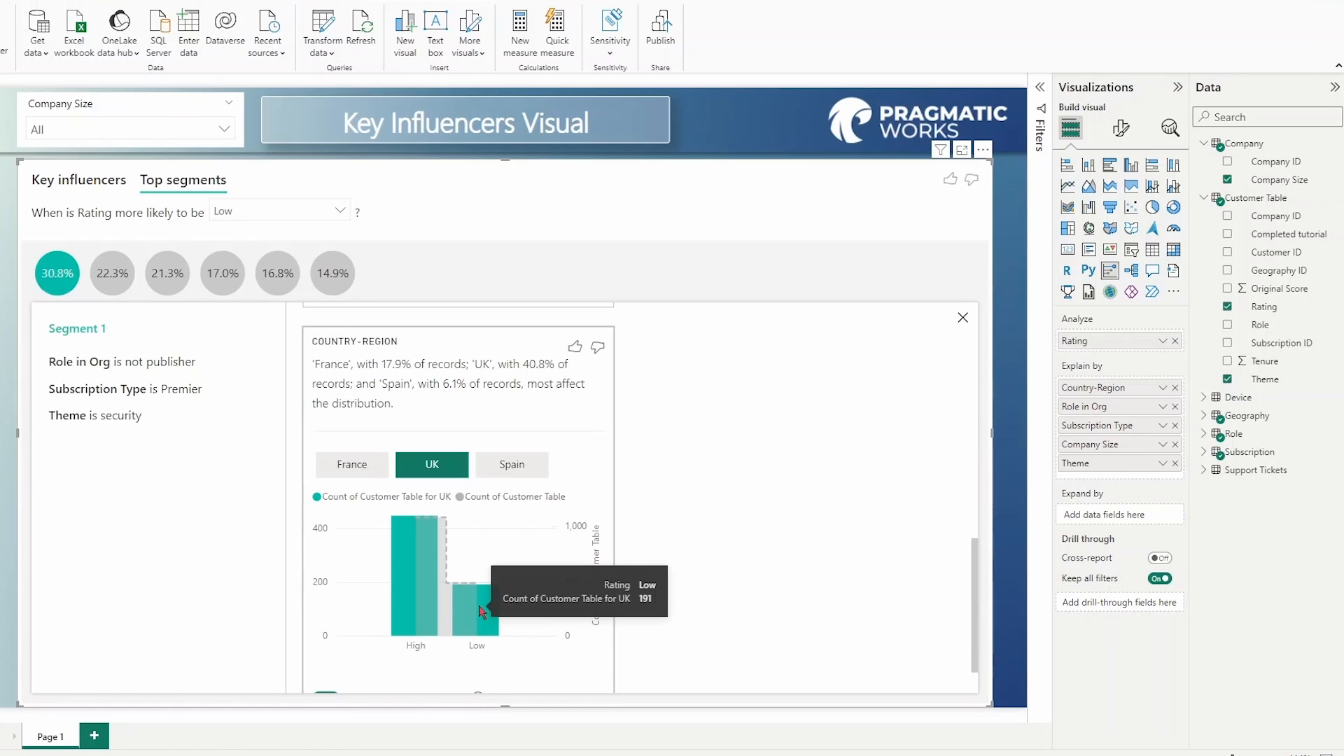
pyautogui.click(511, 465)
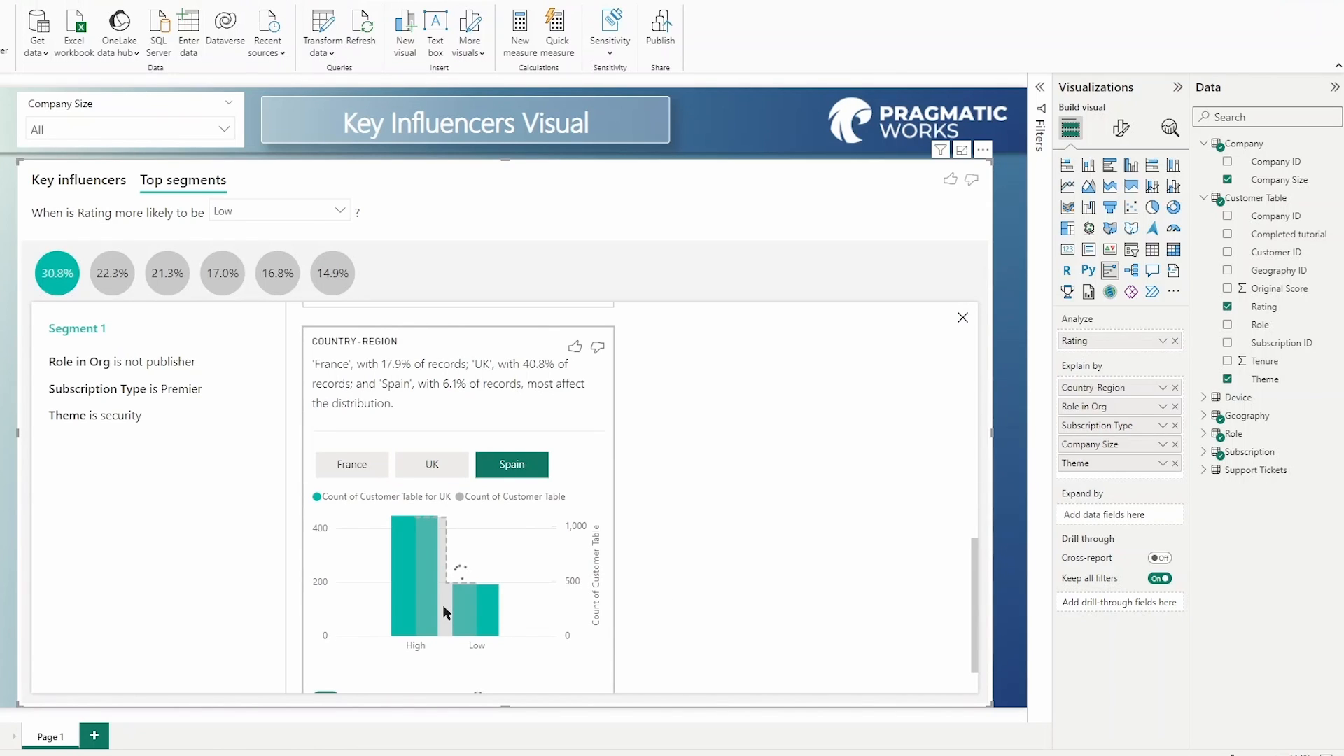
pyautogui.moveTo(417, 565)
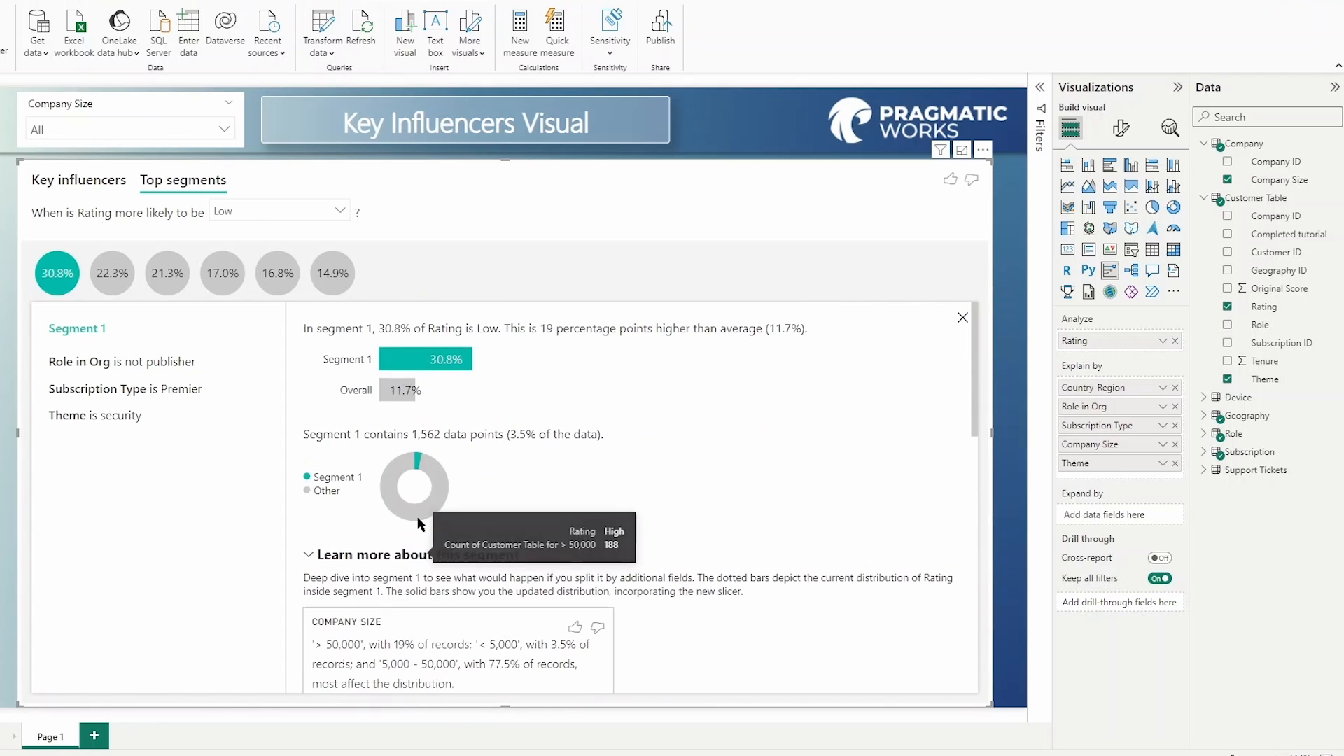
pyautogui.moveTo(112, 287)
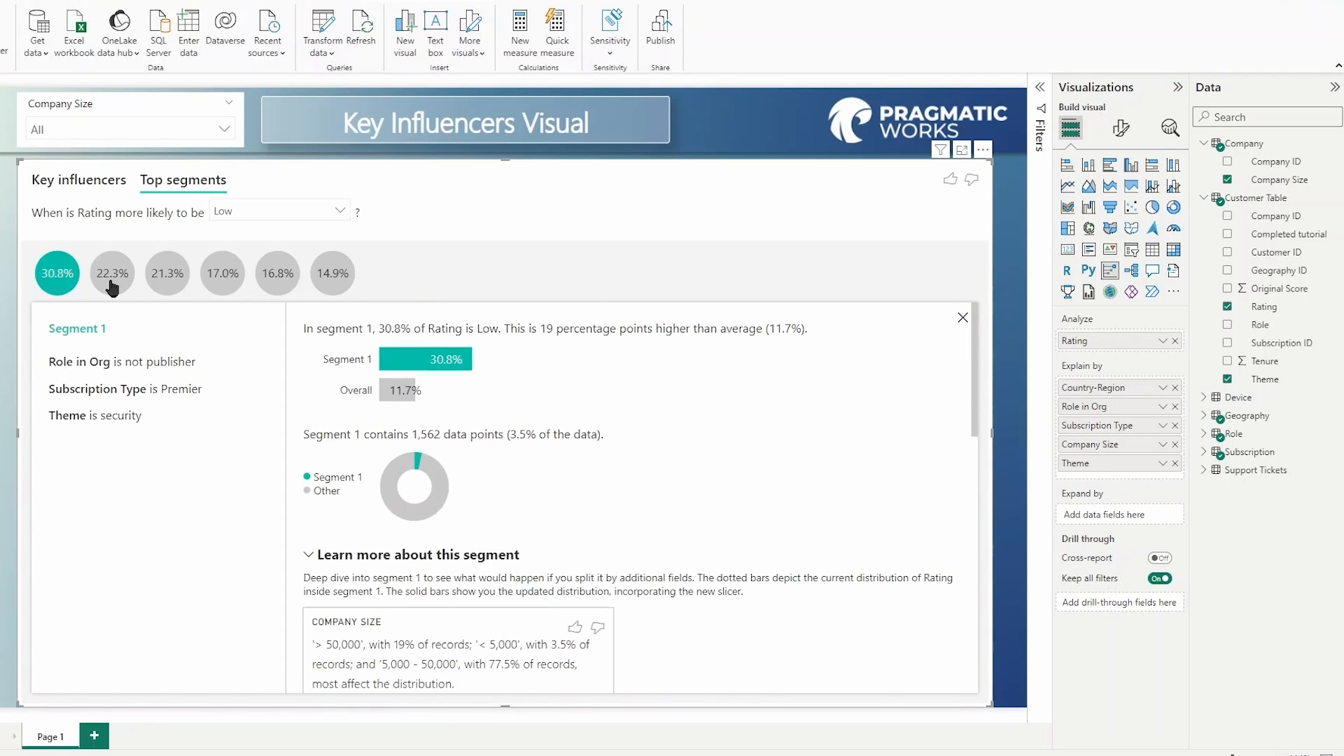
# View the 22.3% and 21.3% Low-rating segments, settling on the 22.3% Segment 2 details.
pyautogui.click(112, 273)
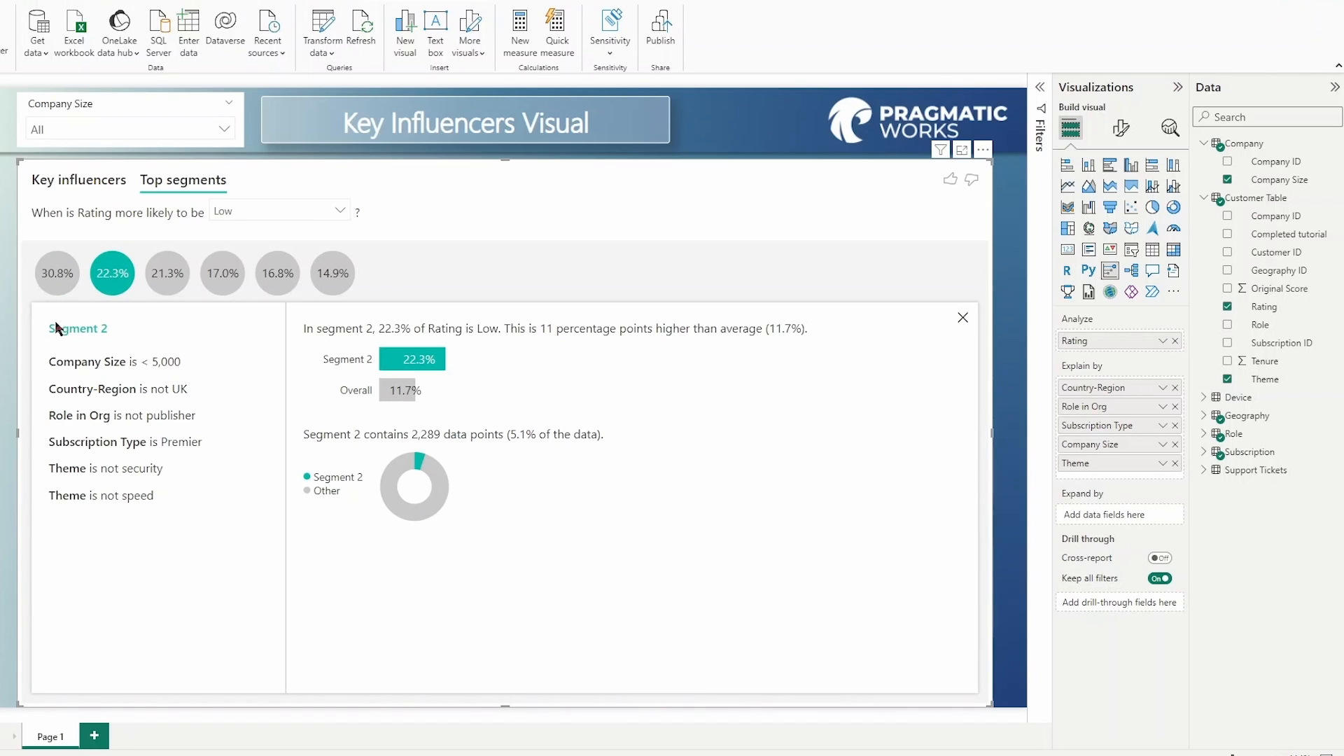
pyautogui.moveTo(121, 367)
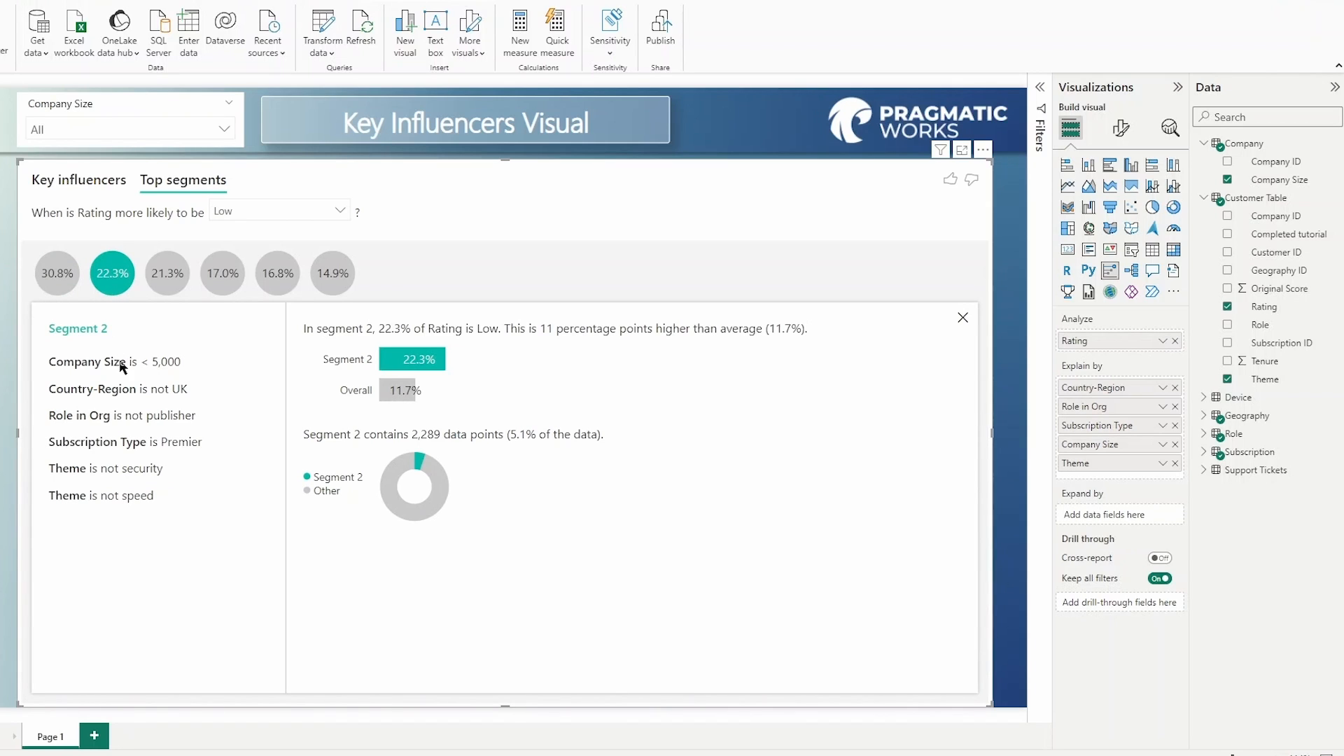
pyautogui.click(167, 273)
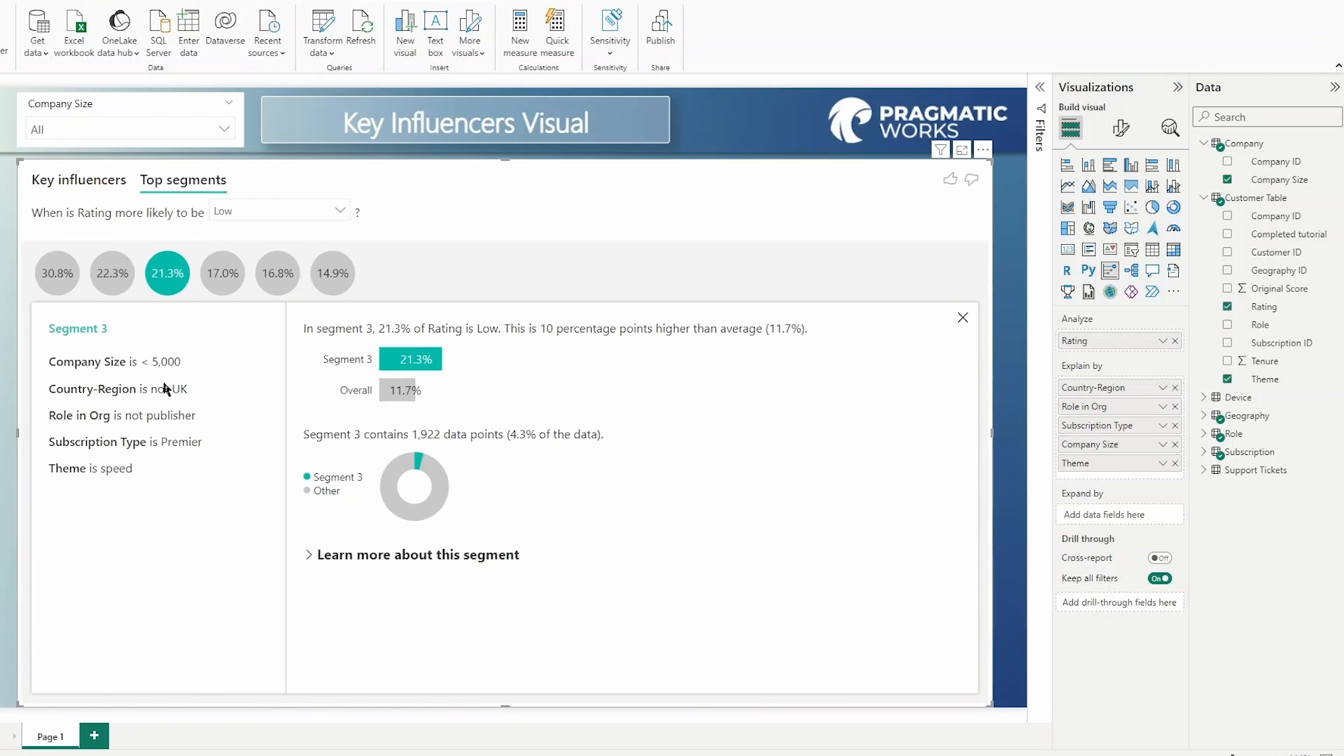
pyautogui.click(112, 273)
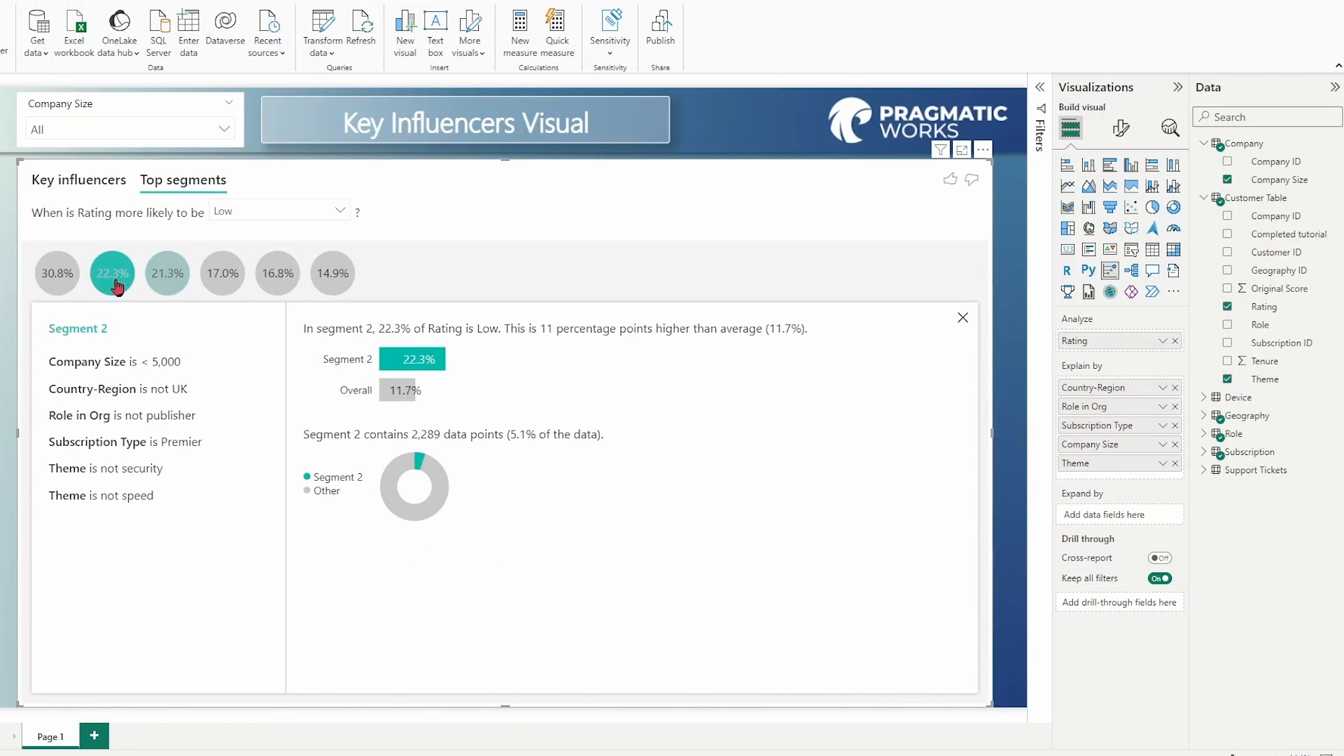
pyautogui.moveTo(122, 373)
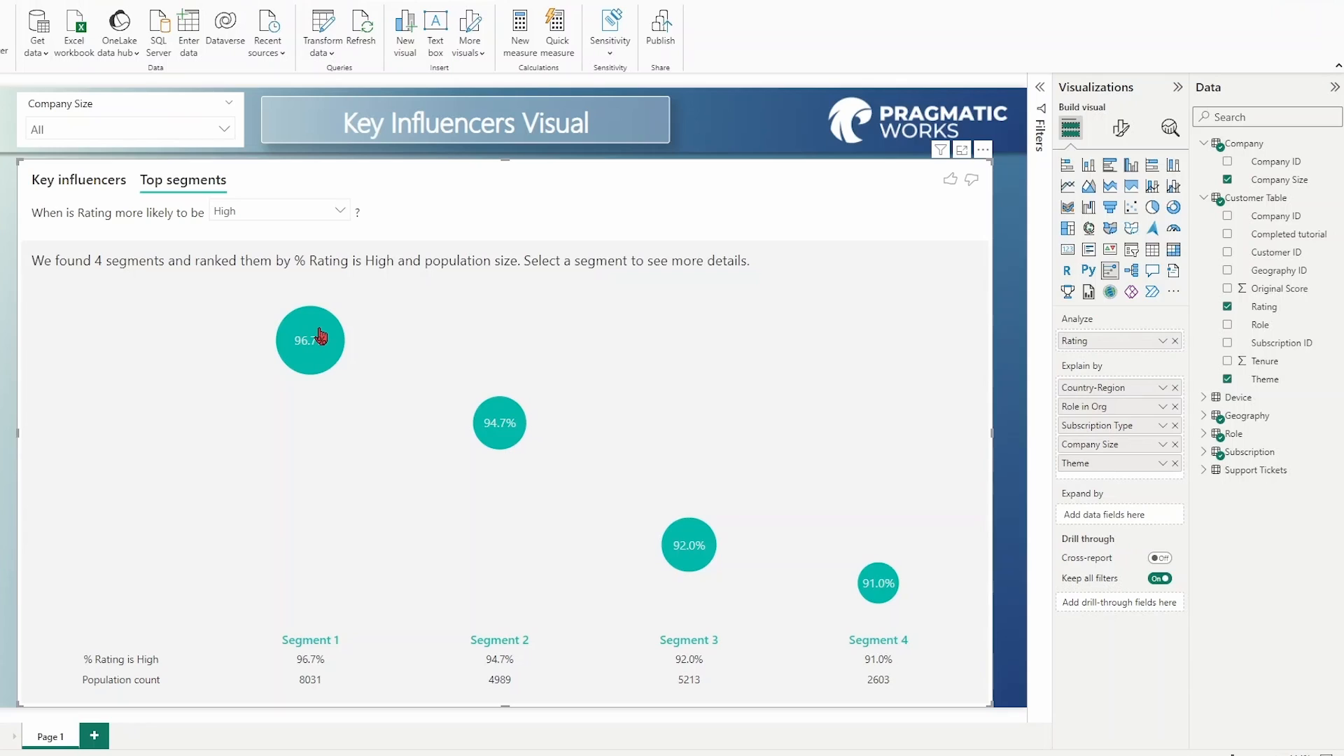
pyautogui.moveTo(310, 340)
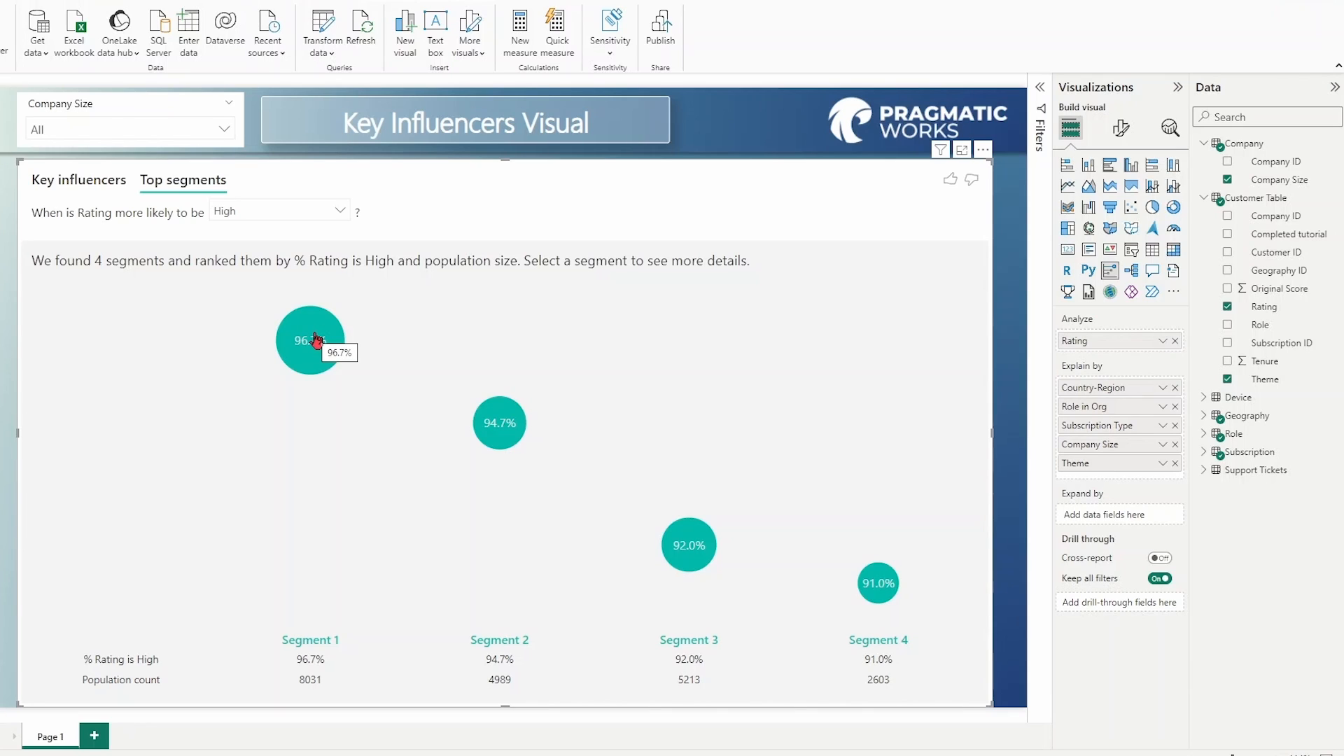
pyautogui.moveTo(308, 372)
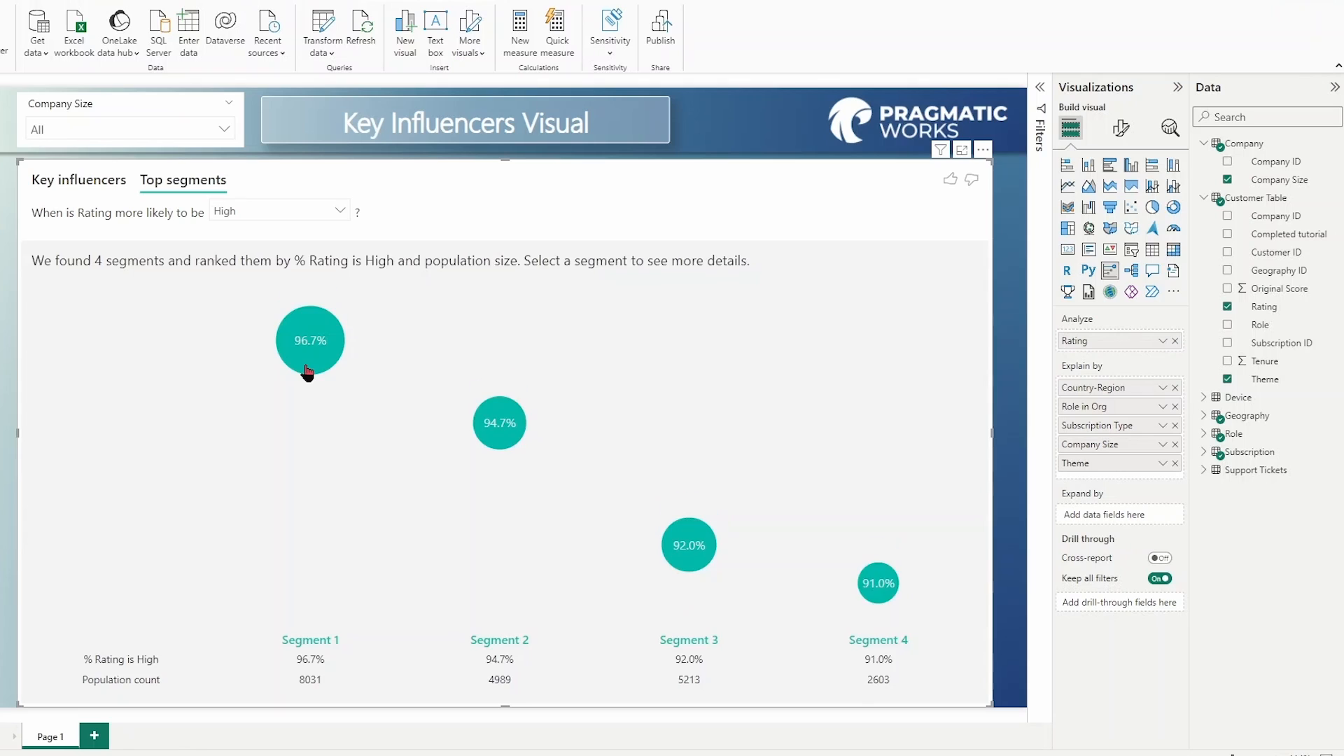
# Show details of the 96.7% High-rating segment of 5,000–50,000 publisher companies.
pyautogui.click(309, 340)
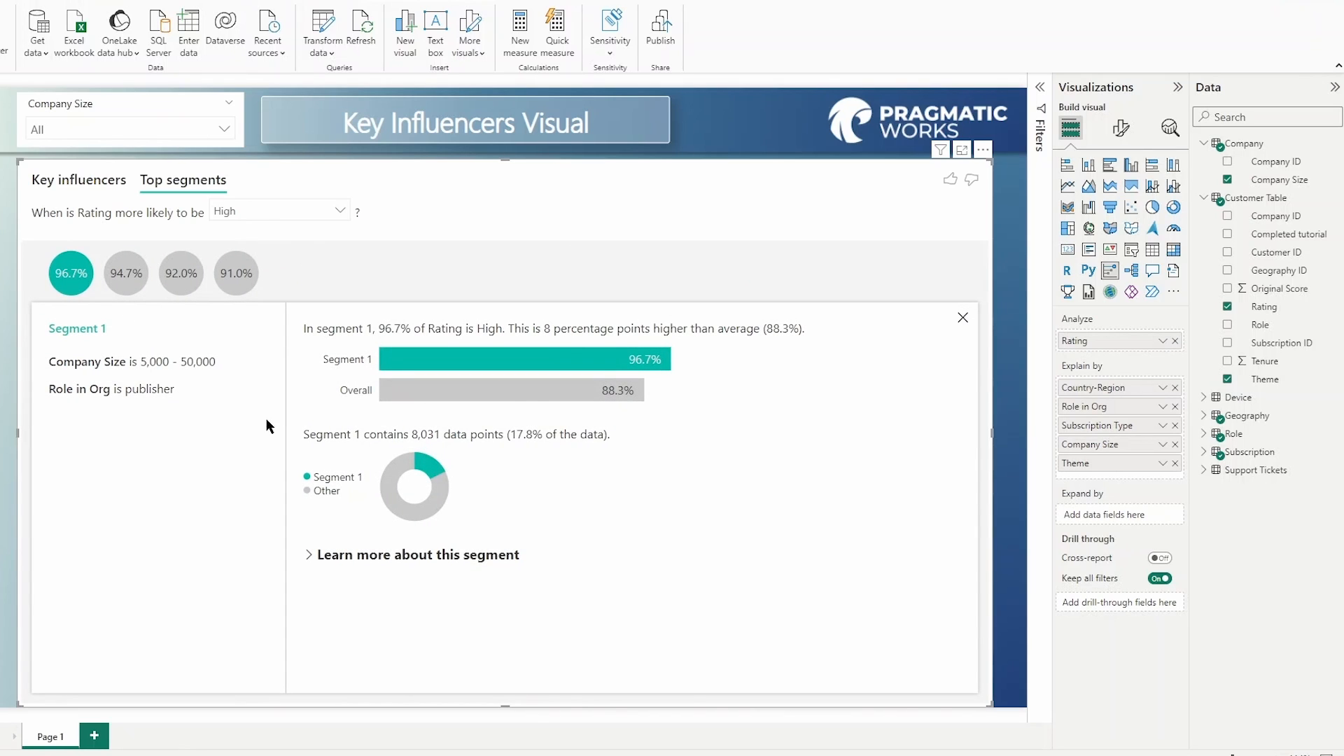
pyautogui.moveTo(193, 338)
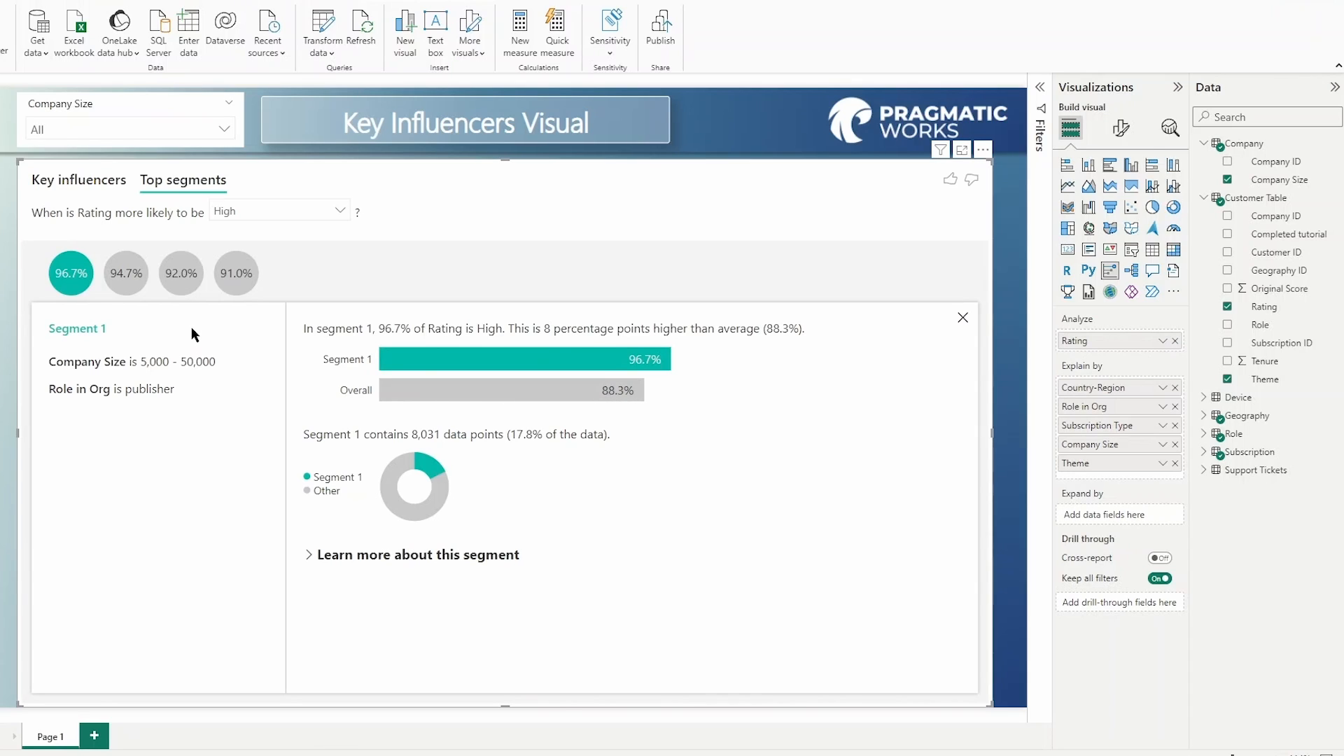
pyautogui.moveTo(186, 234)
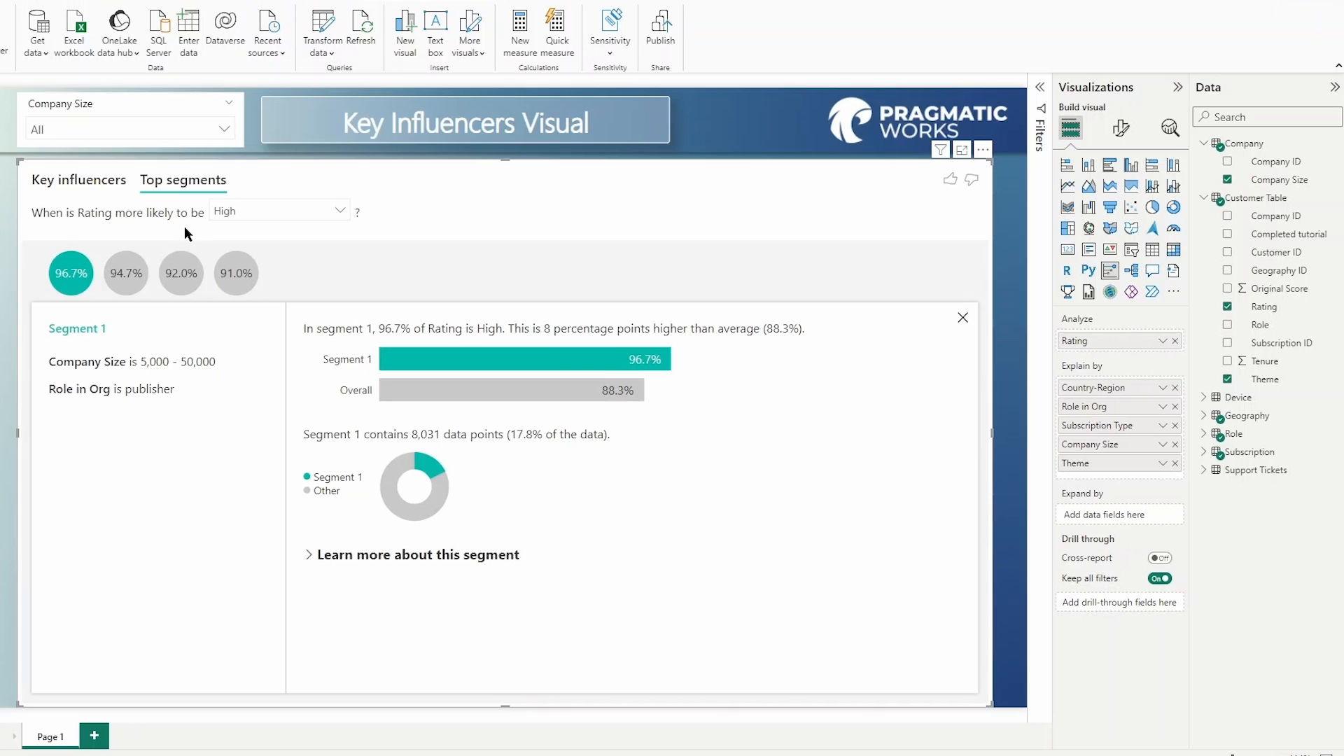
pyautogui.moveTo(369, 249)
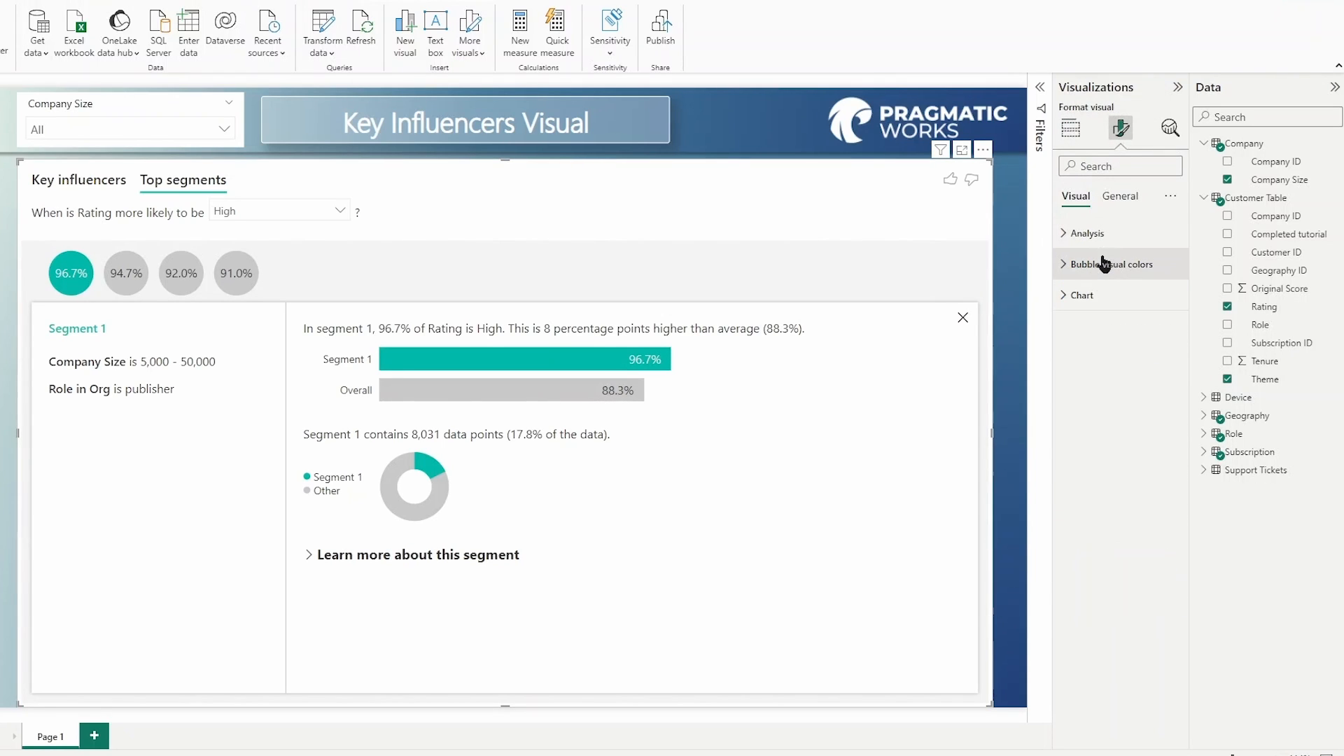
# Show the Key Influencers visual's Bubble visual colors settings in the Format pane.
pyautogui.click(1087, 234)
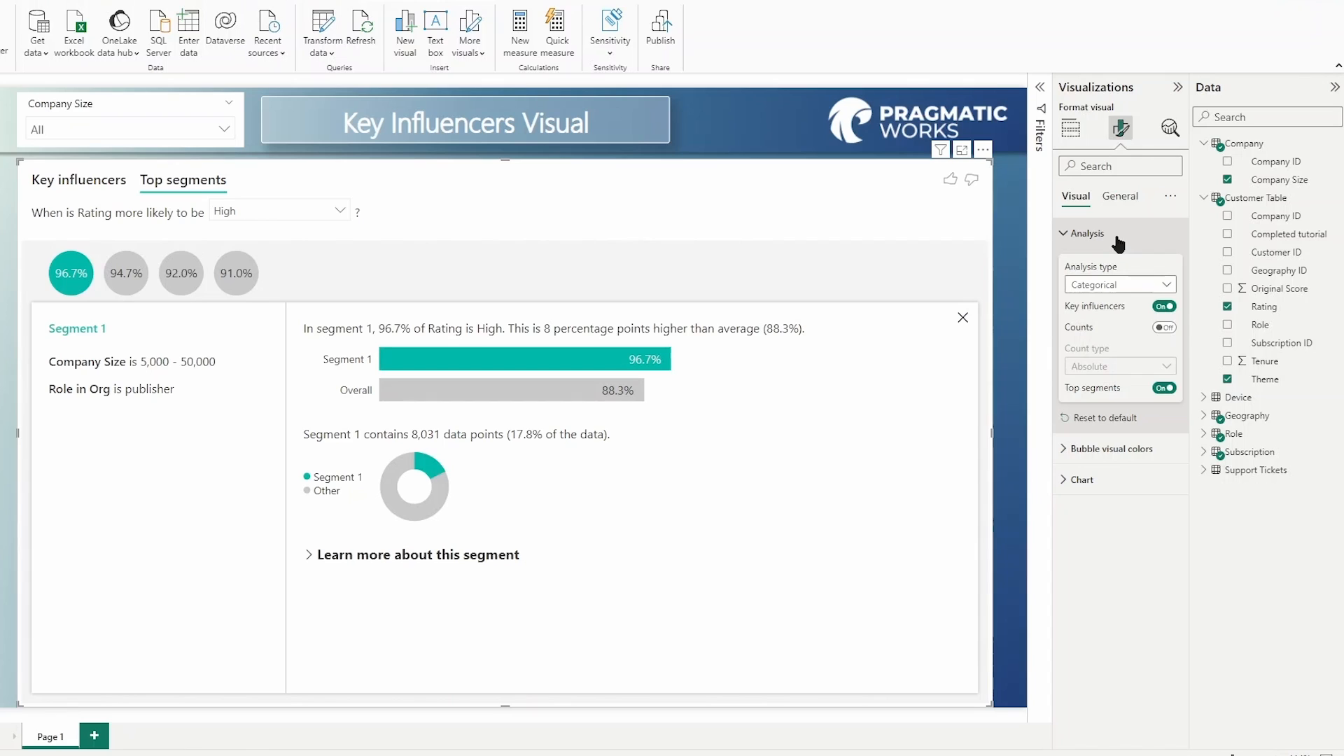
pyautogui.click(1086, 232)
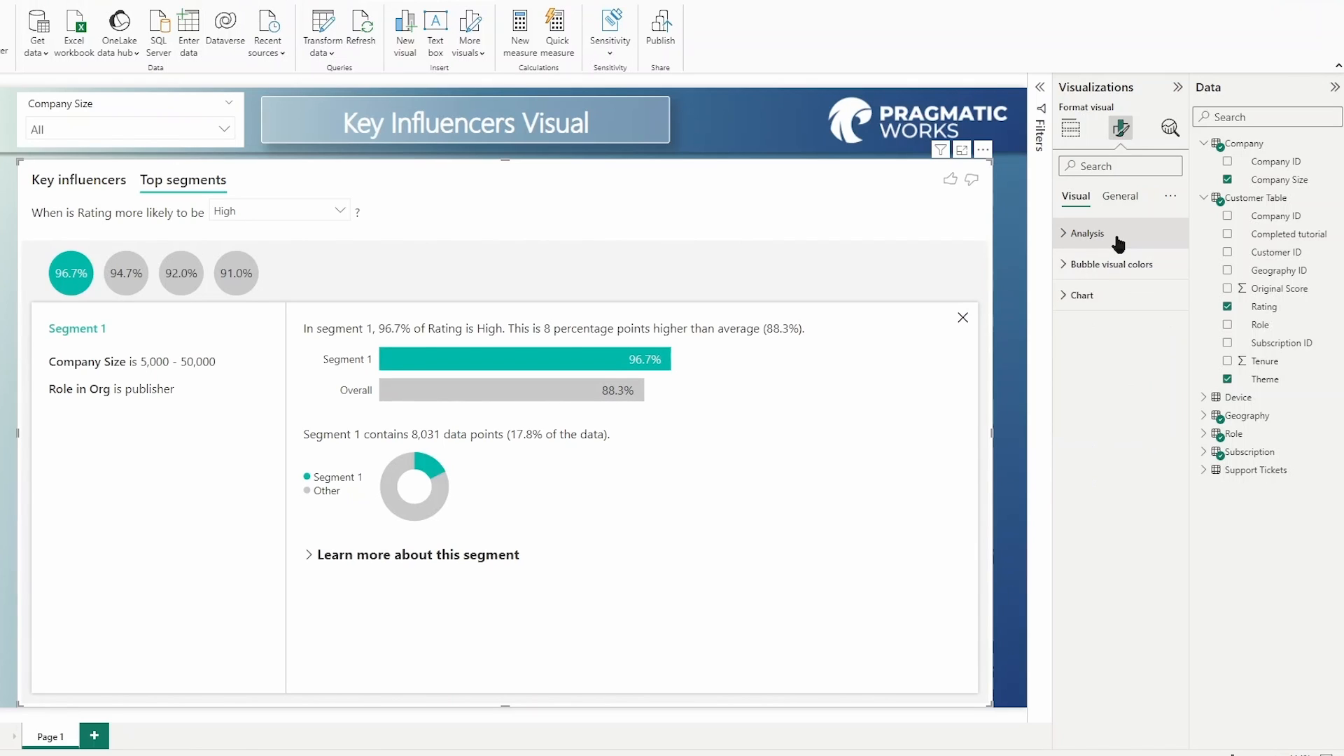
pyautogui.click(1112, 264)
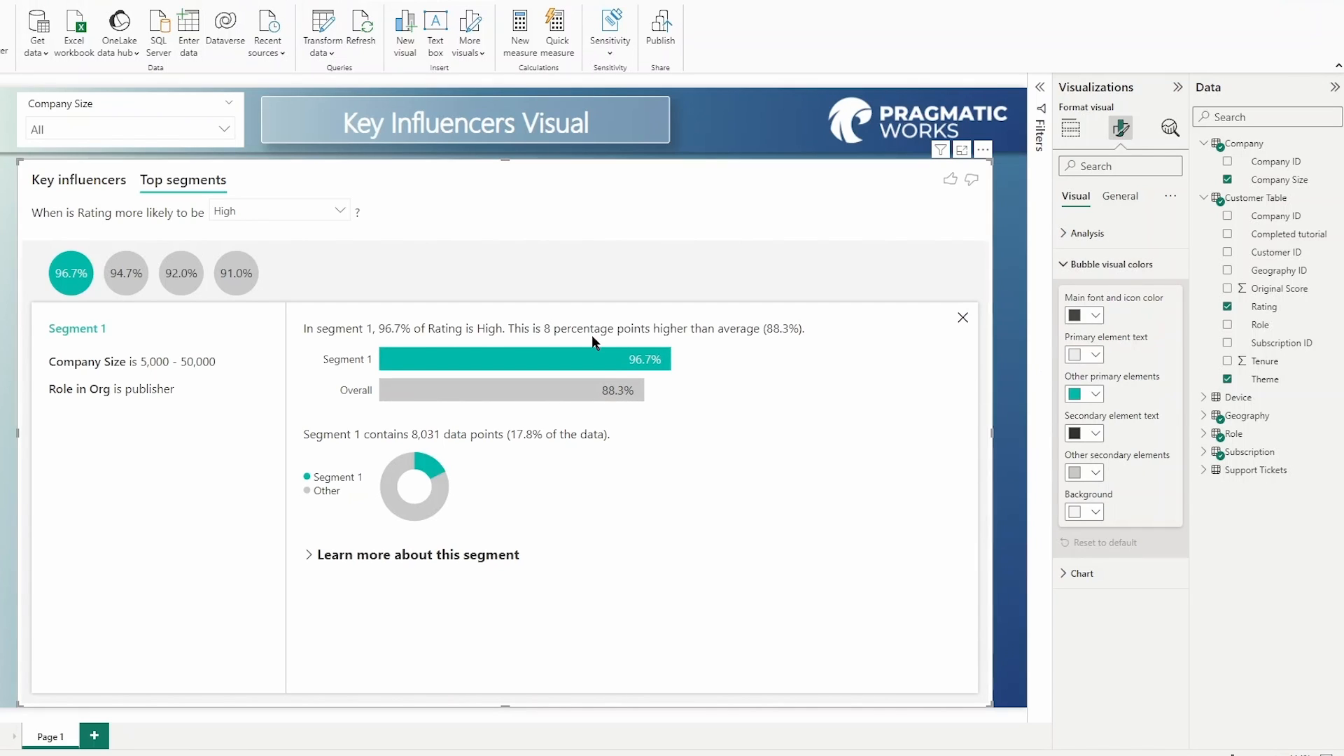
pyautogui.moveTo(1059, 414)
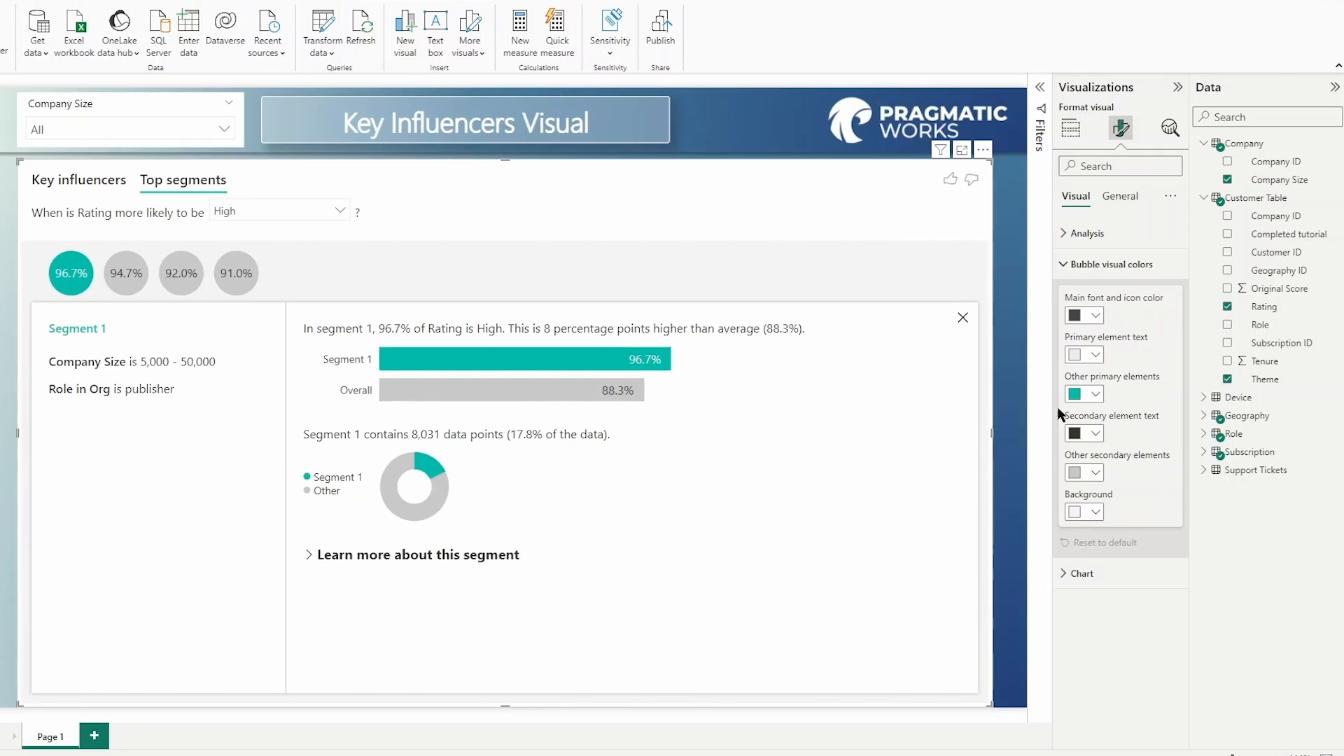